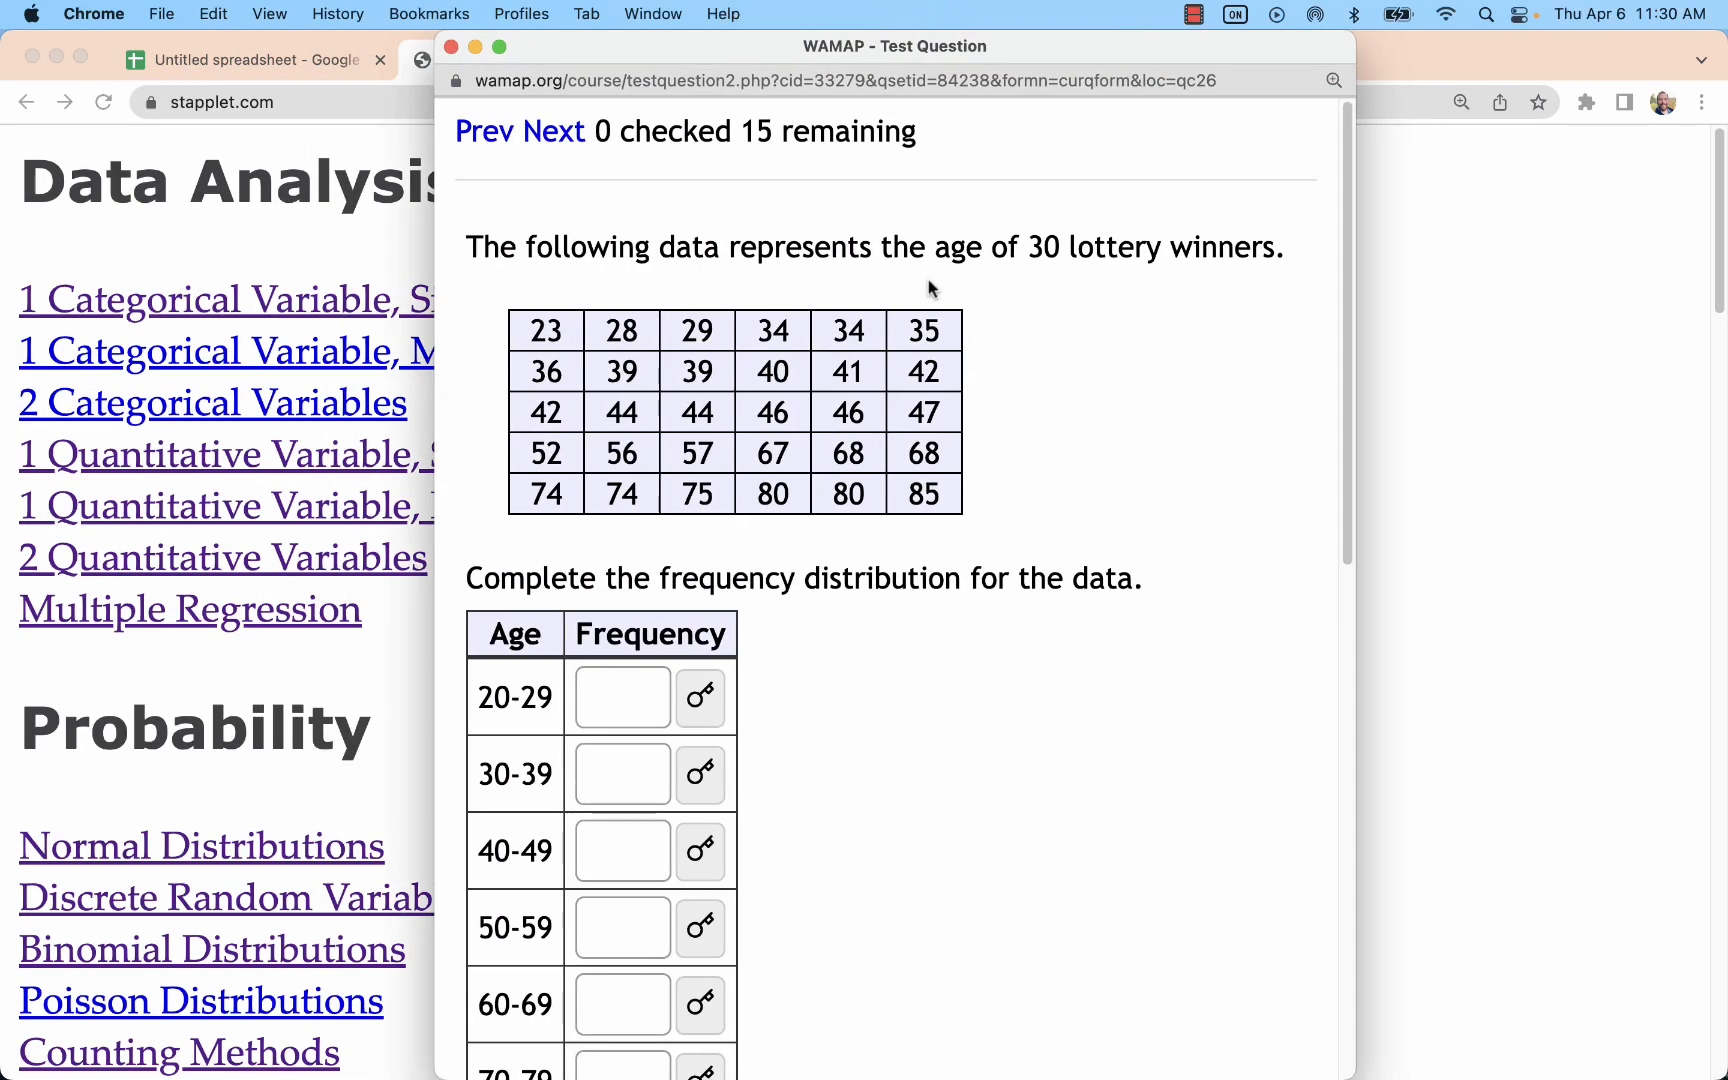
mouse_move(551, 364)
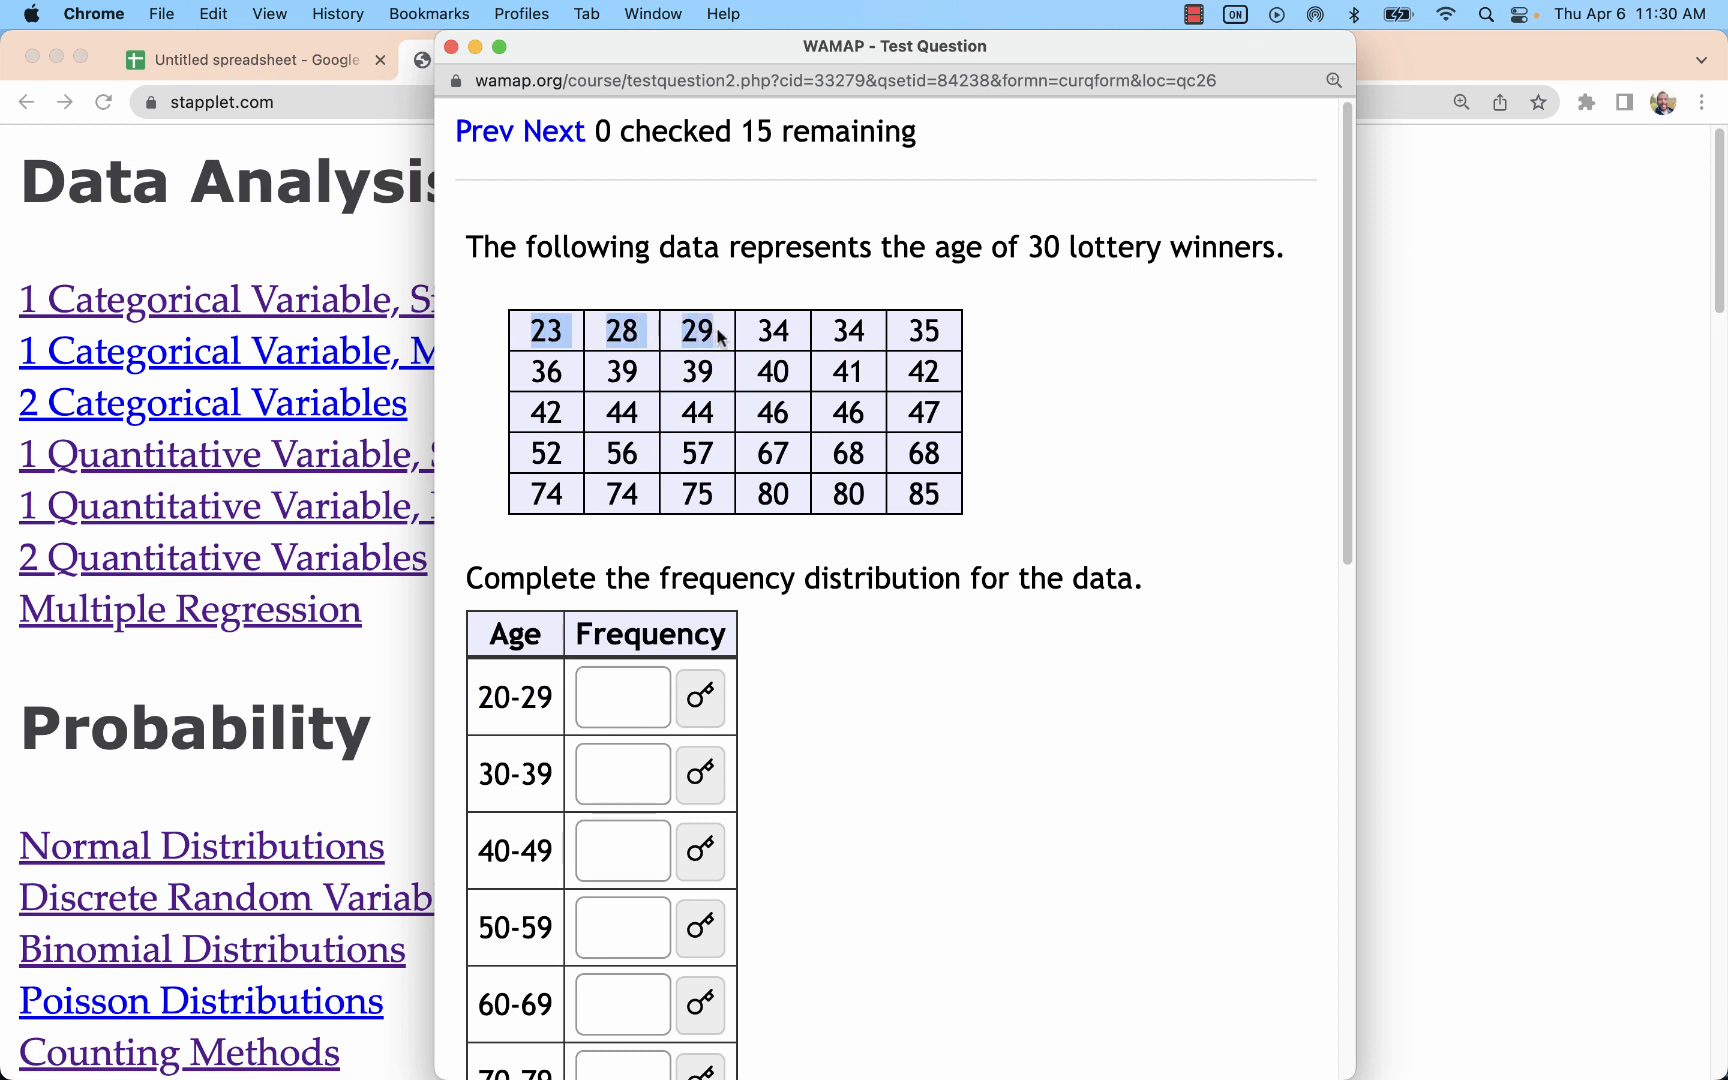
Enter frequency 3 for ages 20-29 and 6 for ages 30-39 in WAMAP.
click(622, 697)
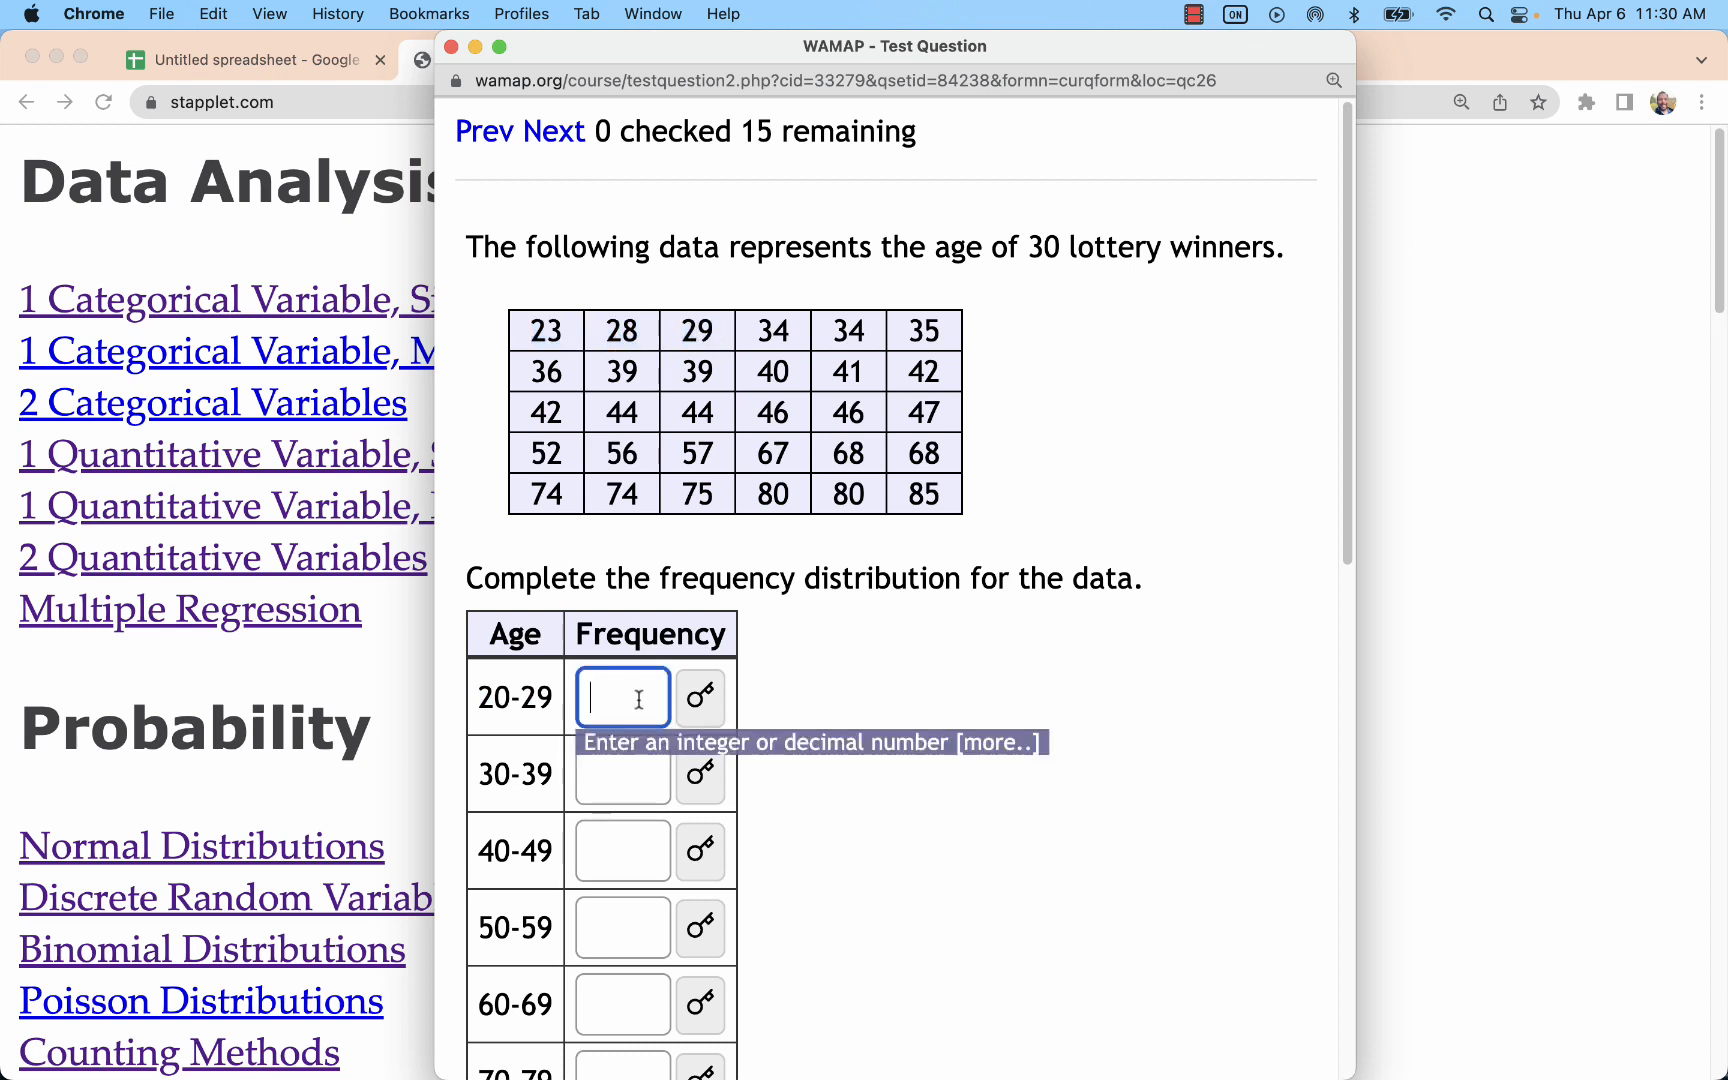
text(3)
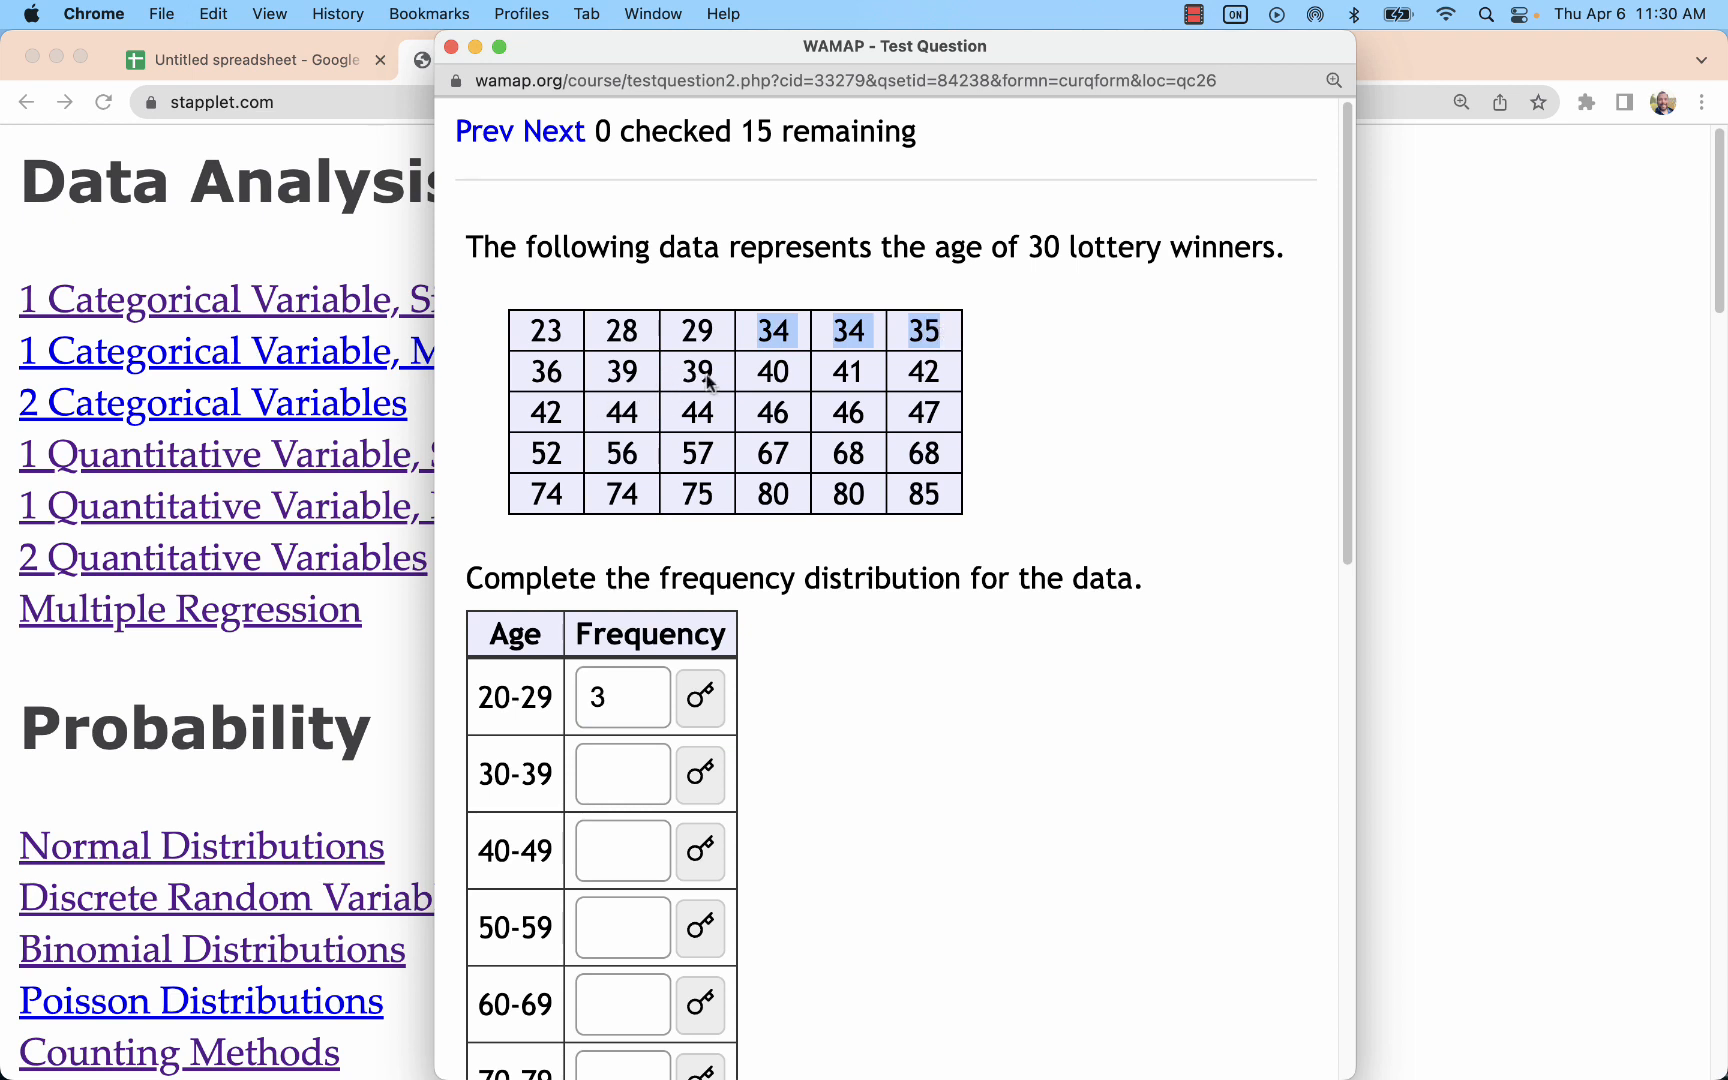
click(621, 774)
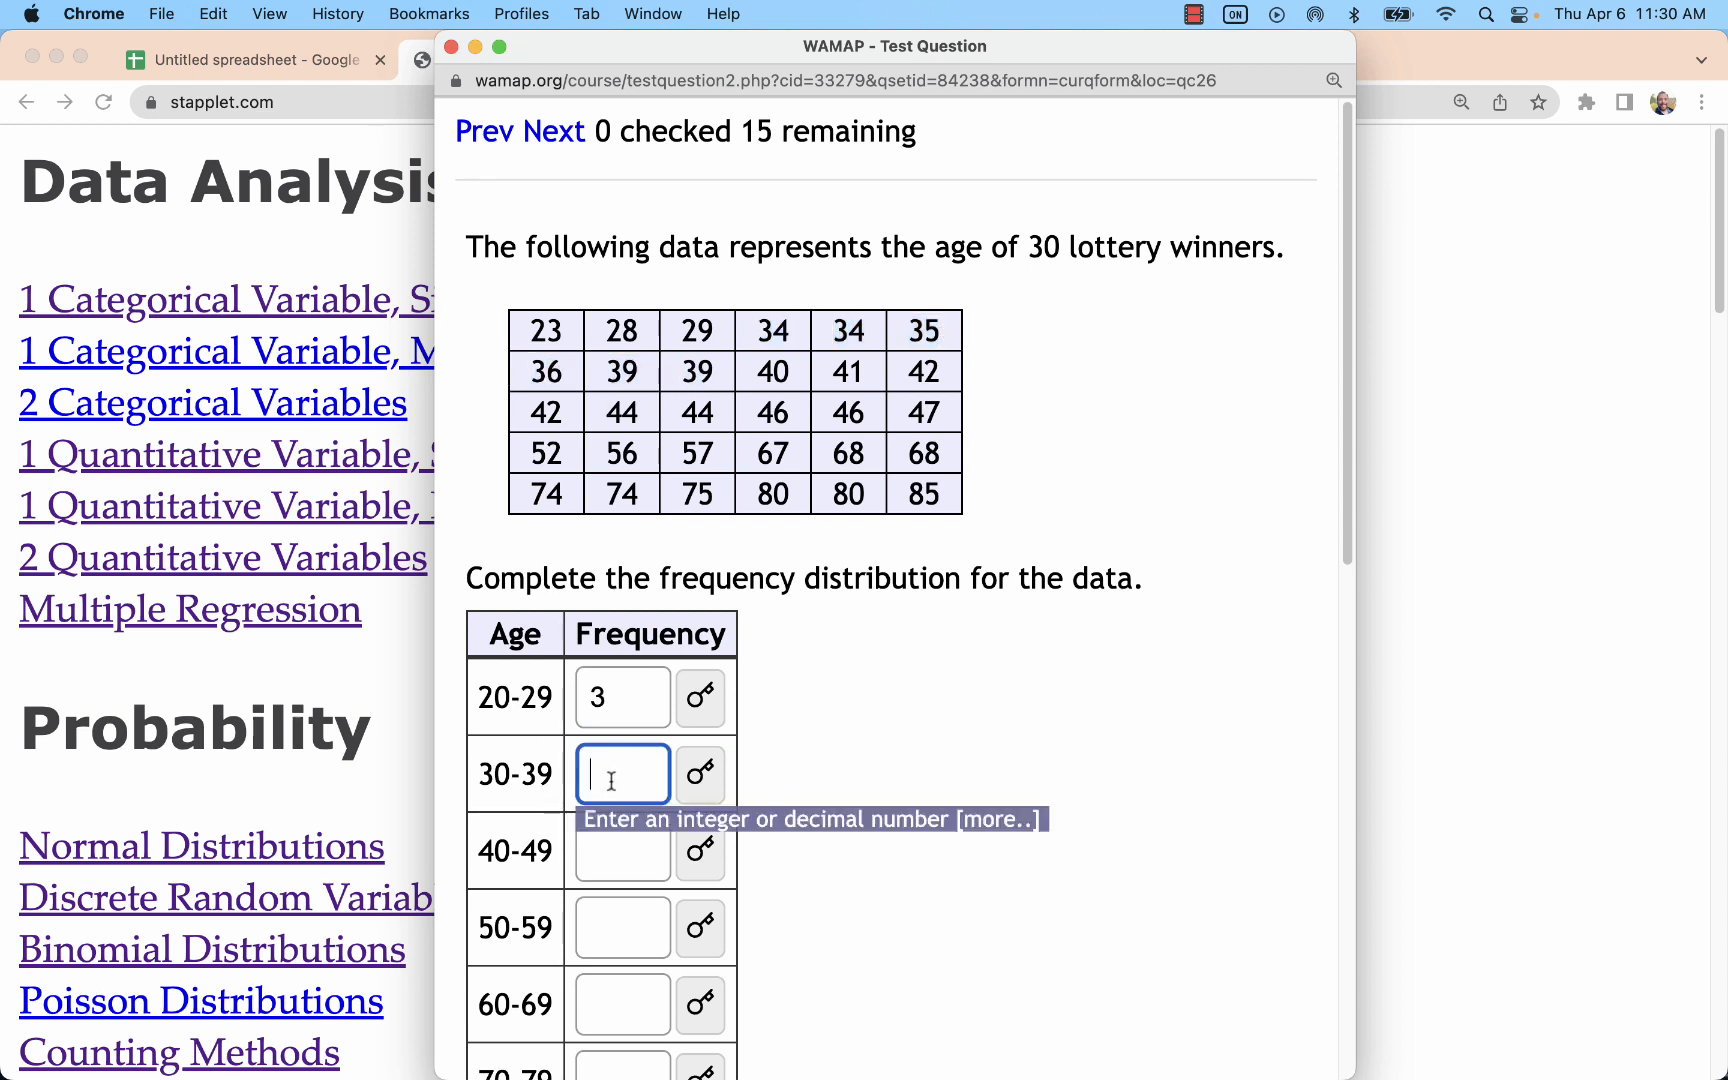
text(6)
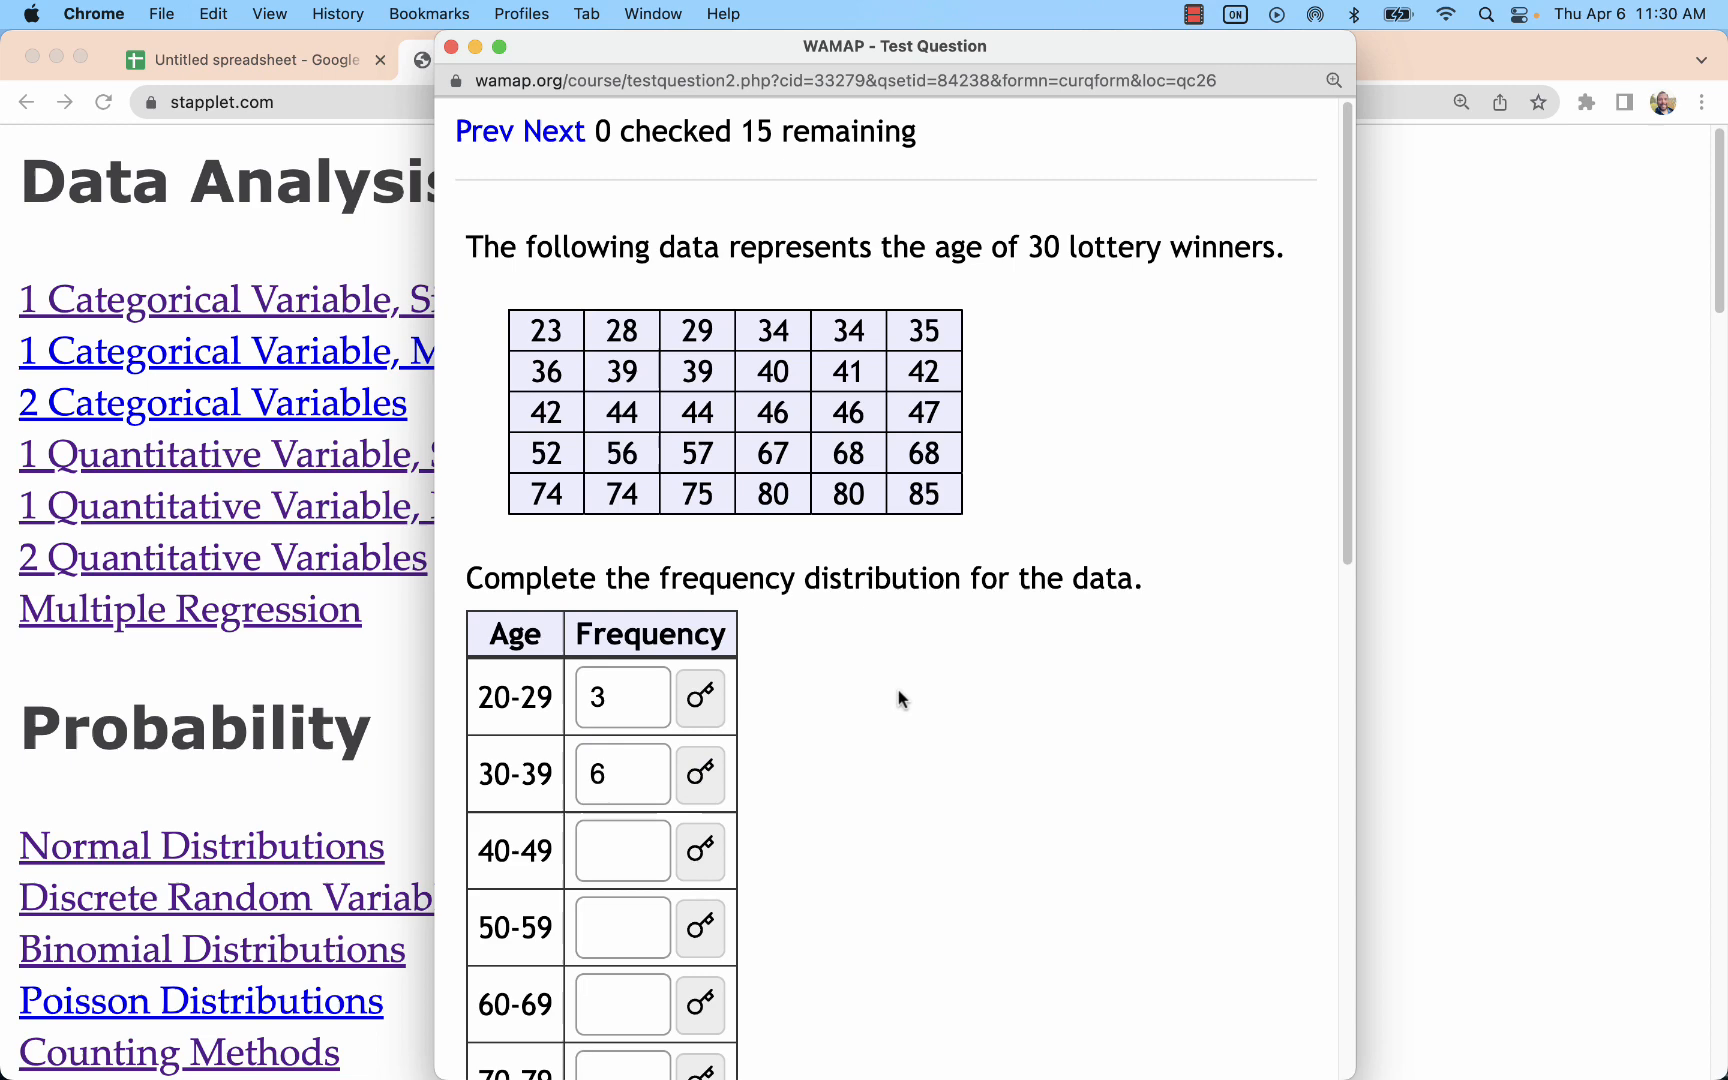
scroll(down, 3)
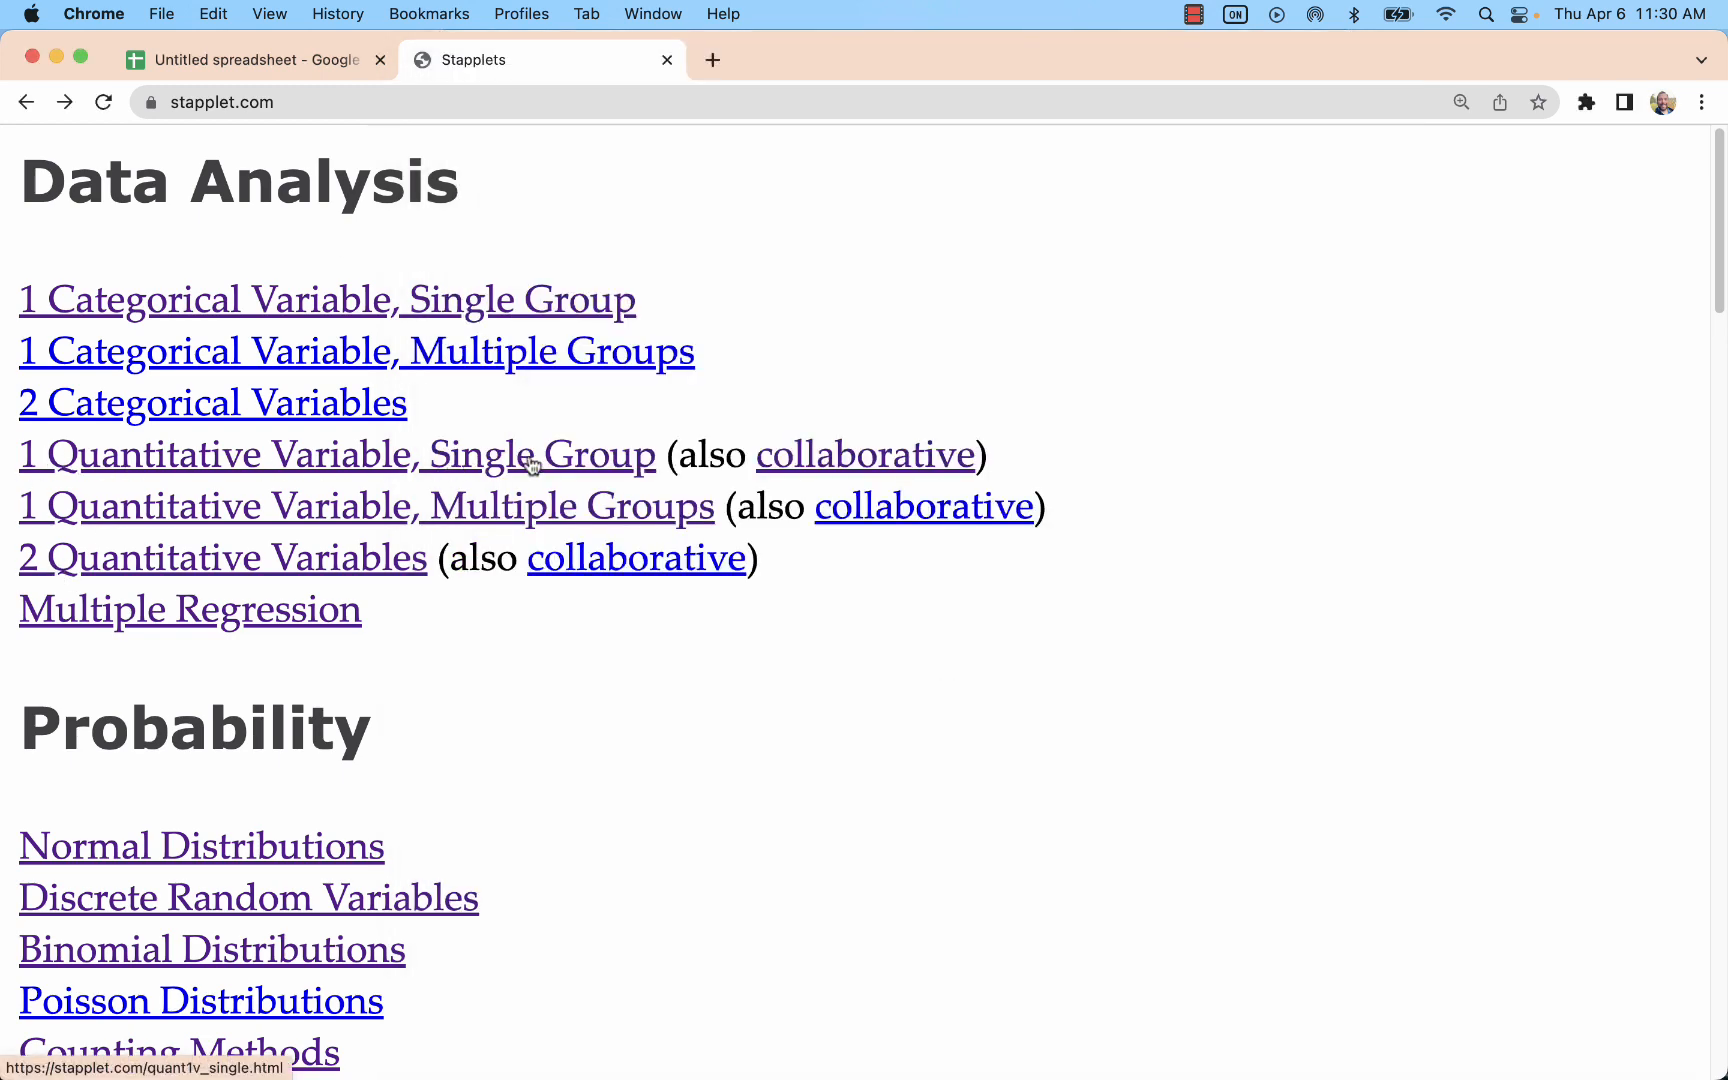
Start a single-group quantitative analysis in StatPlet with variable name 'Age'.
click(330, 456)
text(AS)
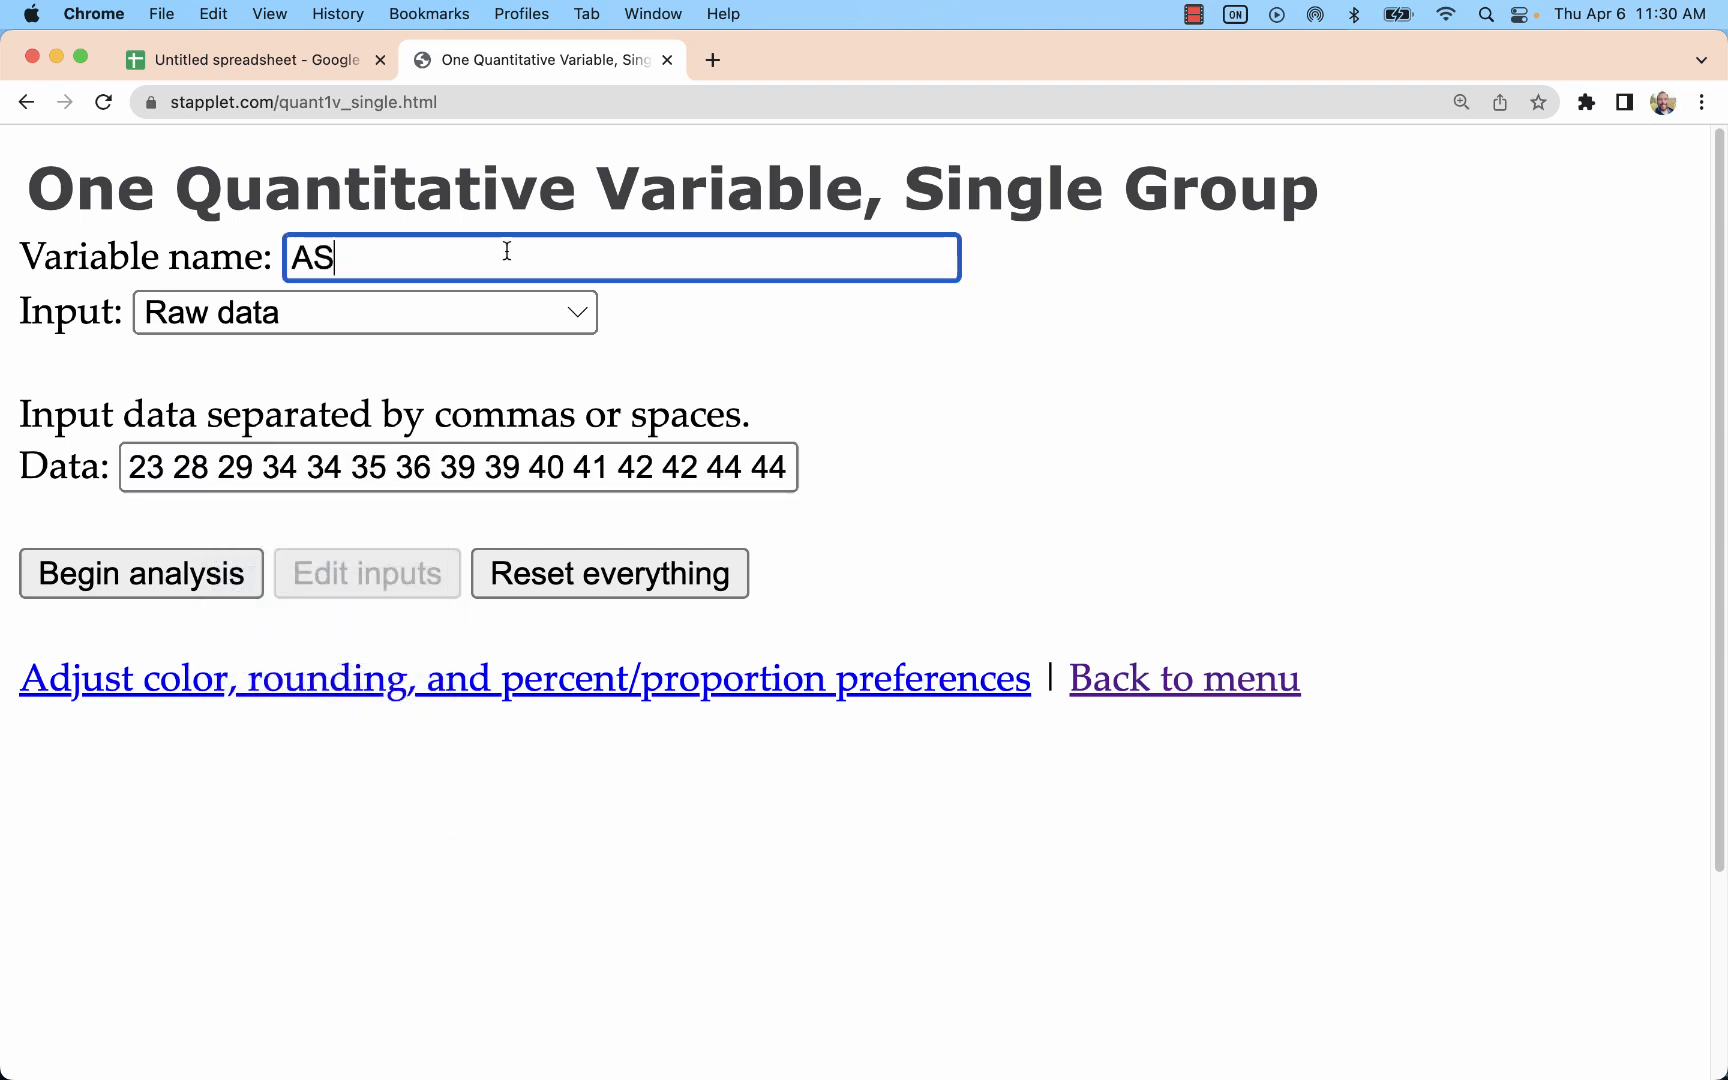
text(Age)
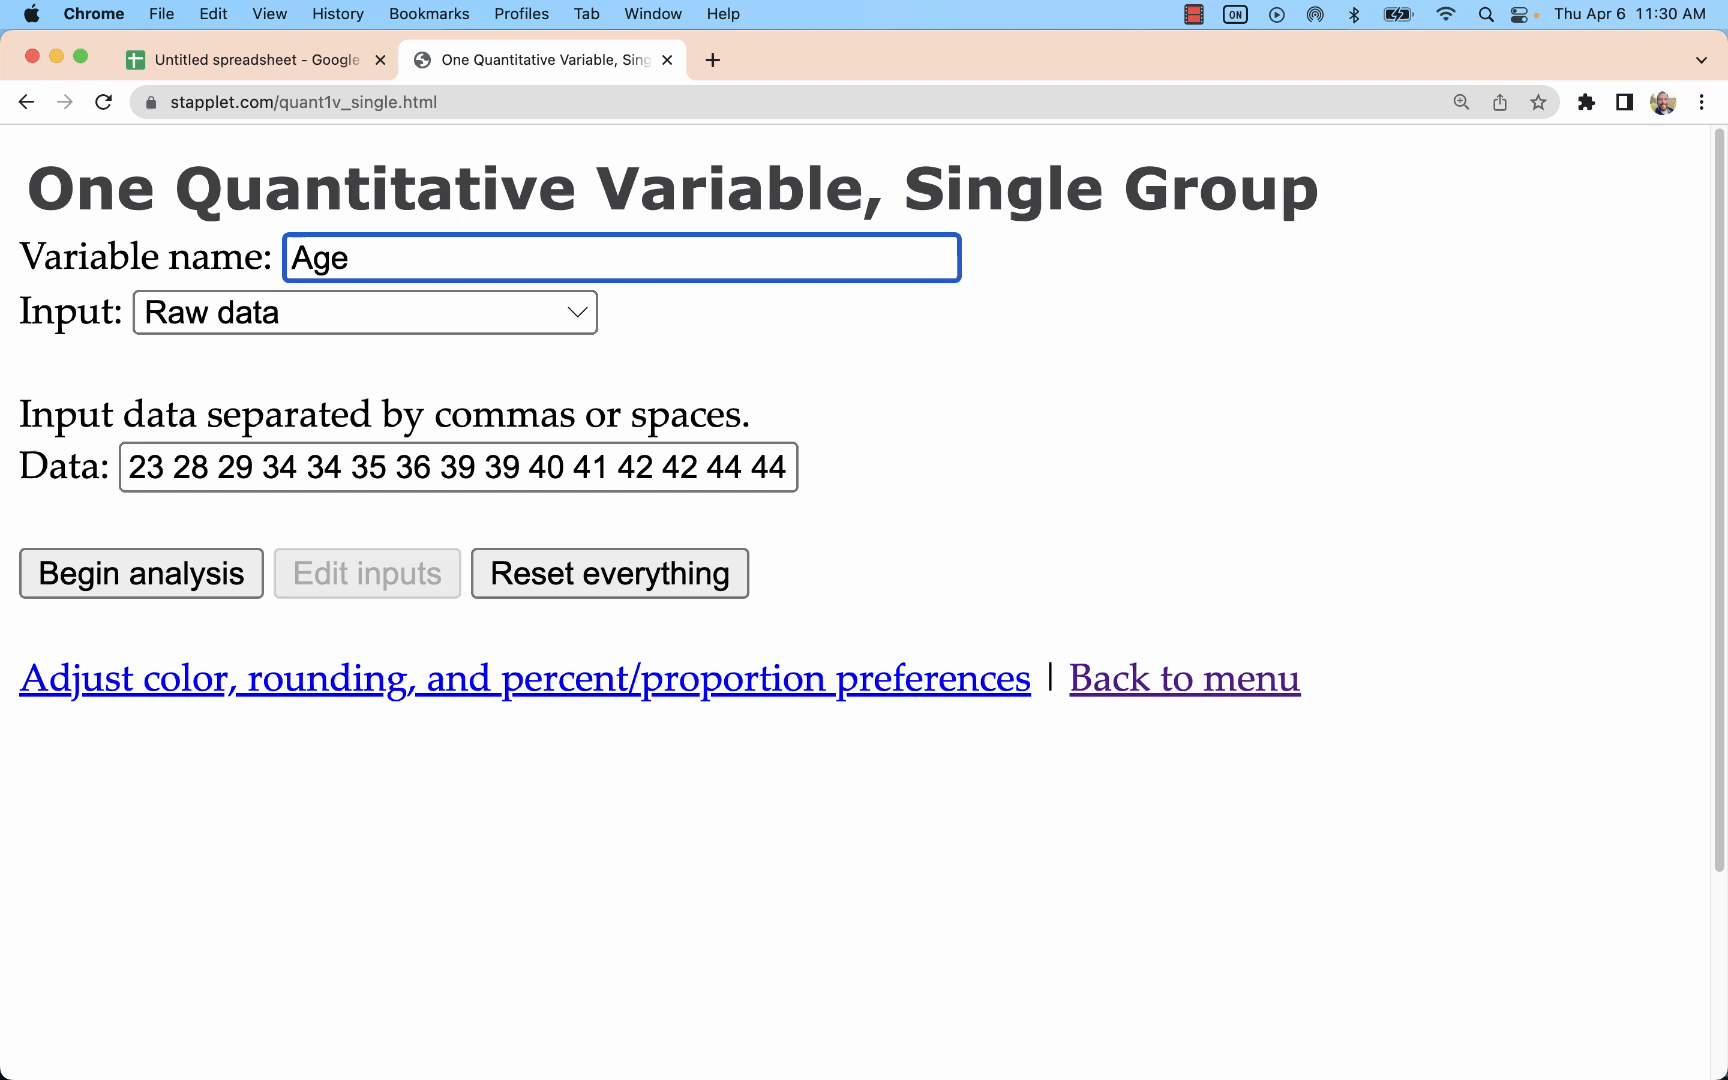
click(140, 574)
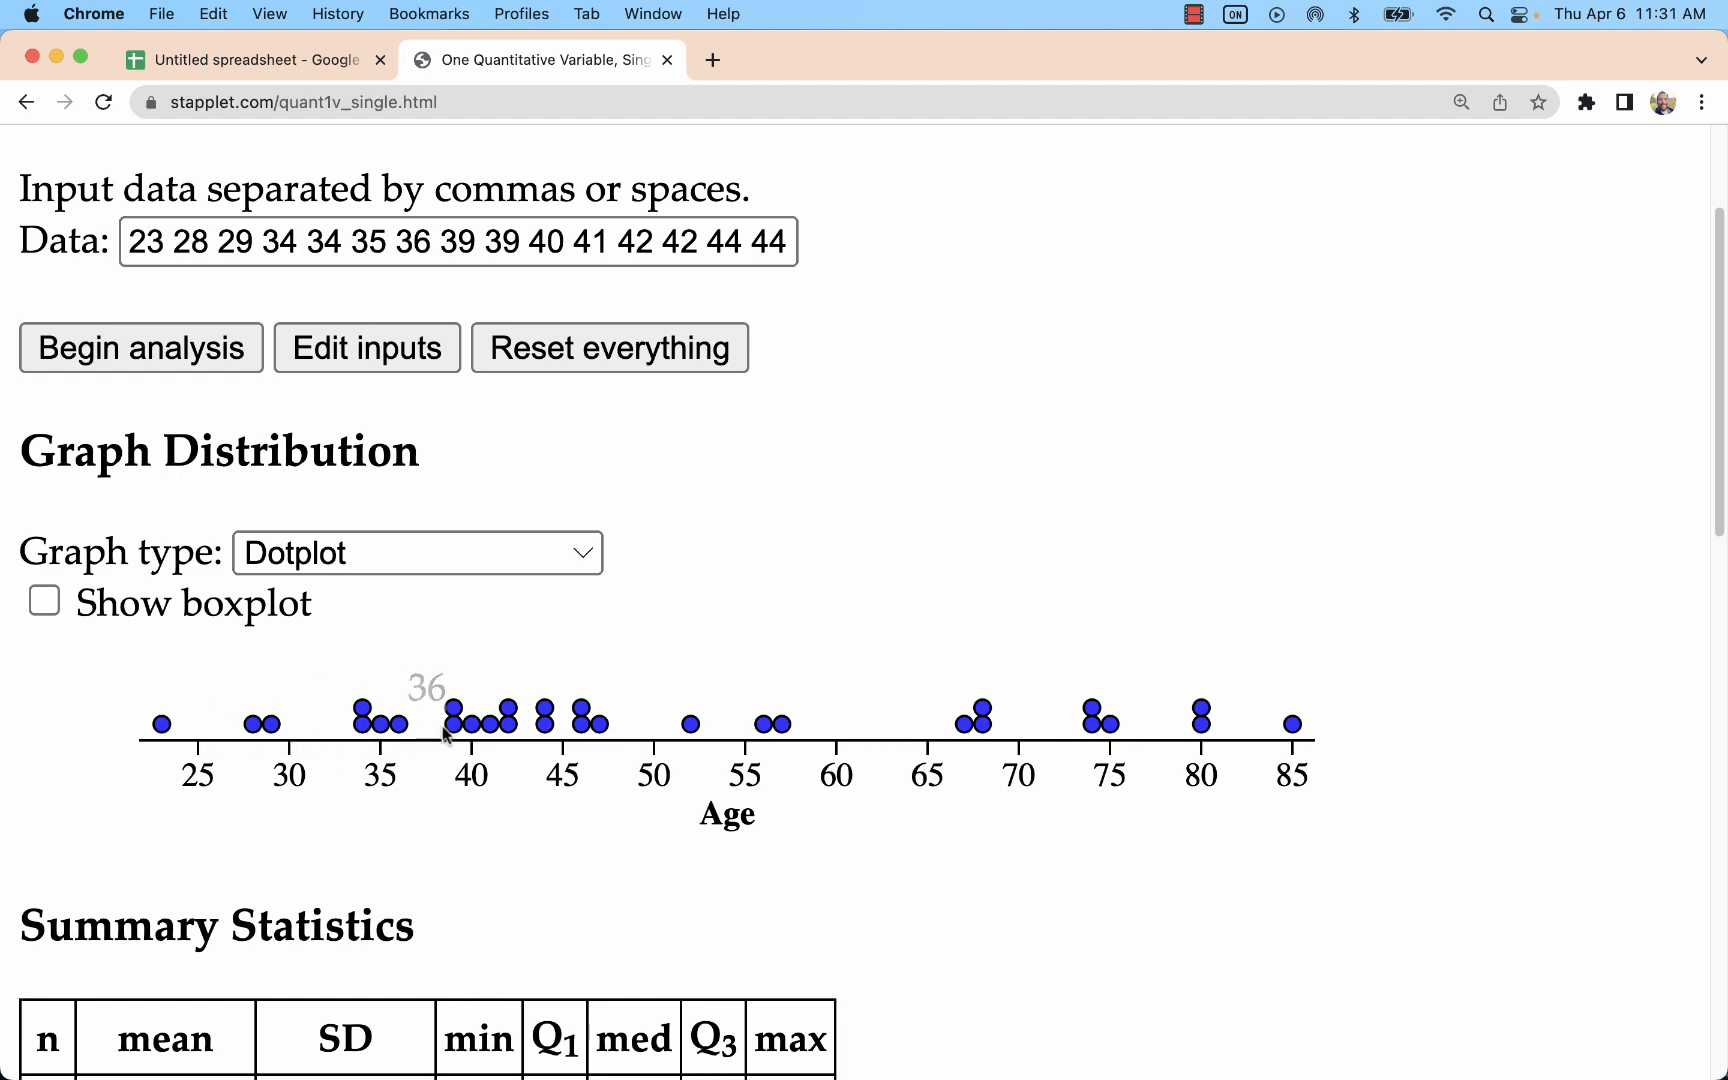
Switch the Age graph to a histogram, read interval counts, then return to WAMAP.
scroll(down, 3)
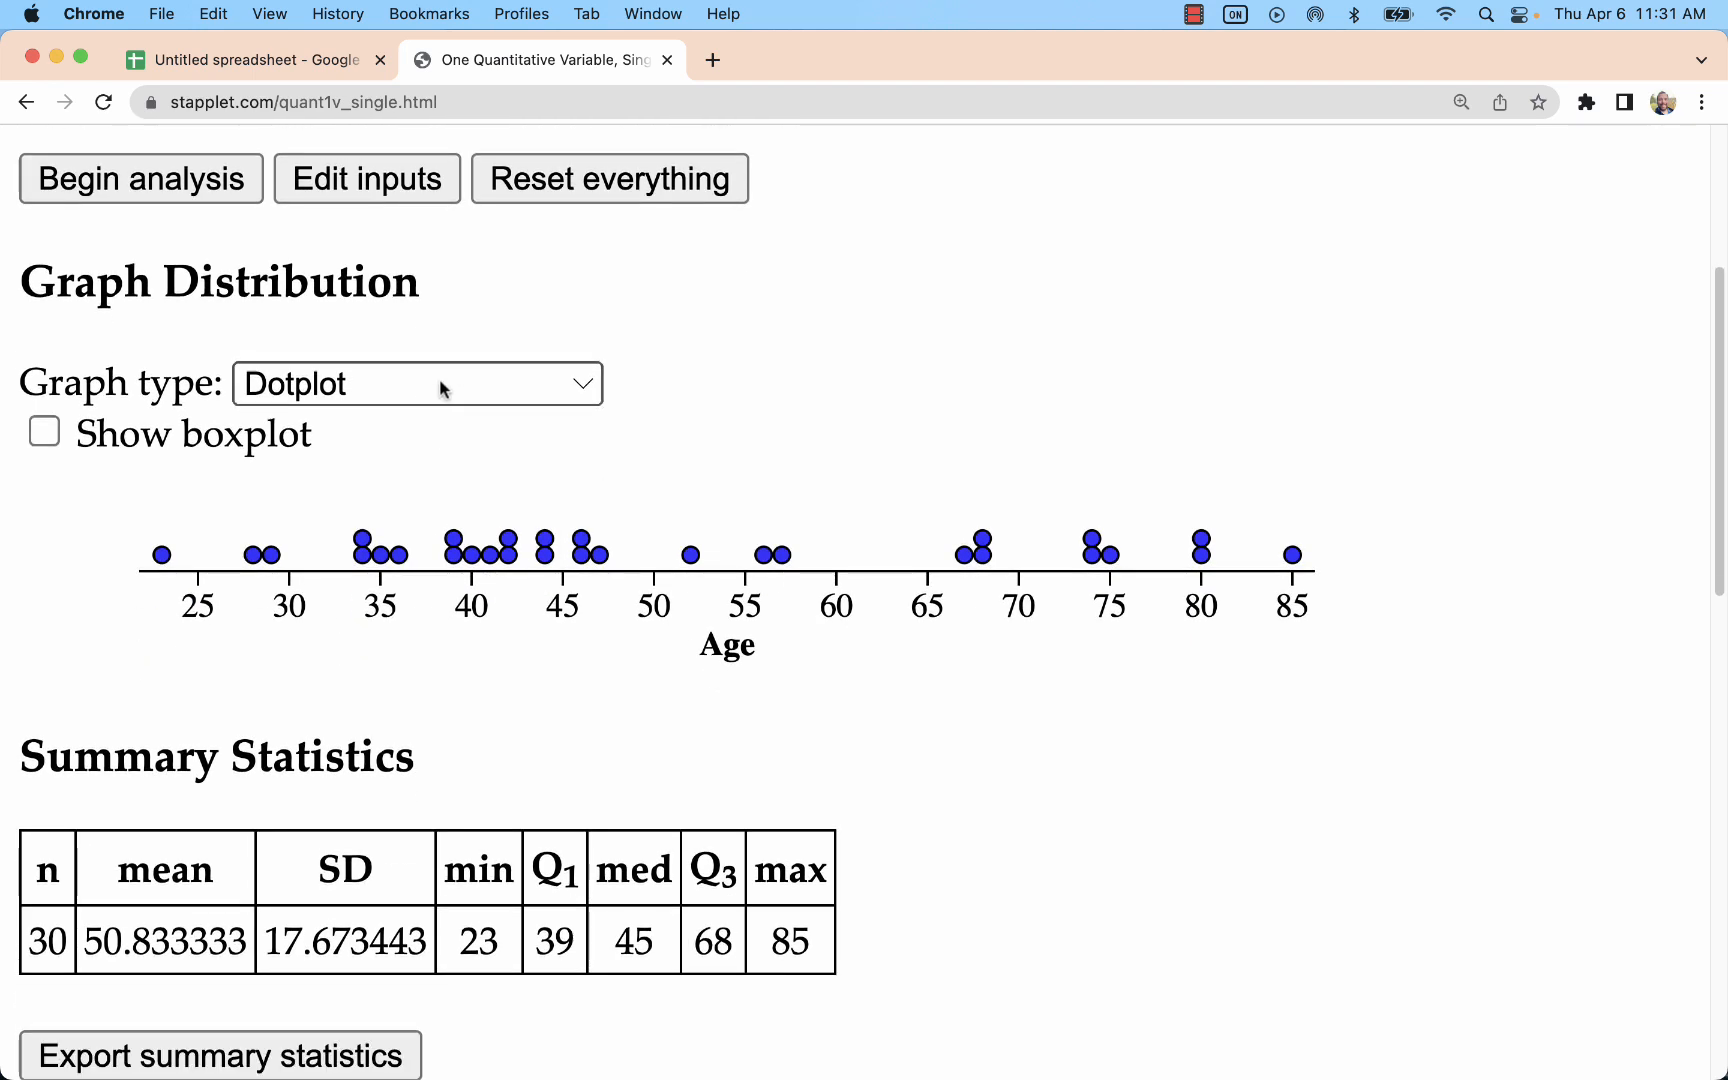
click(416, 384)
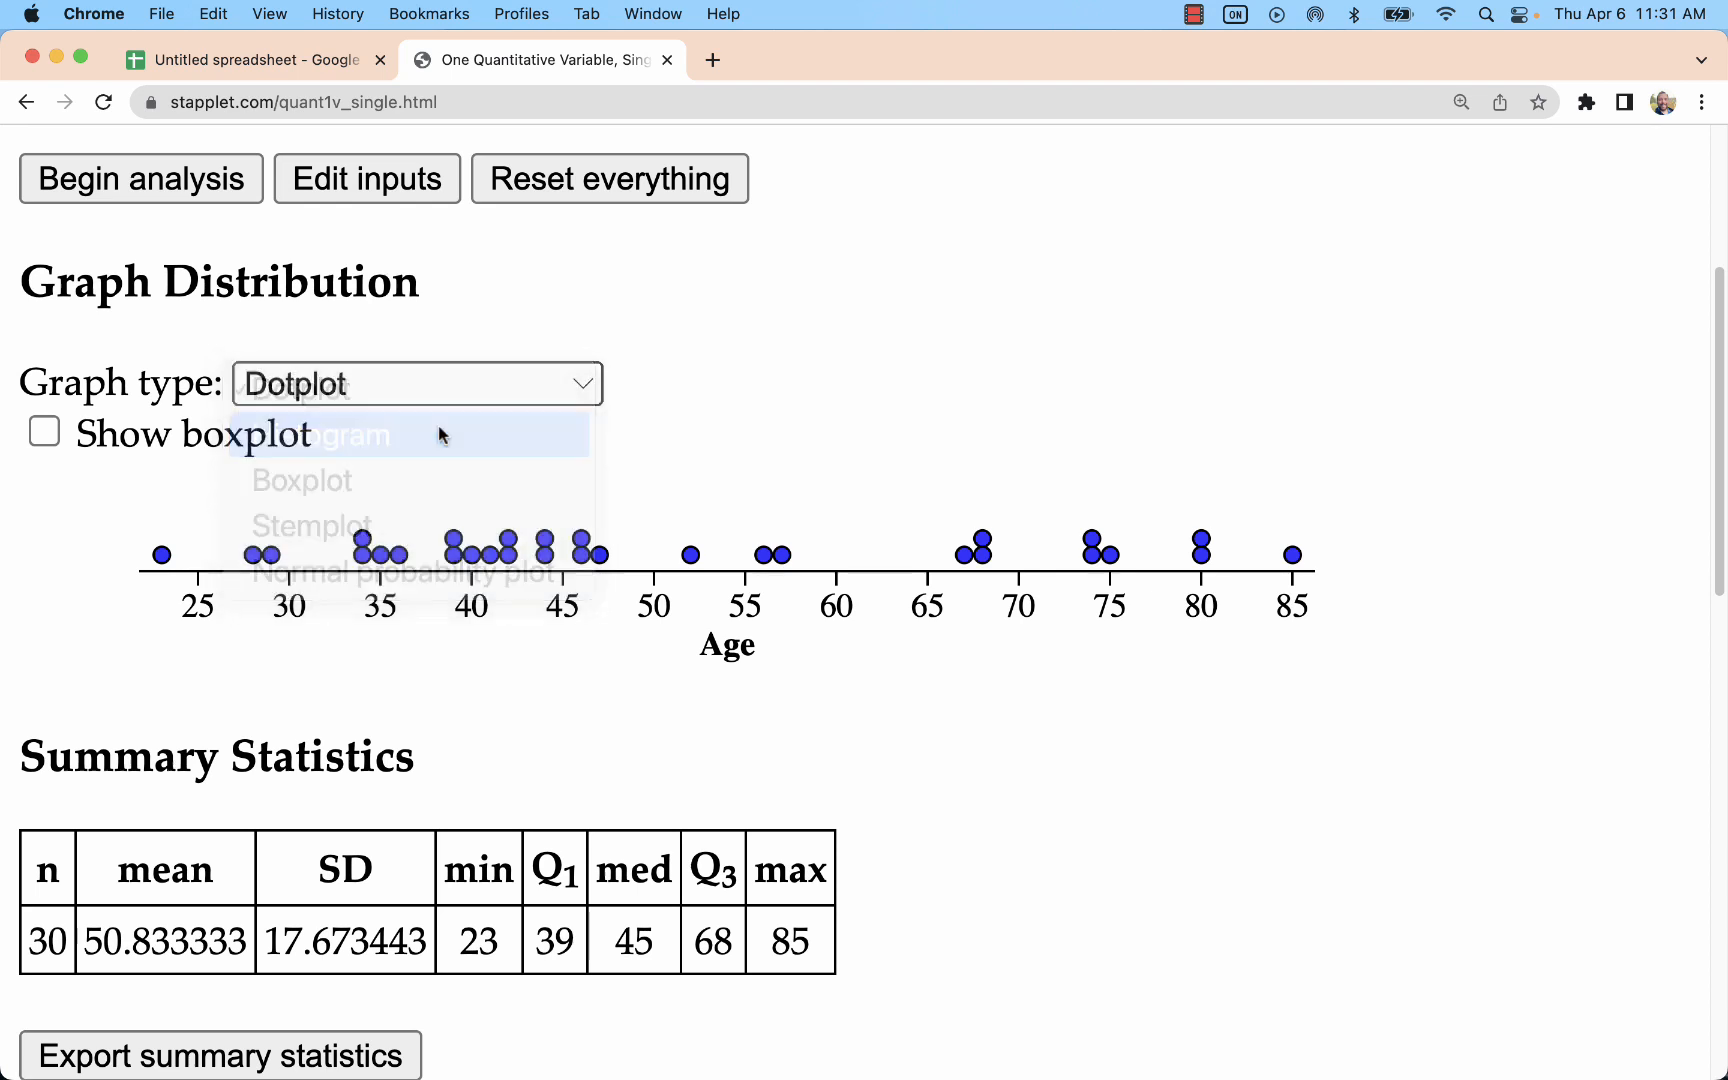
click(330, 436)
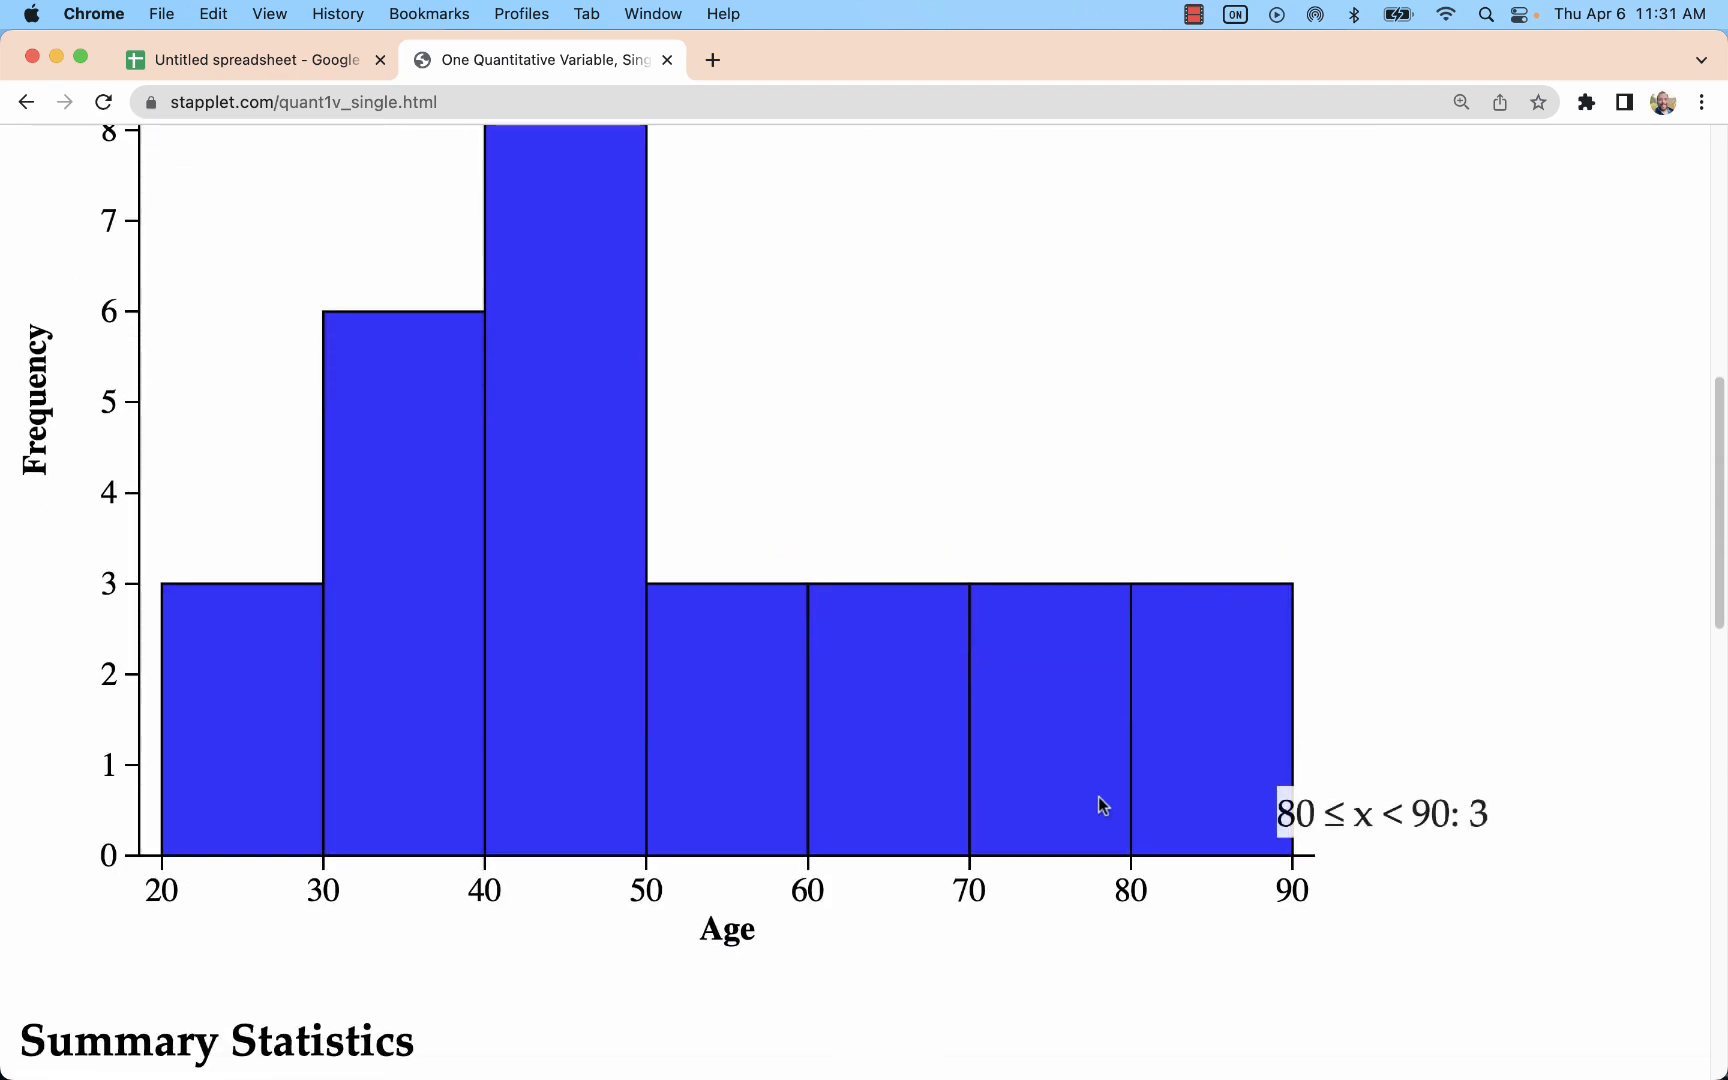
mouse_move(409, 716)
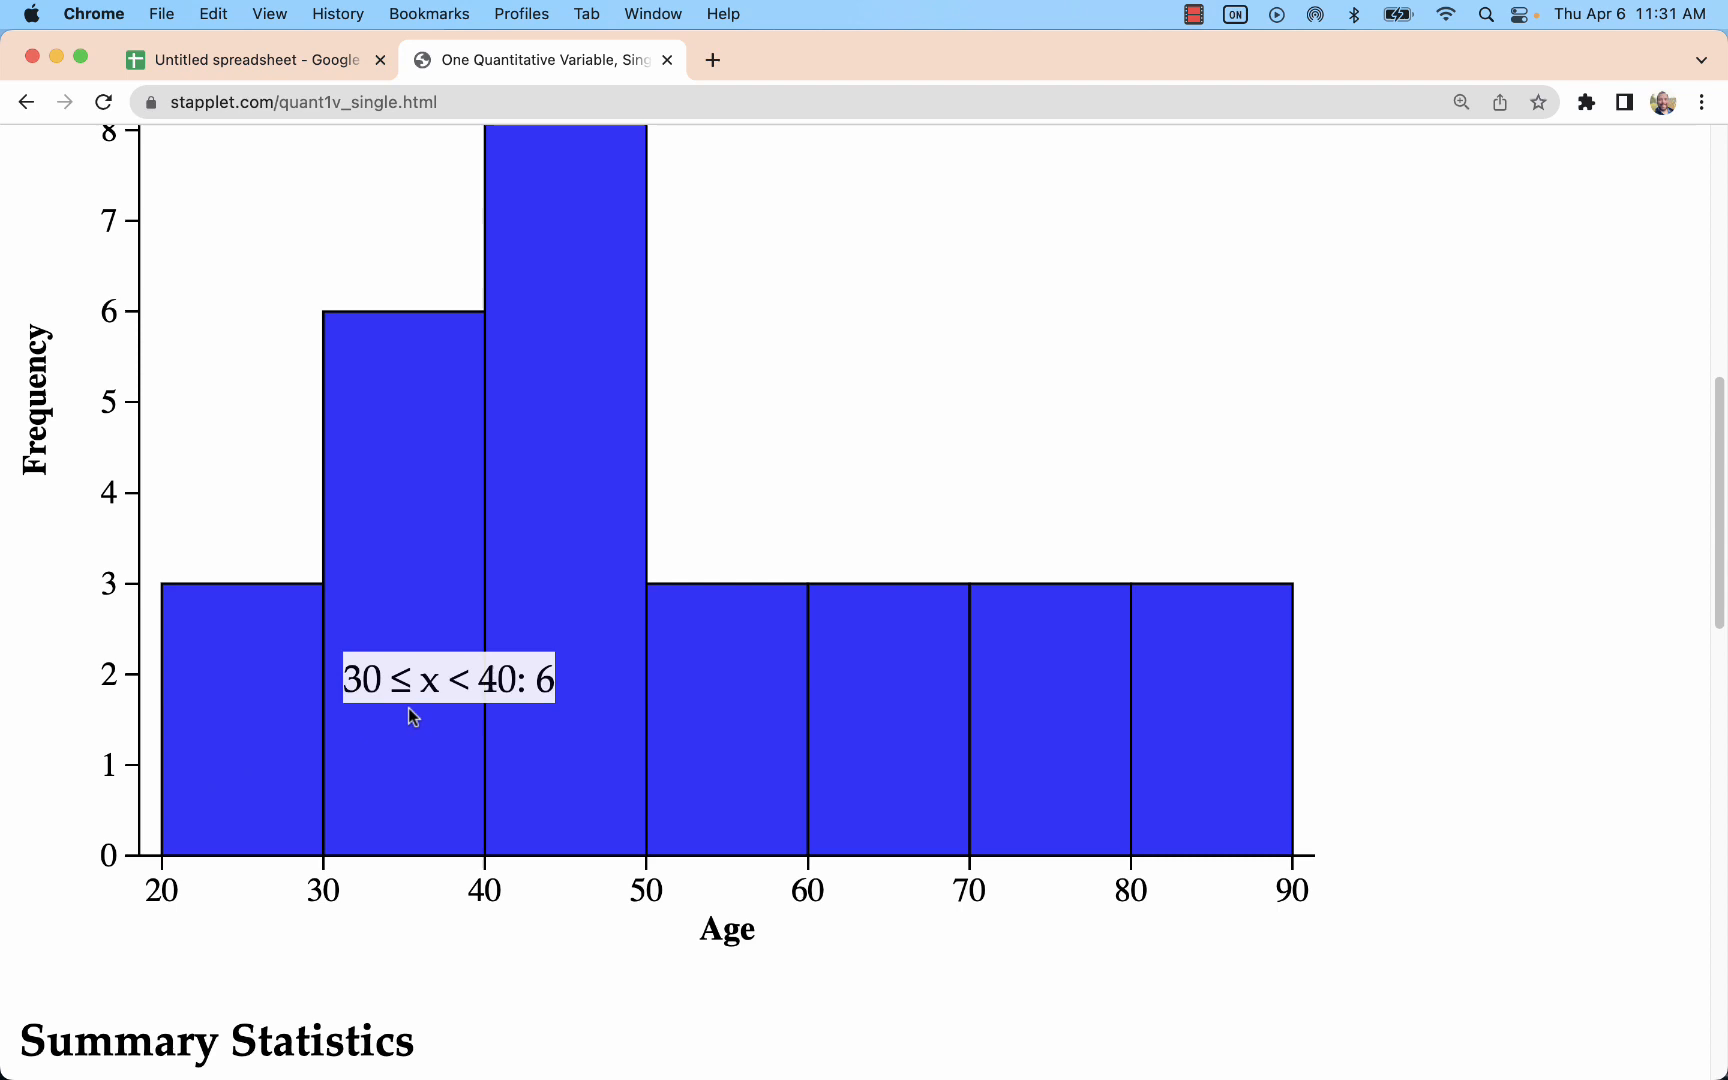
mouse_move(250, 659)
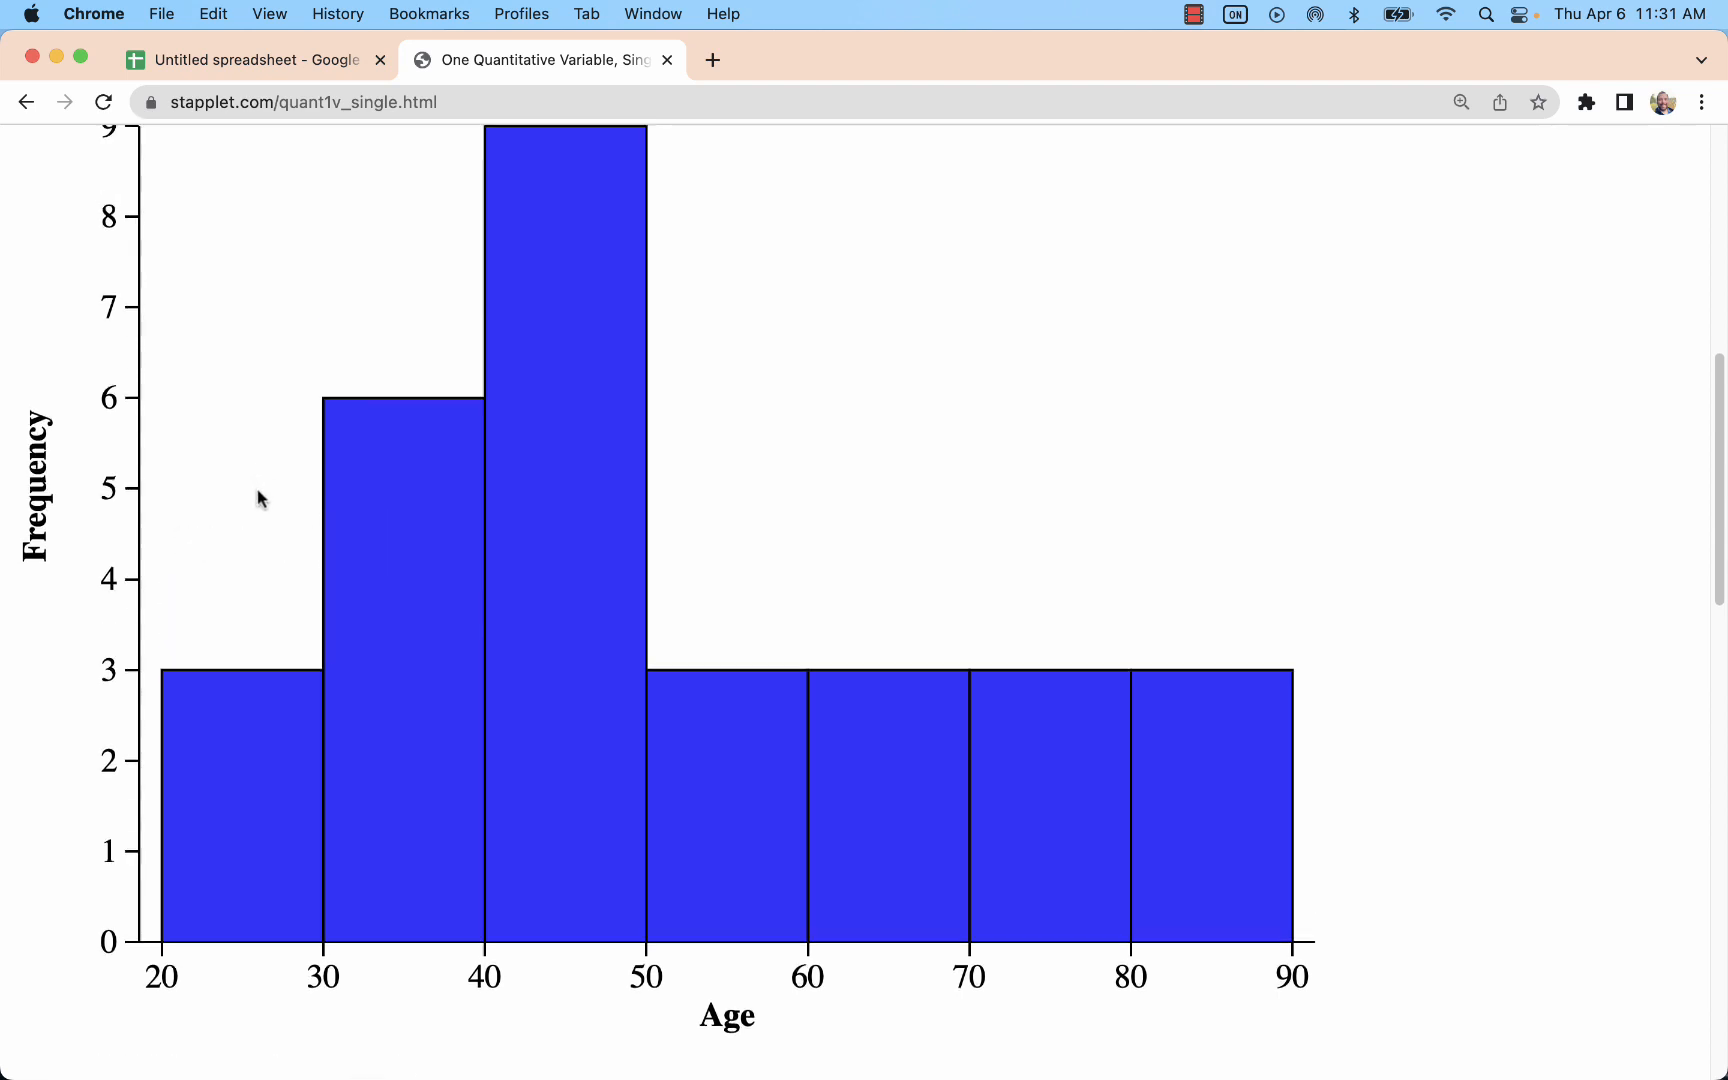
scroll(down, 3)
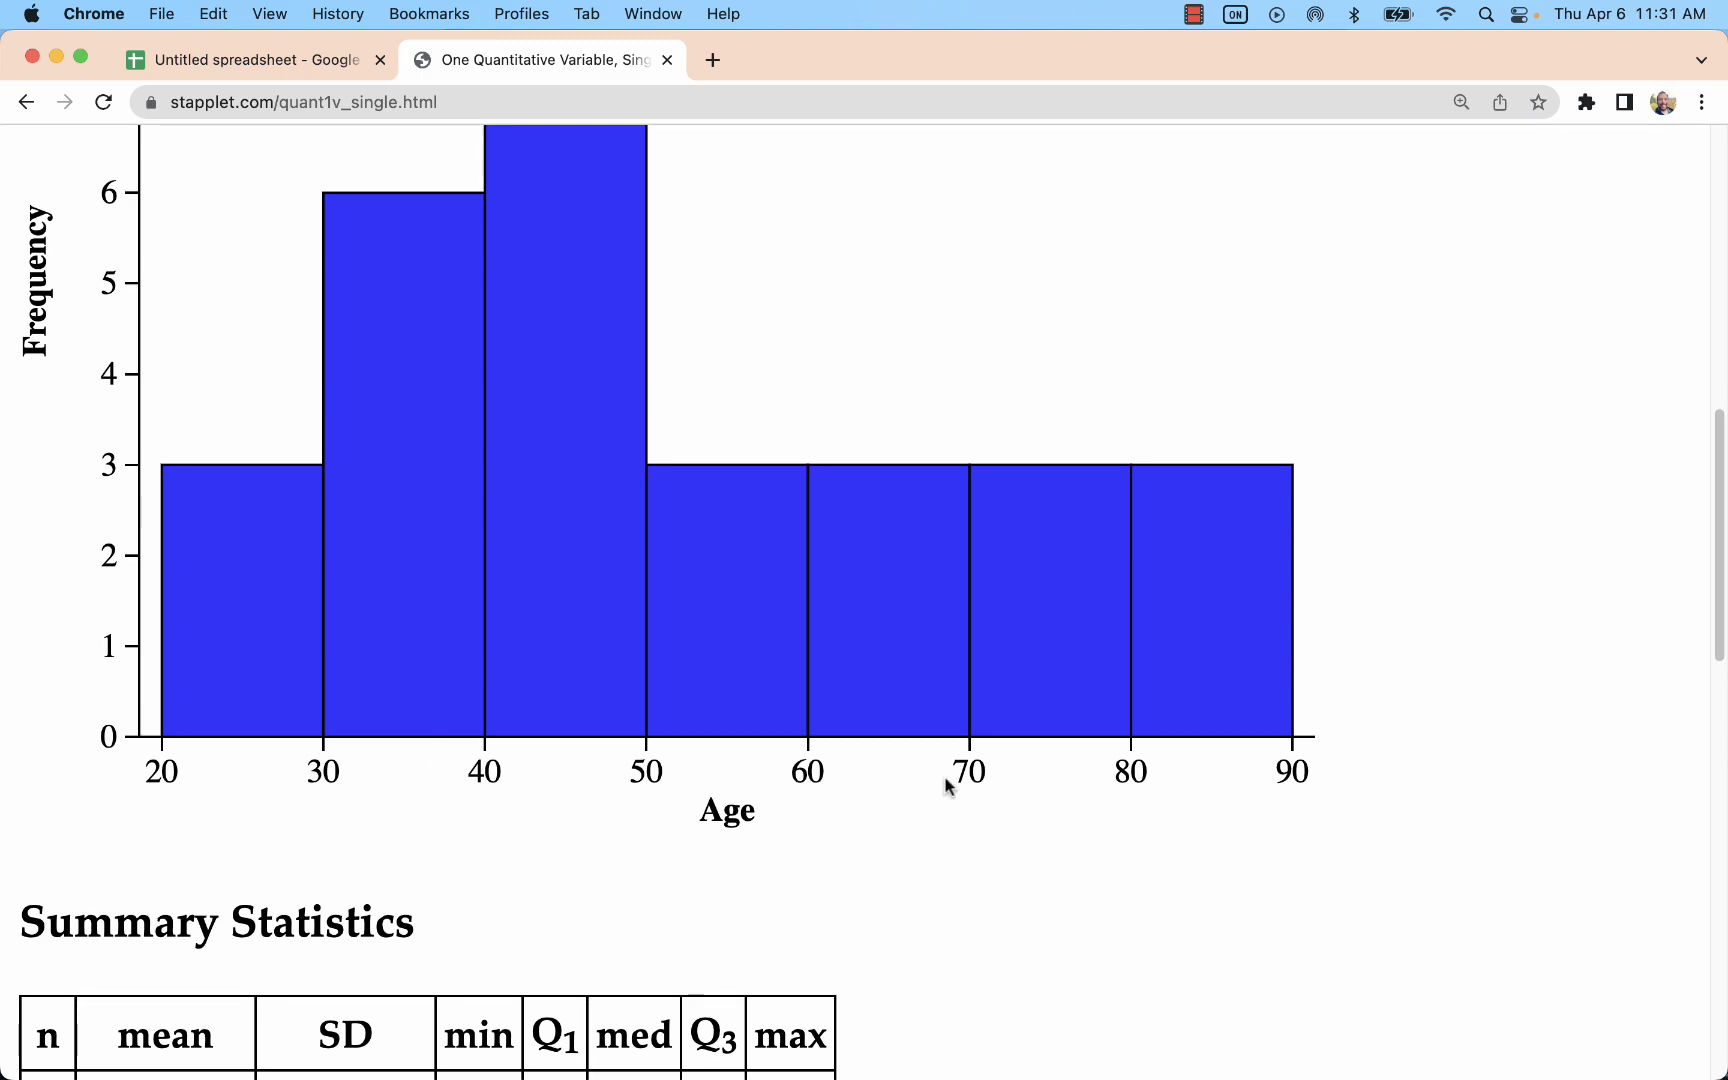
mouse_move(950, 768)
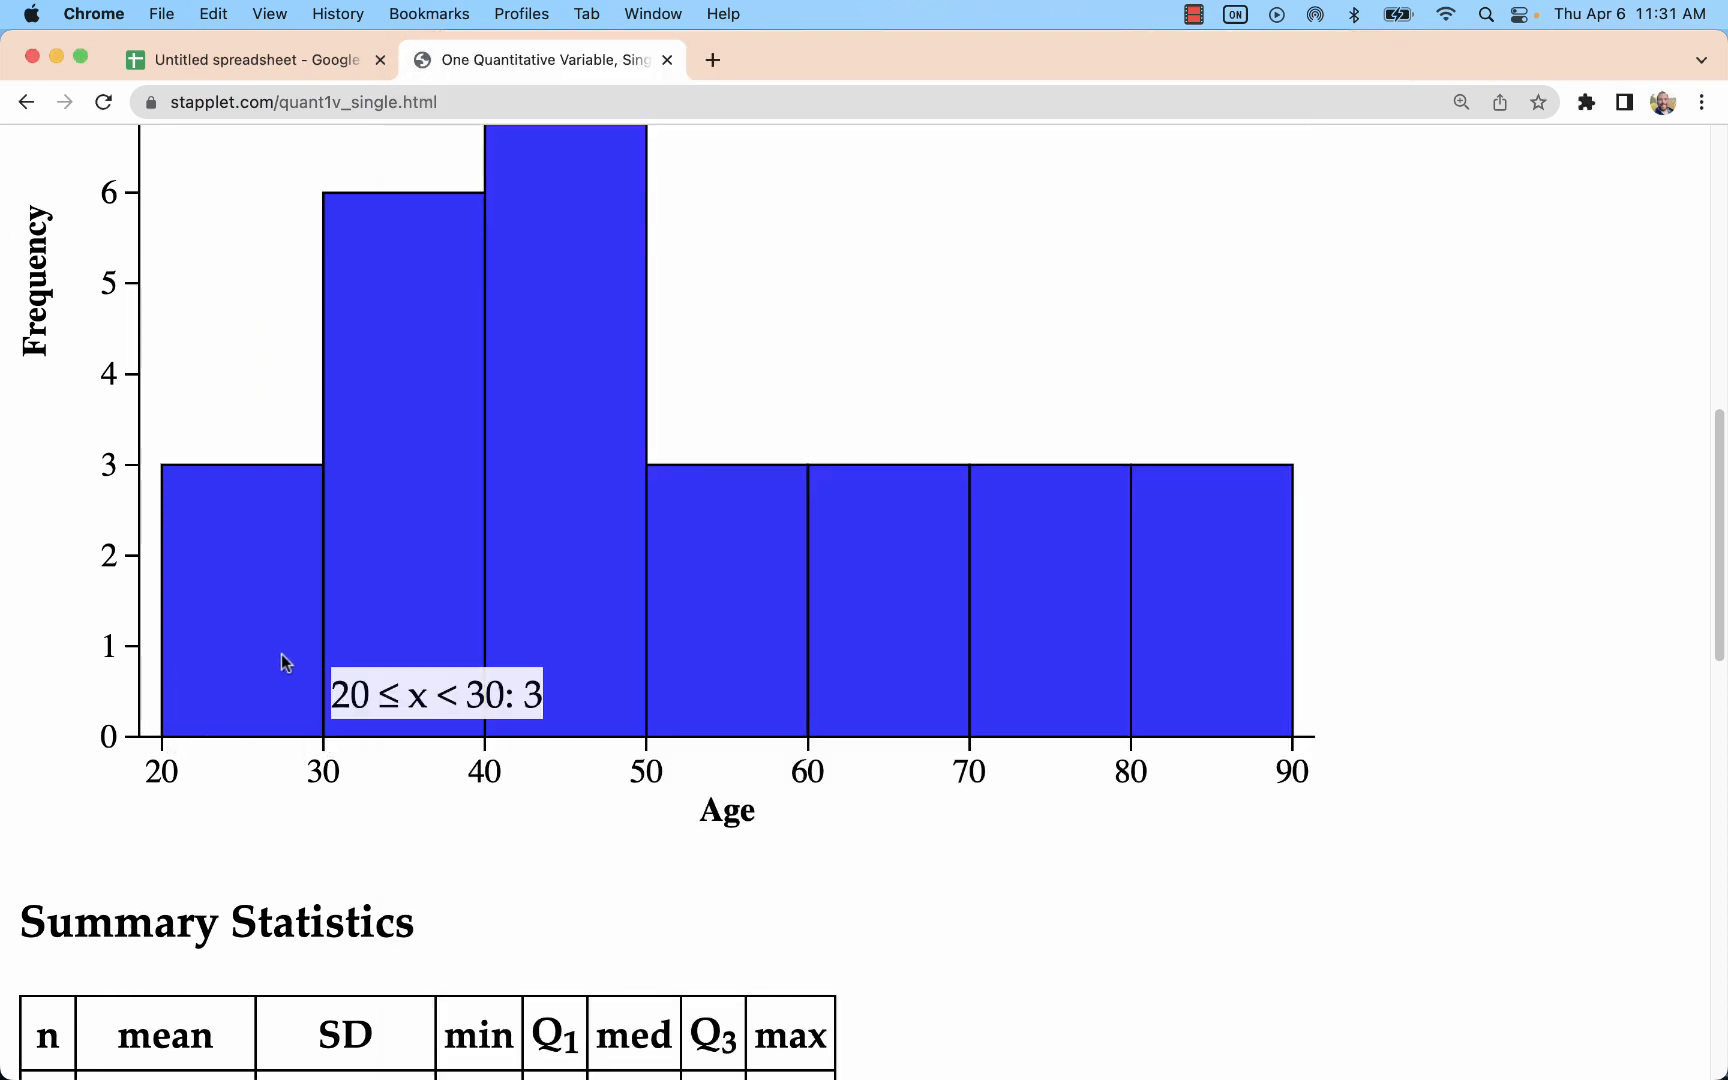
mouse_move(213, 616)
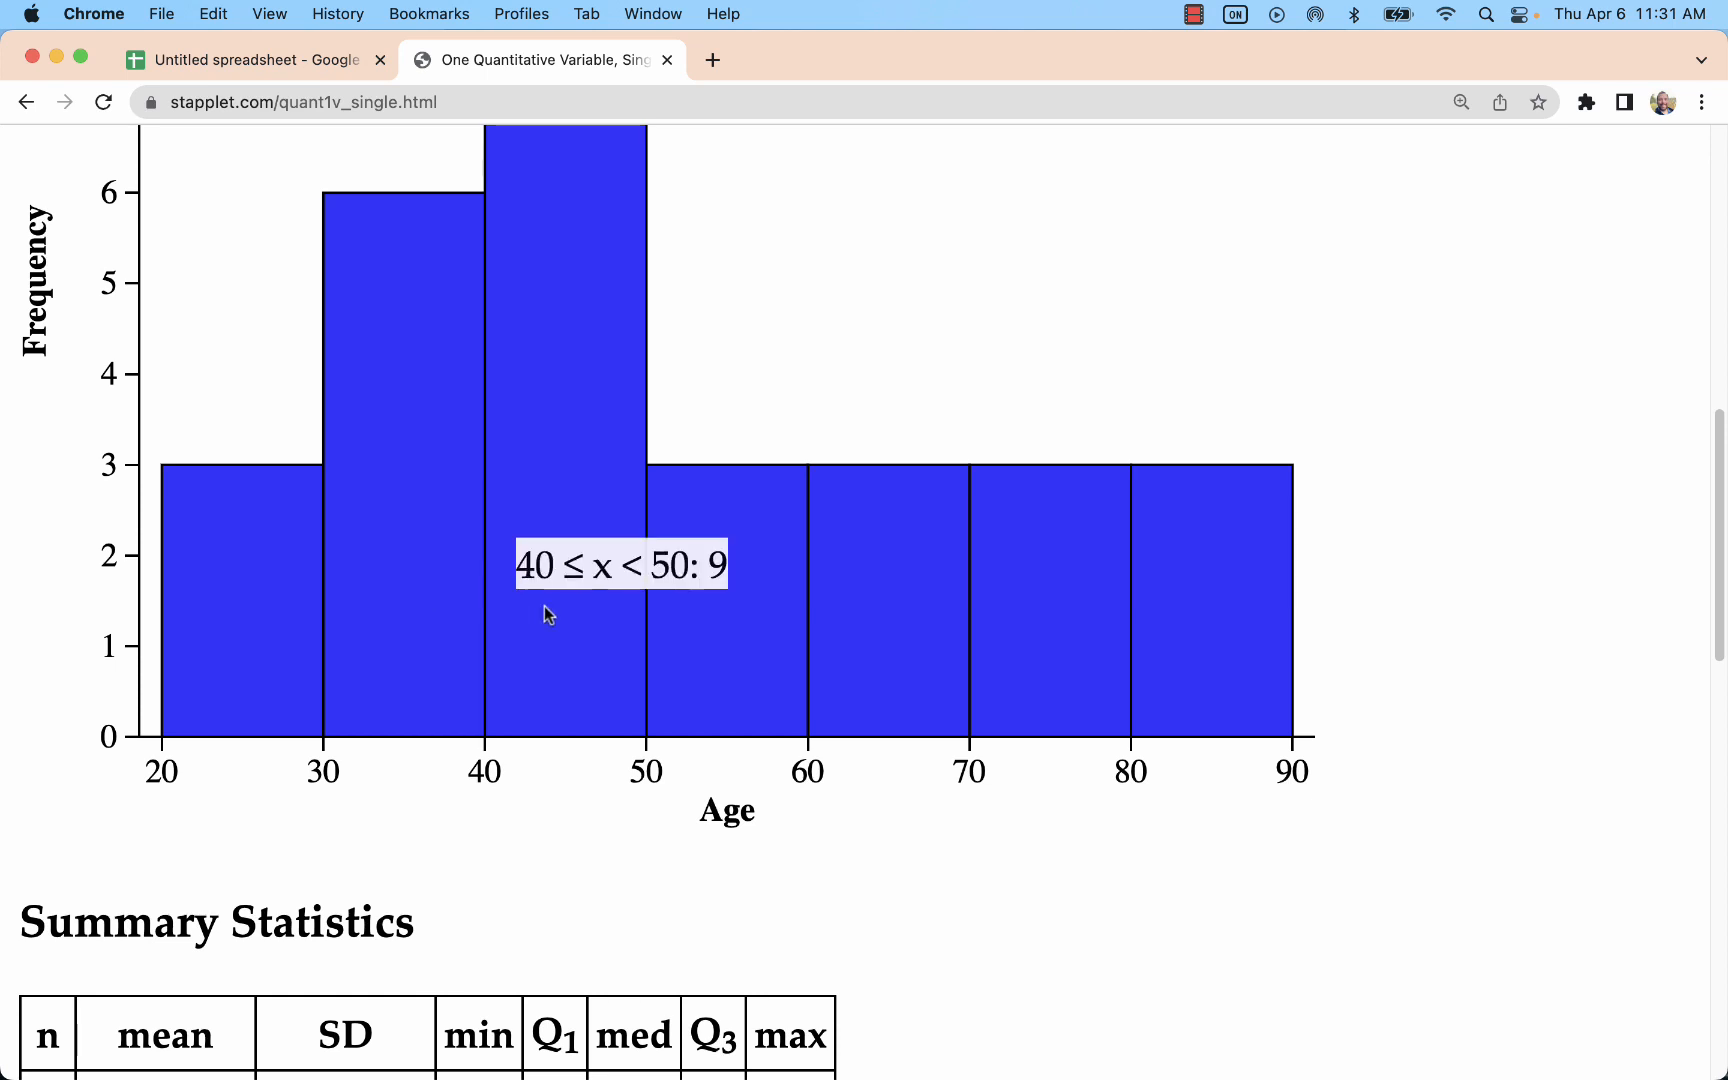
mouse_move(365, 487)
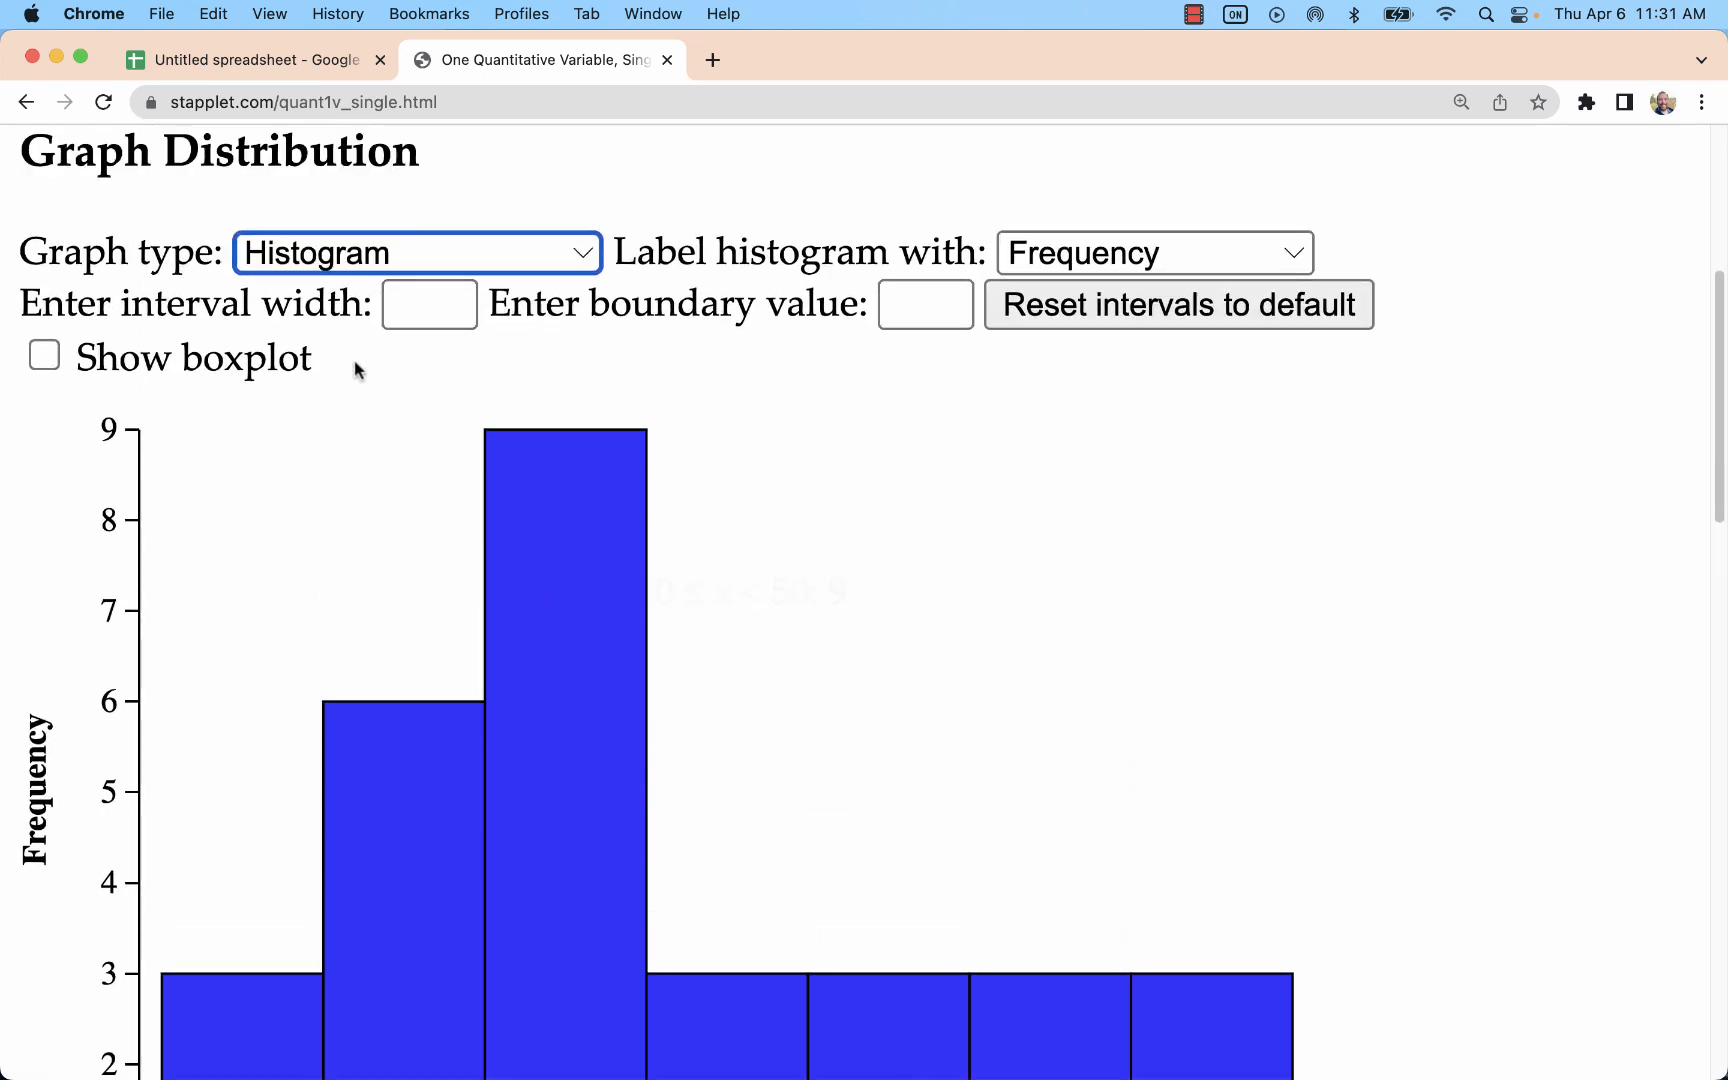
click(925, 304)
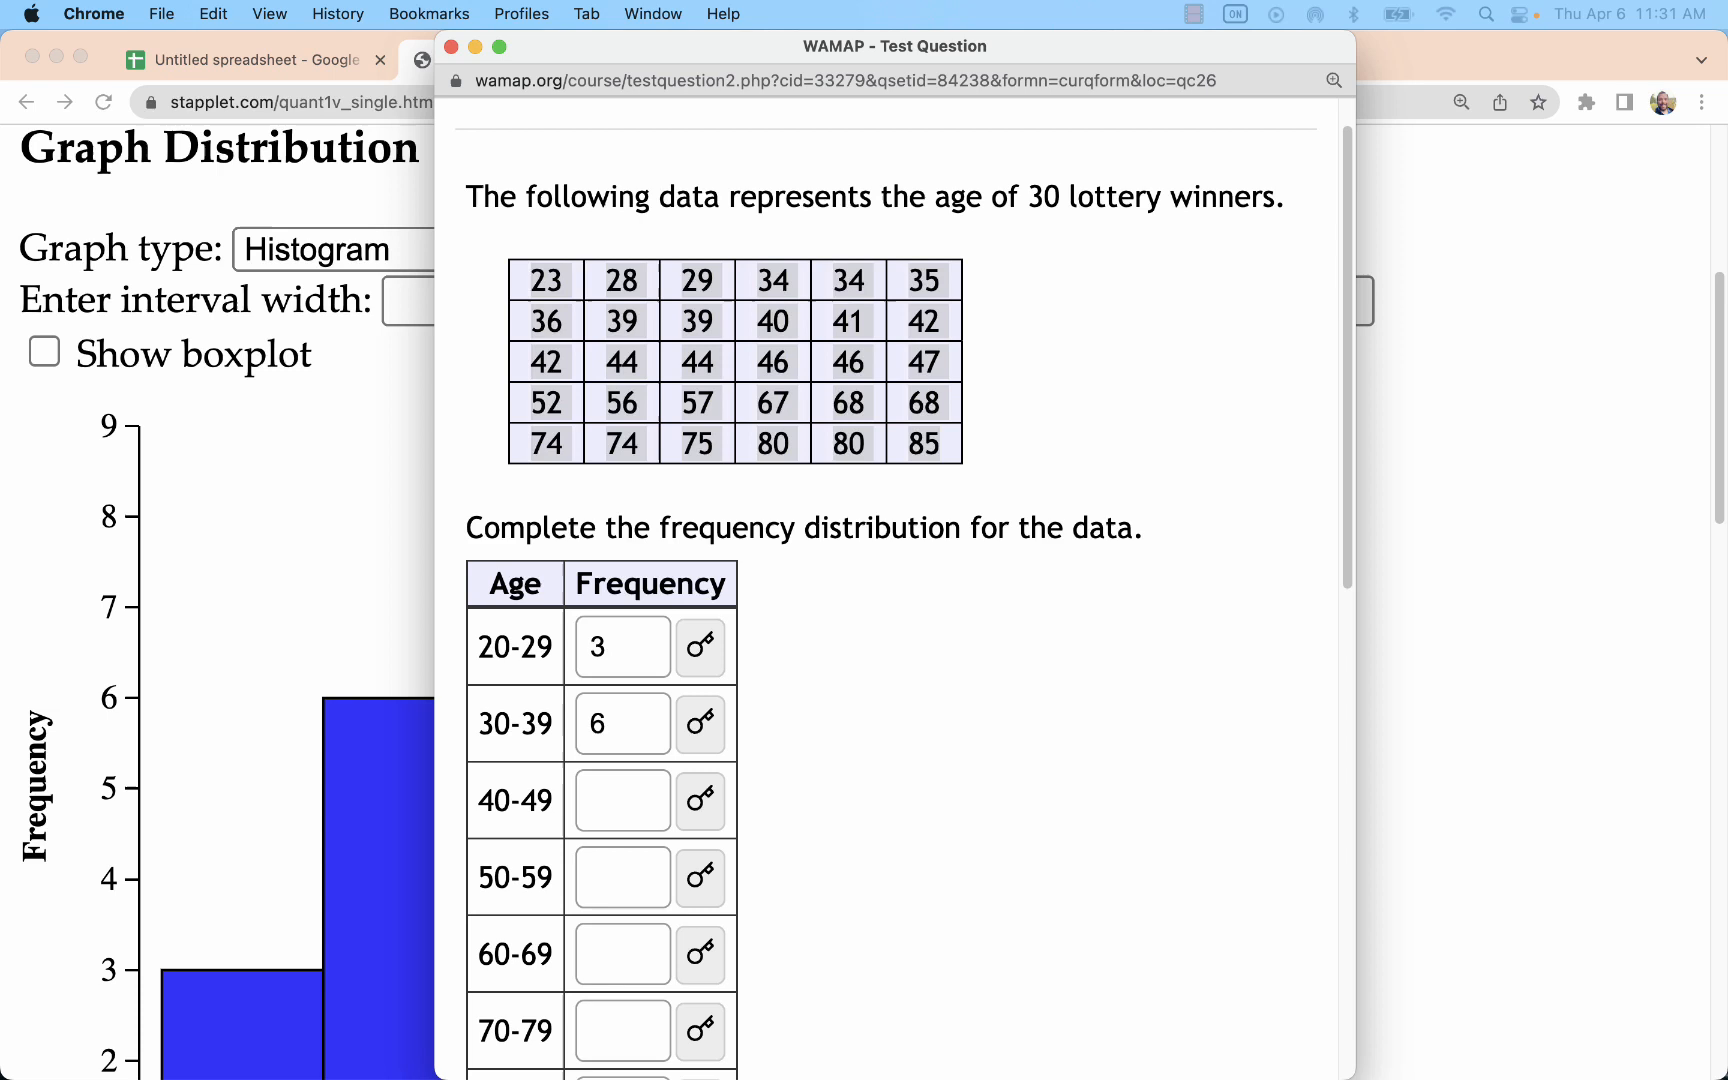
Advance to the relative frequency question and select its ages and students table.
click(547, 133)
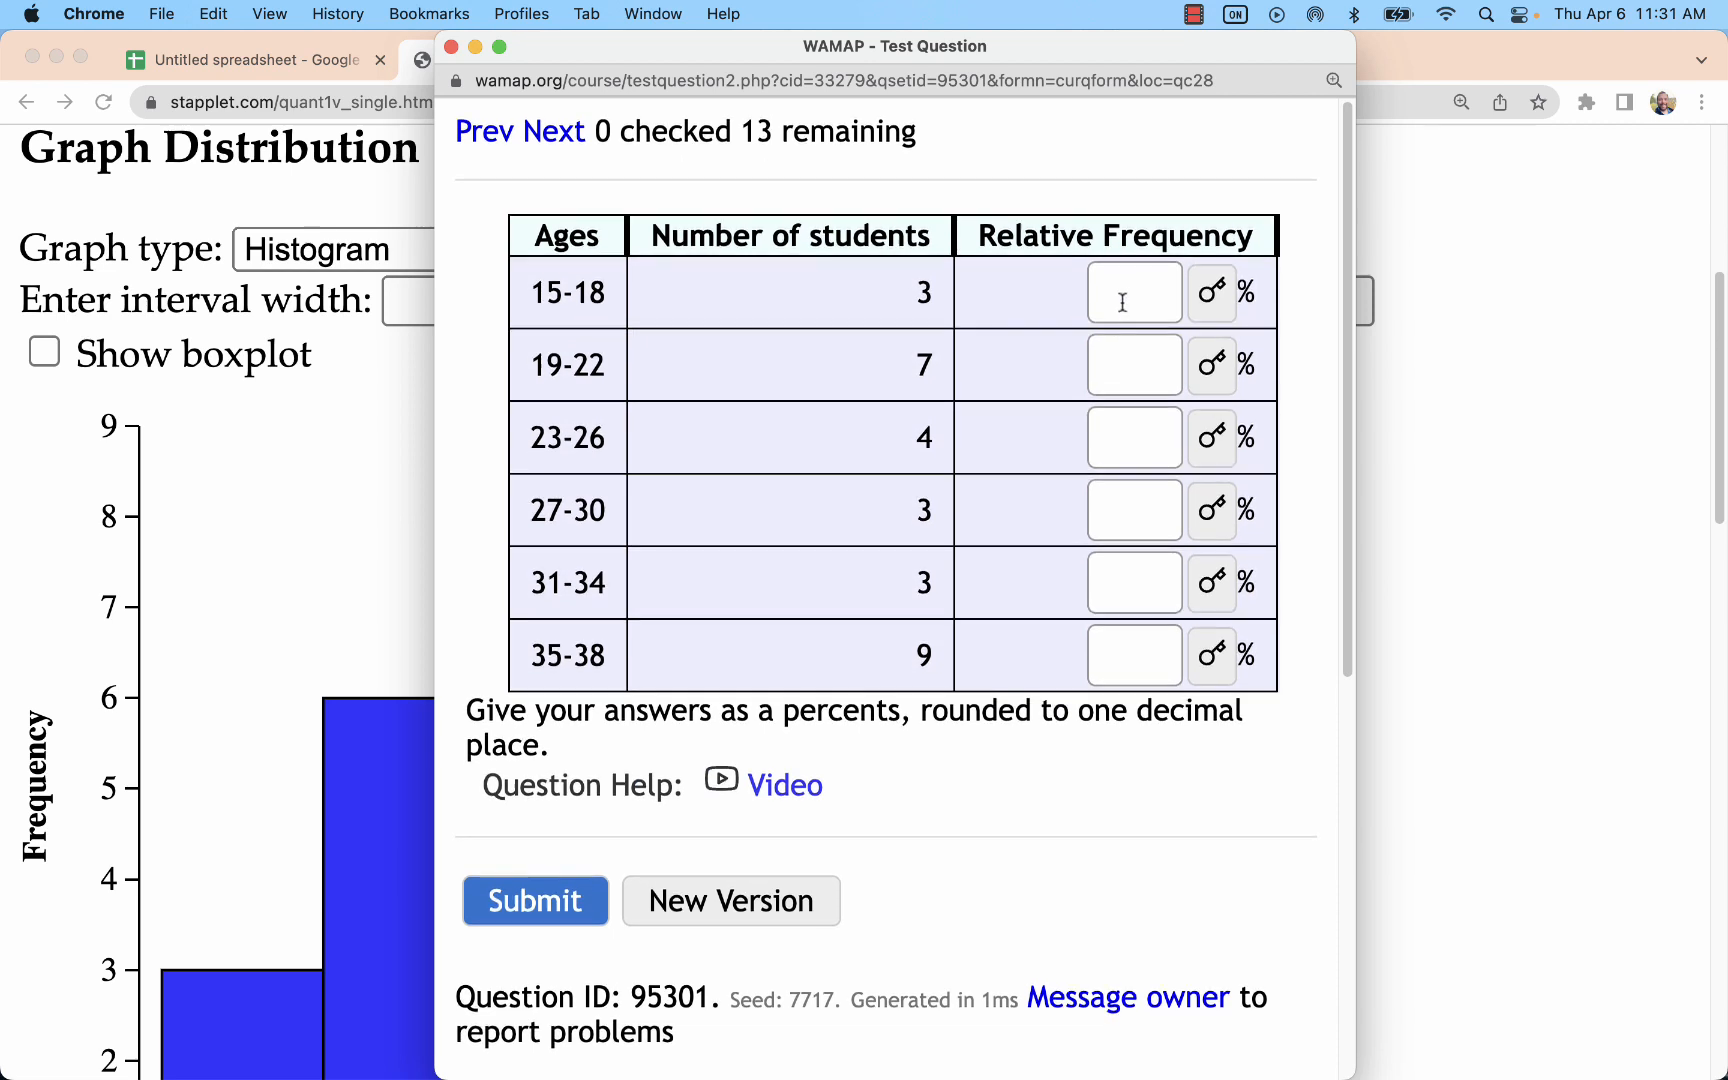
double_click(923, 291)
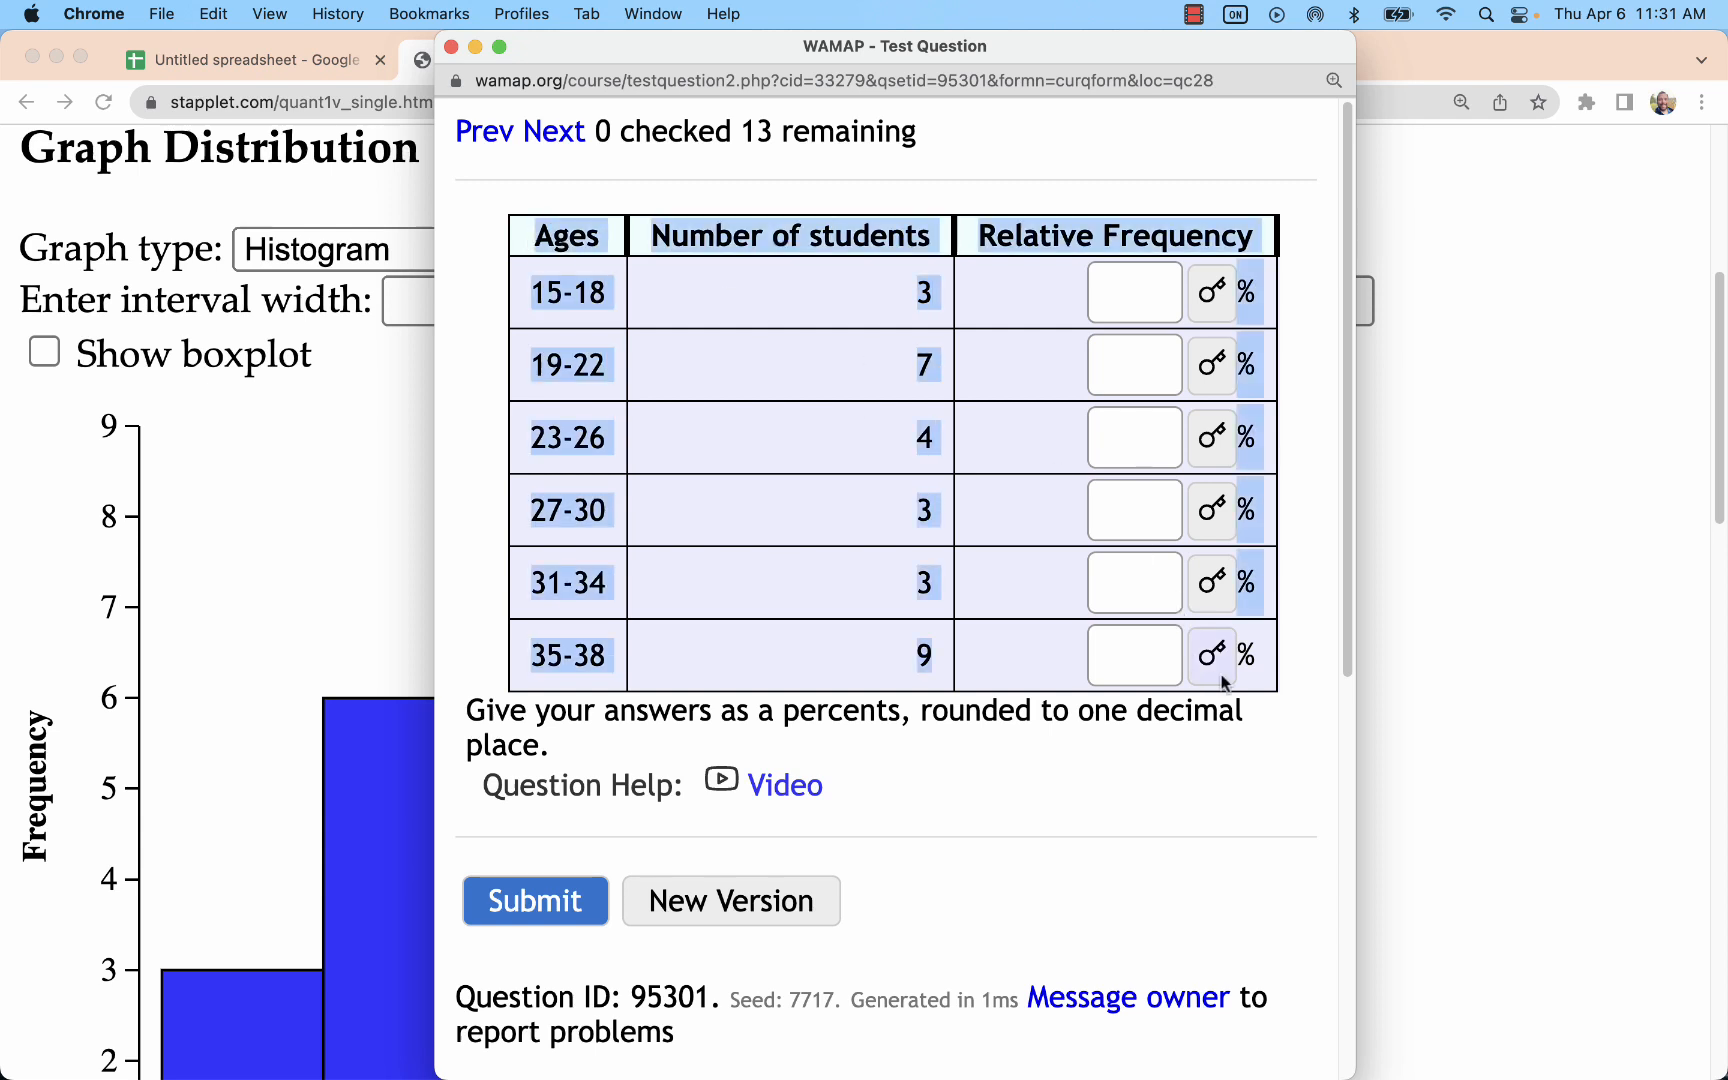
mouse_move(865, 358)
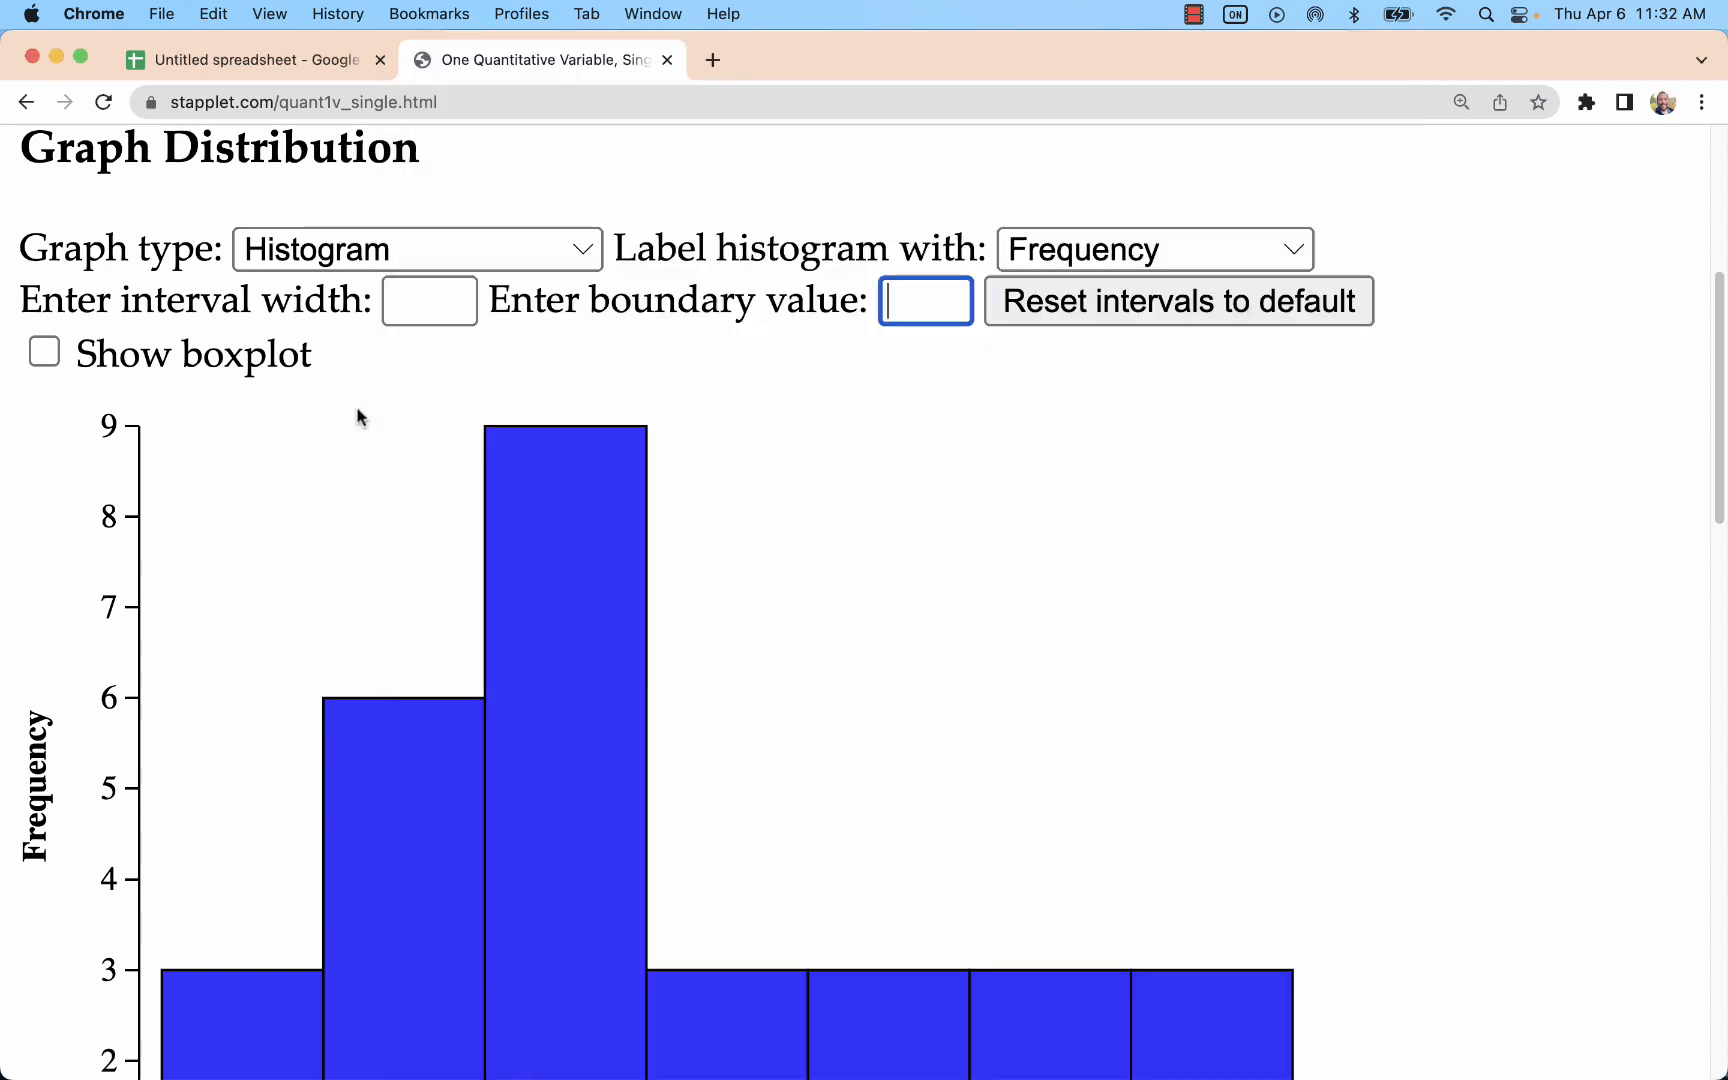
Paste the ages table into the sheet and widen columns A–C to fit headers.
click(250, 60)
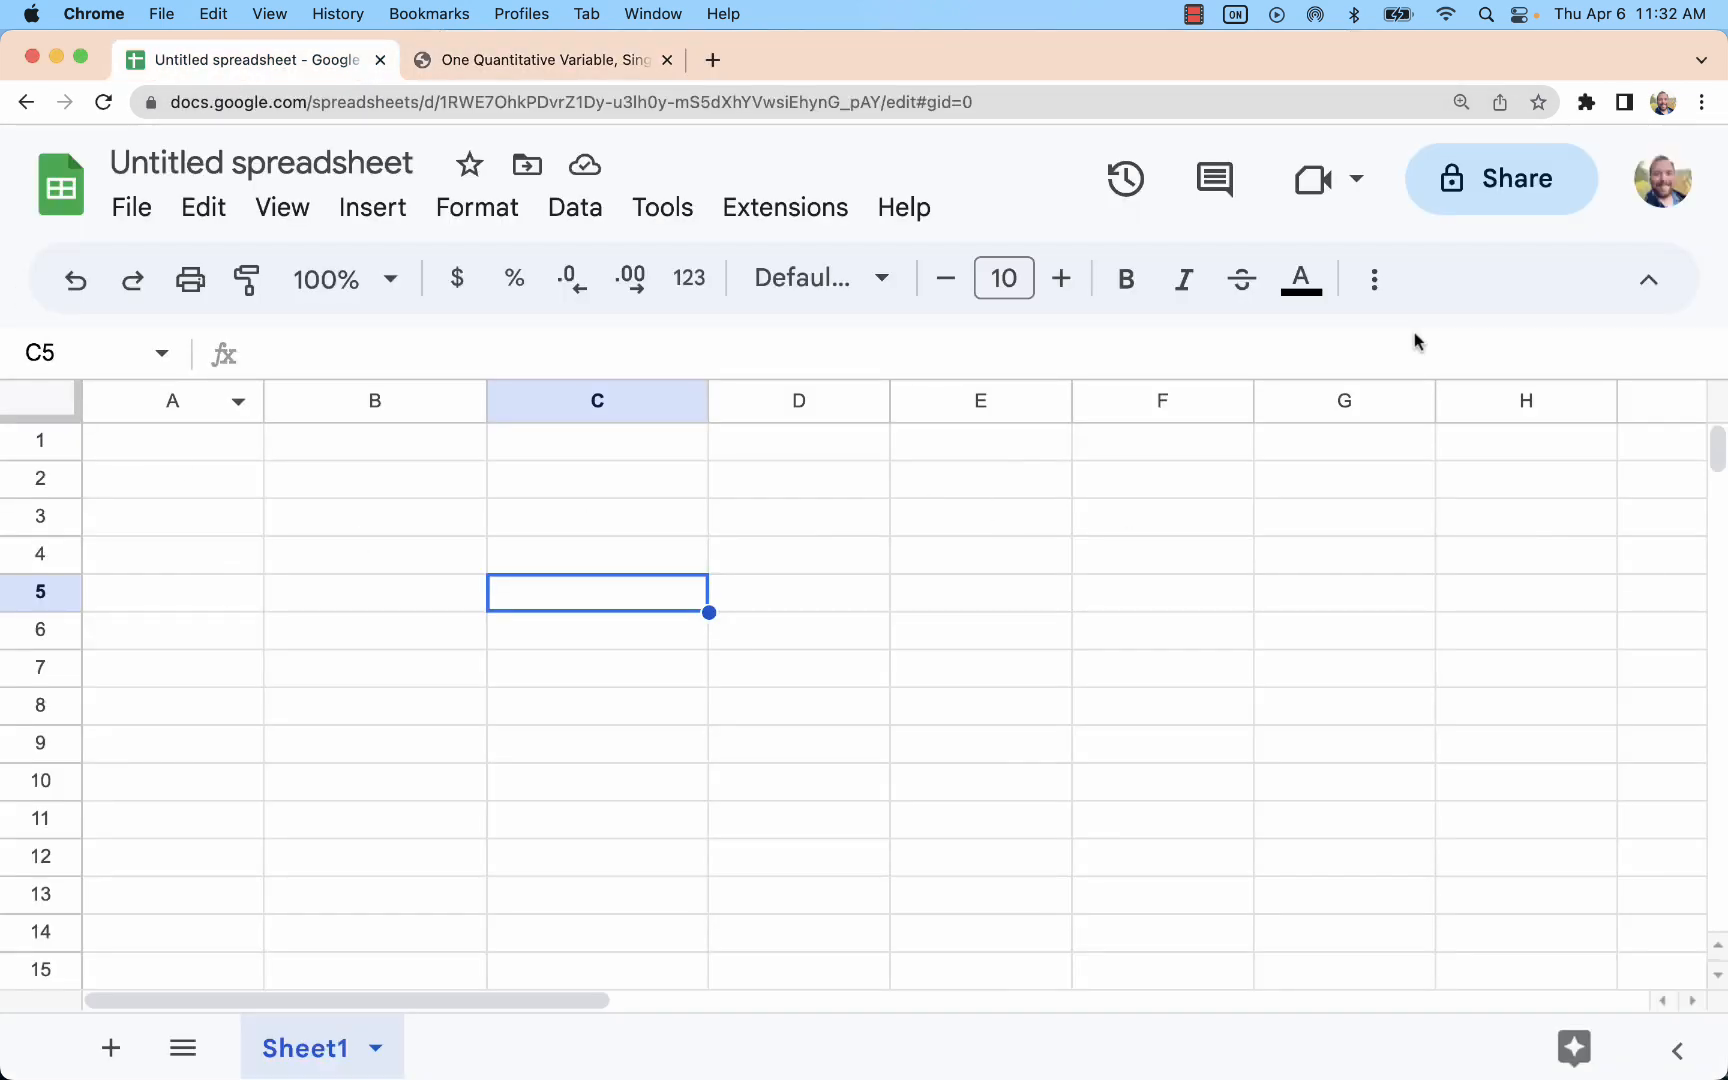
key(cmd+v)
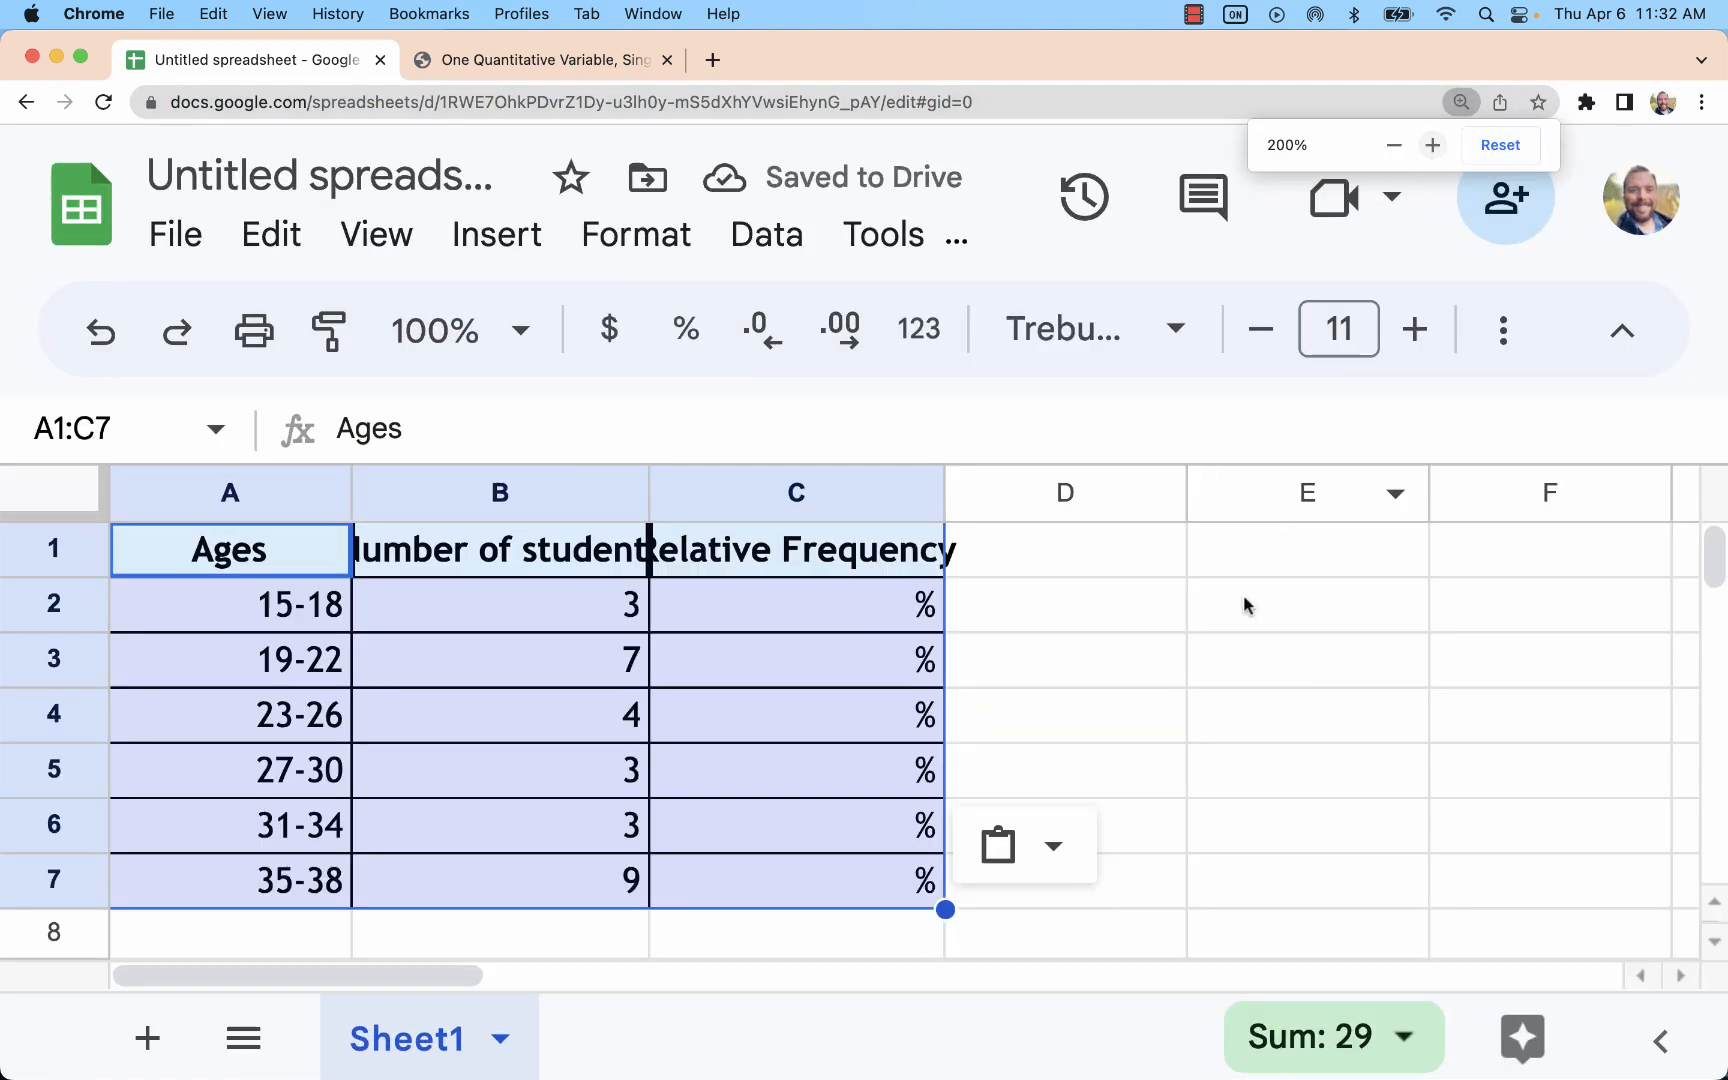
click(230, 493)
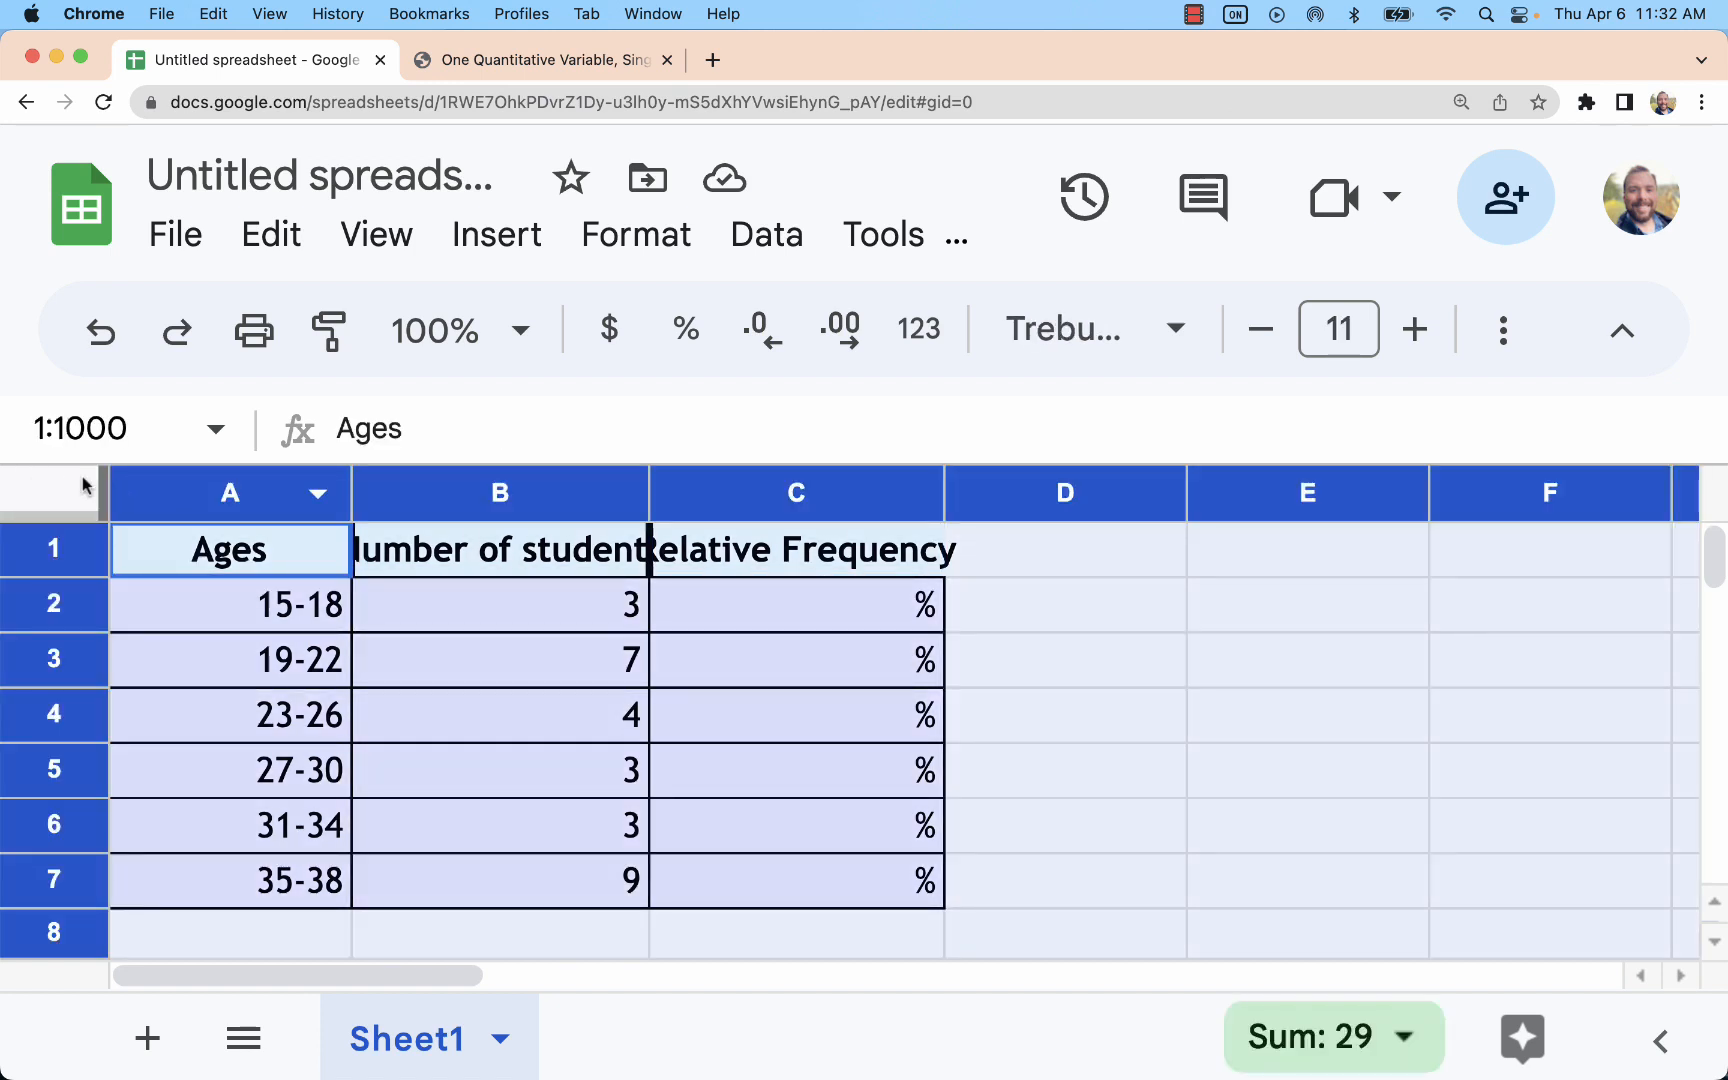
mouse_move(1111, 723)
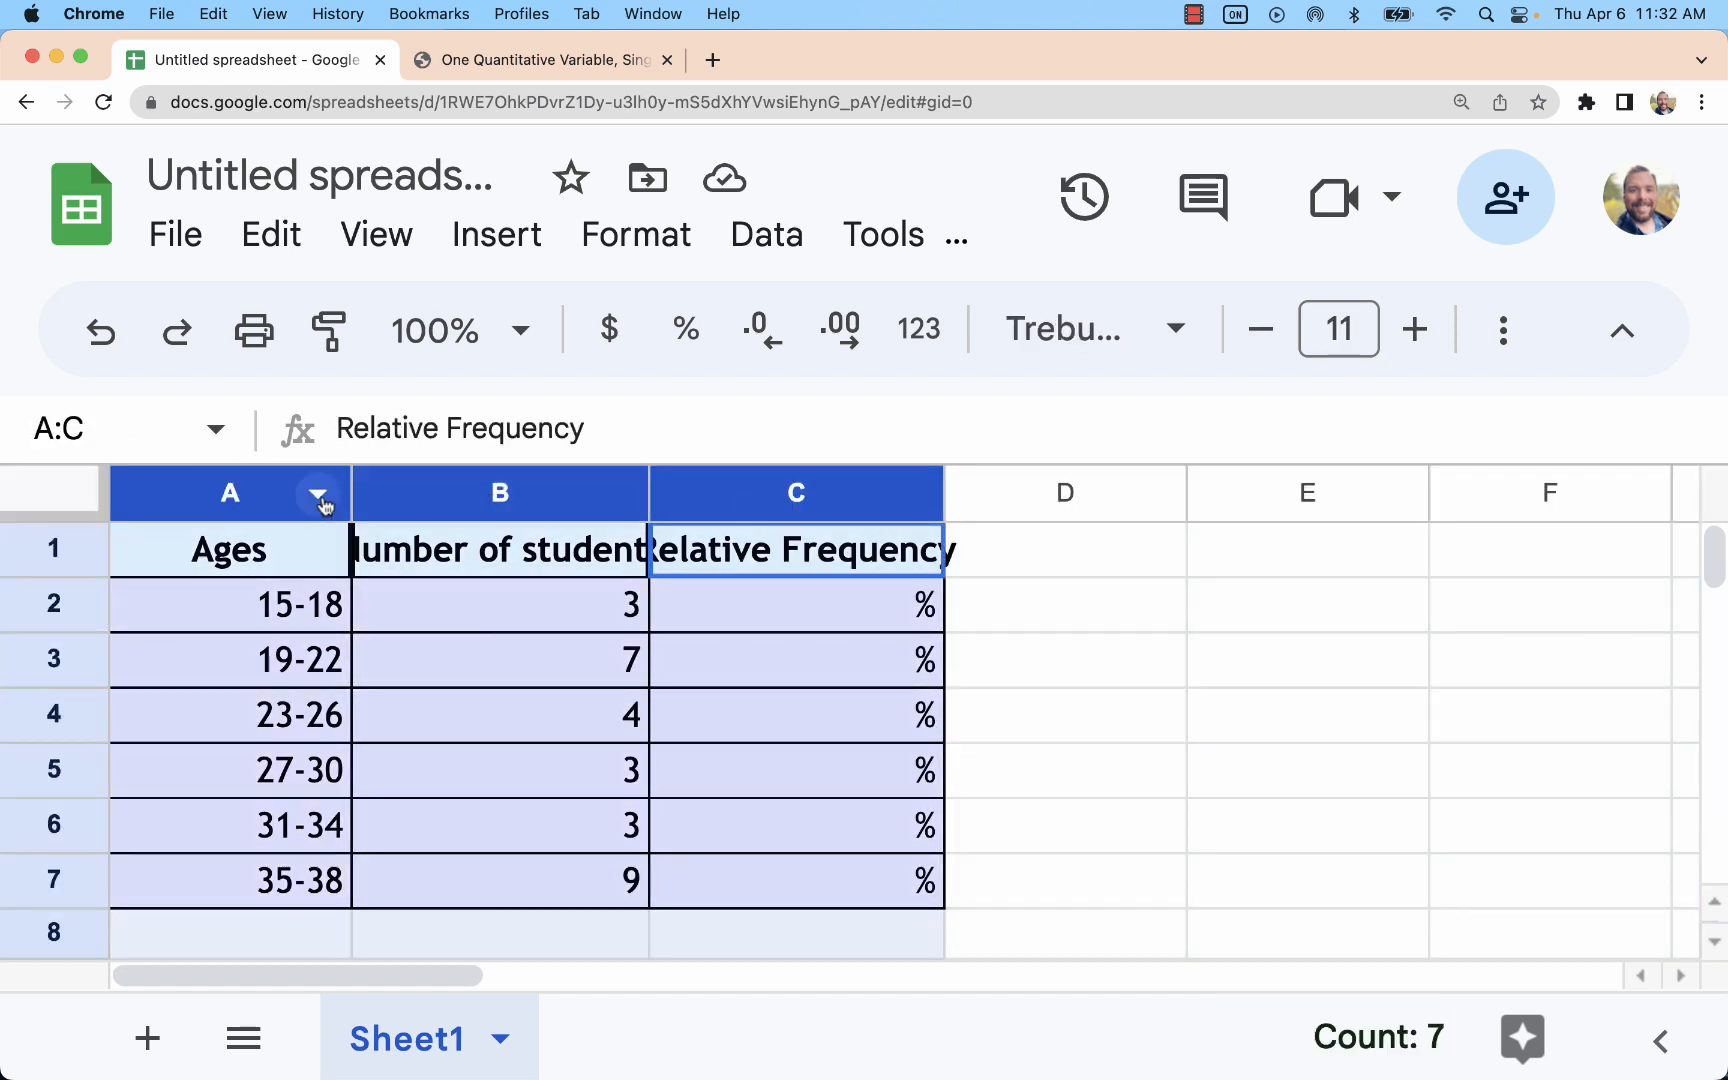
click(796, 493)
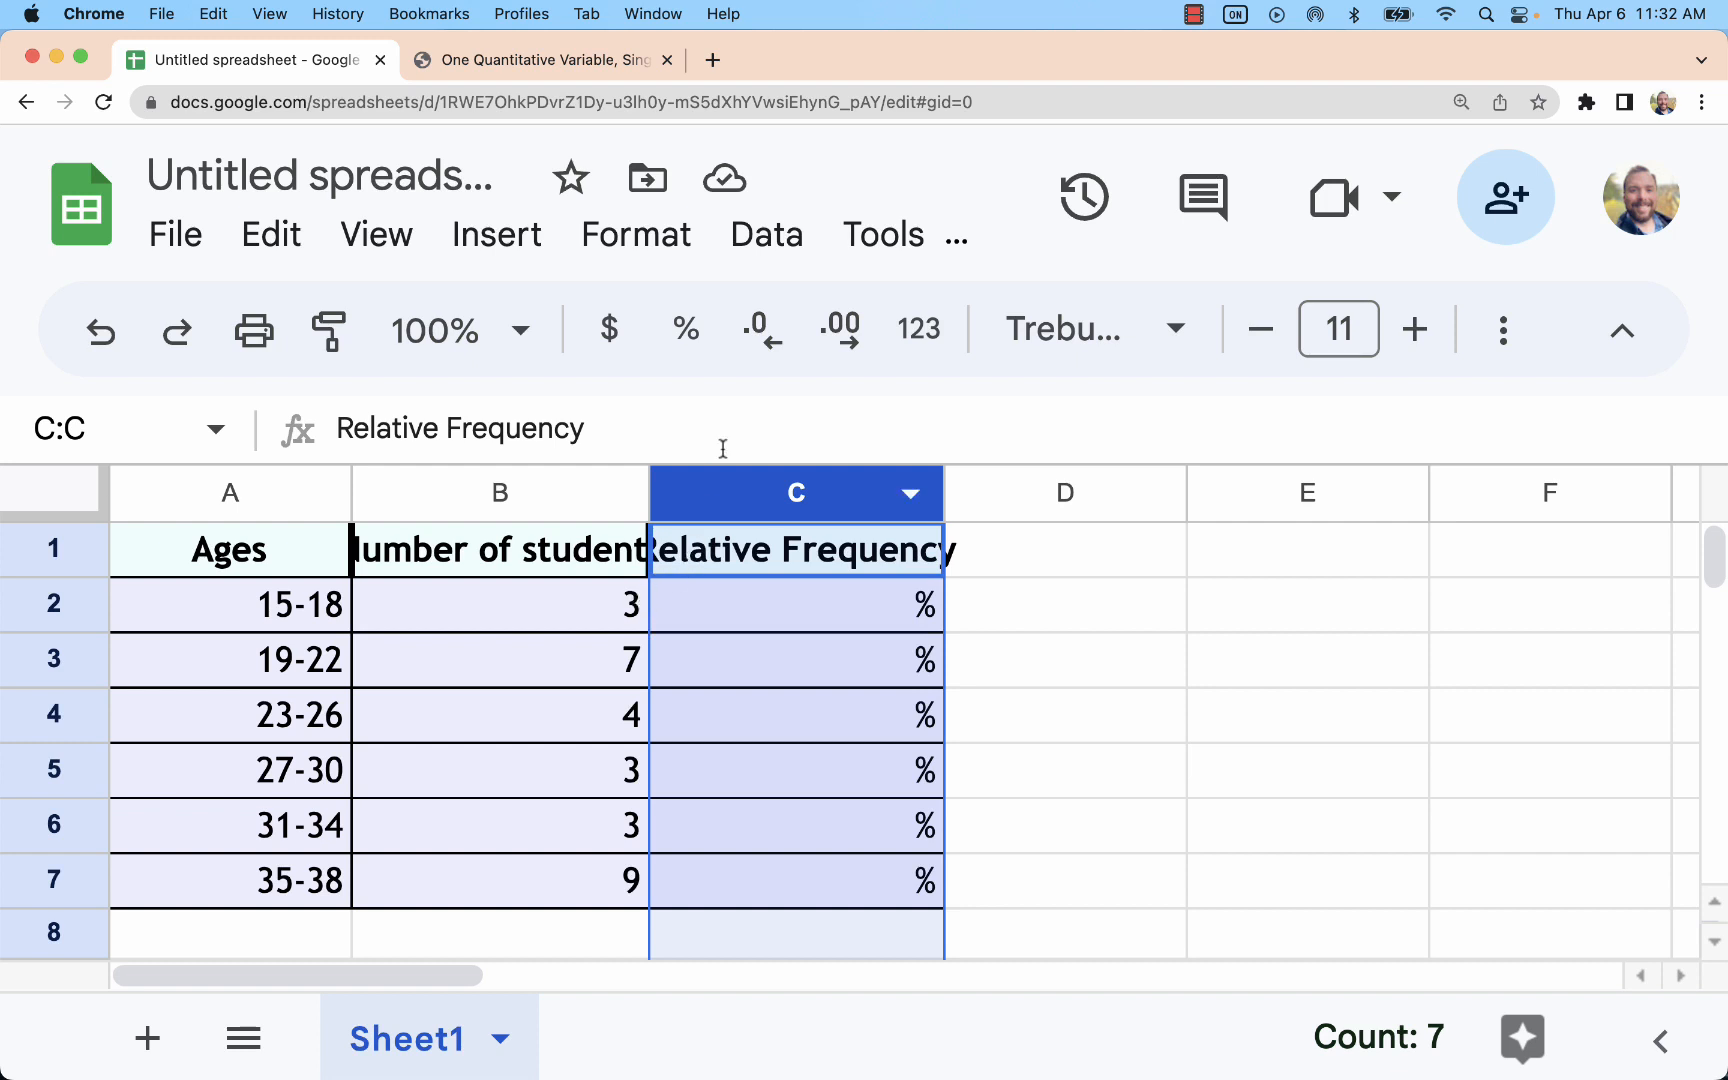
drag(796, 493, 498, 493)
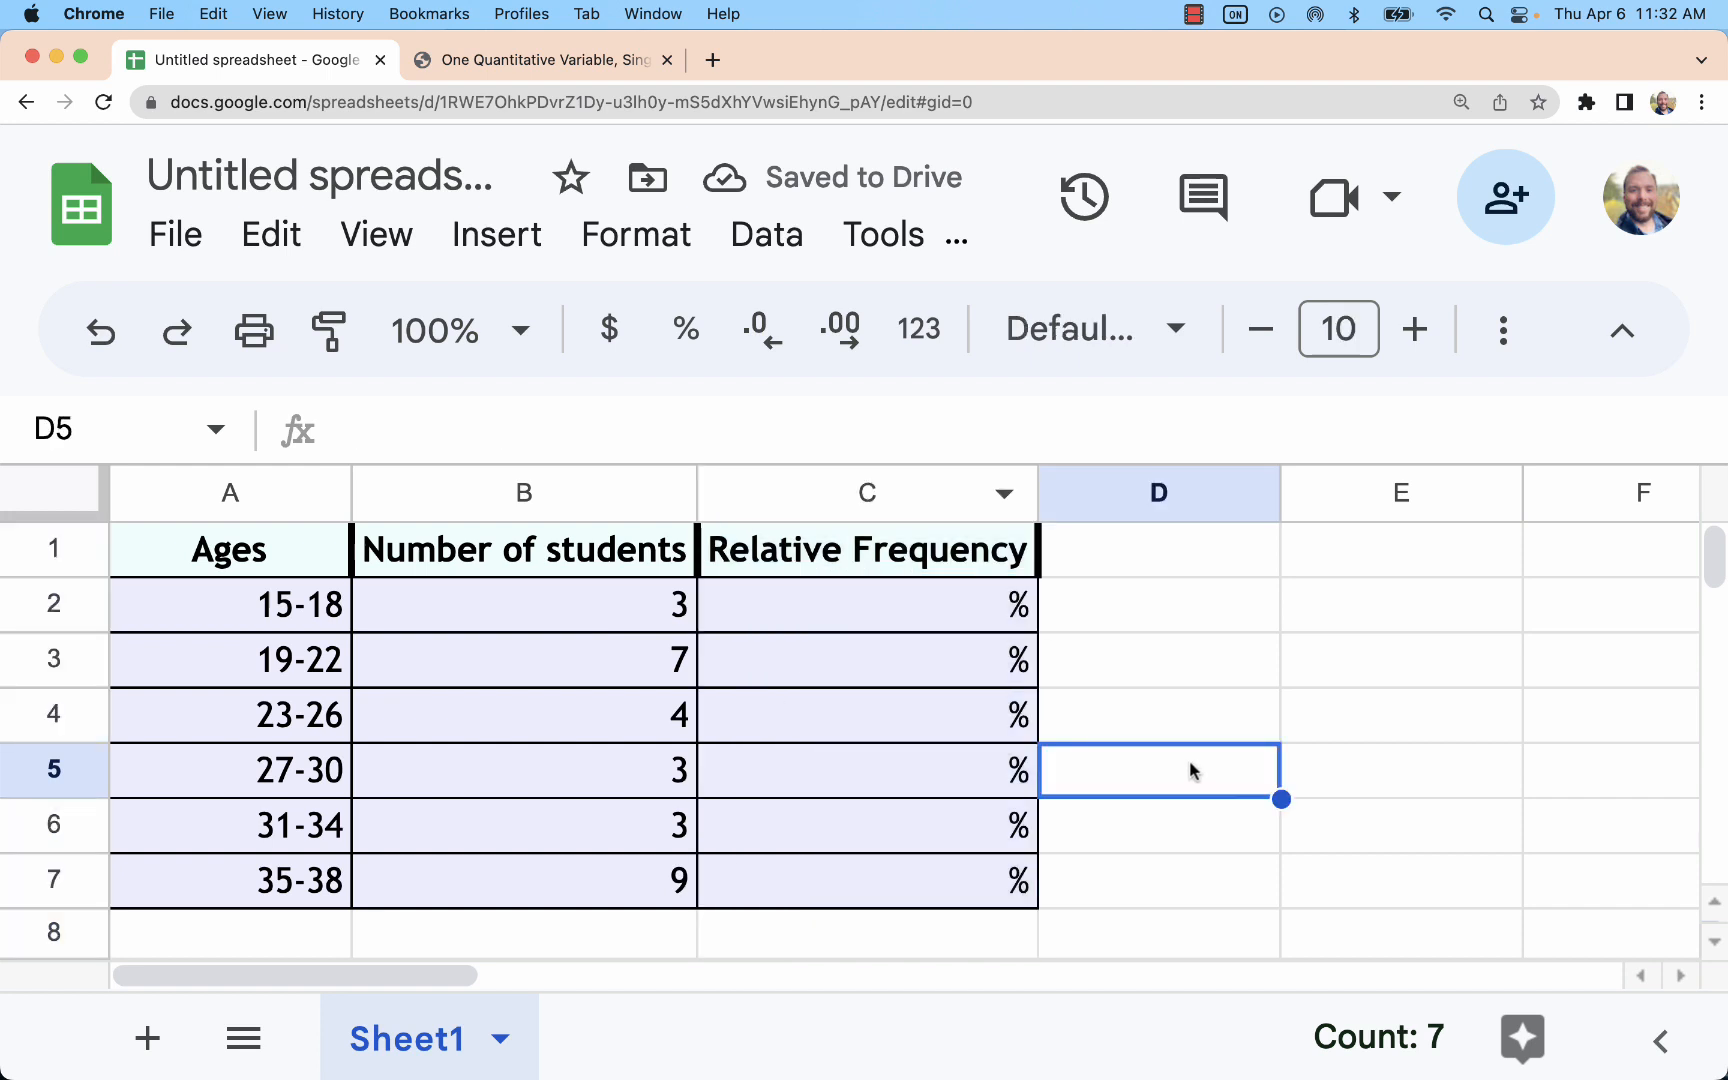
Clear formatting on columns A–C and delete the percent placeholders in column C.
drag(229, 493, 867, 493)
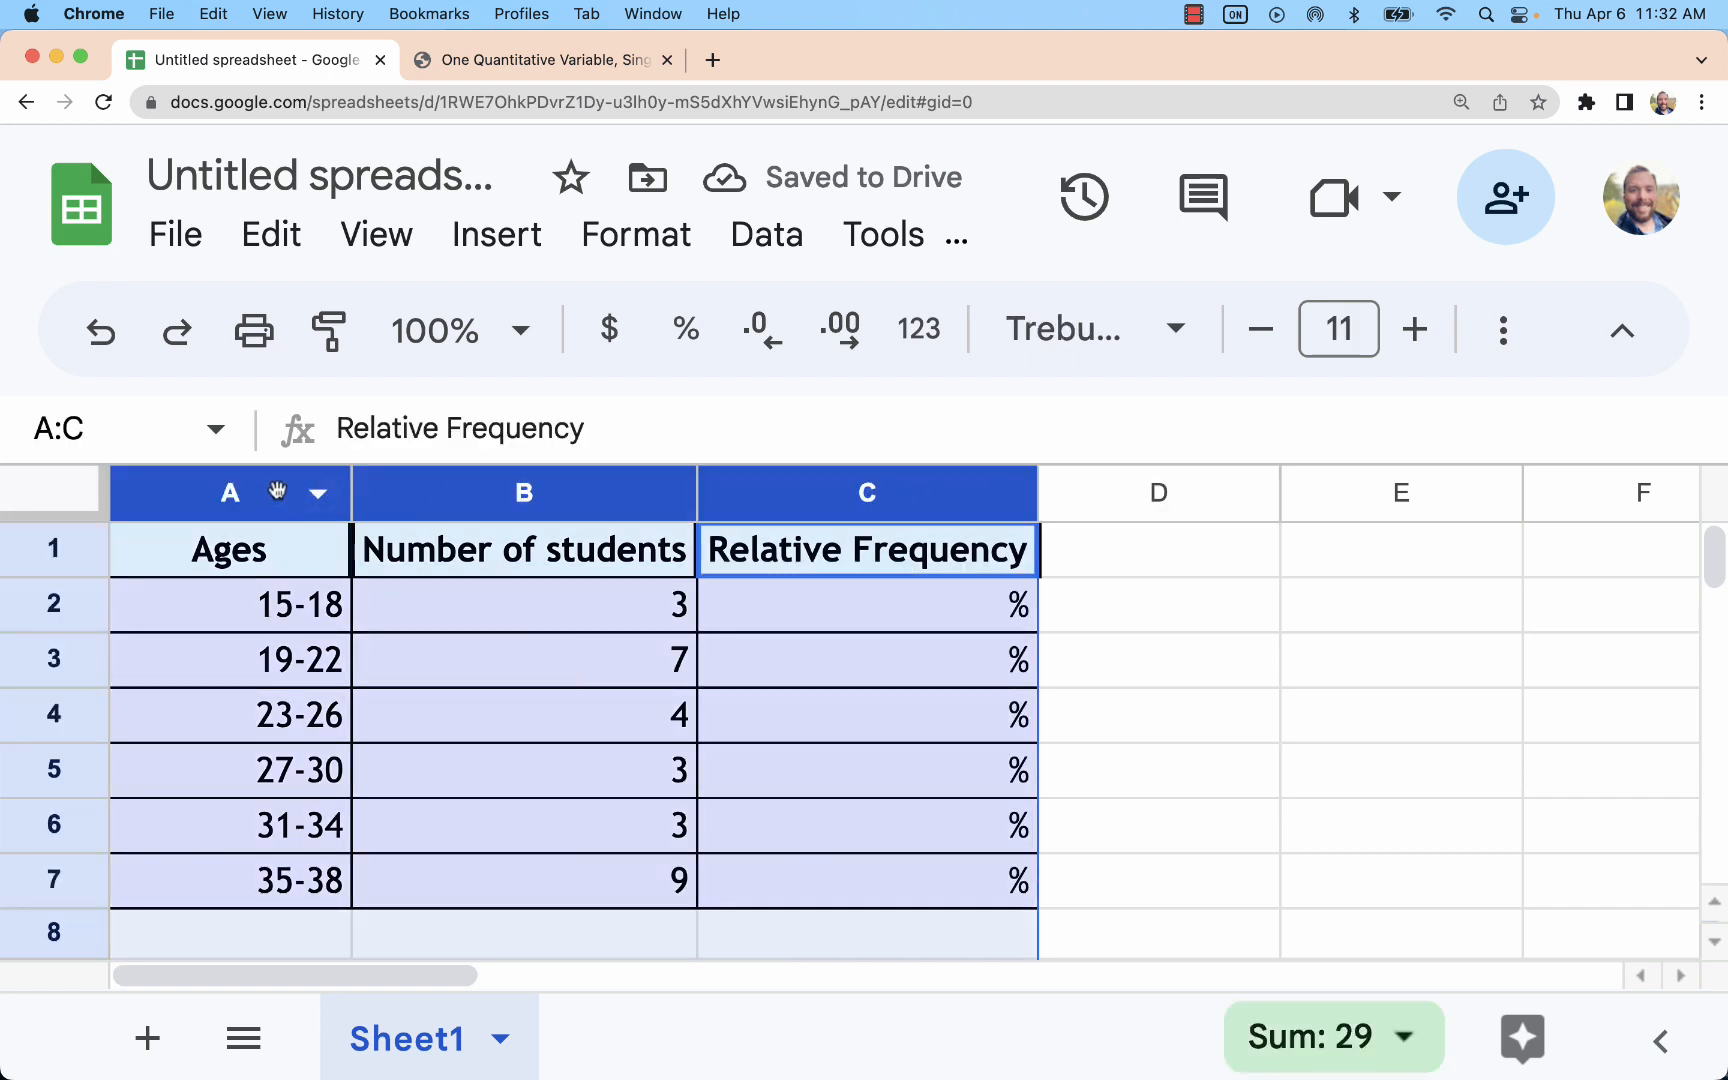
click(636, 234)
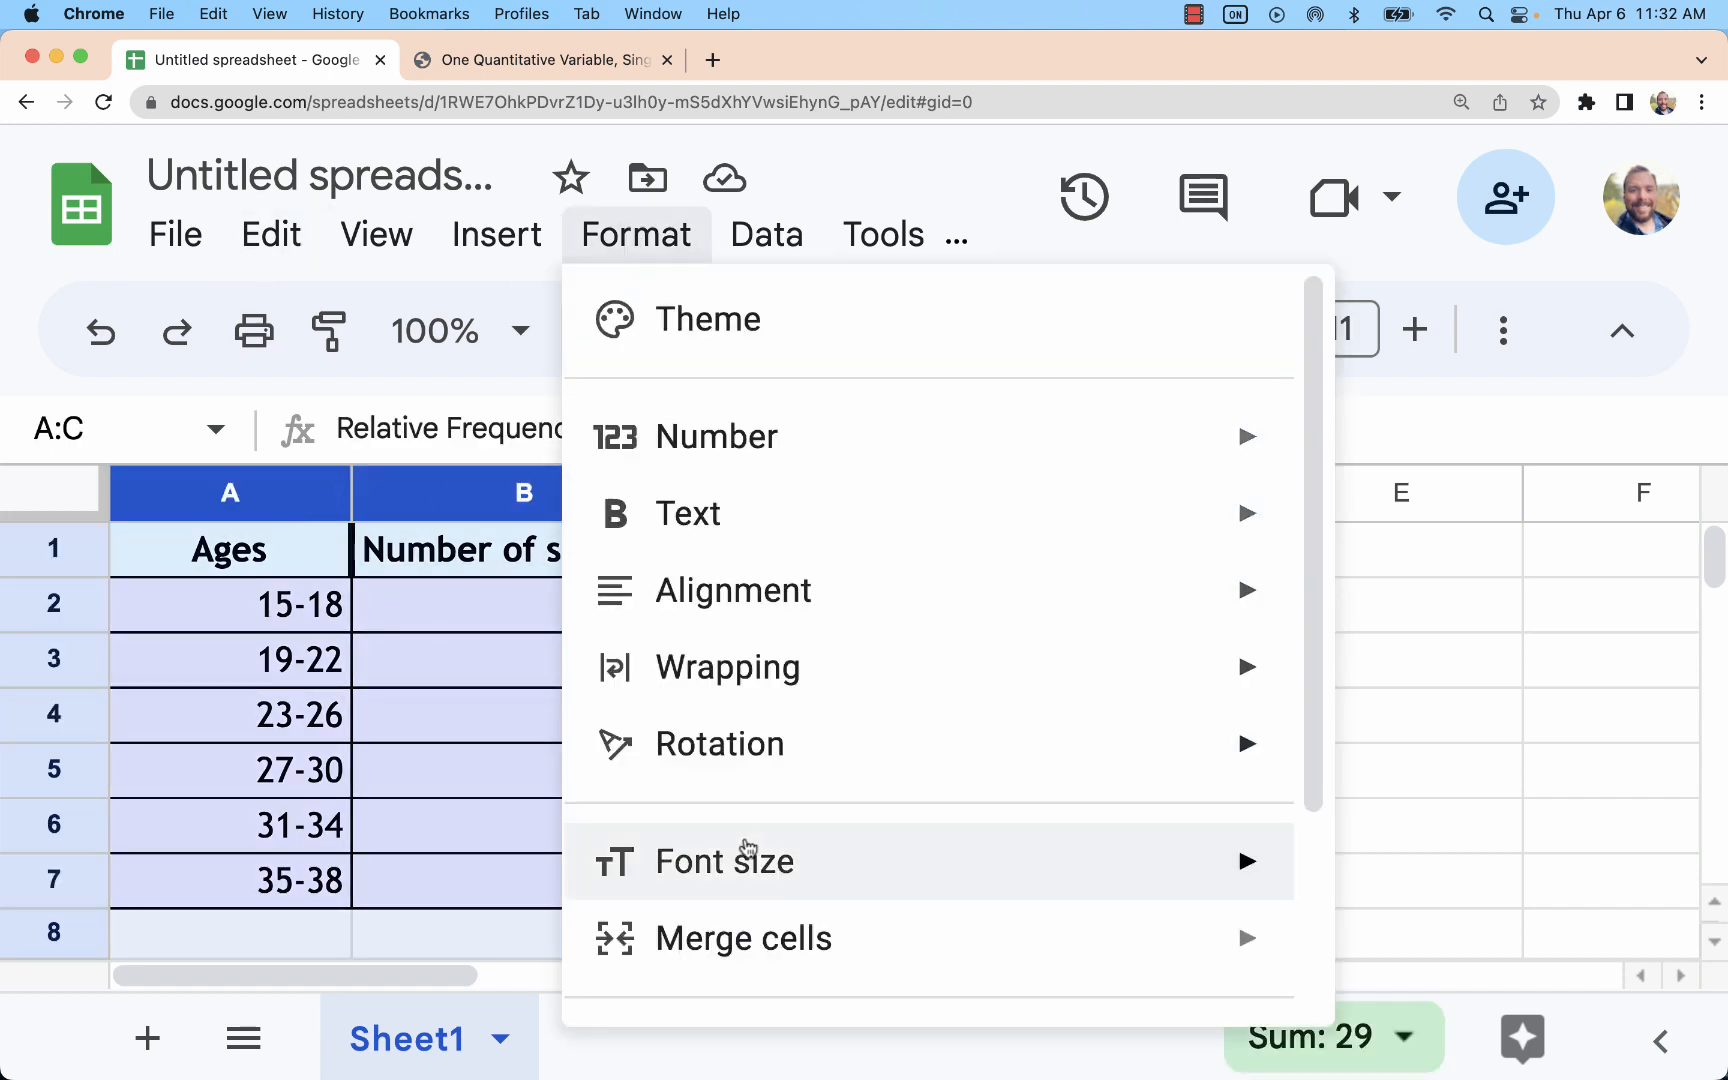
scroll(down, 3)
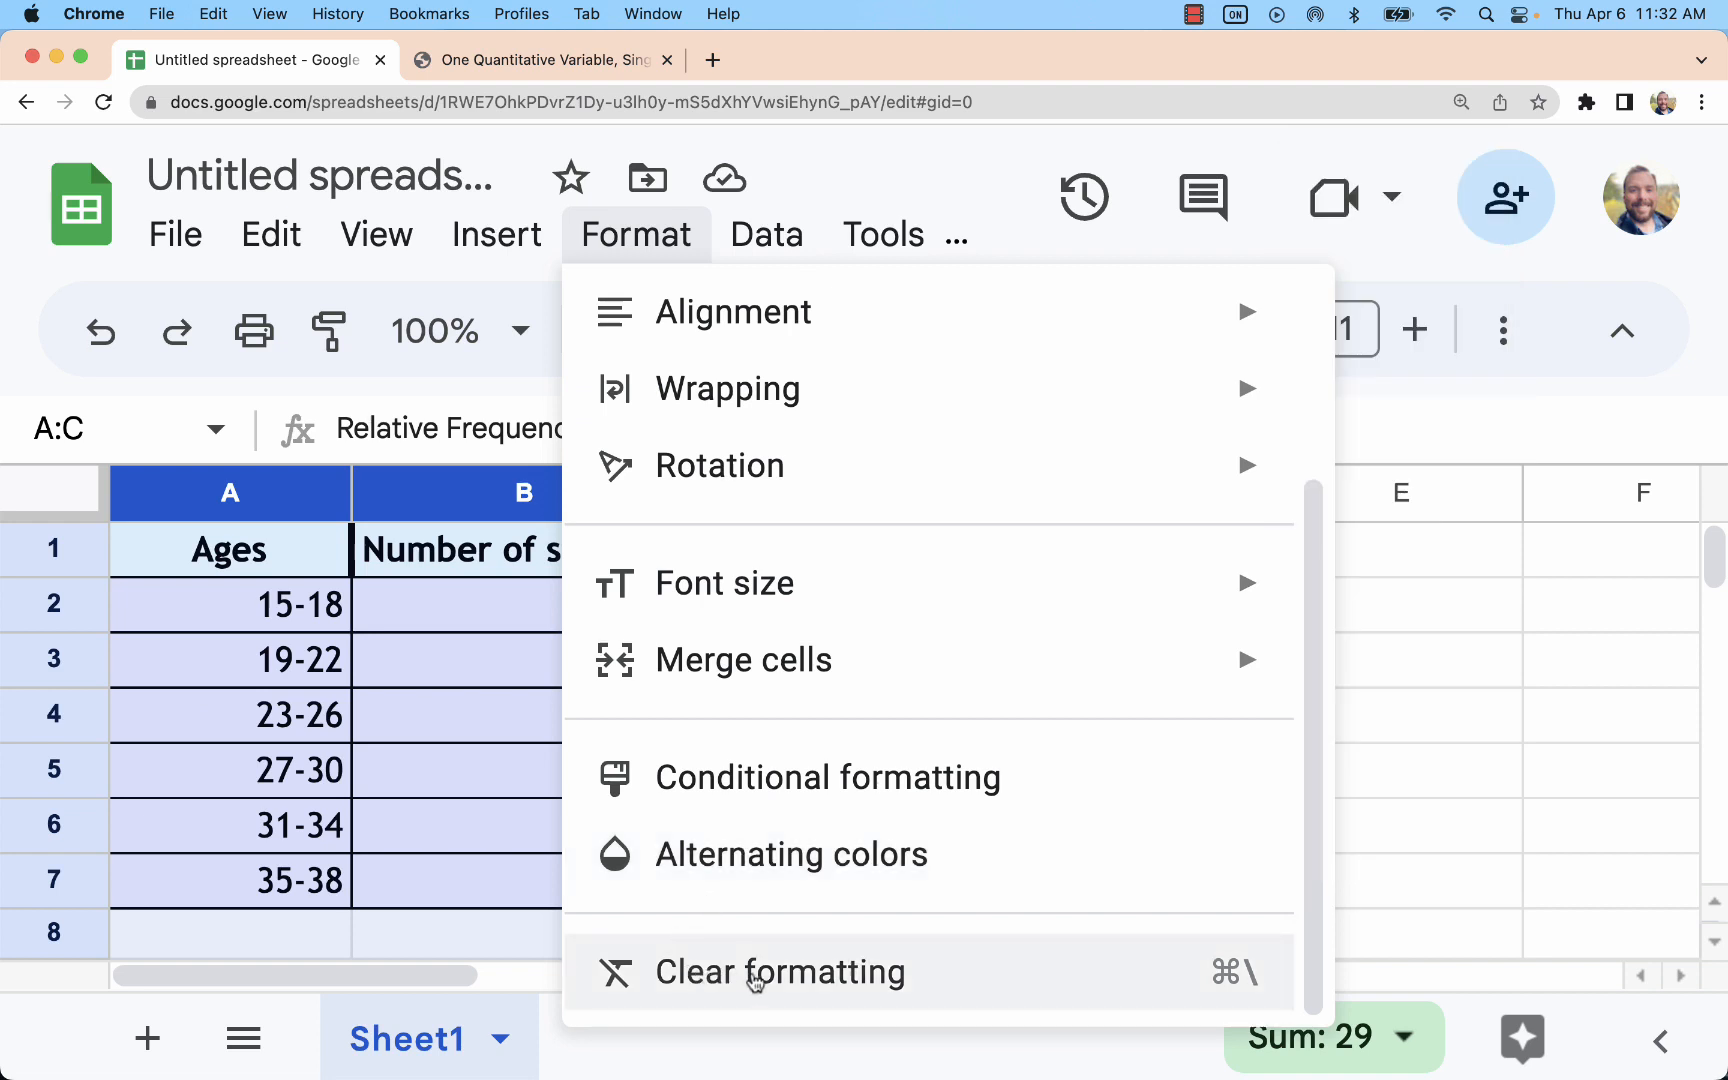
click(782, 972)
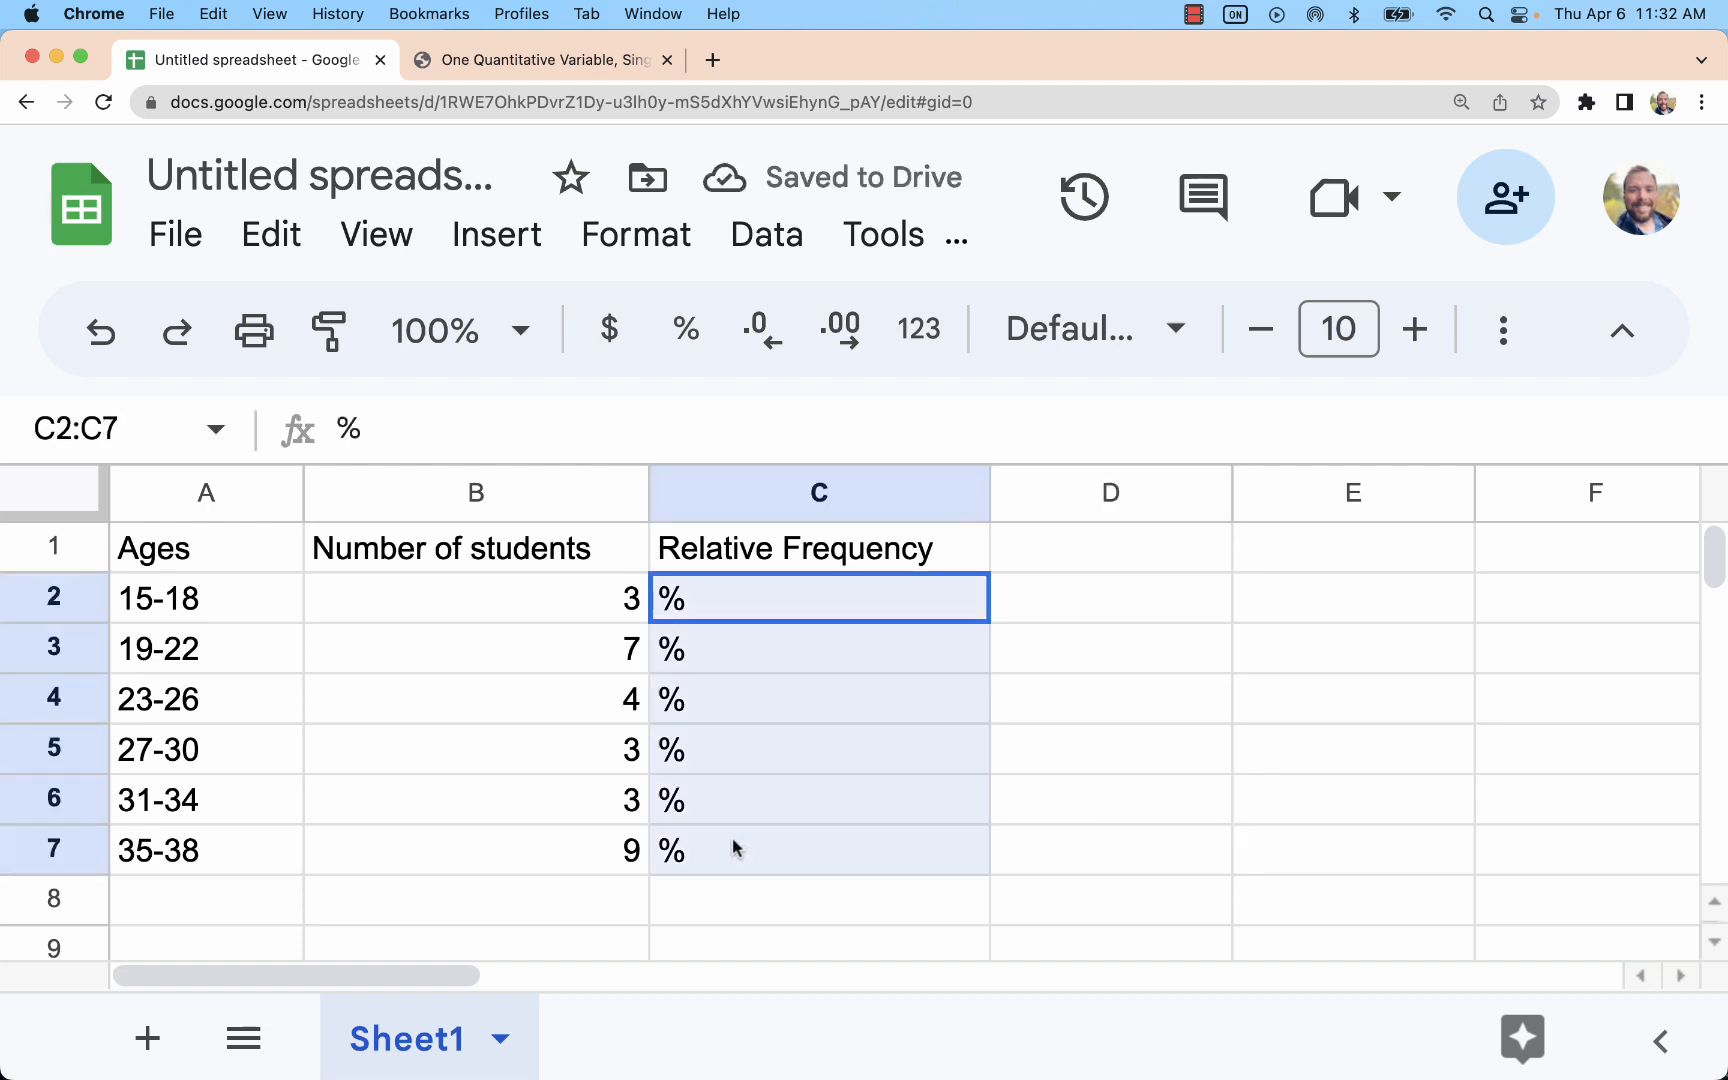
key(Delete)
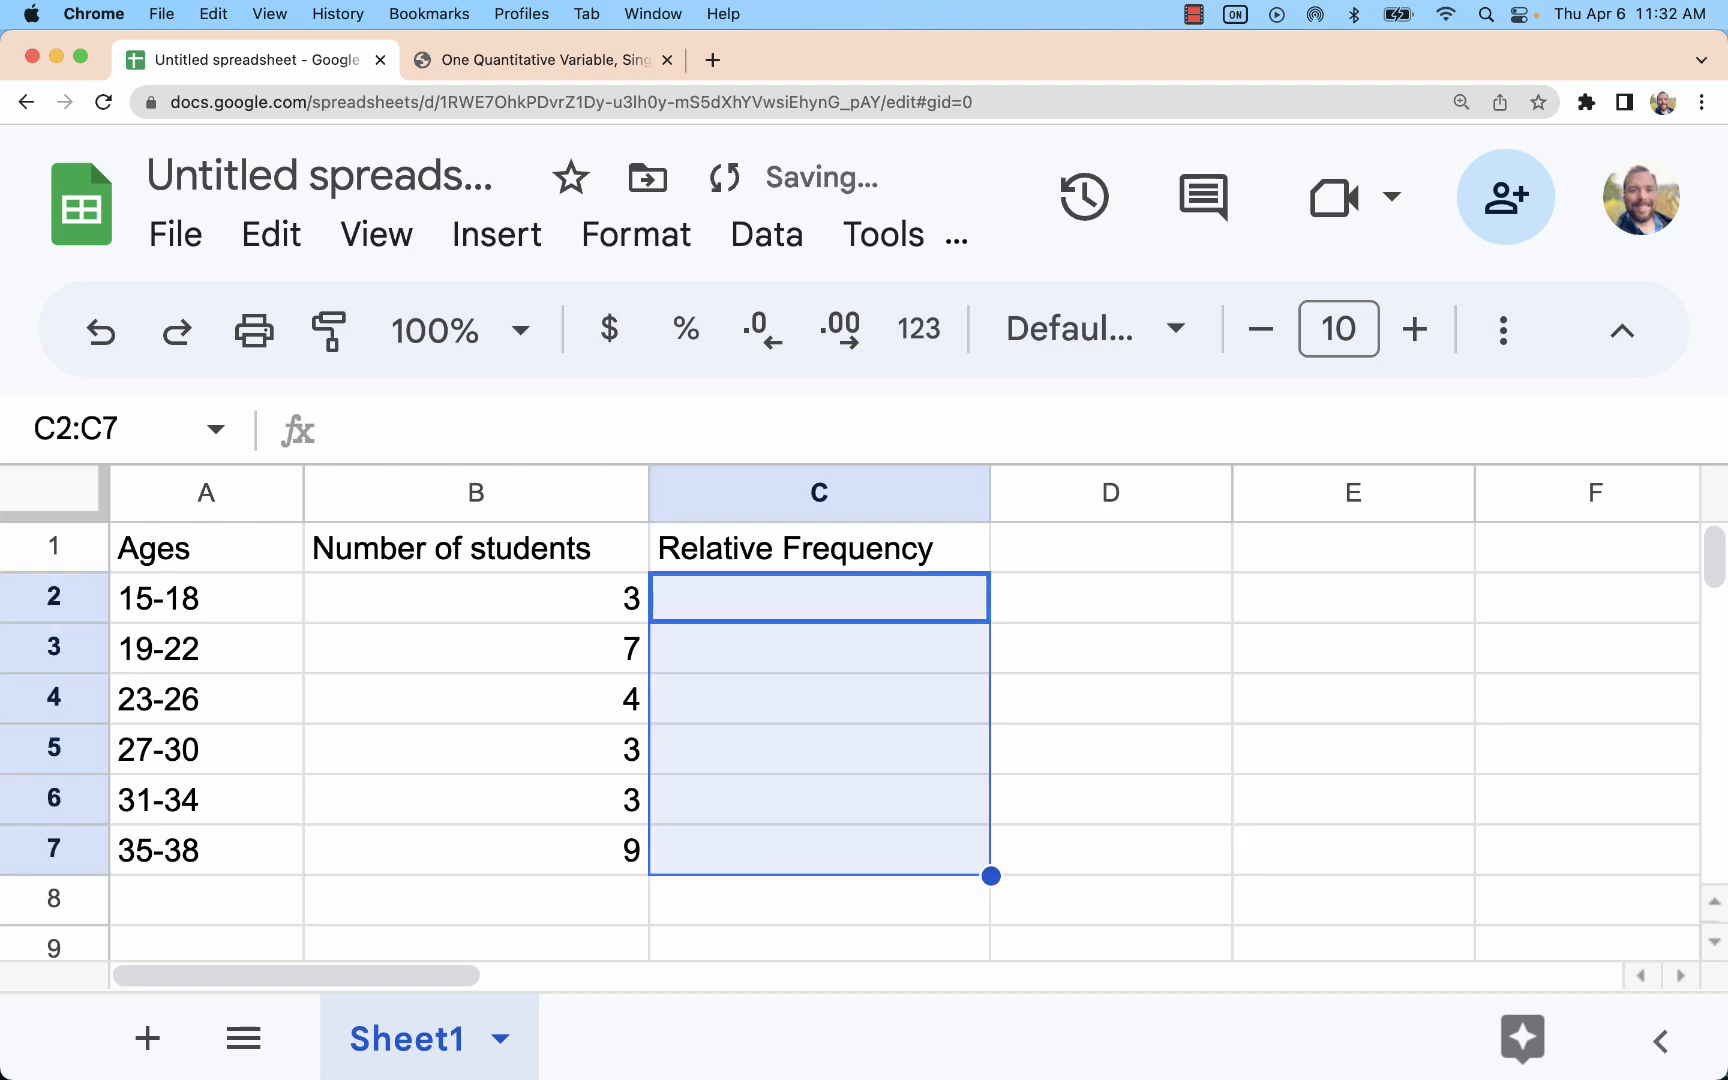
Select the student counts B2:B7 to confirm a sum of 29.
click(1110, 750)
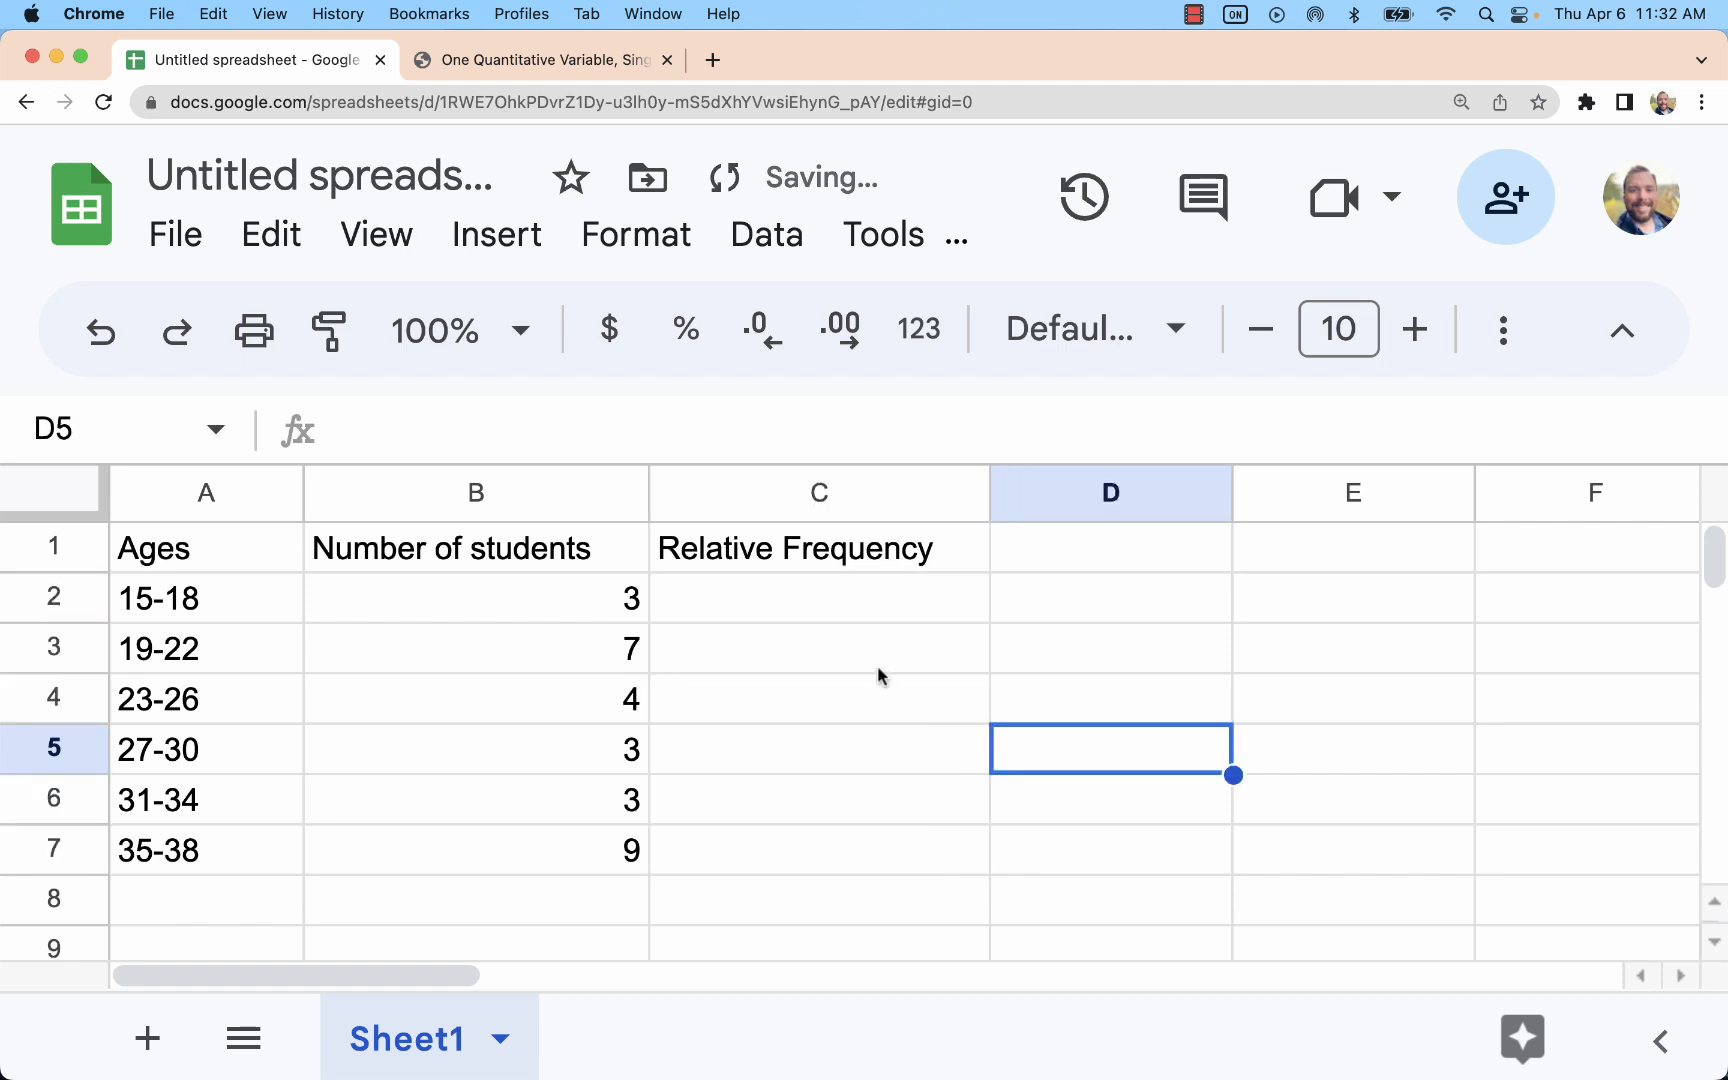
mouse_move(938, 707)
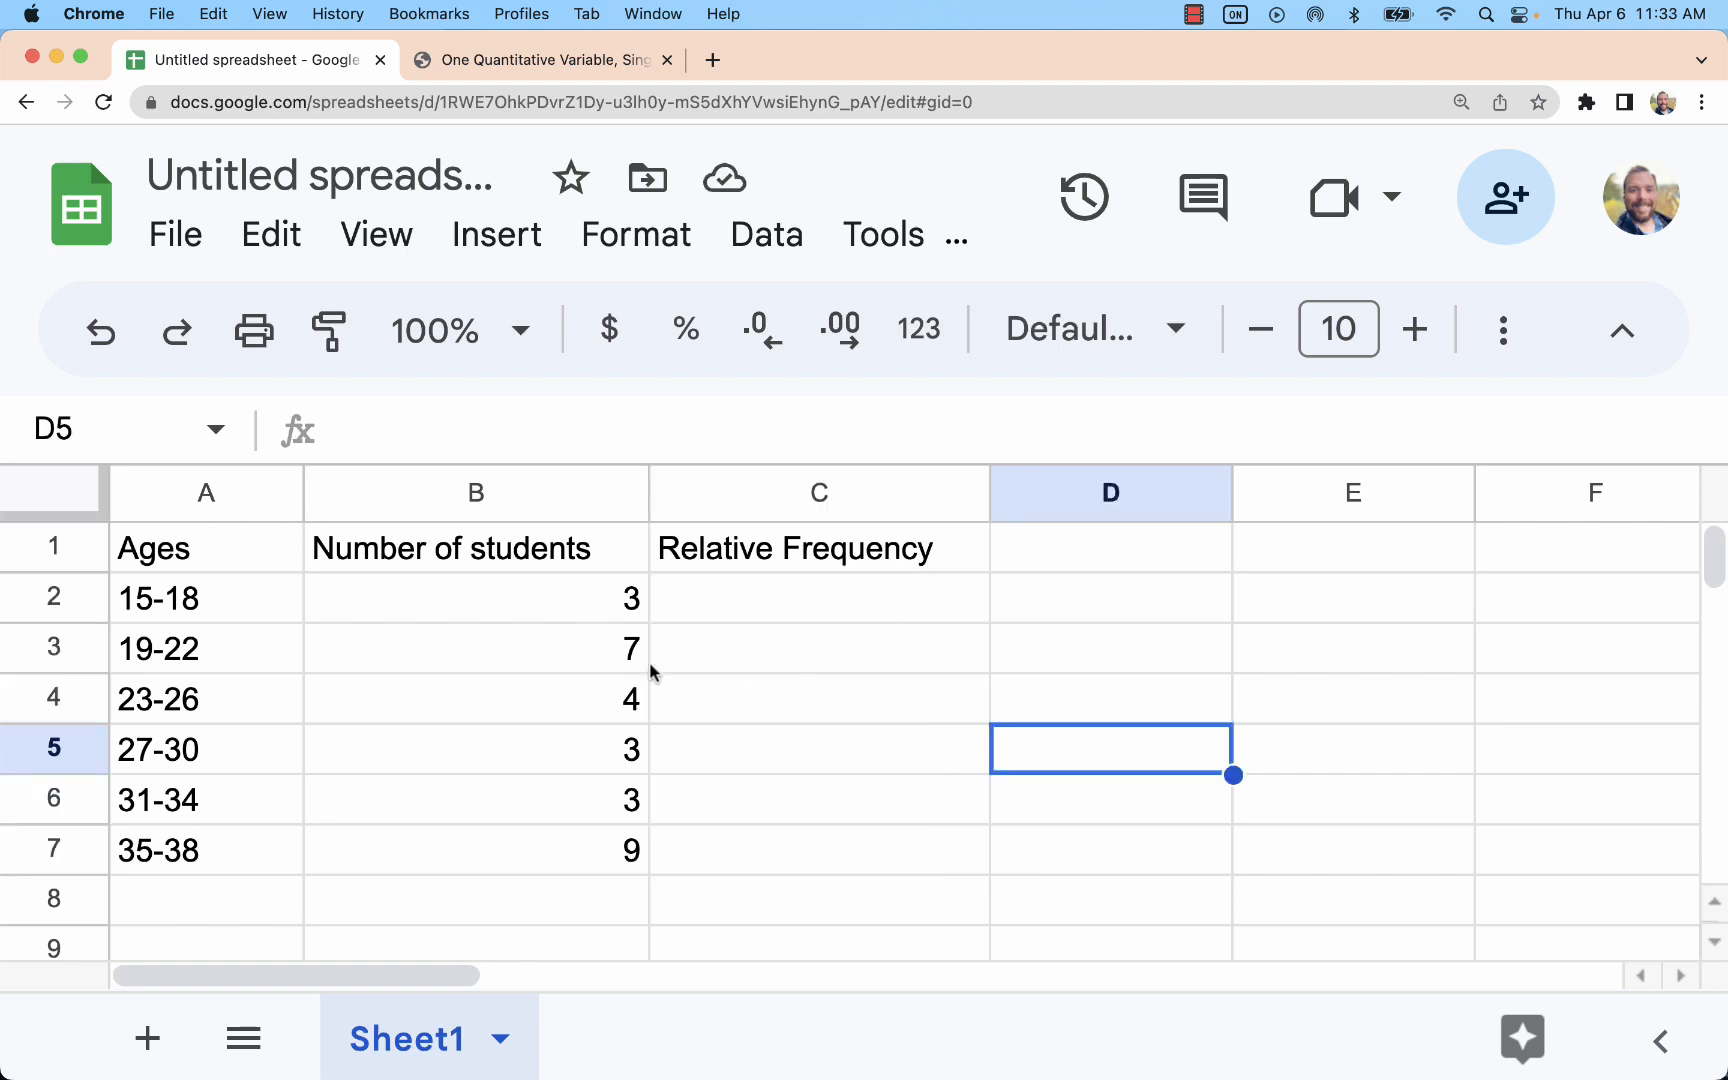
drag(476, 598, 476, 850)
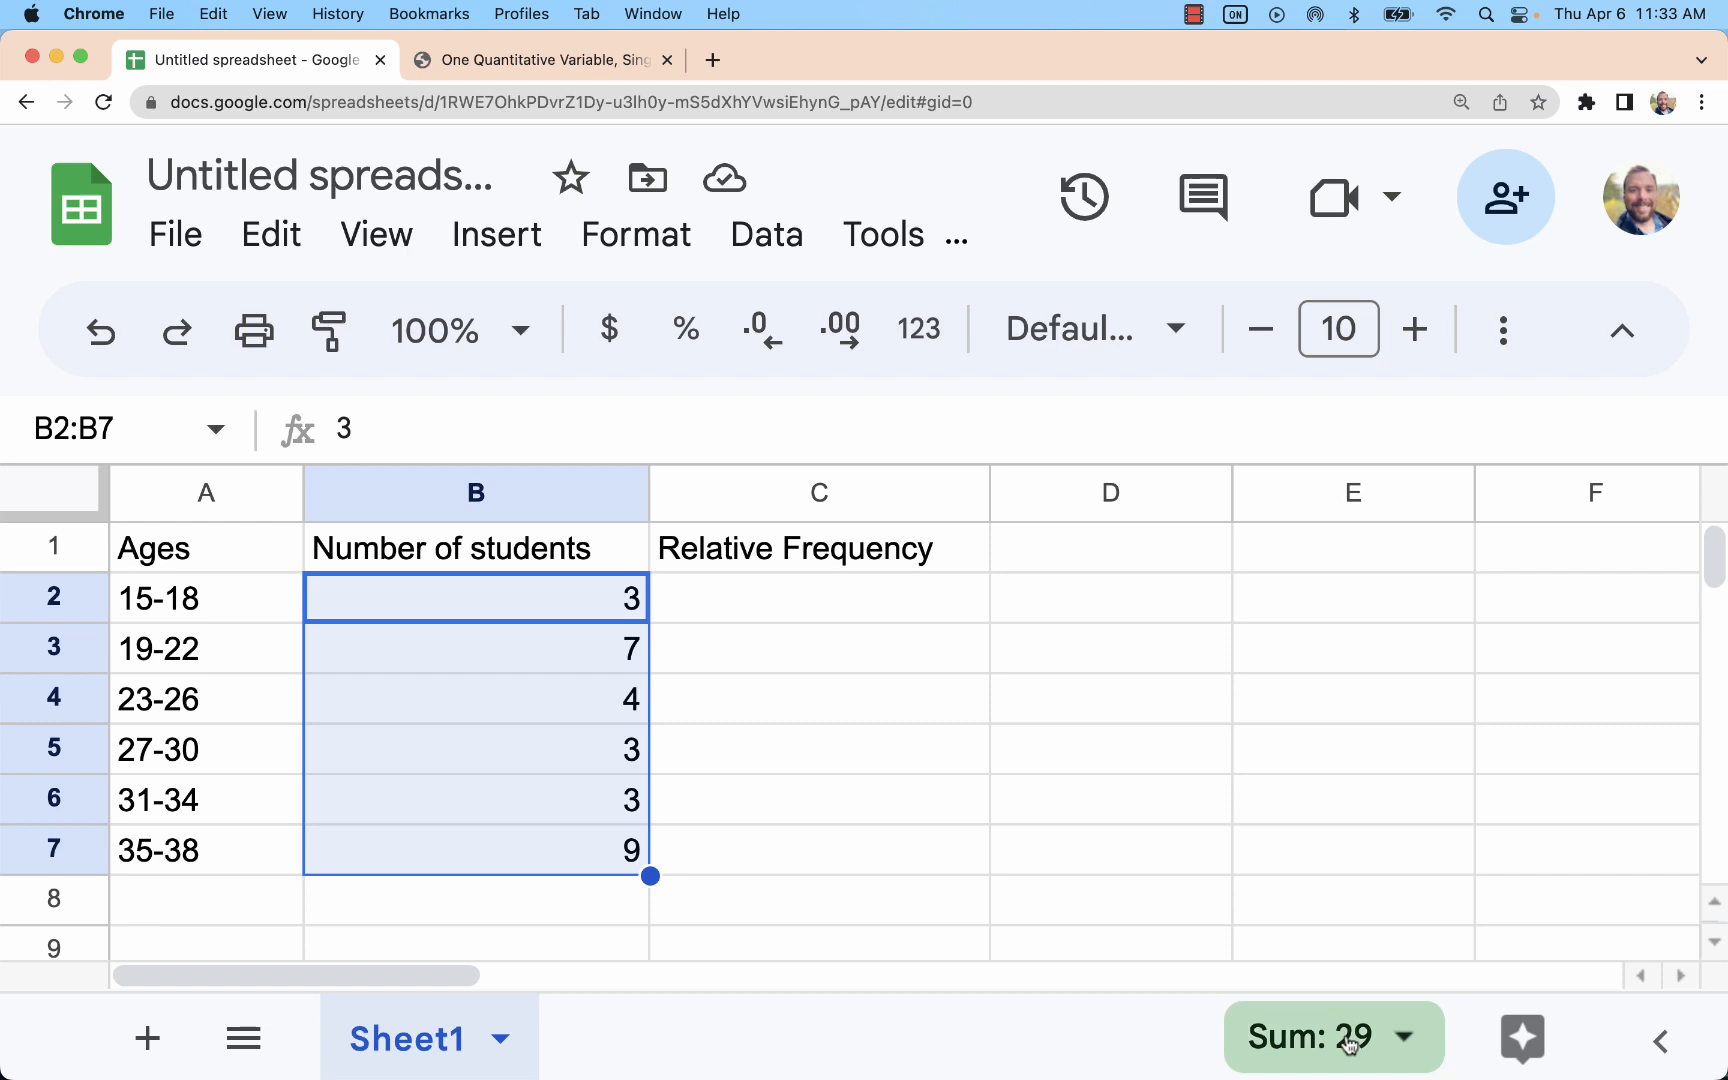
click(476, 918)
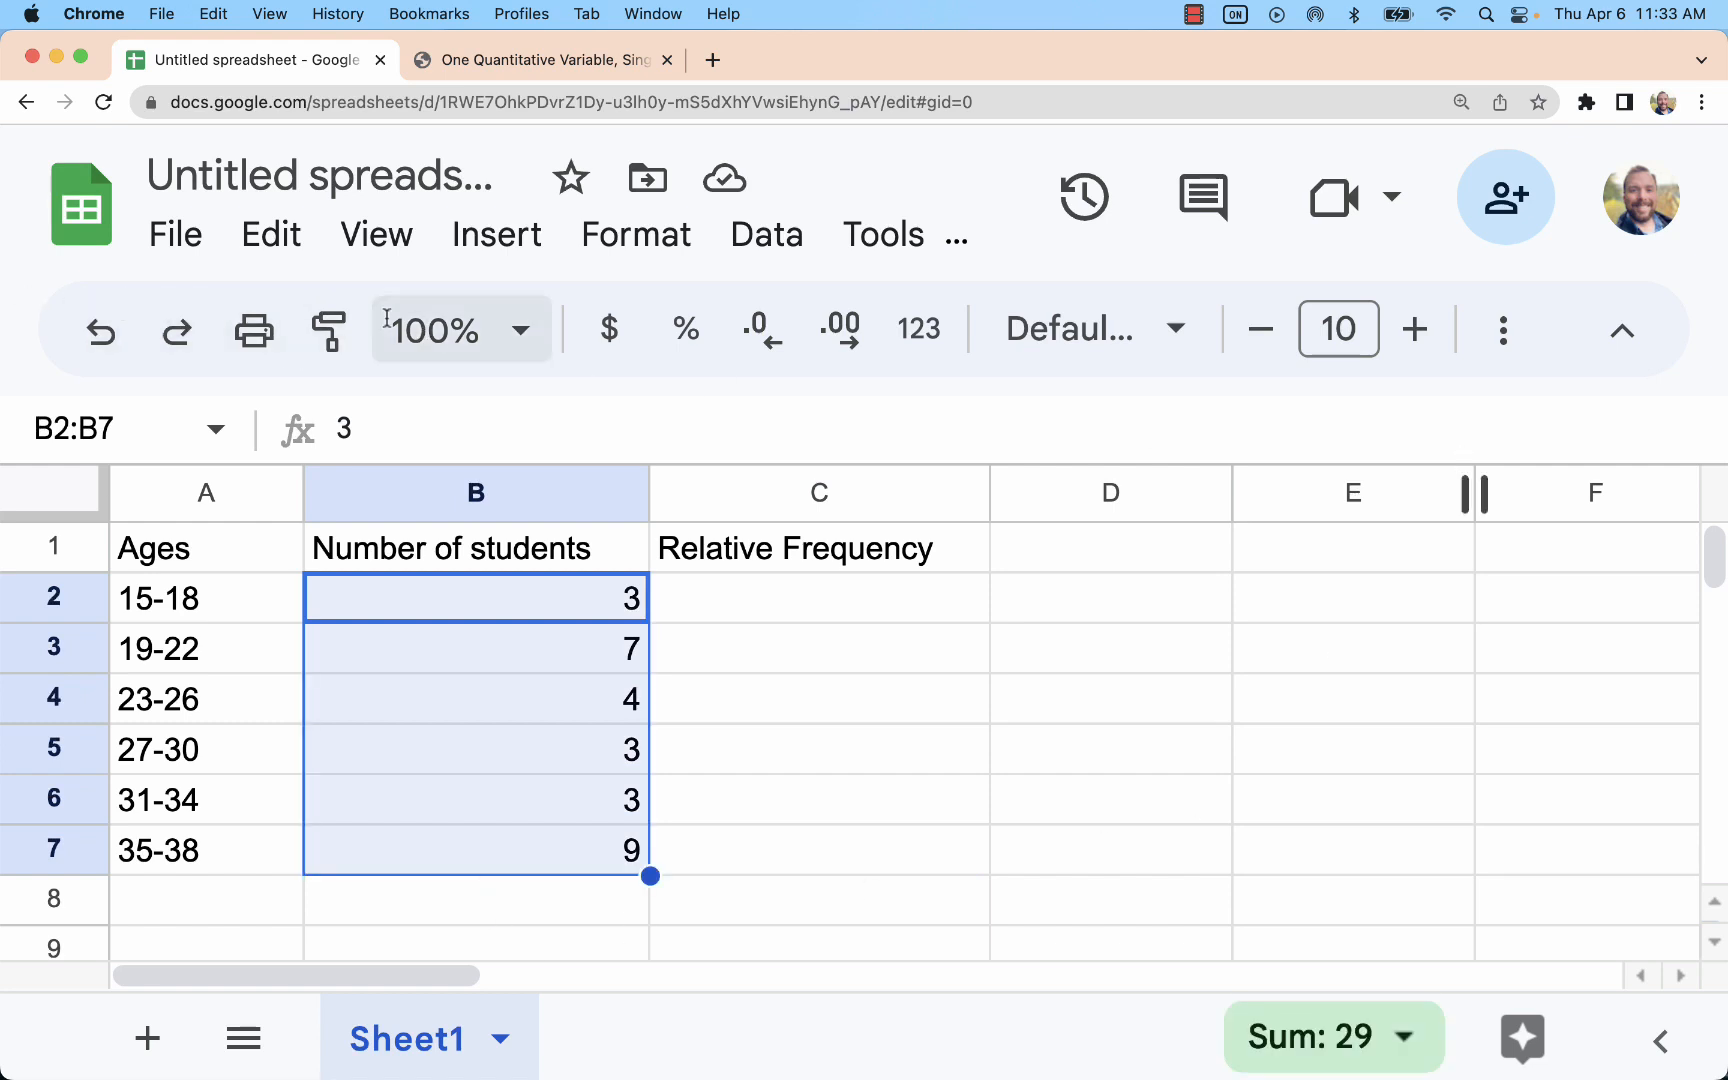
mouse_move(1415, 329)
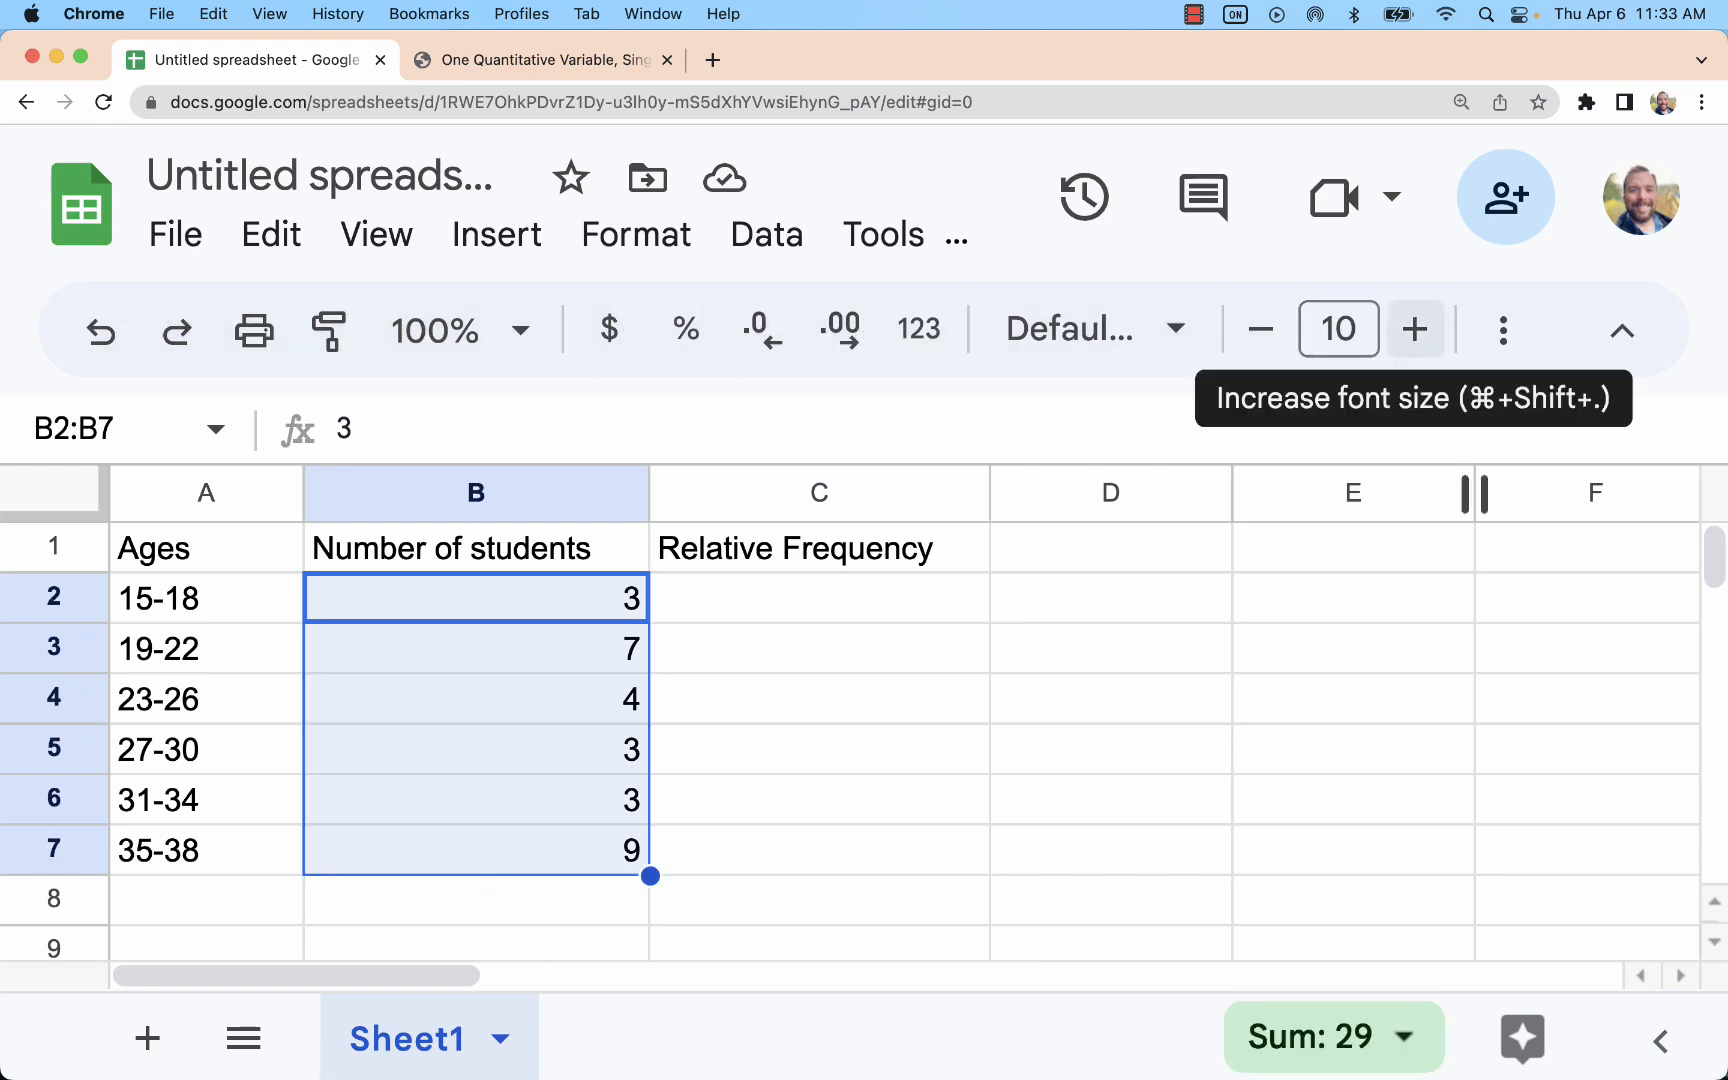
mouse_move(1502, 329)
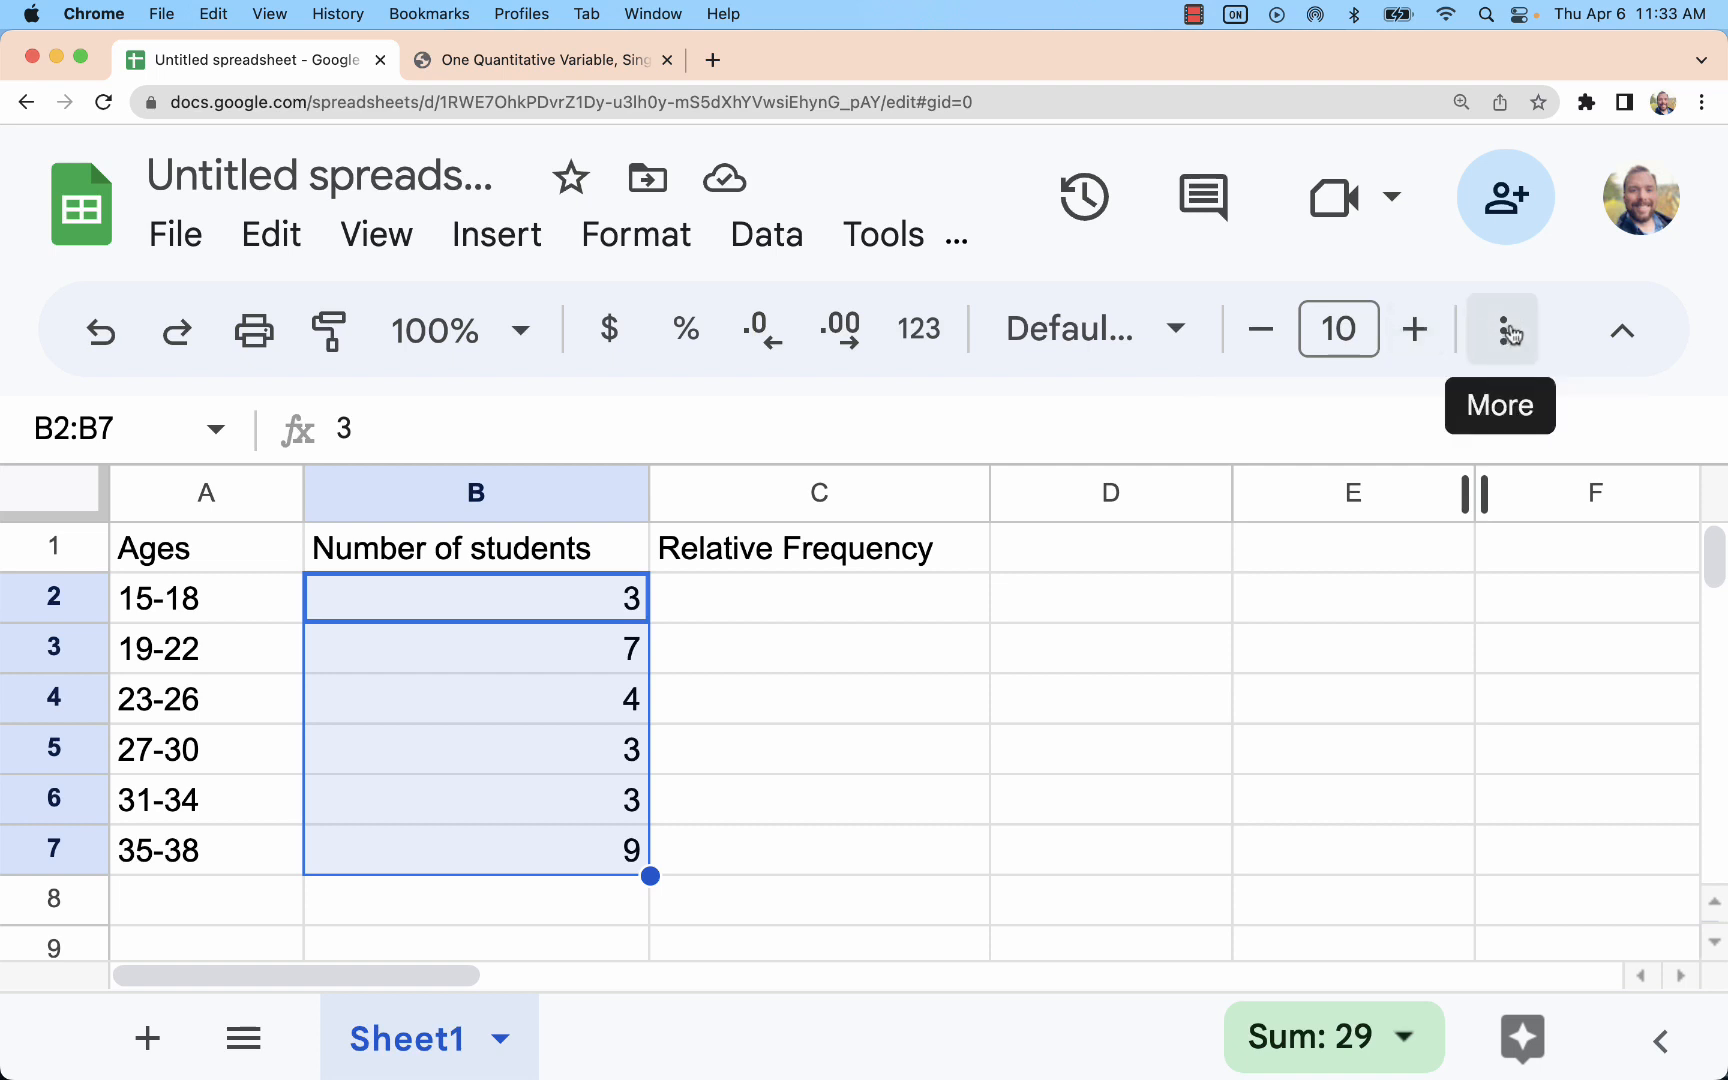
click(1502, 329)
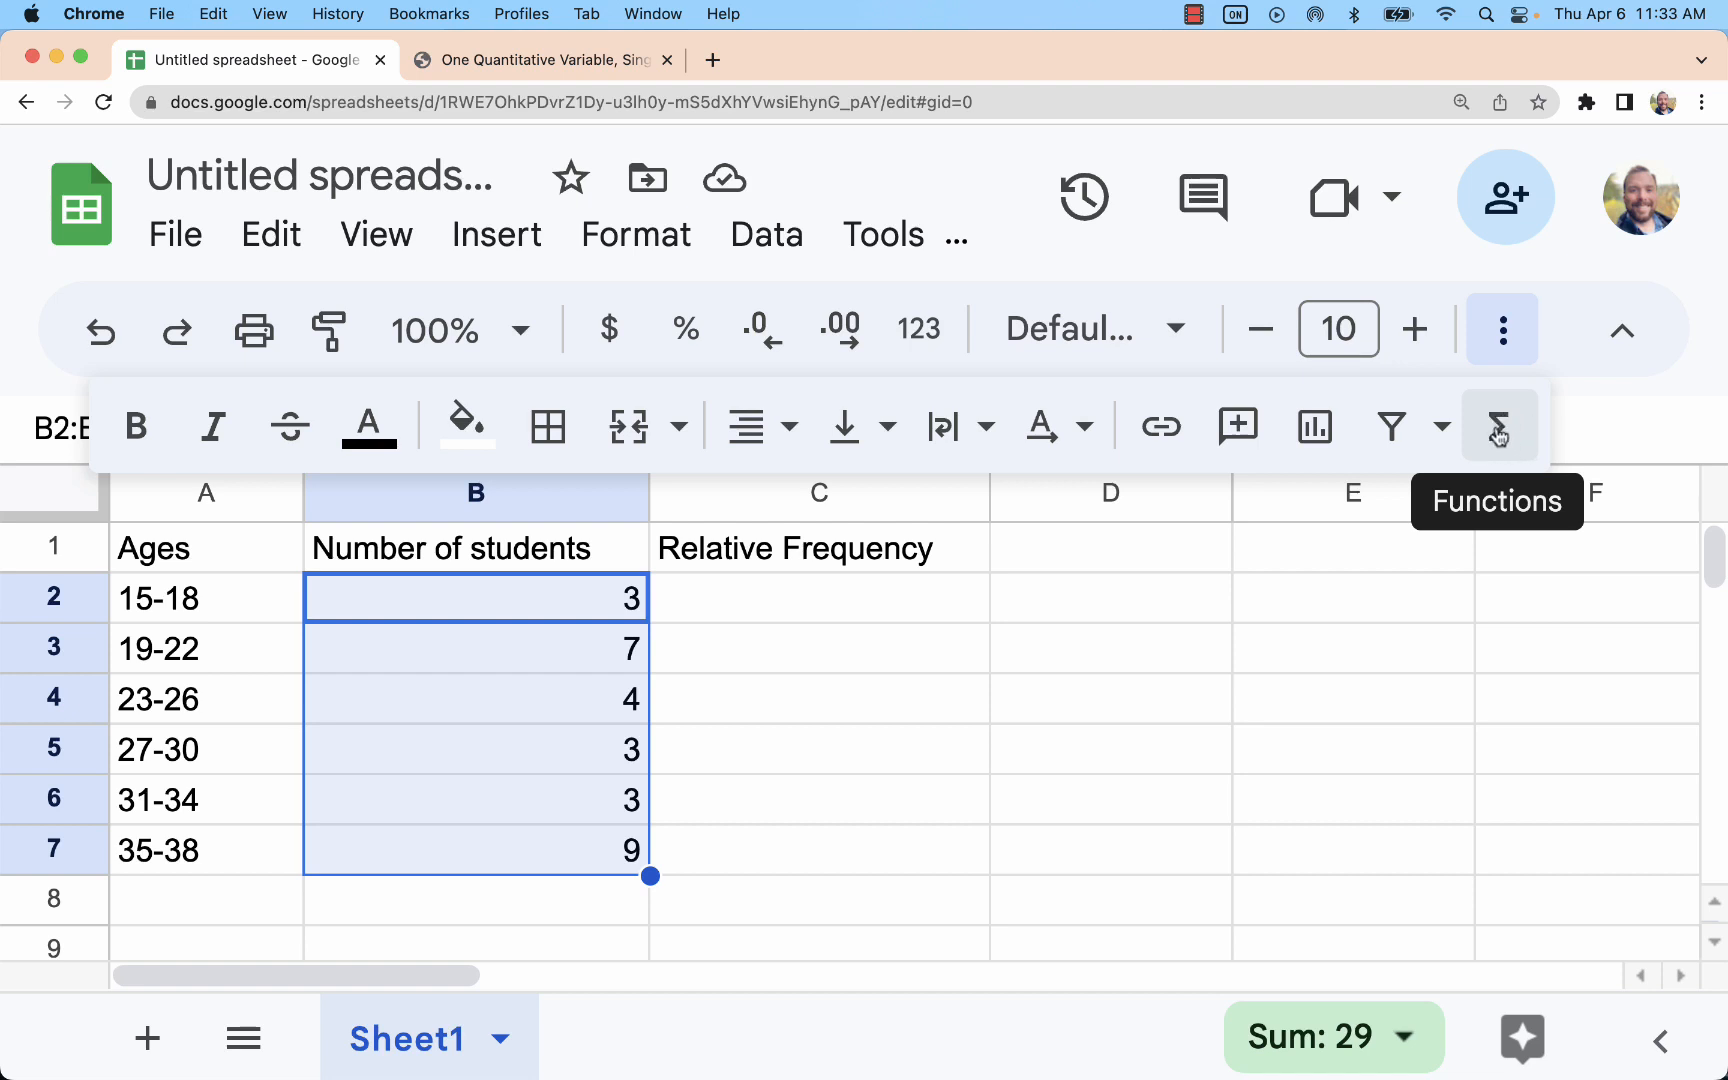
Insert a SUM formula in B8 totaling the student counts to 29.
click(1499, 426)
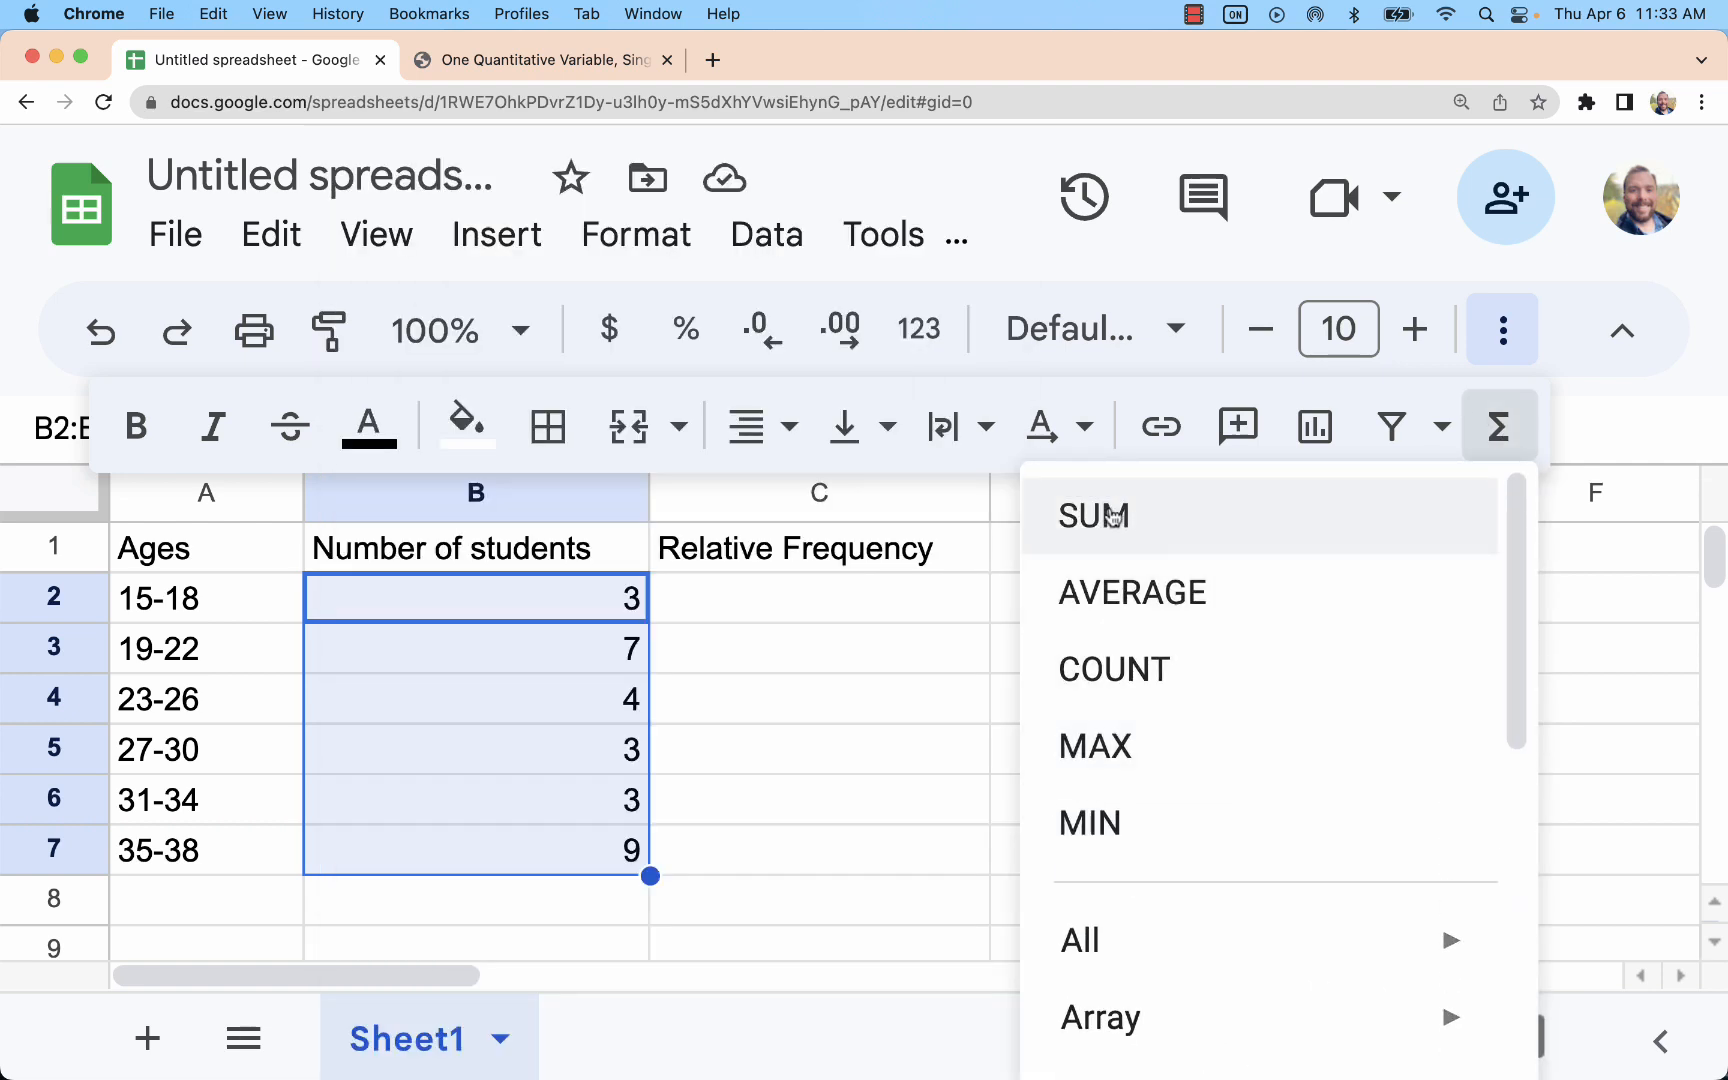
click(1094, 516)
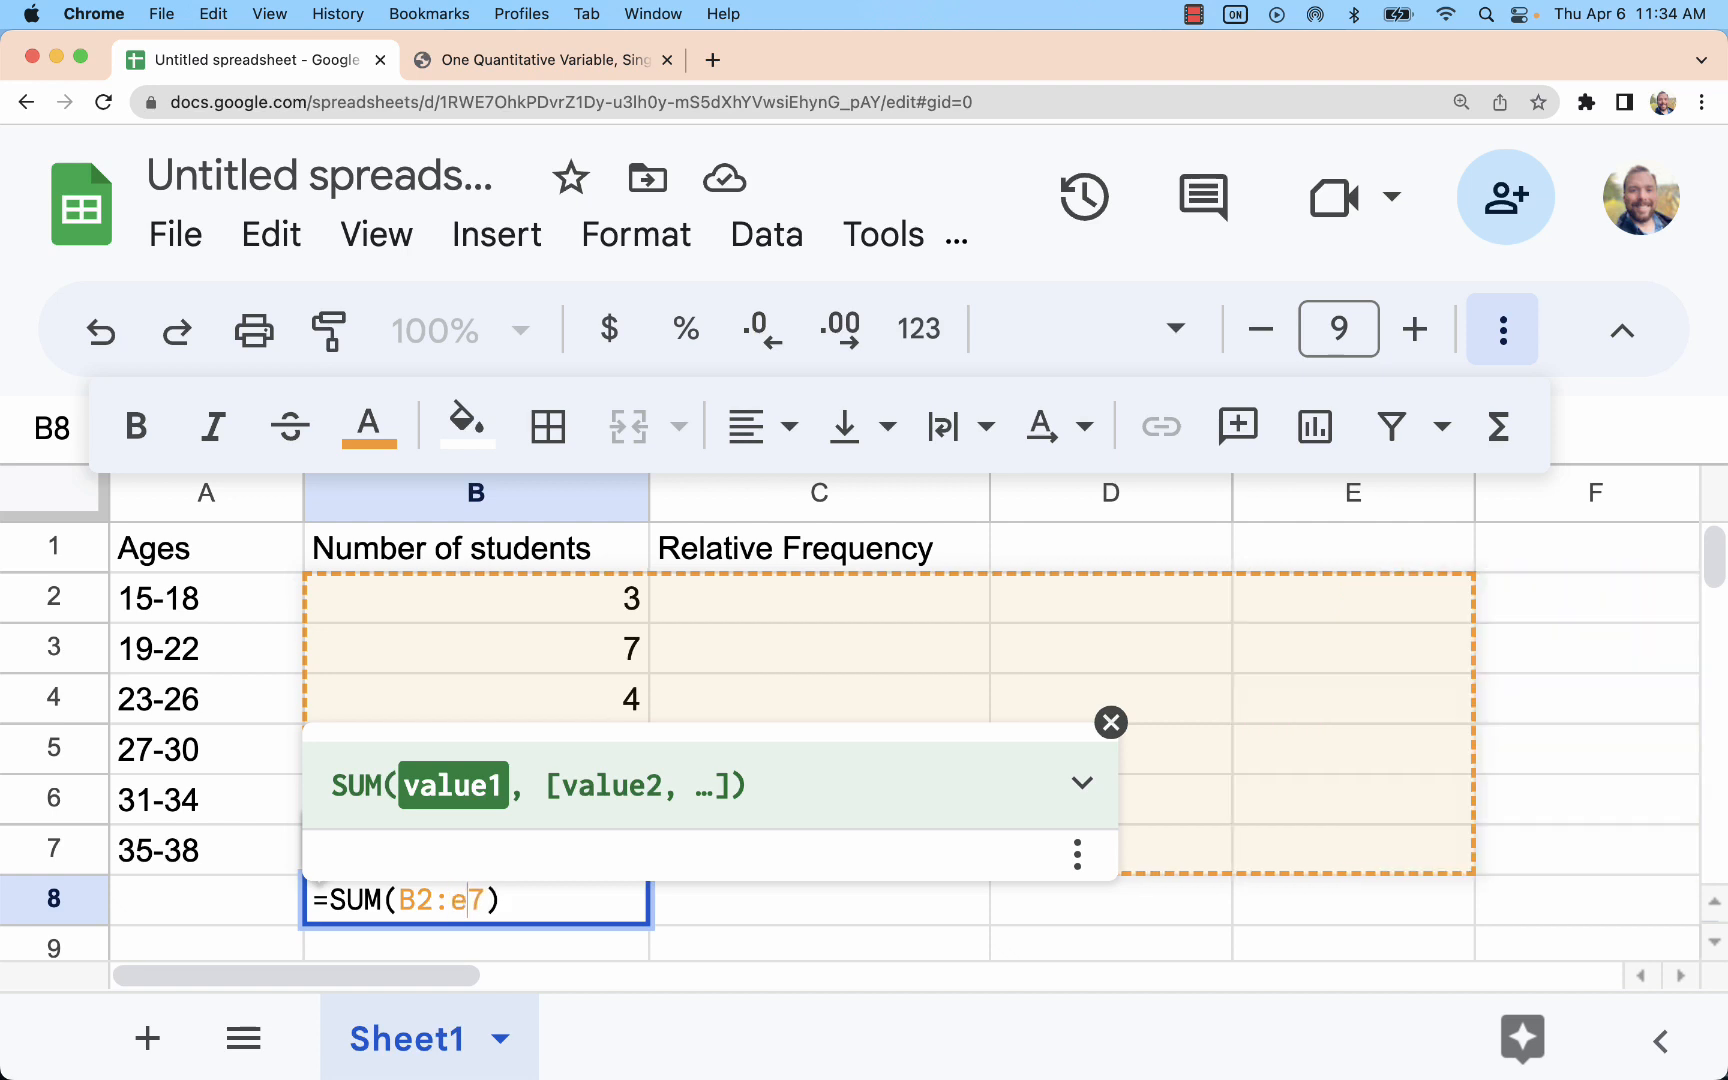
key(Backspace)
text(=)
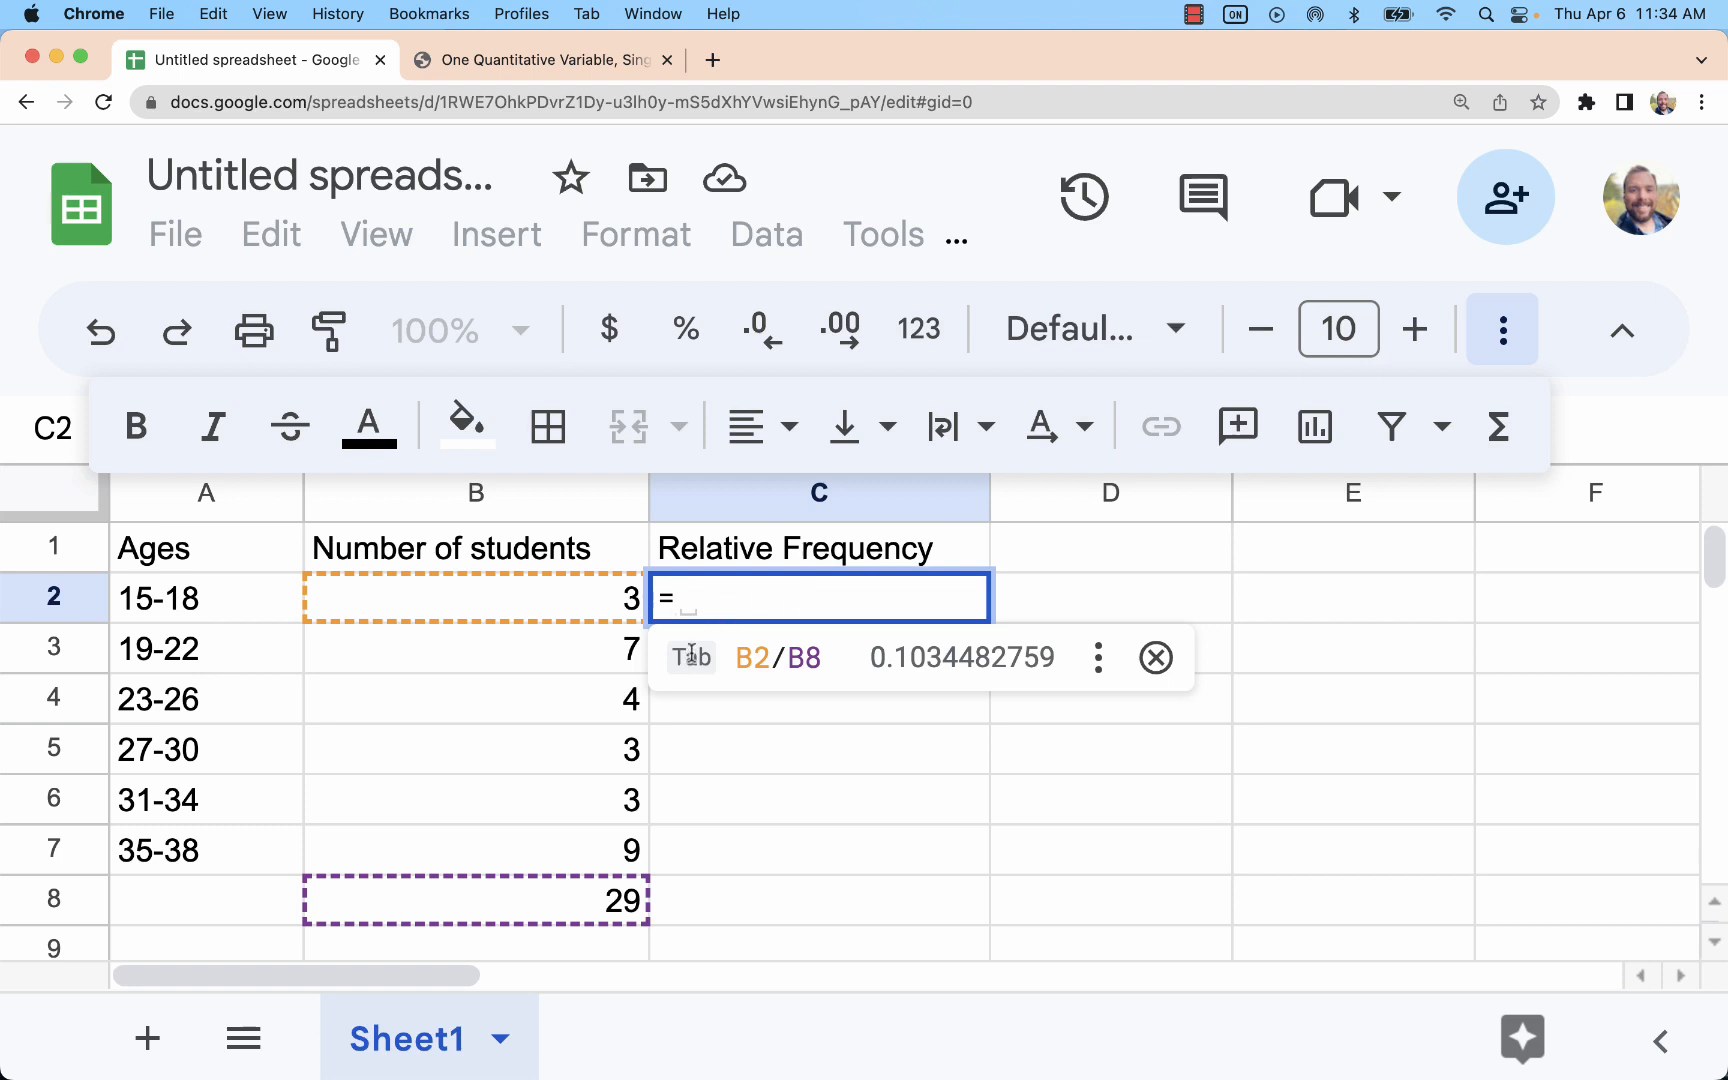
mouse_move(485, 926)
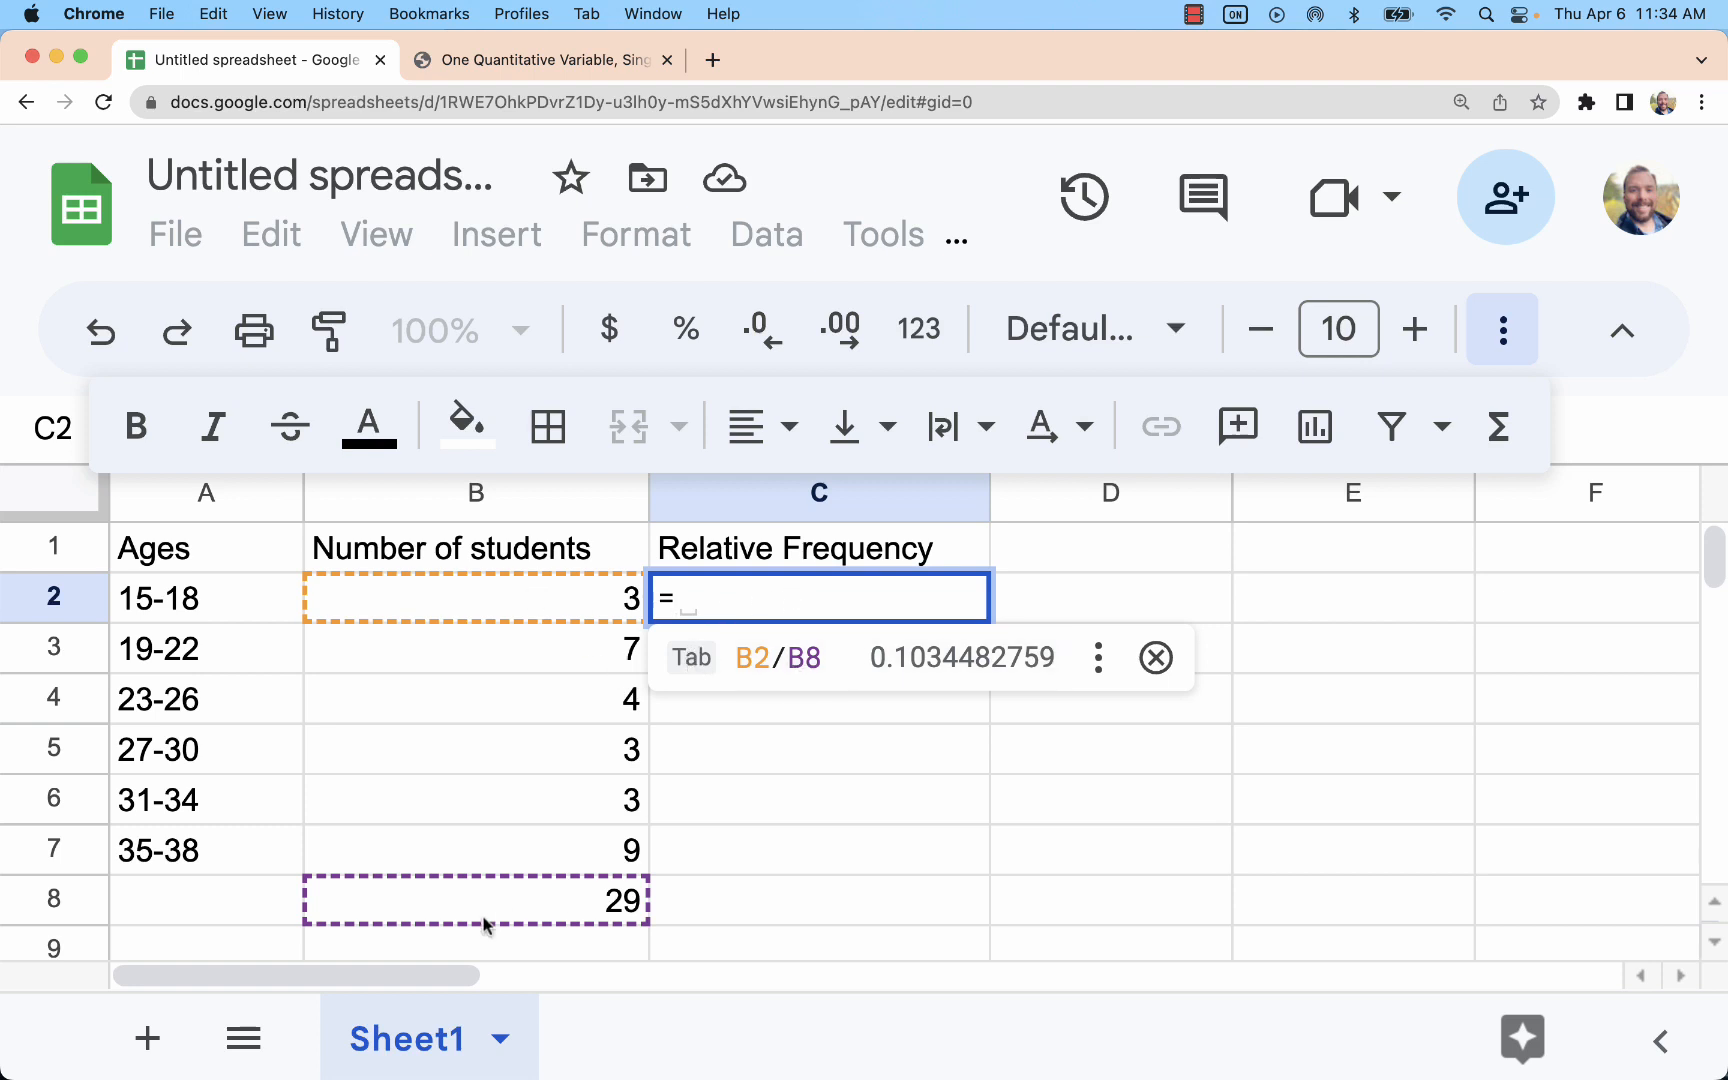
mouse_move(932, 666)
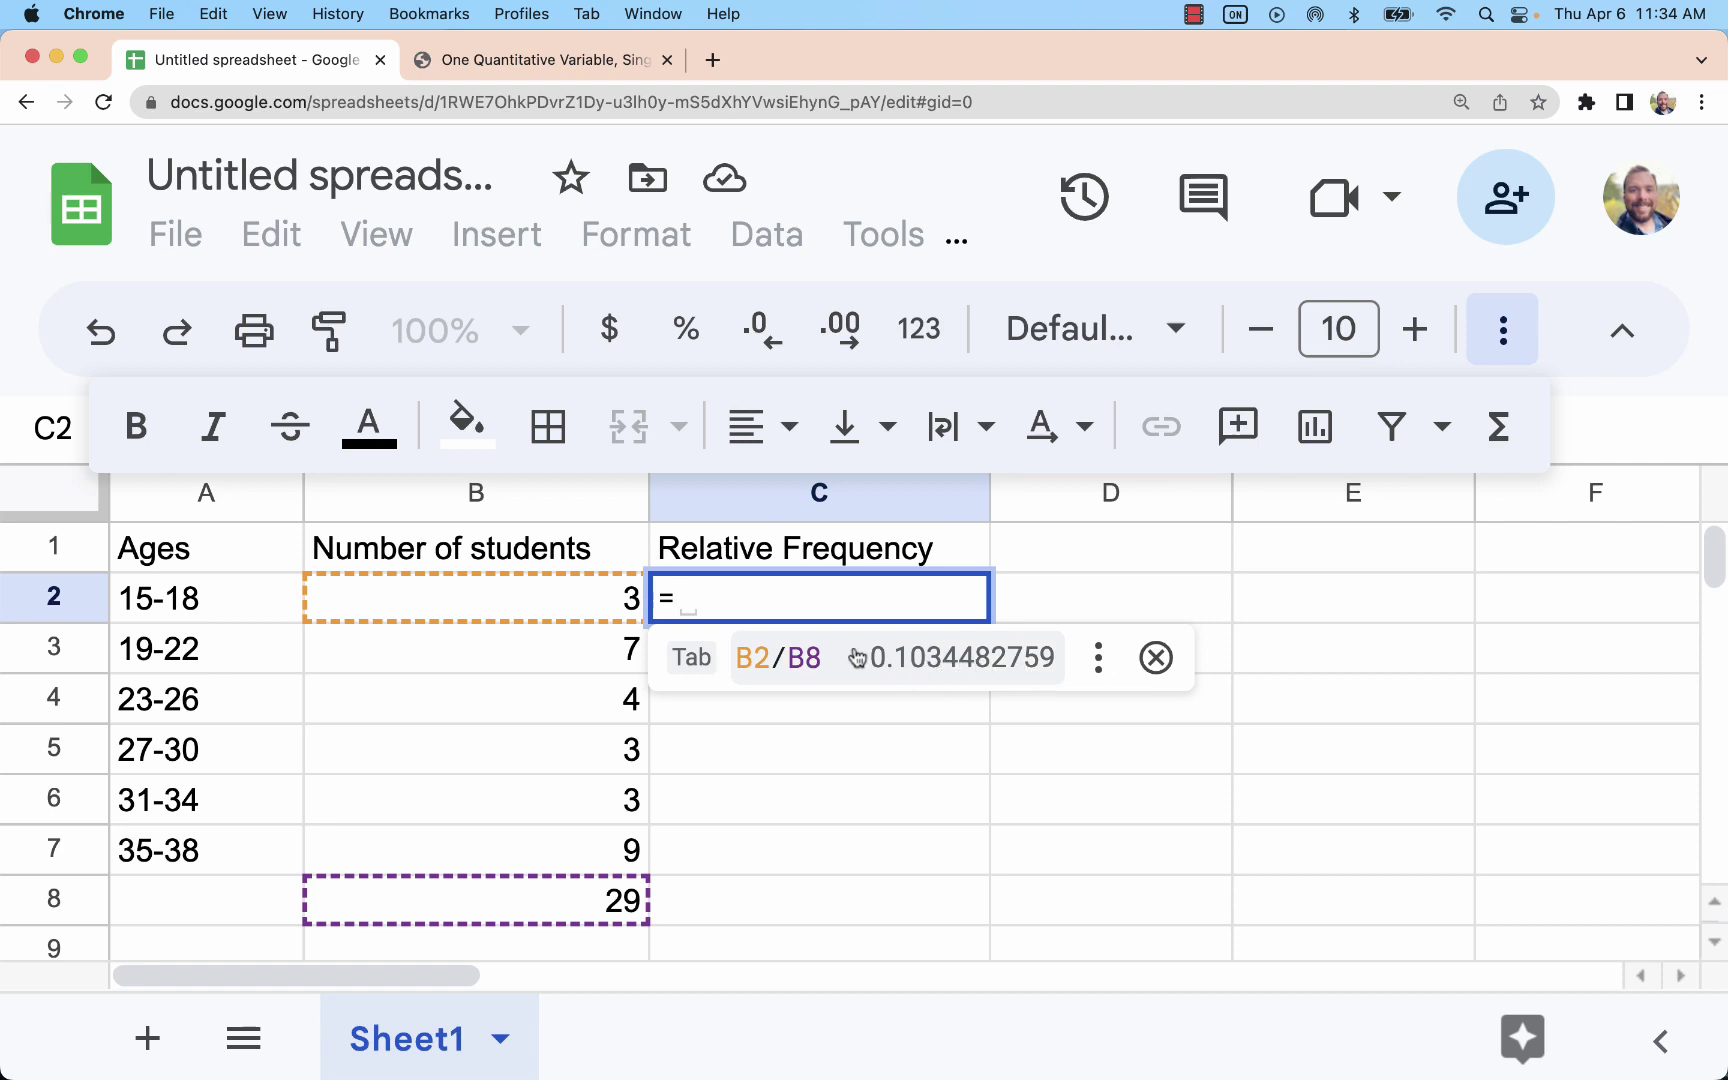
mouse_move(597, 736)
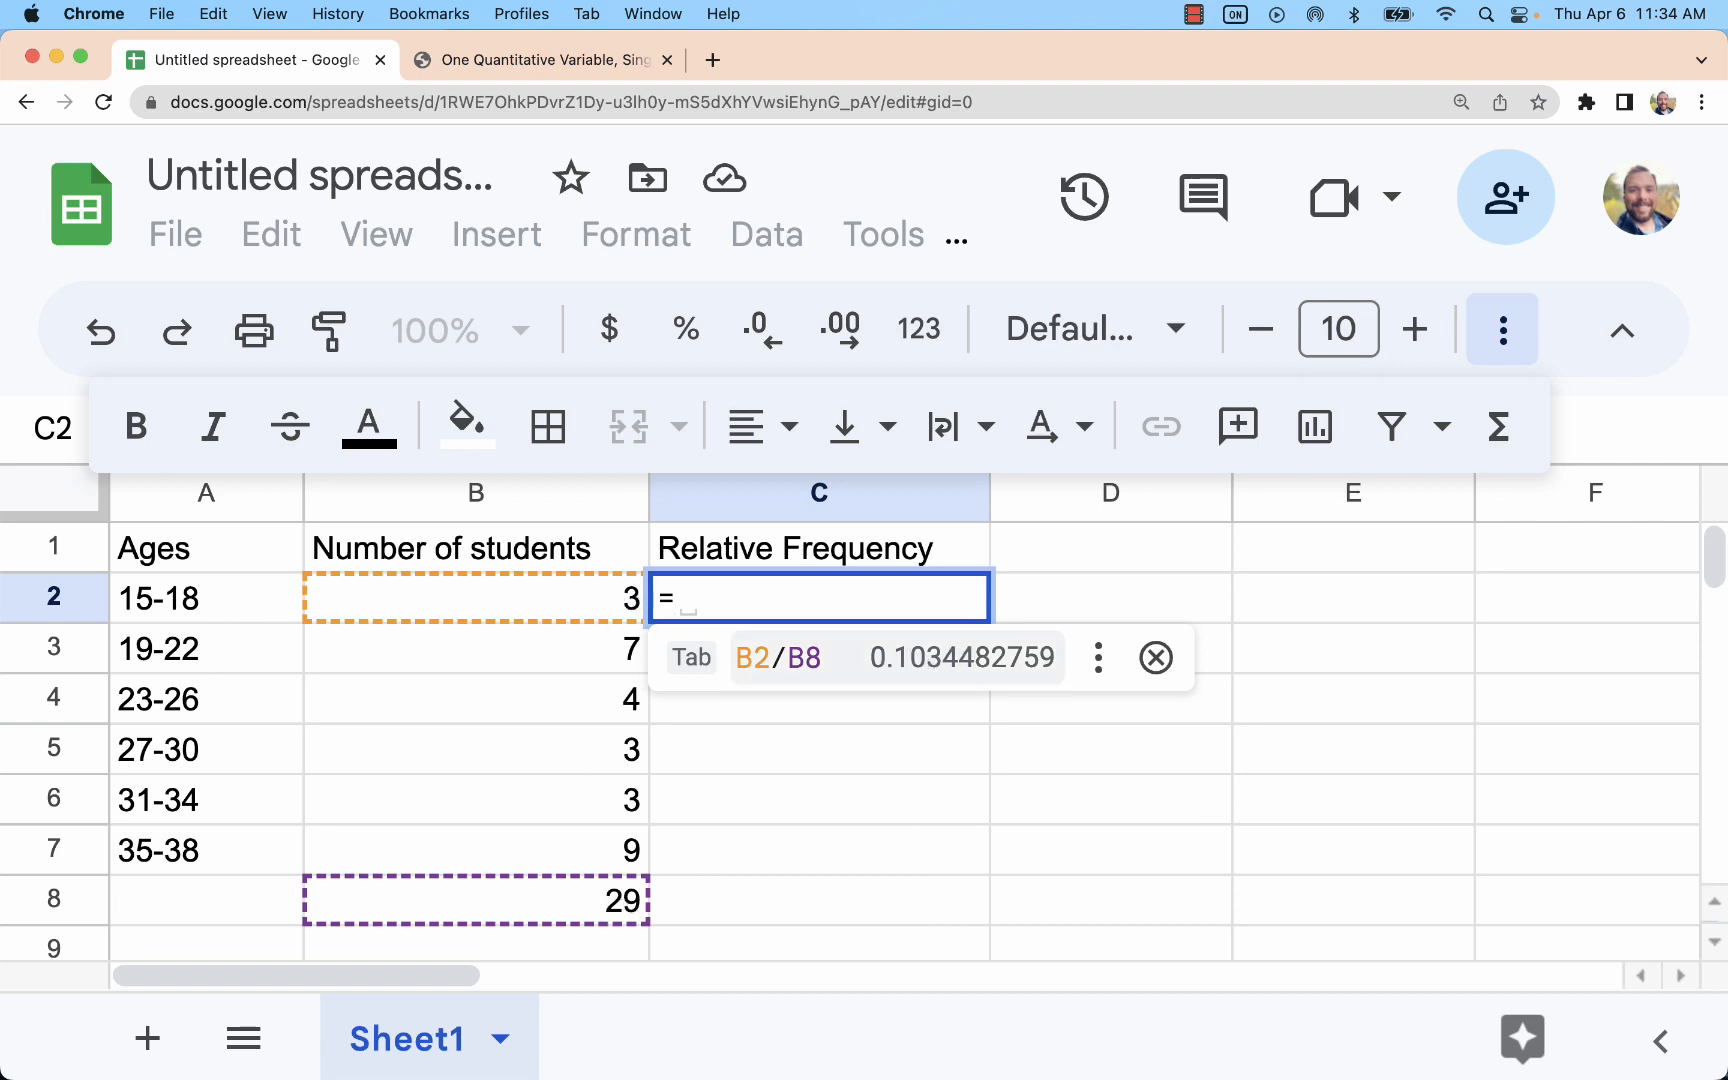
Fill C2 with =B2/B8 and C3 with =B3/B8.
key(Enter)
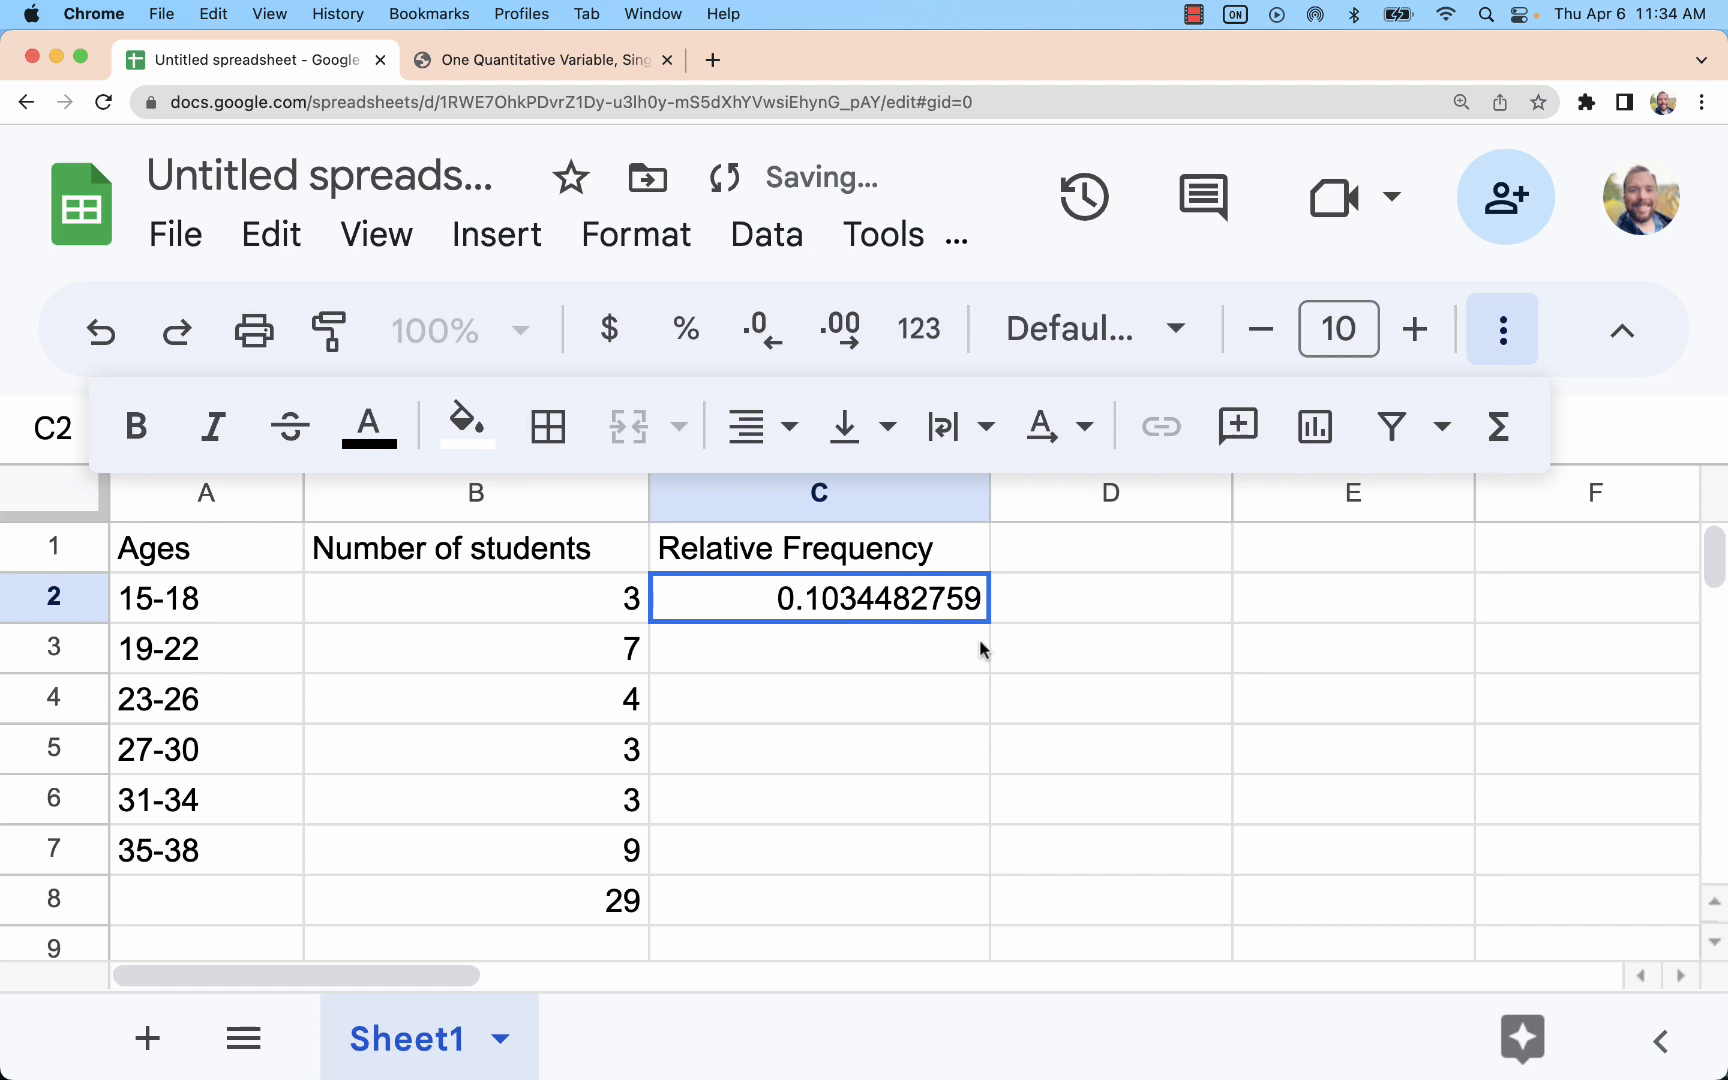
mouse_move(784, 655)
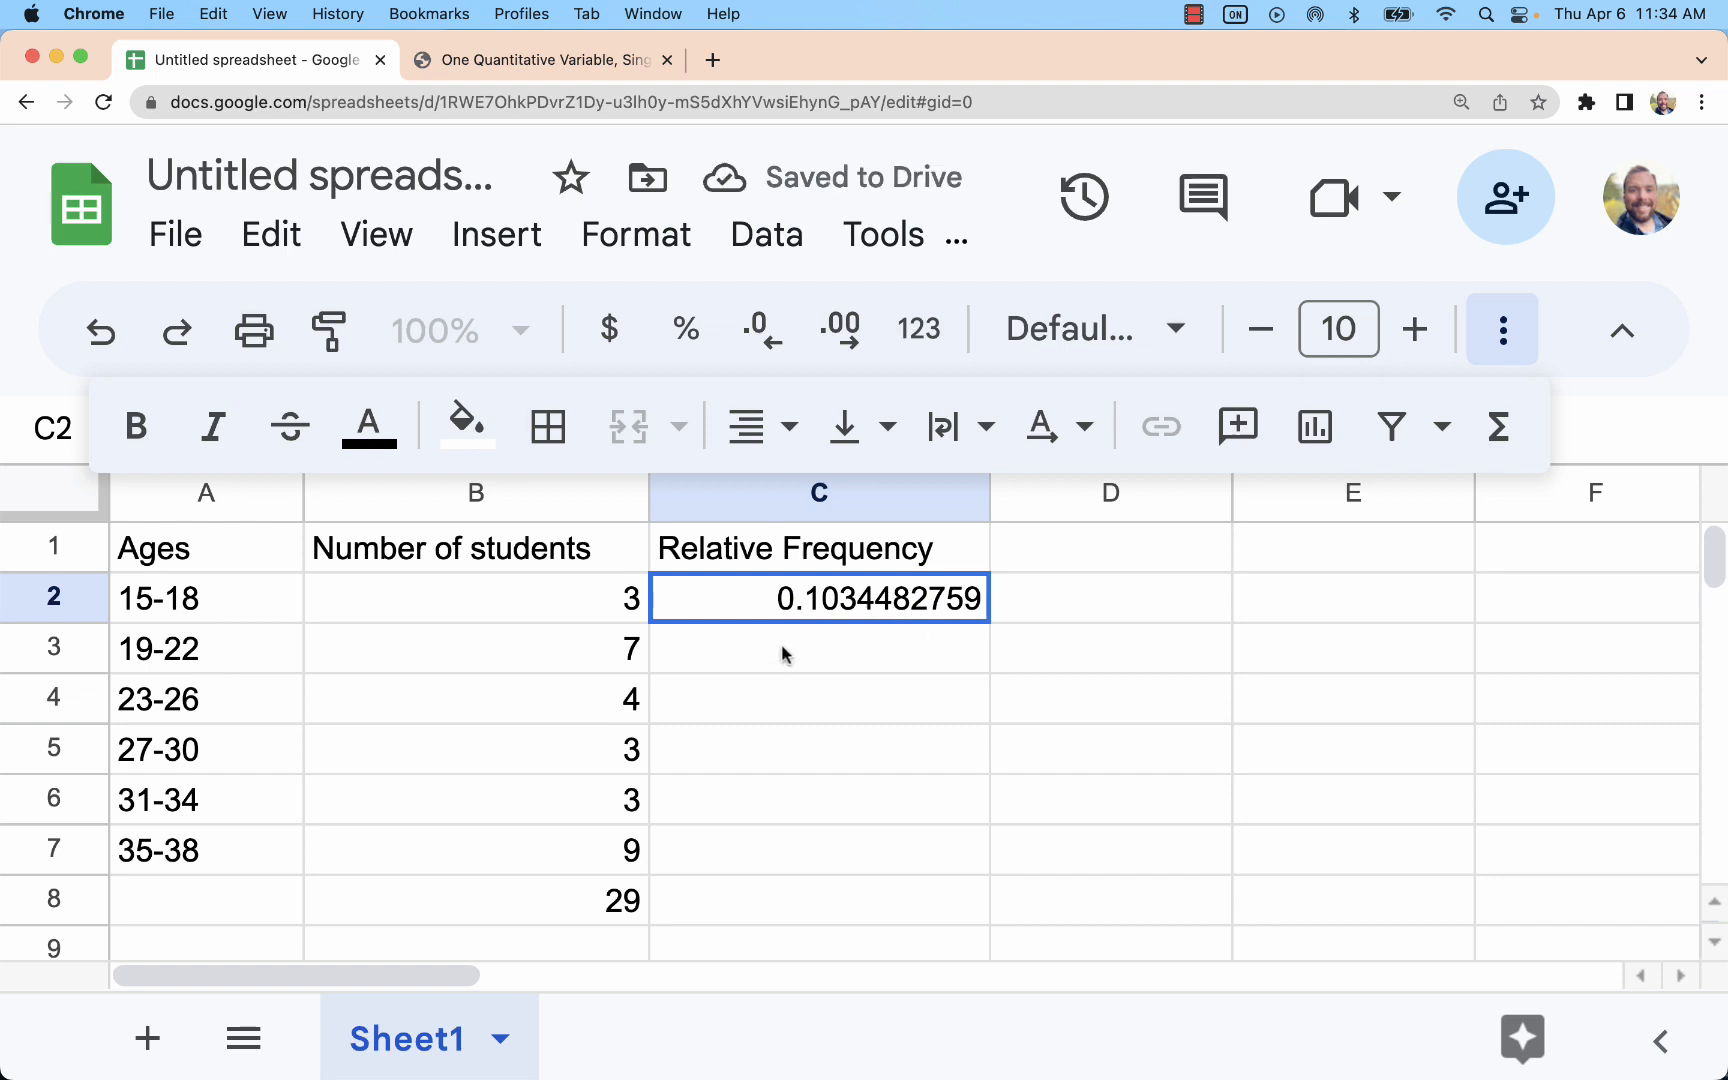
text(=)
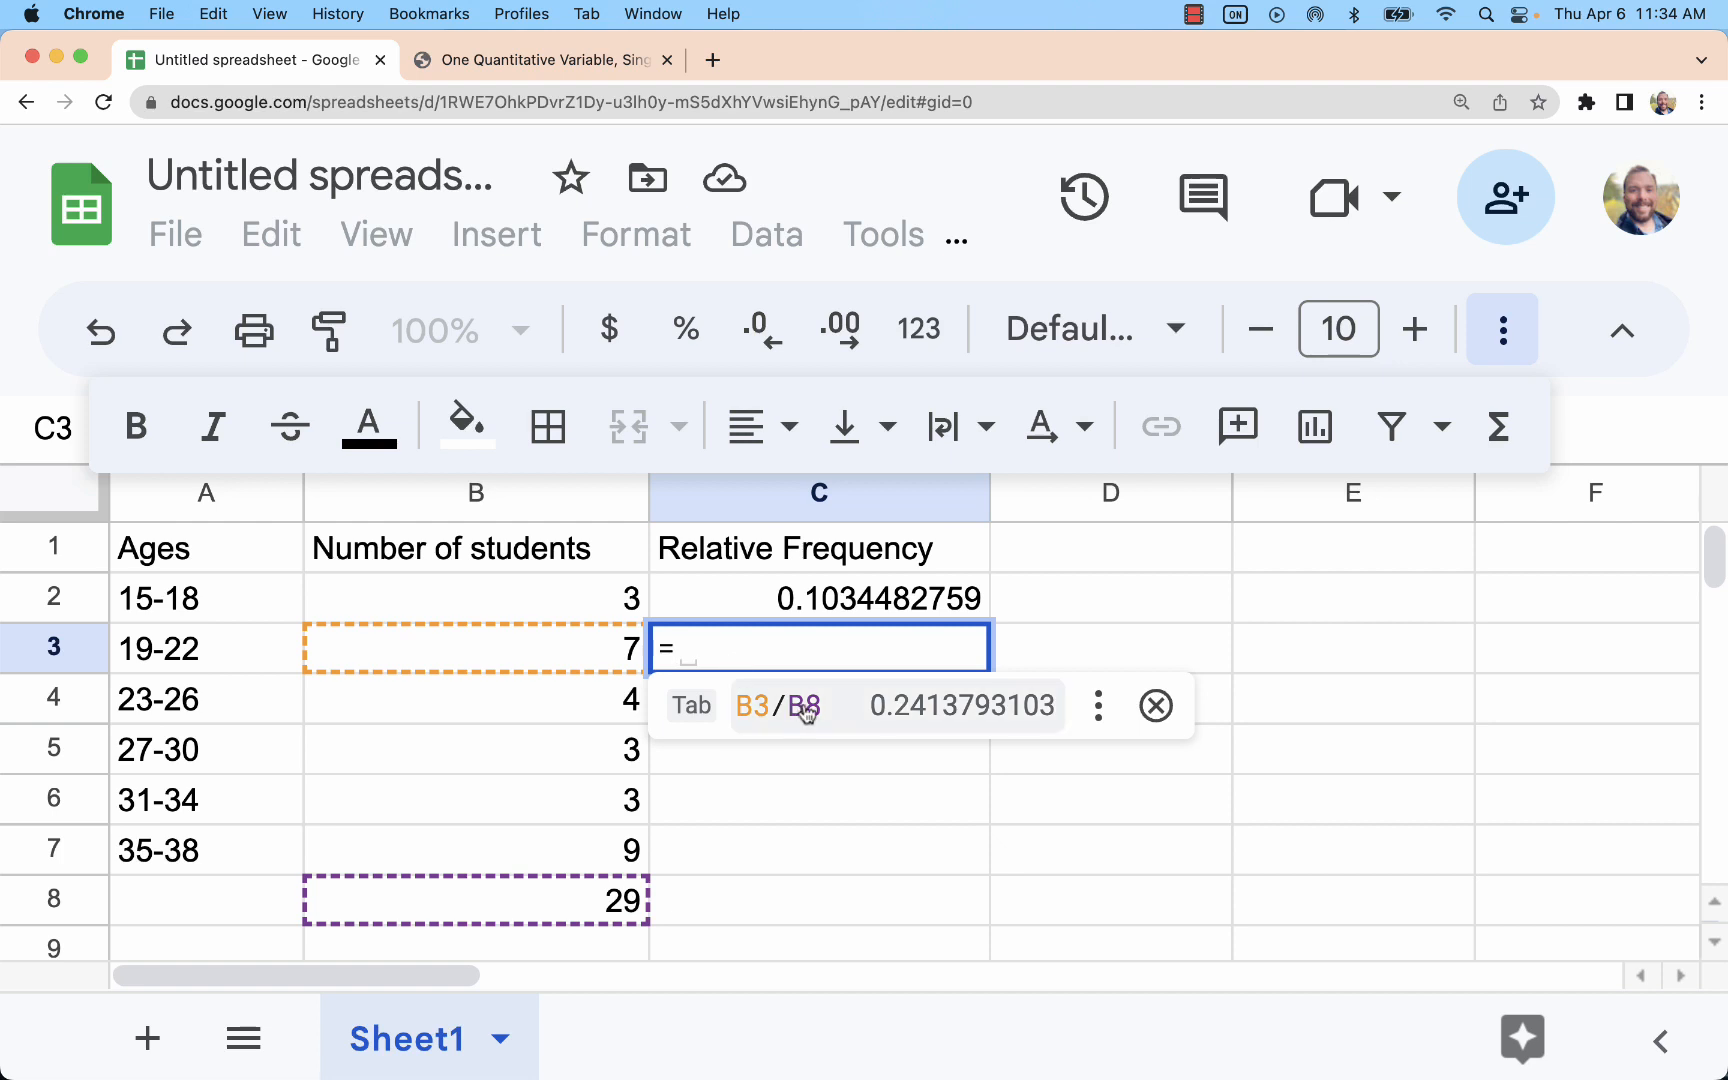
key(Enter)
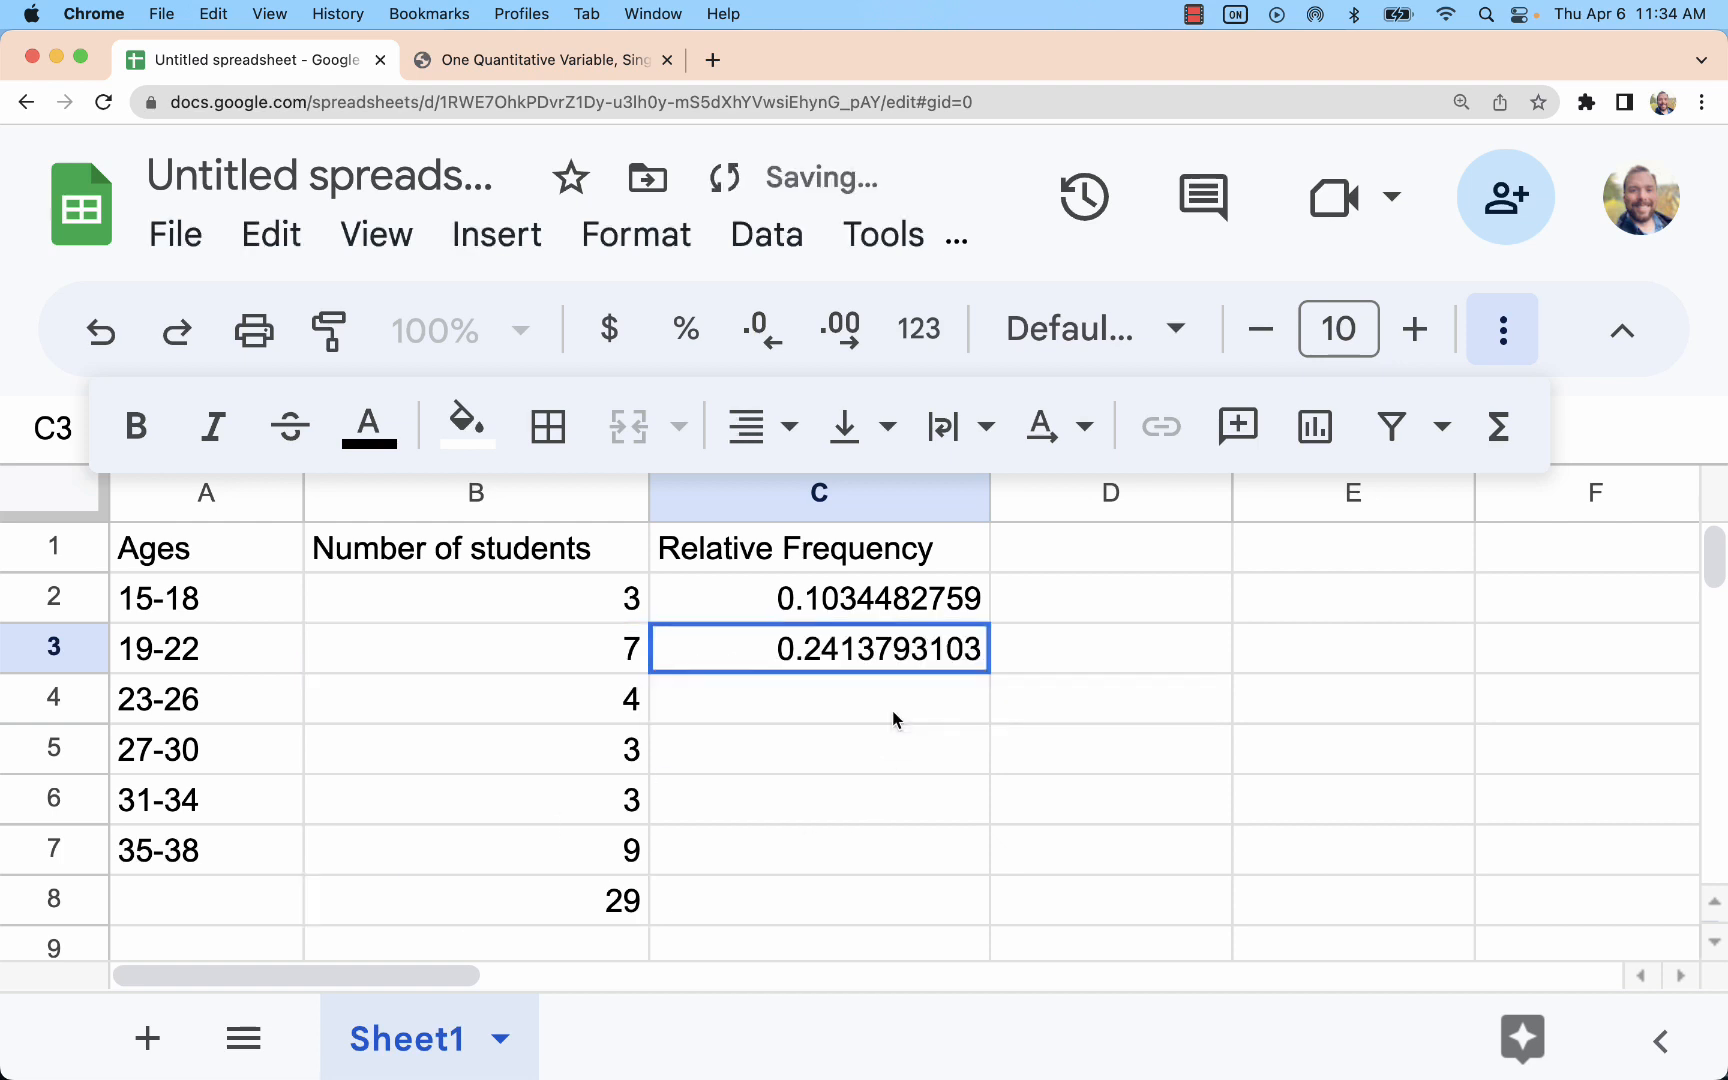
mouse_move(1066, 665)
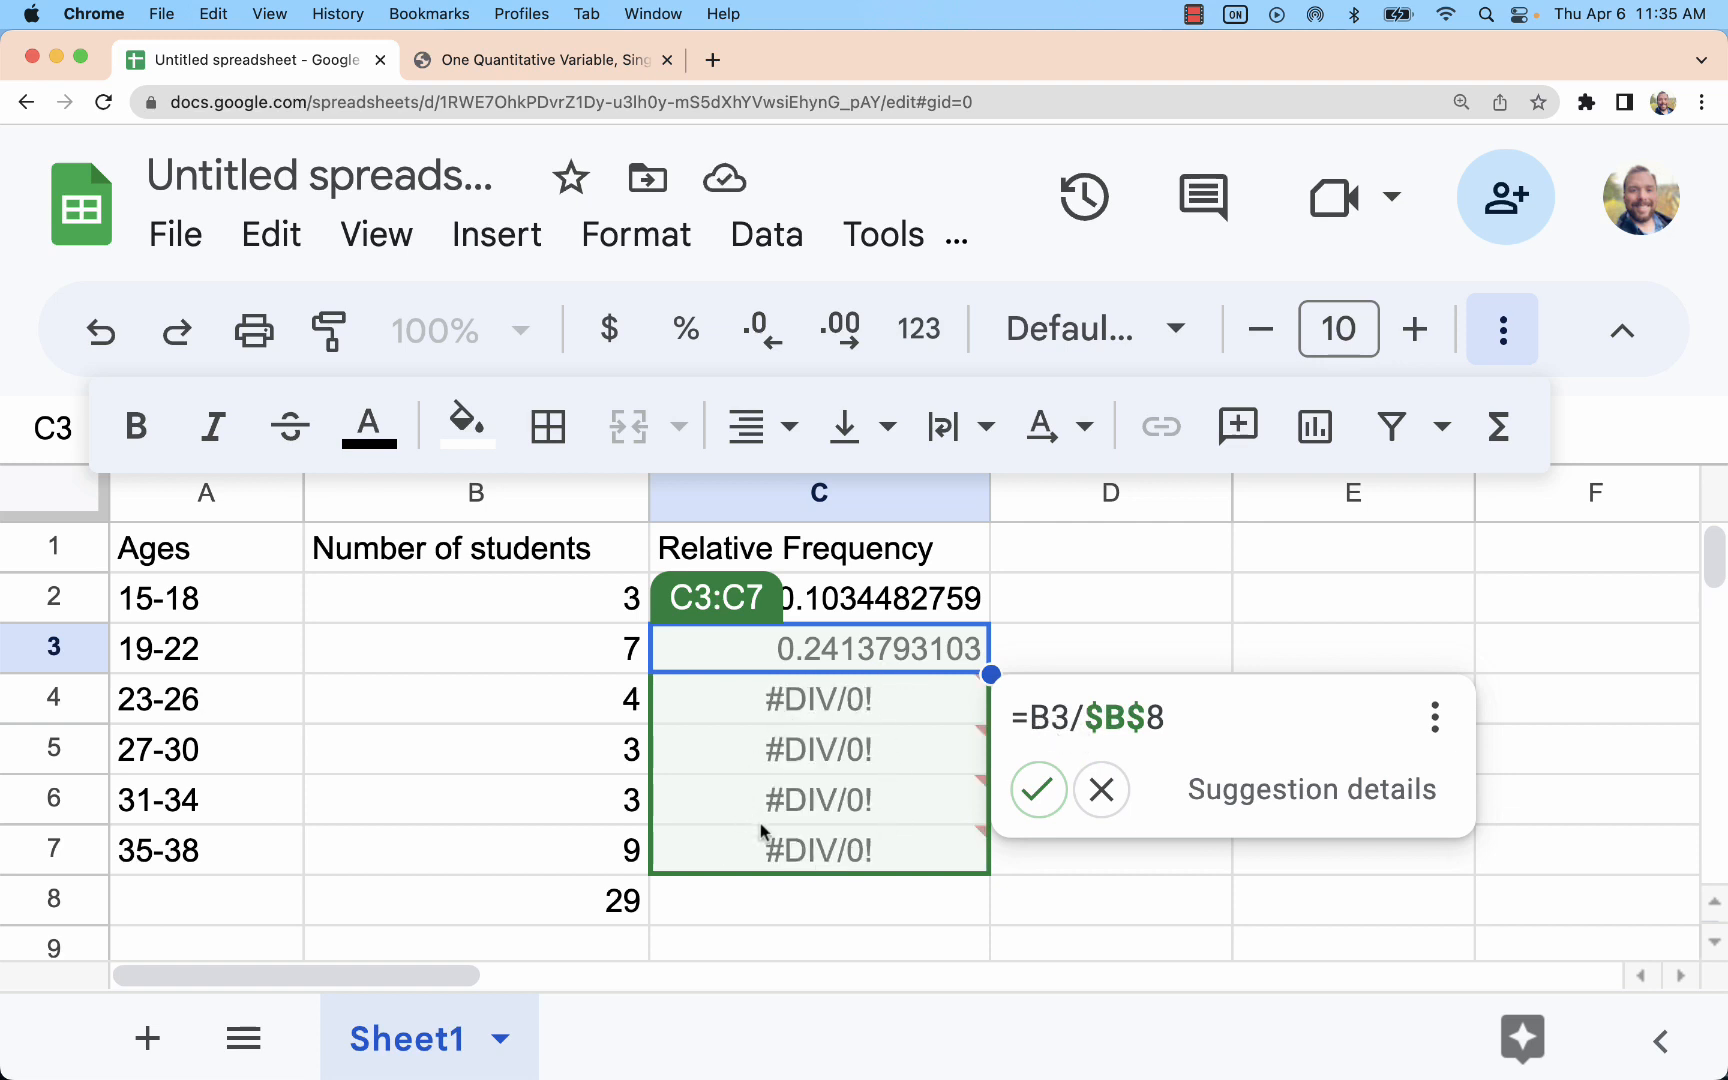
mouse_move(1175, 849)
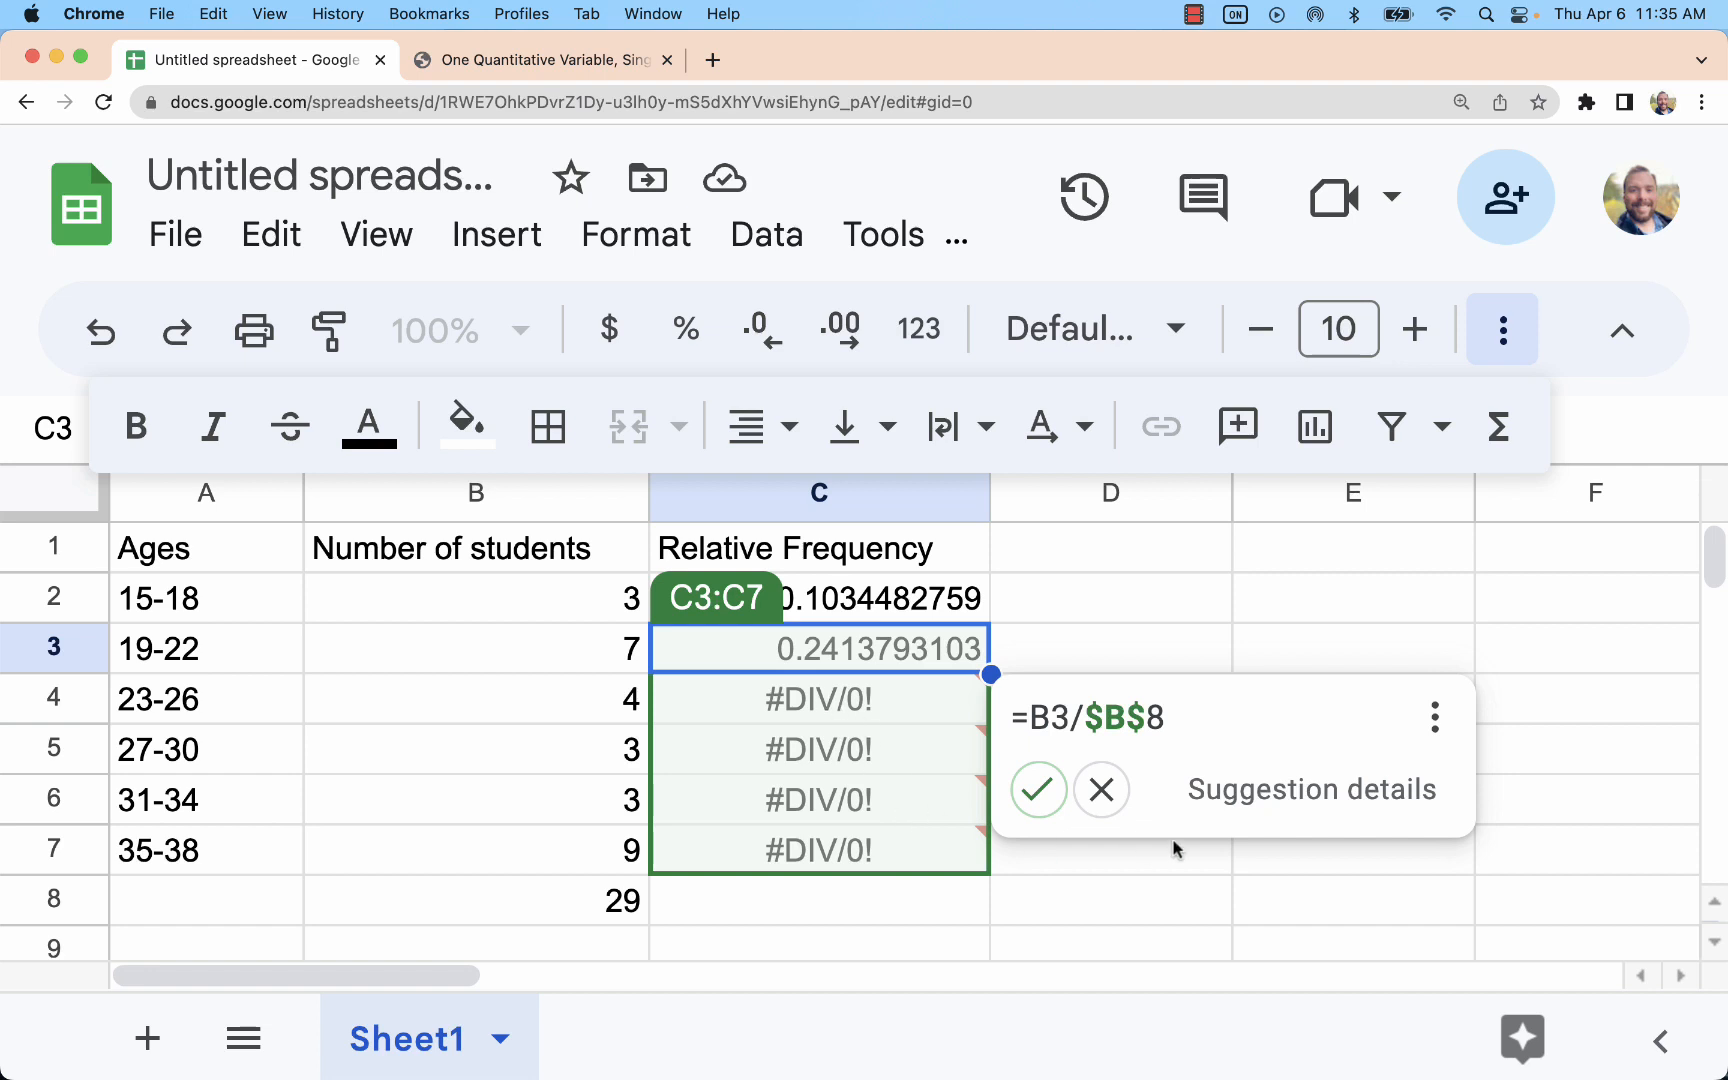
Accept autofill so C3:C7 hold each count divided by the total.
click(1038, 789)
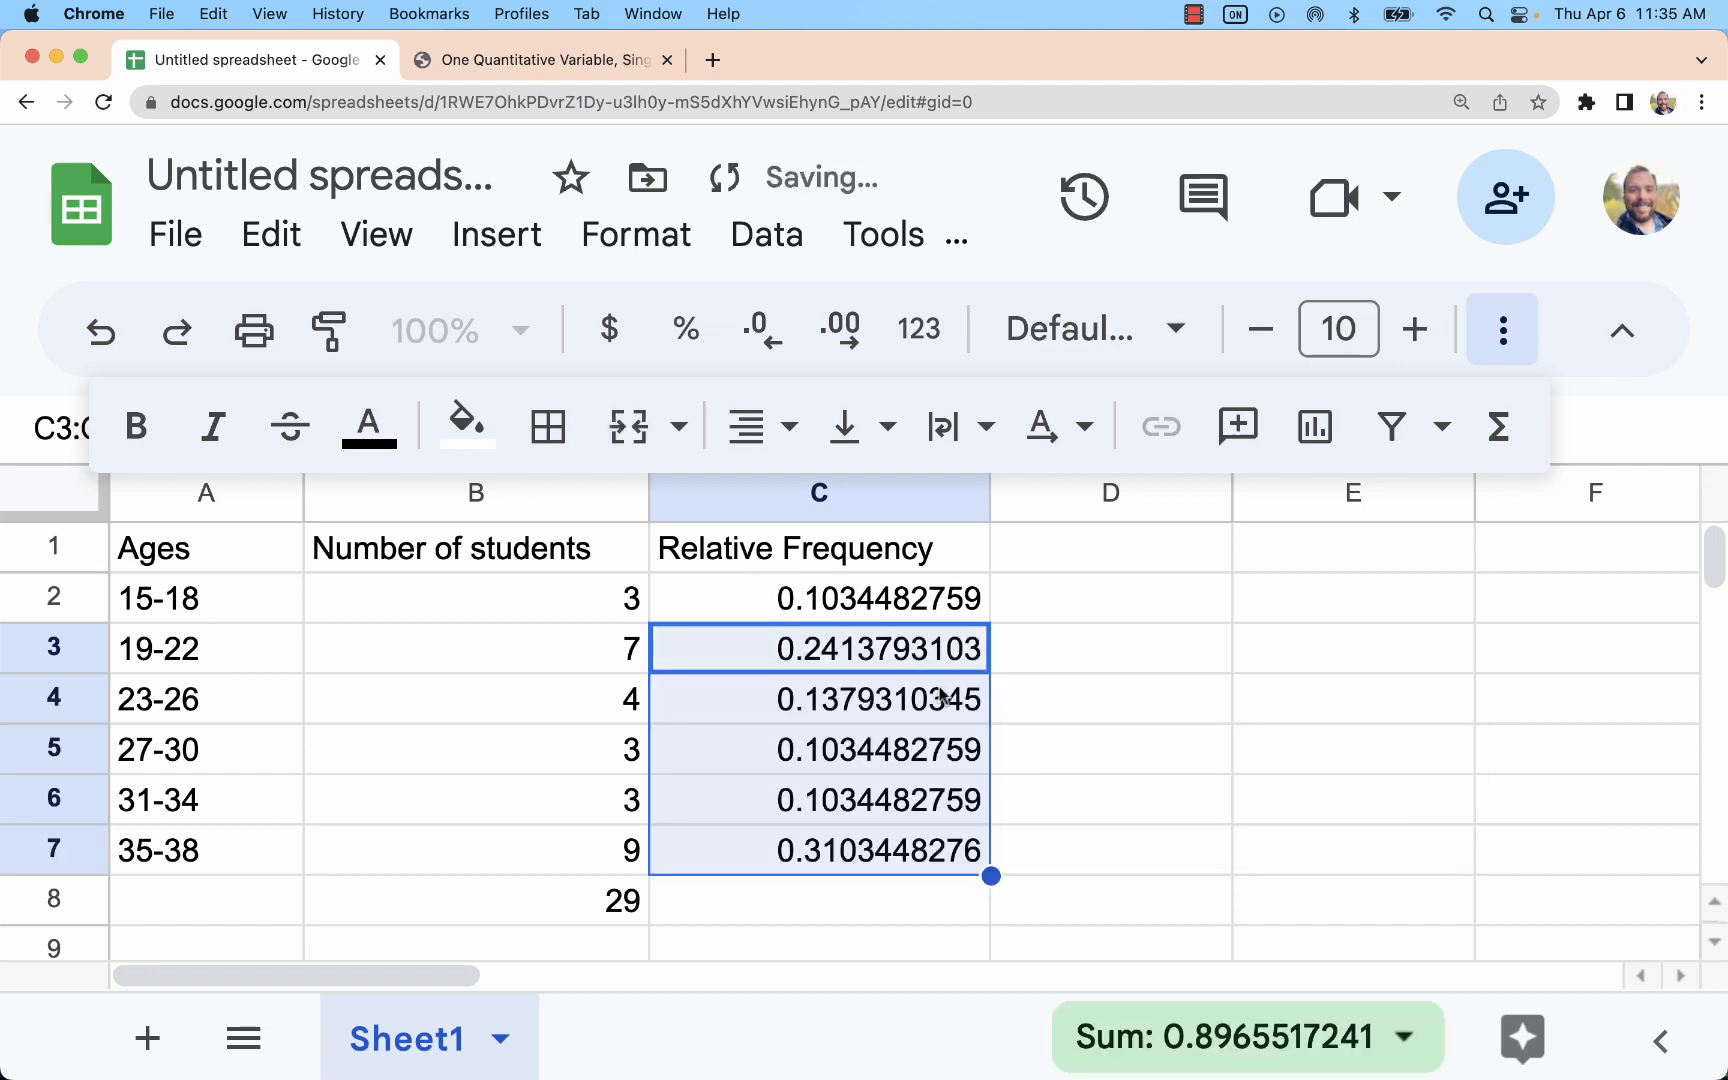
double_click(818, 648)
text(=B2/B8)
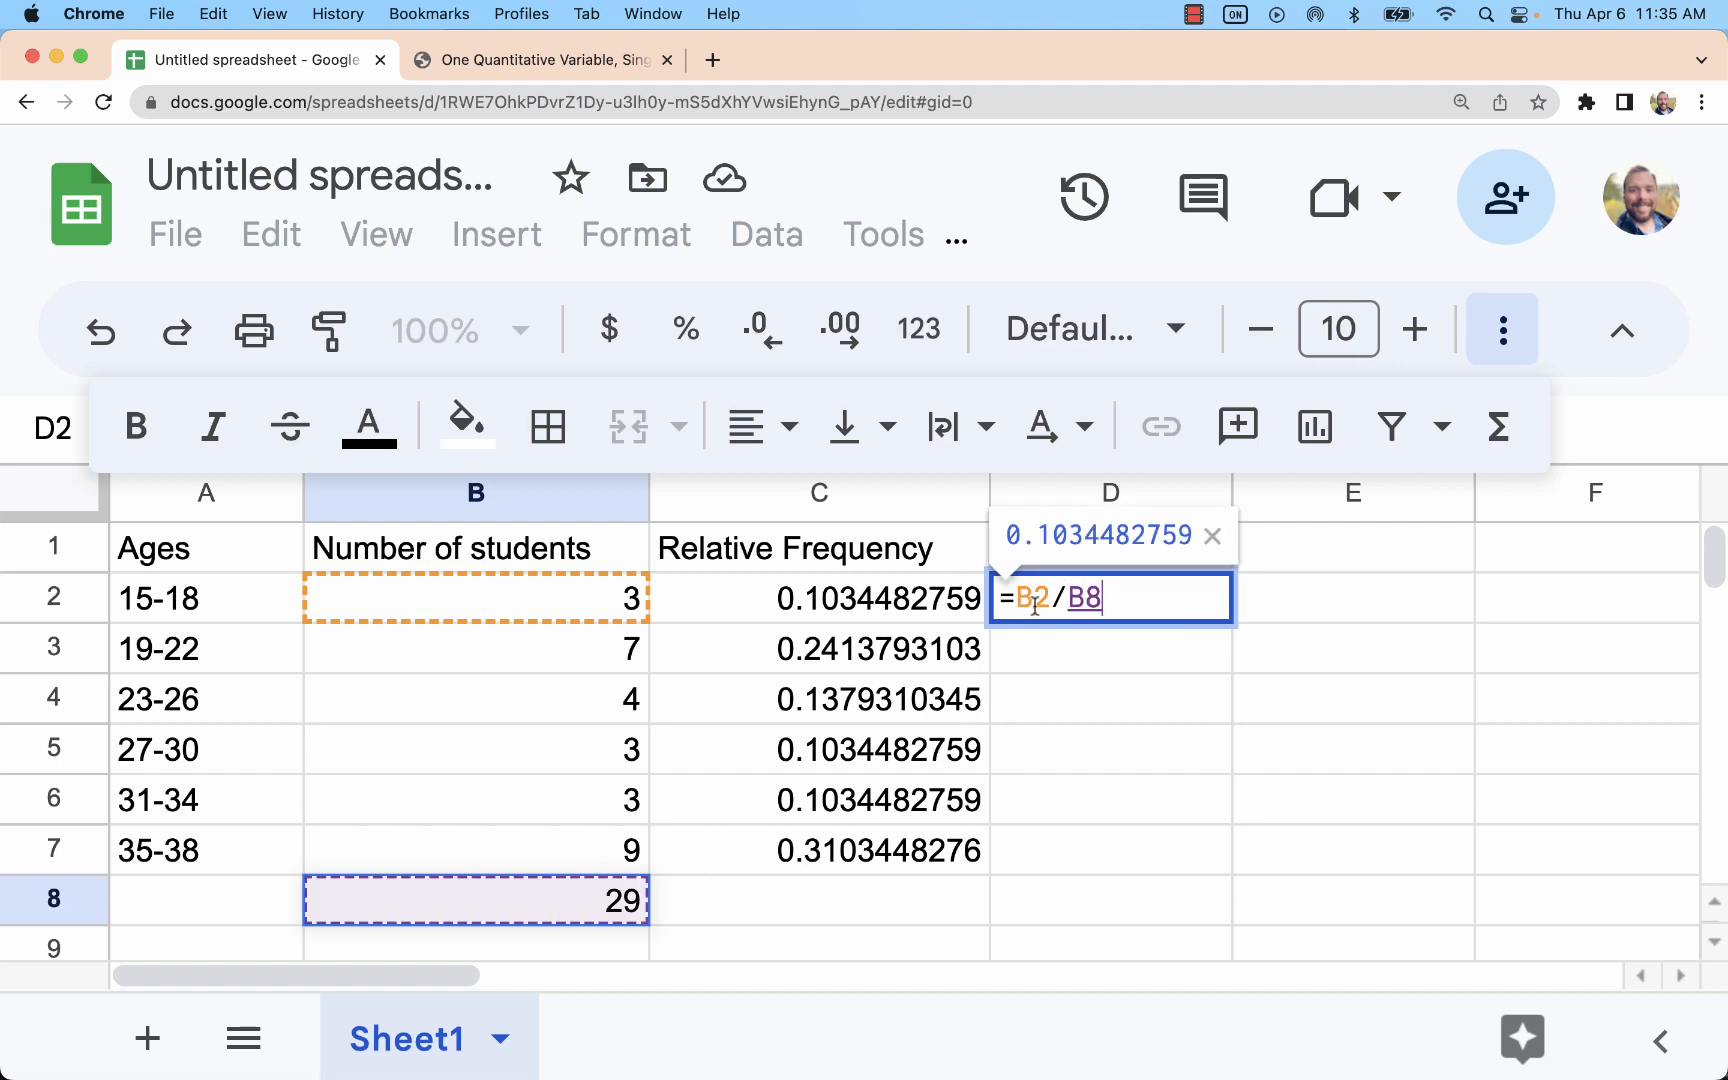
Enter the trial formula =B2/B8 in D2 and check the copied formulas below it.
key(Enter)
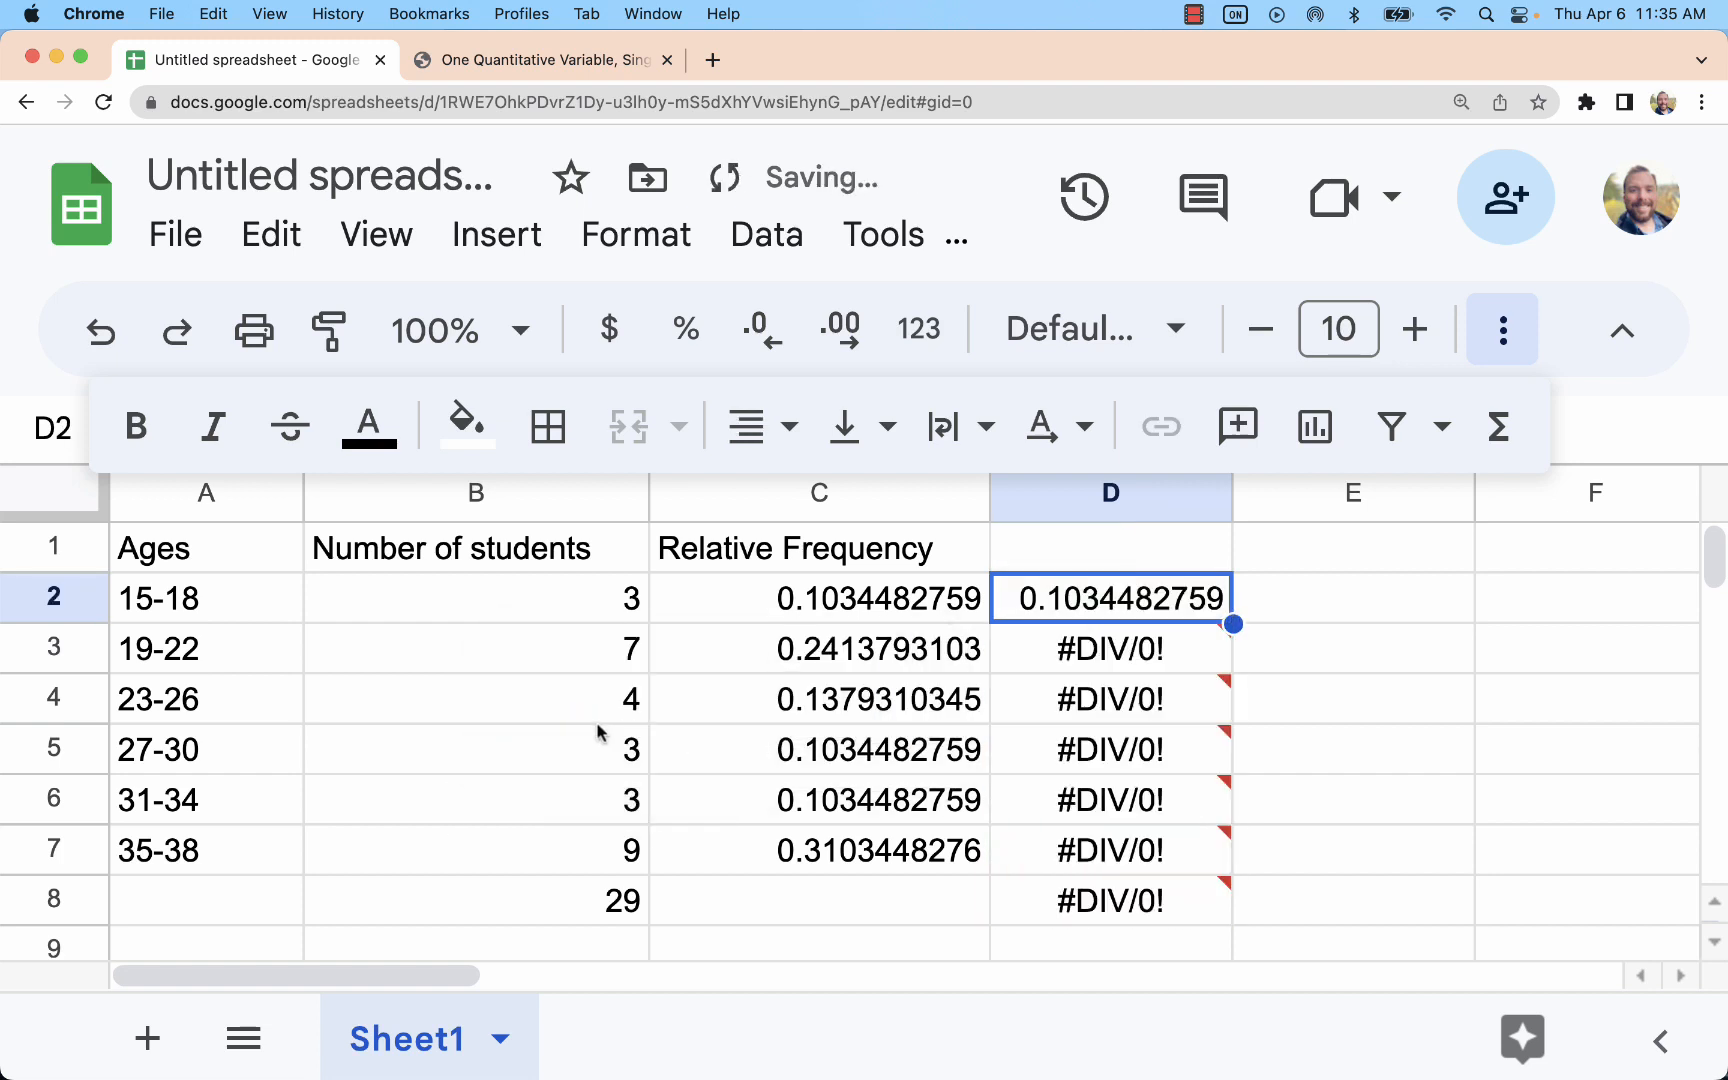
click(1588, 850)
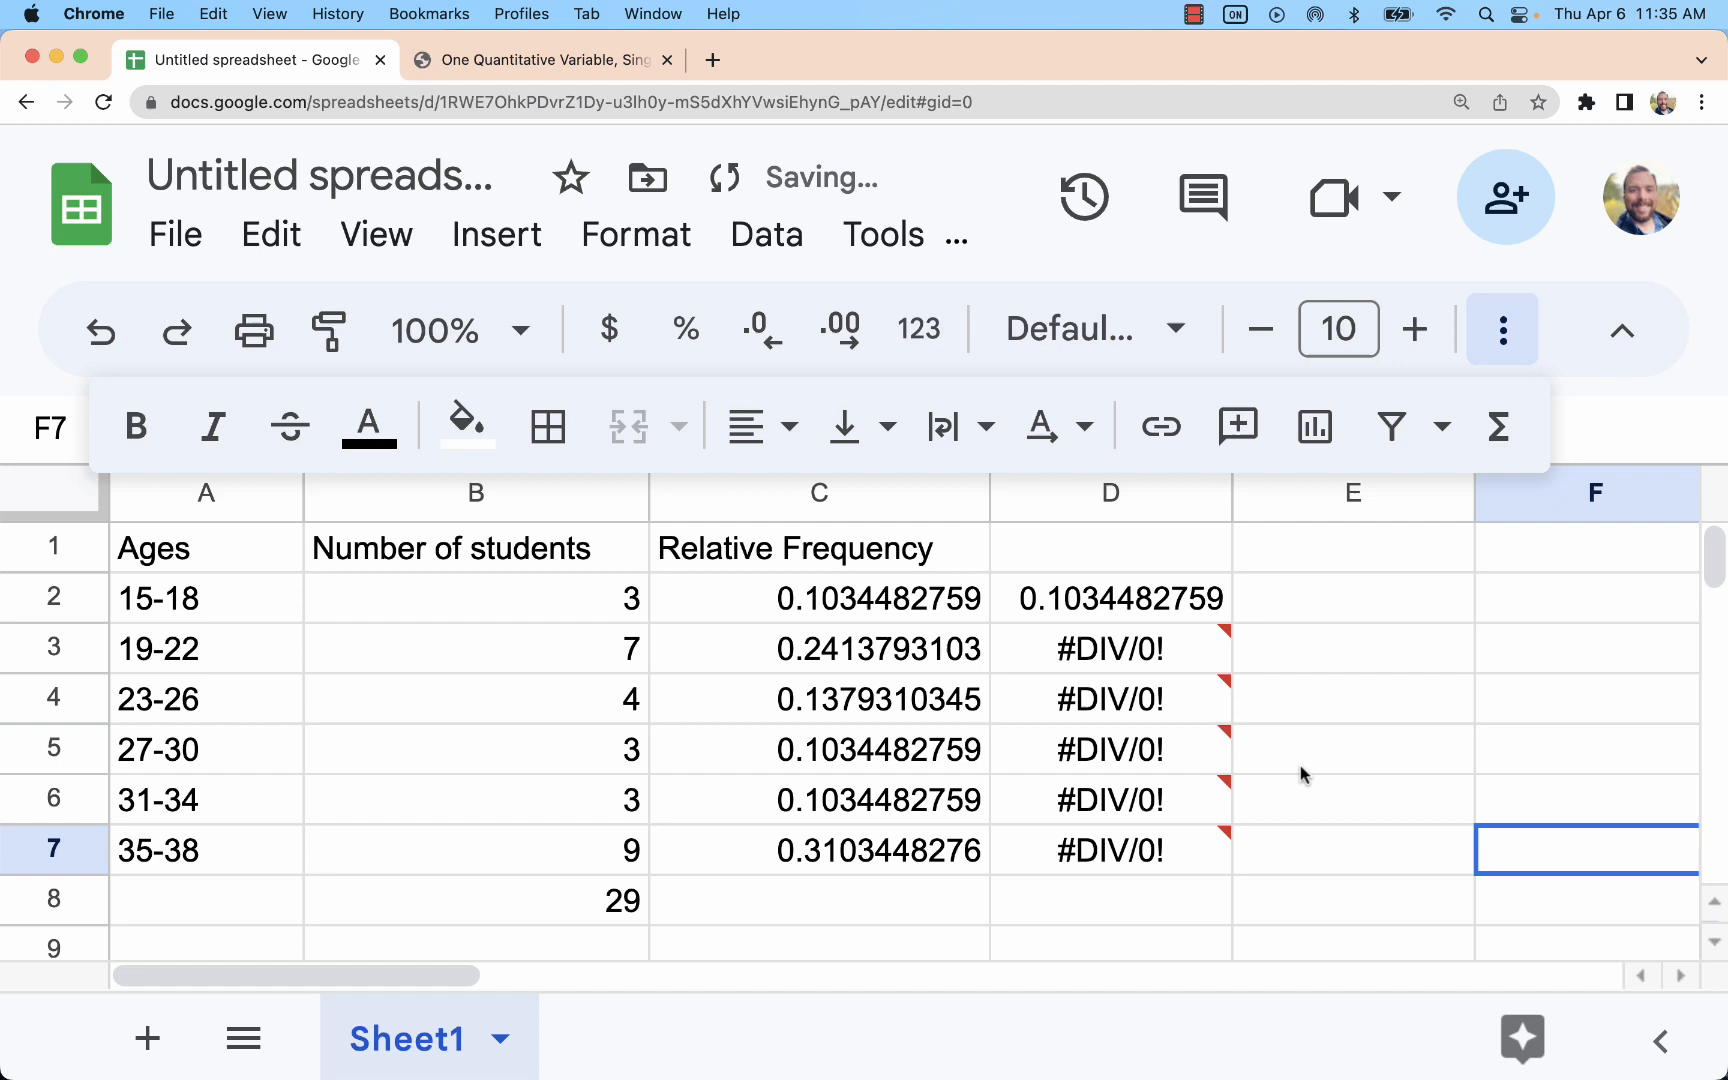
double_click(1110, 598)
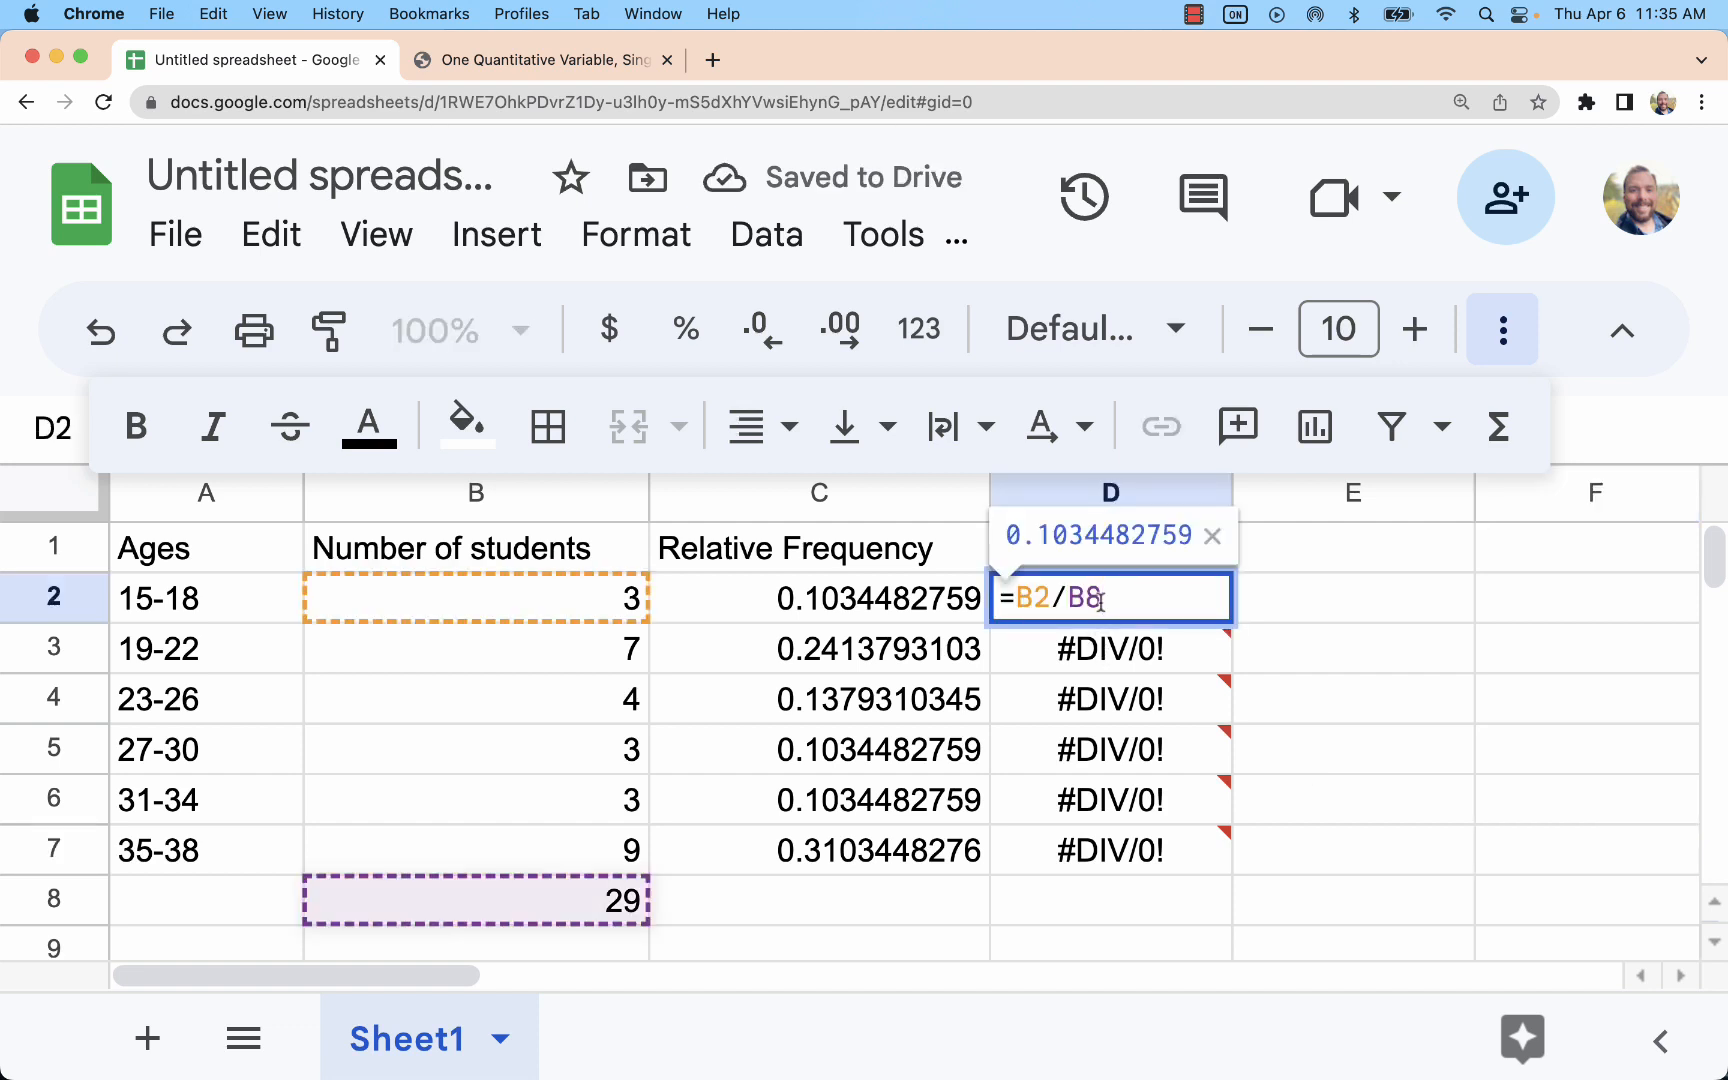
key(Enter)
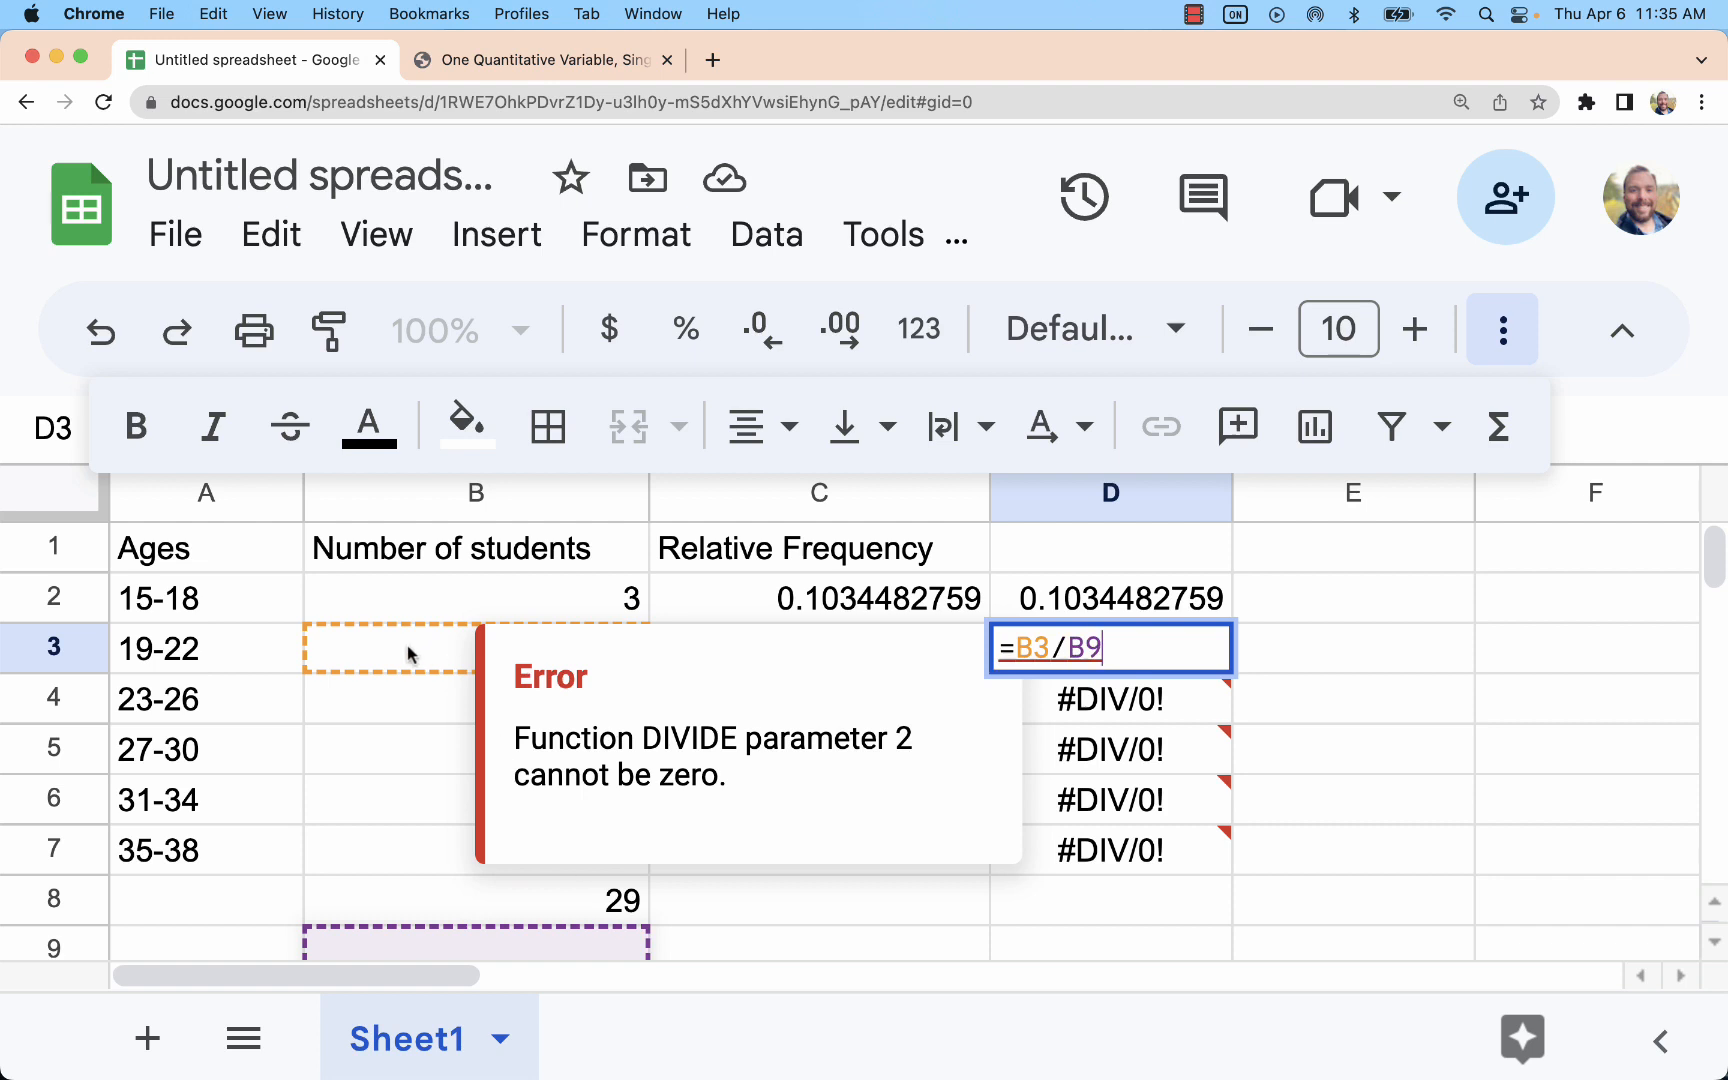
mouse_move(621, 953)
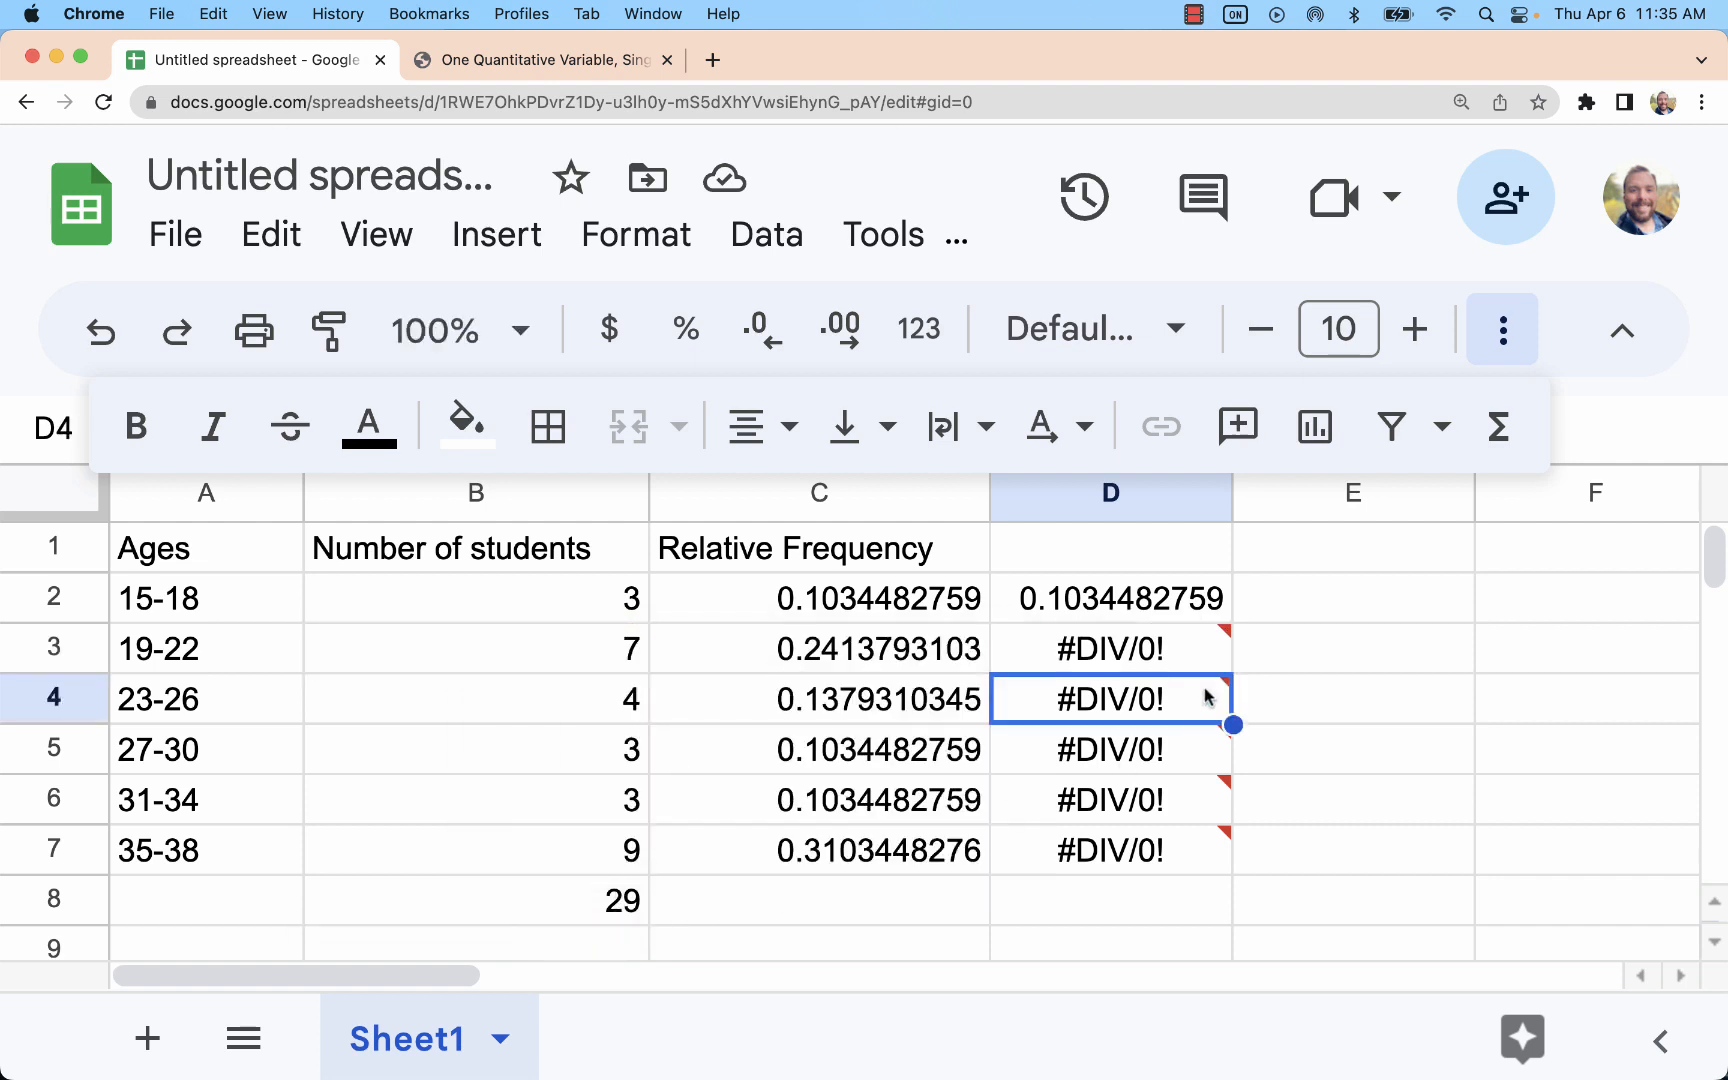
Inspect the #DIV/0! errors and the C3 formula using B$8, then clear column D.
click(1110, 749)
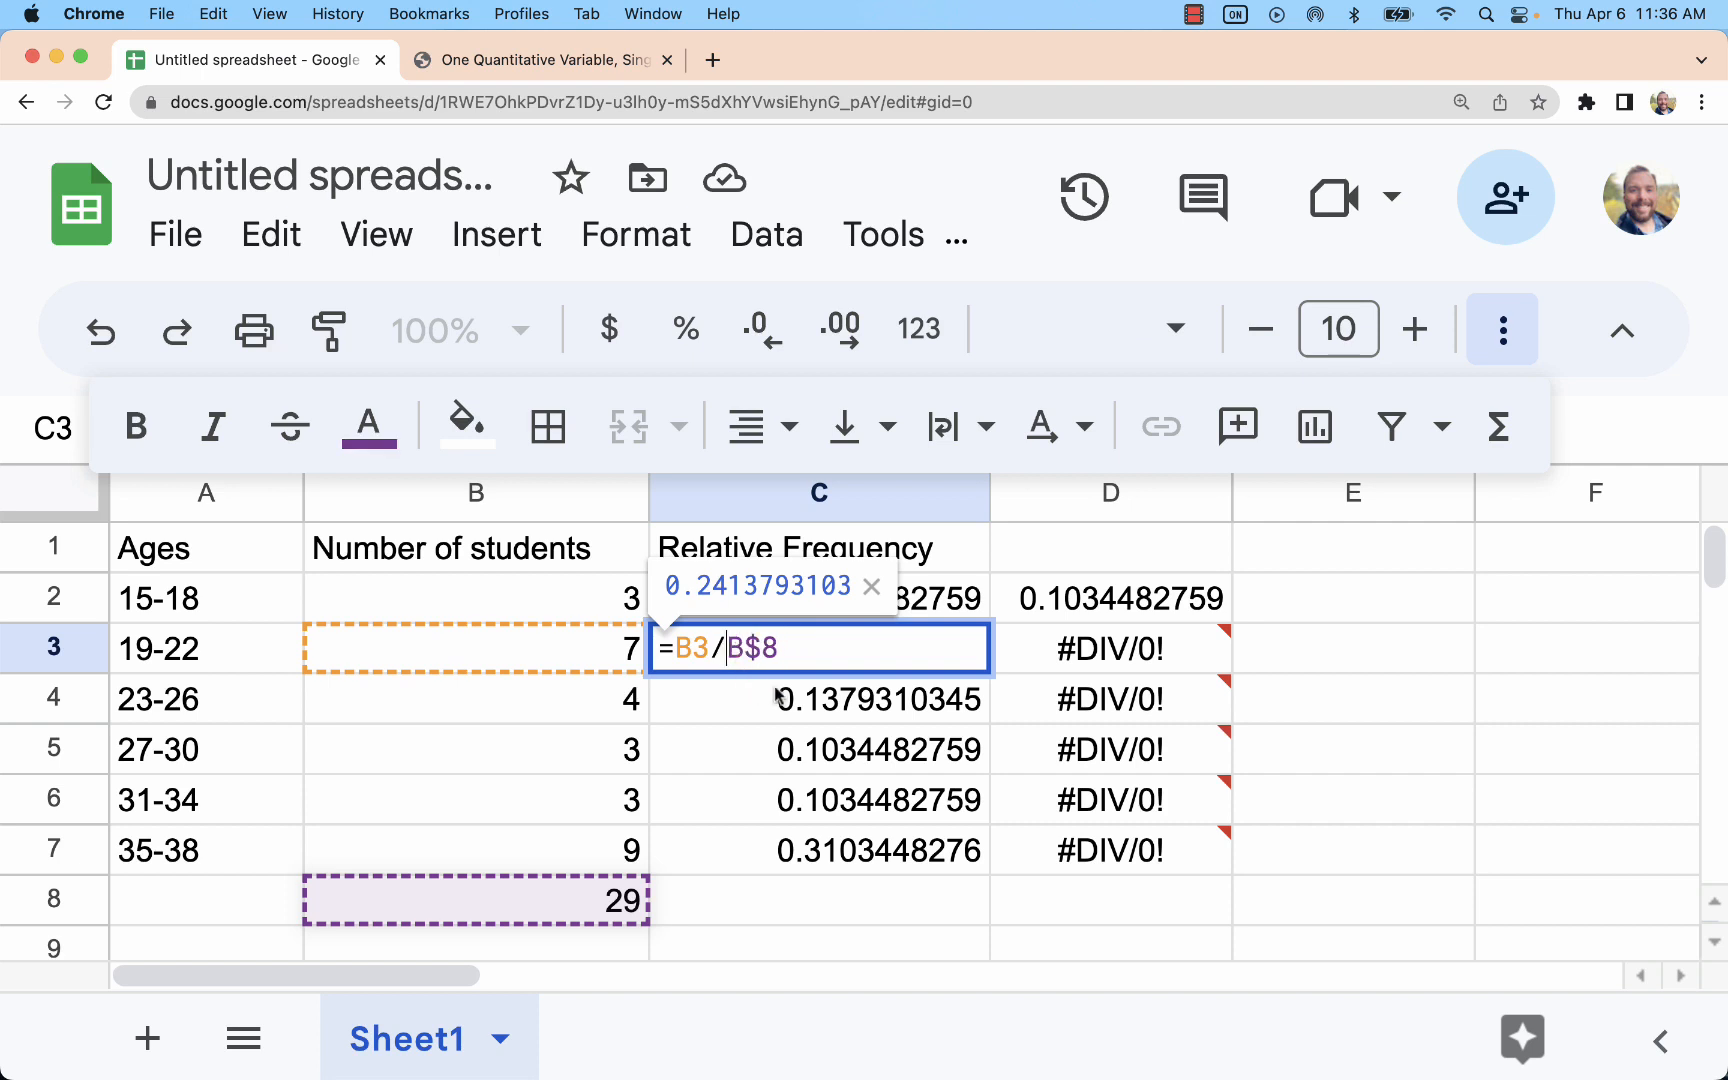
key(Enter)
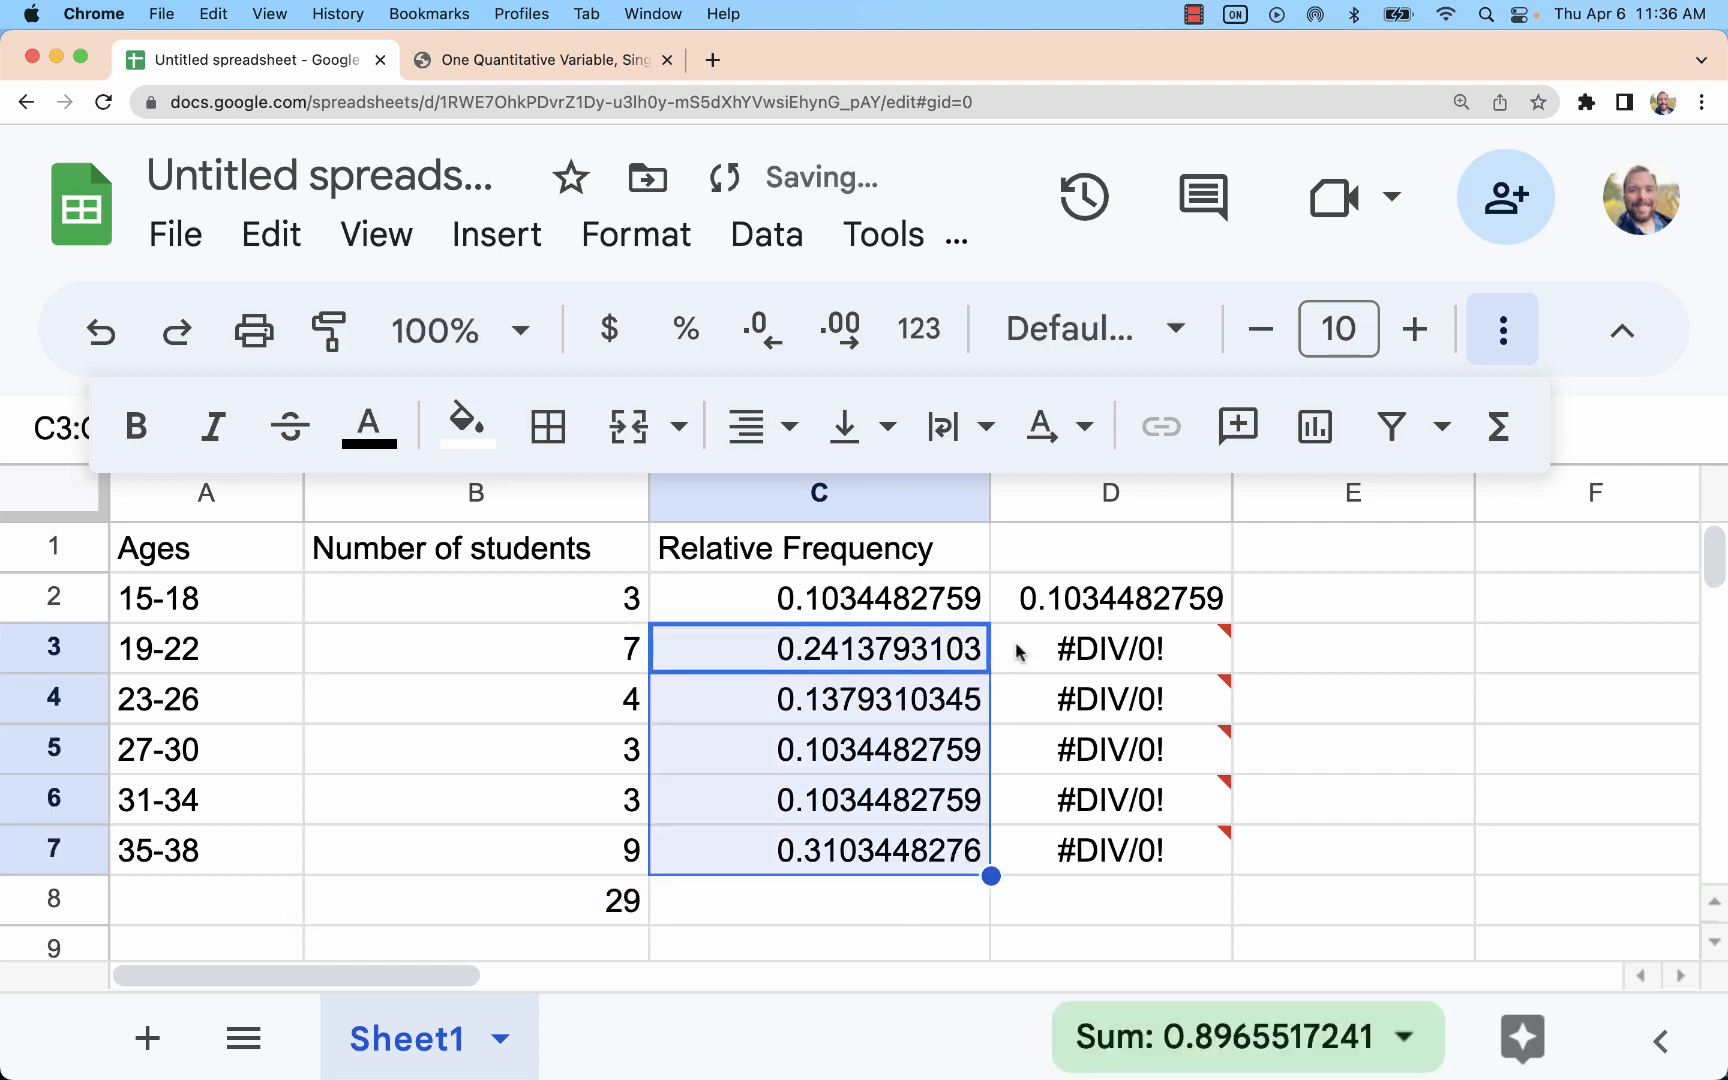
double_click(819, 649)
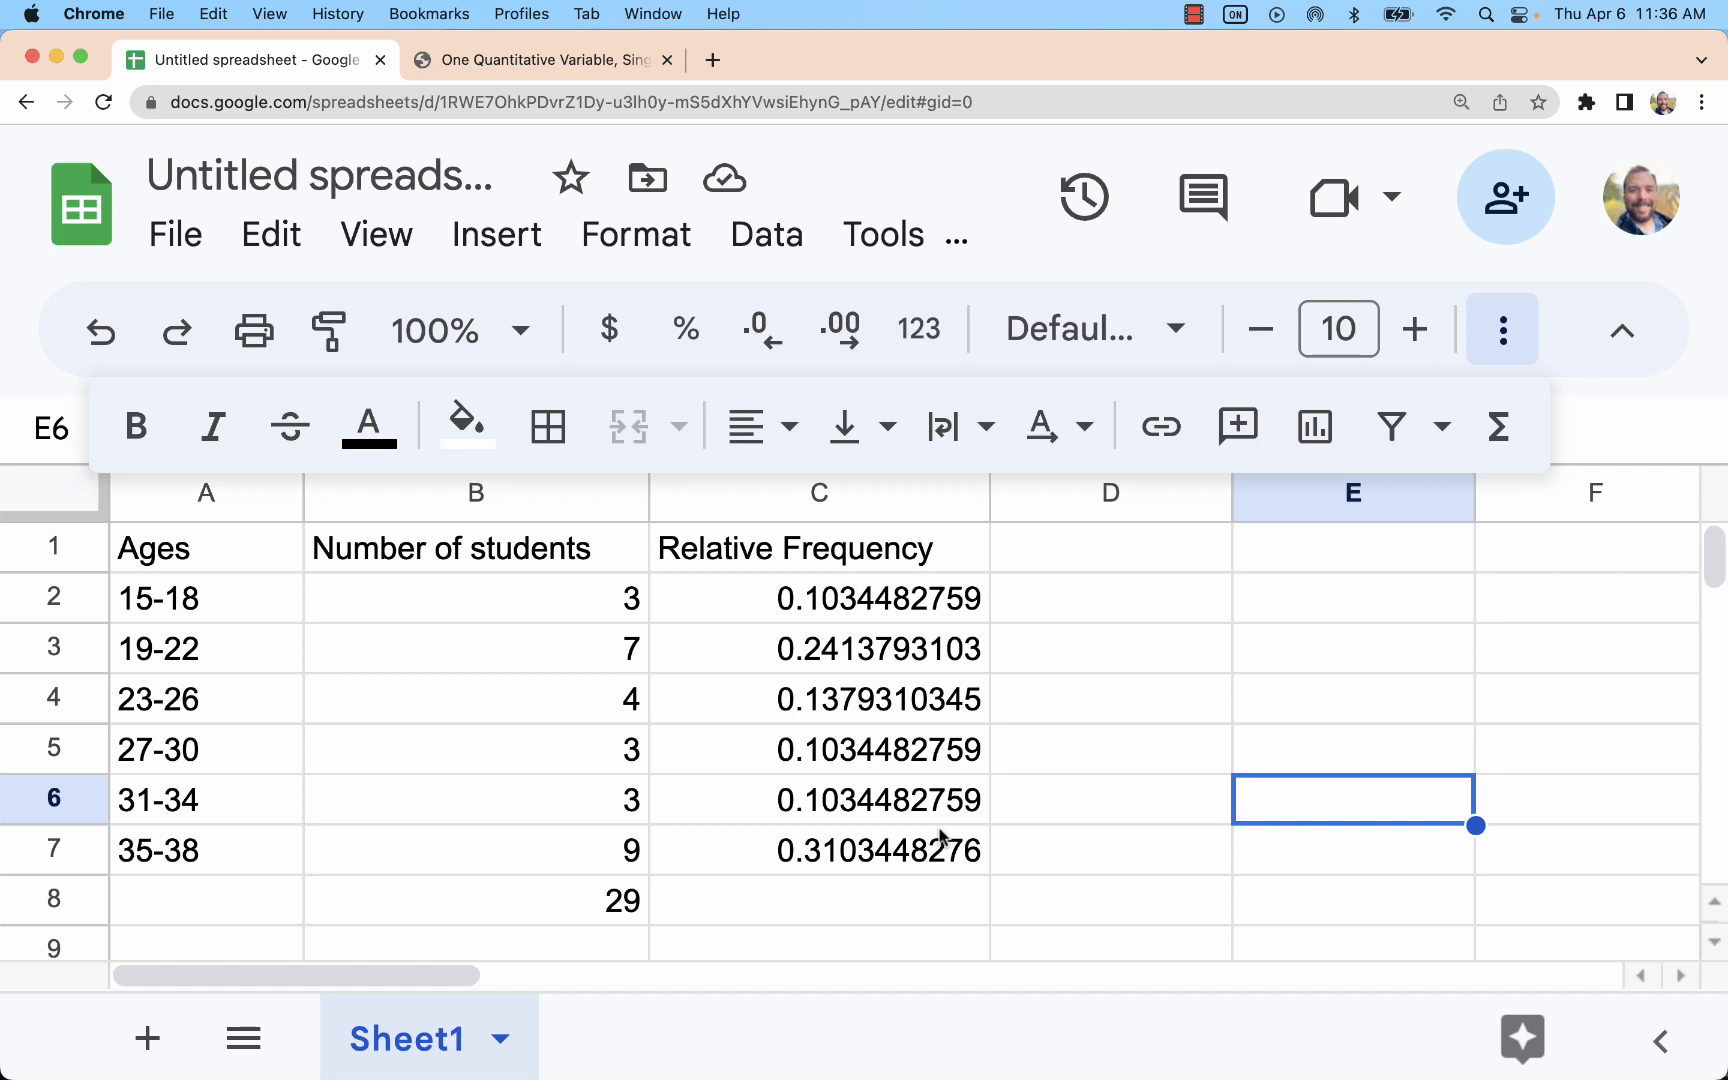
mouse_move(881, 651)
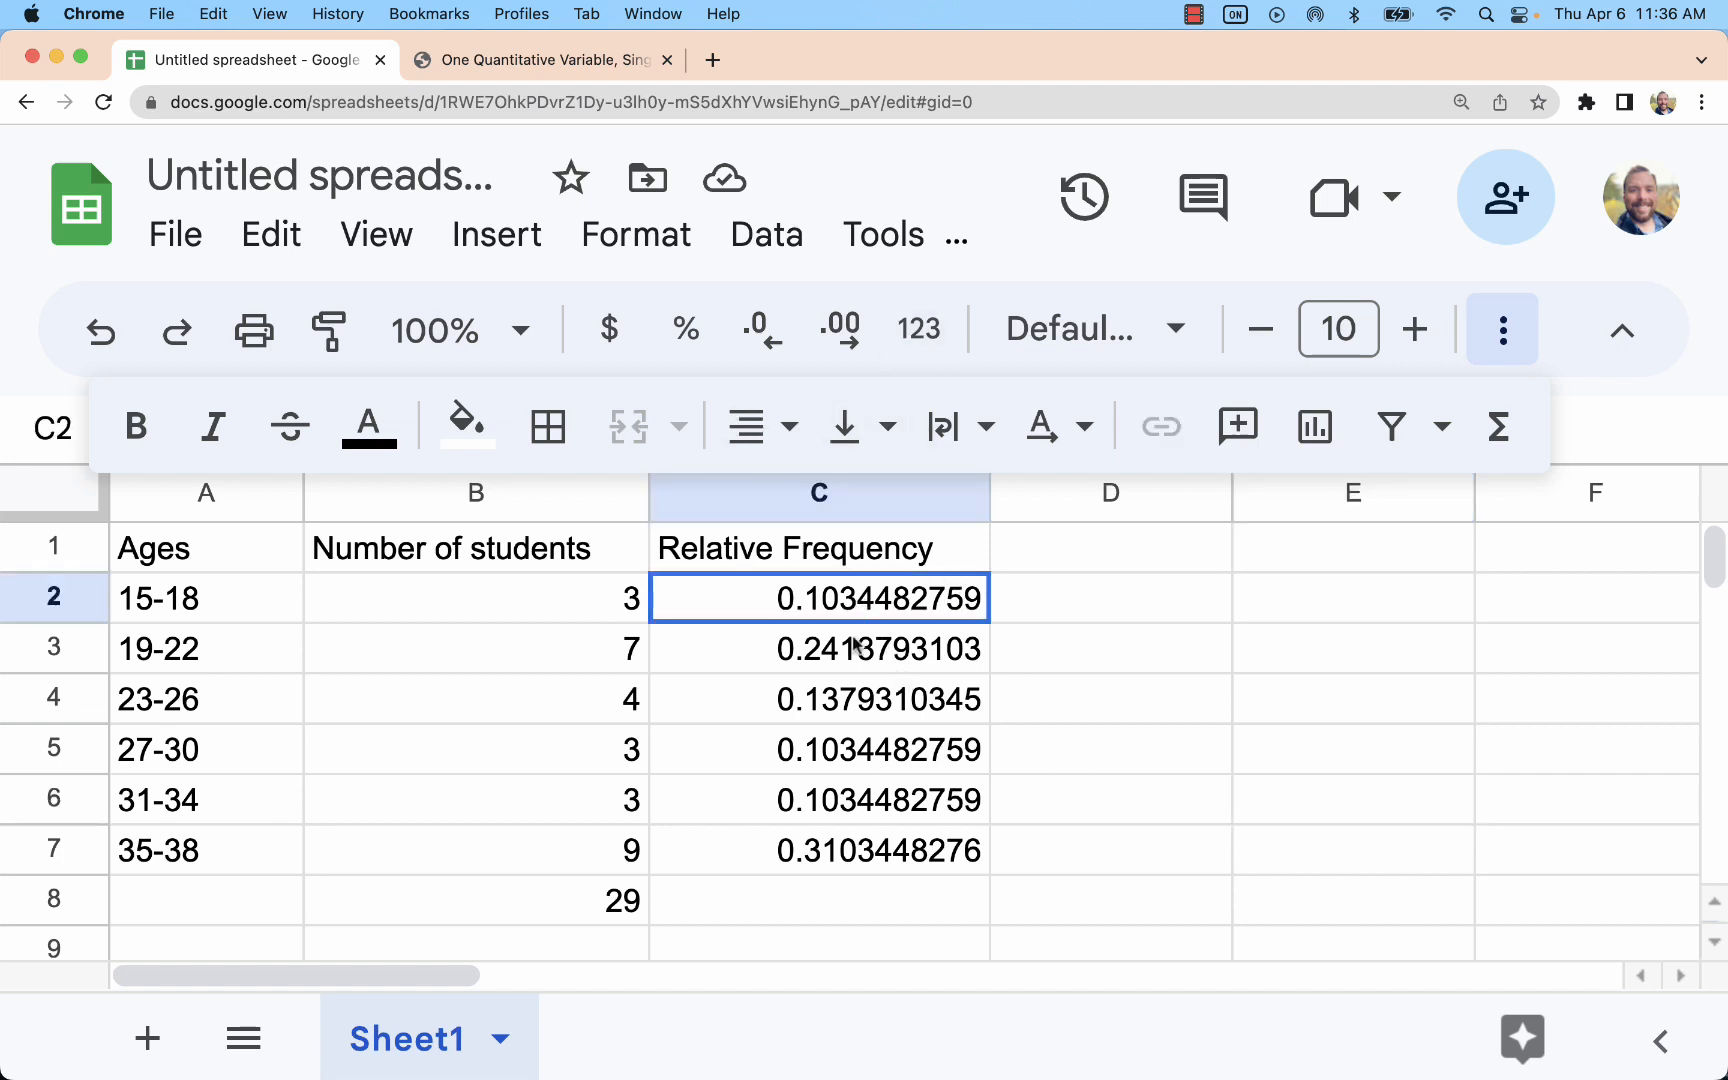
Format Relative Frequency column C as percentages, e.g. 10.34% and 31.03%.
drag(818, 597, 818, 849)
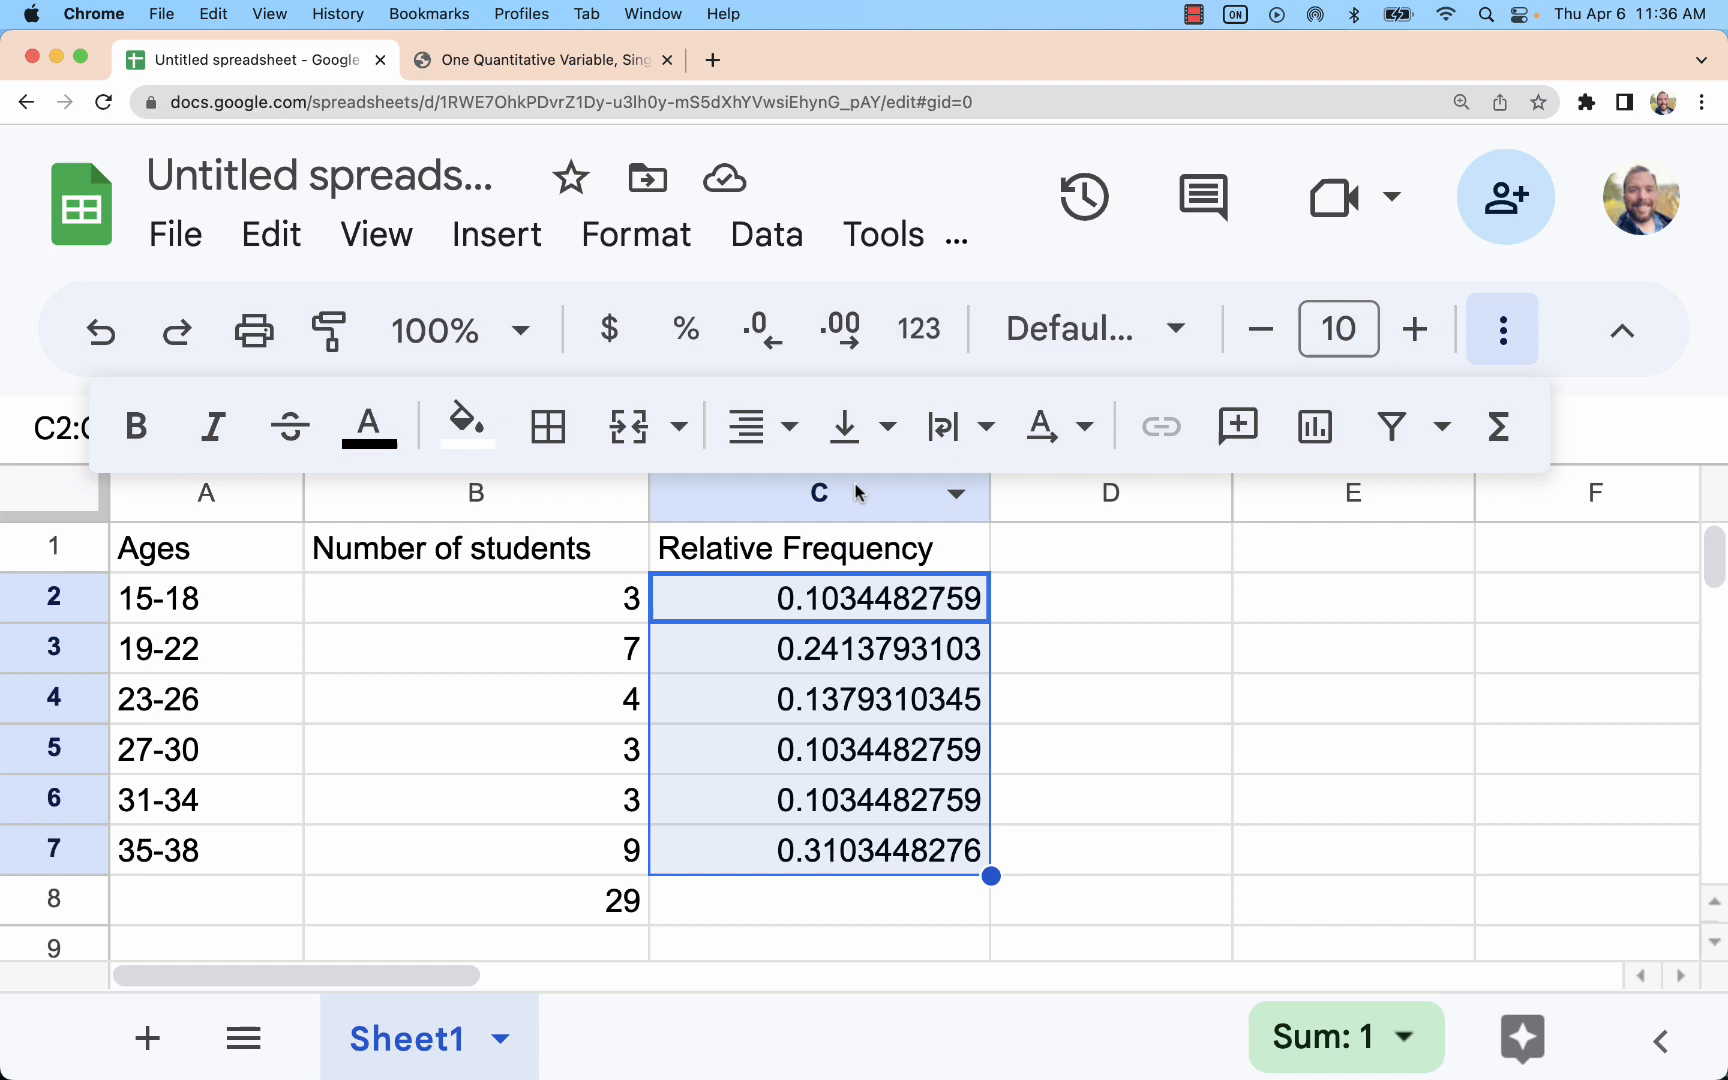
click(819, 494)
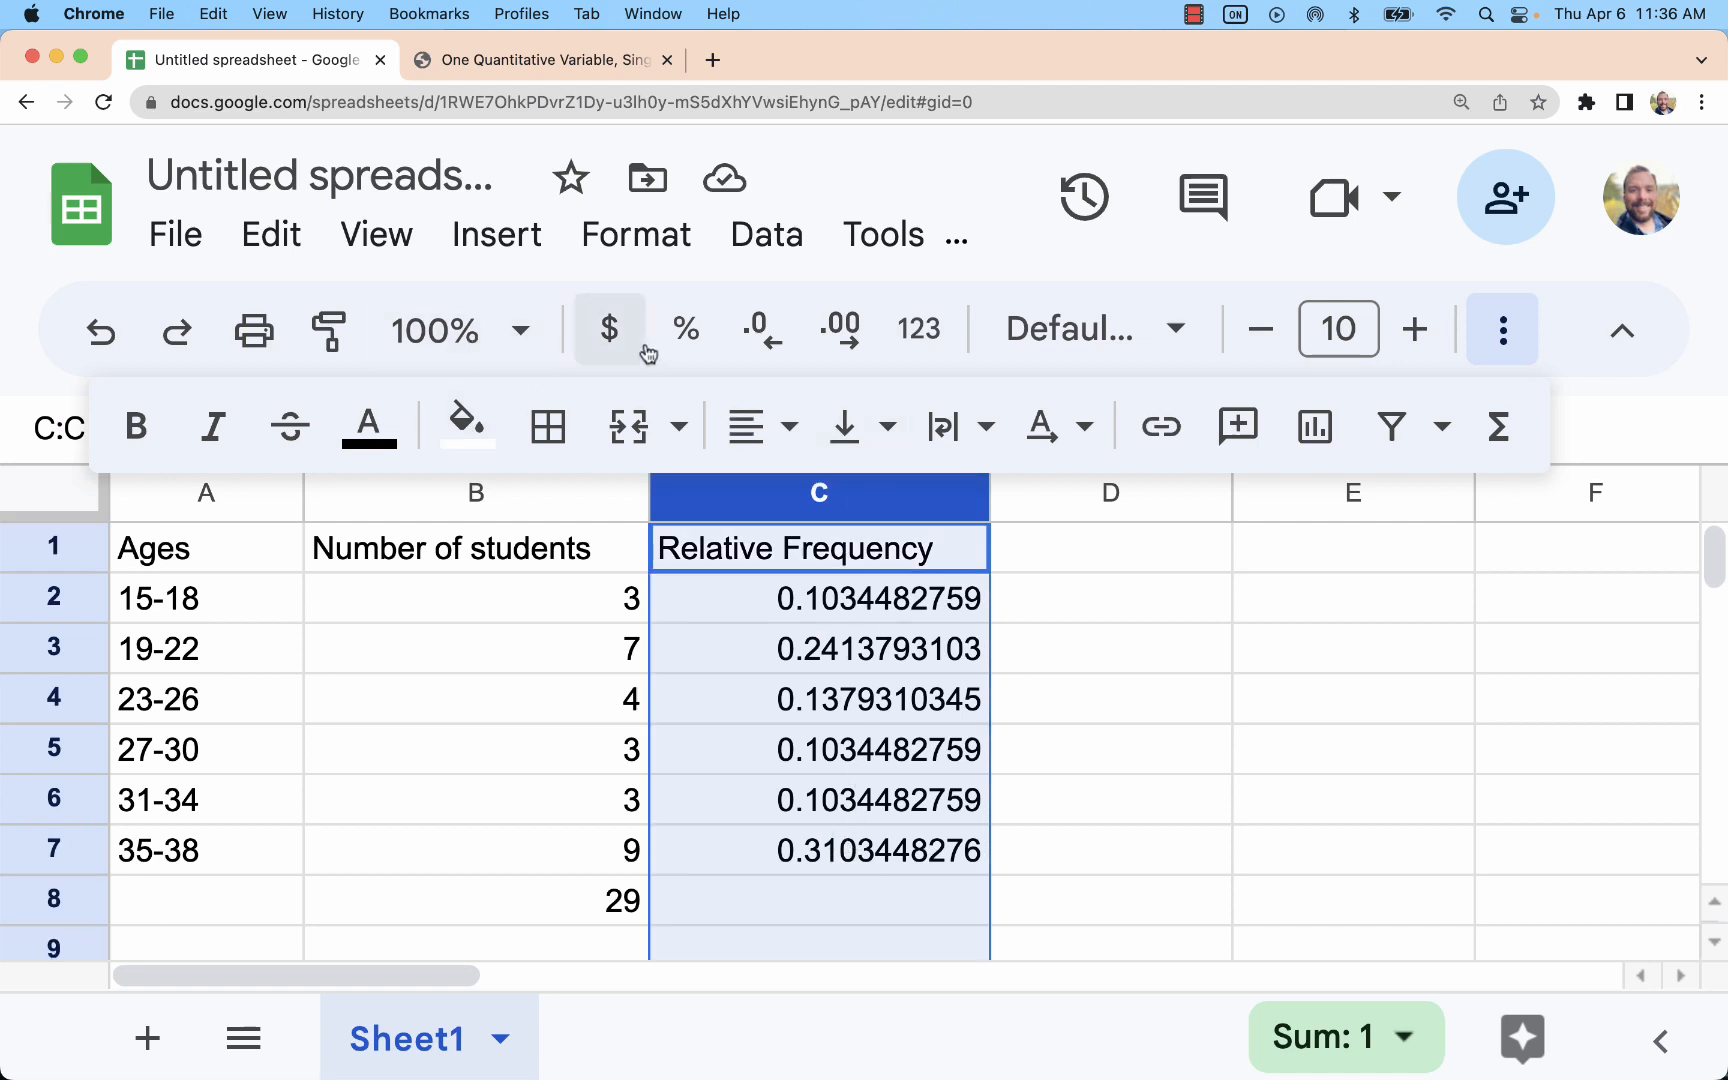
click(686, 329)
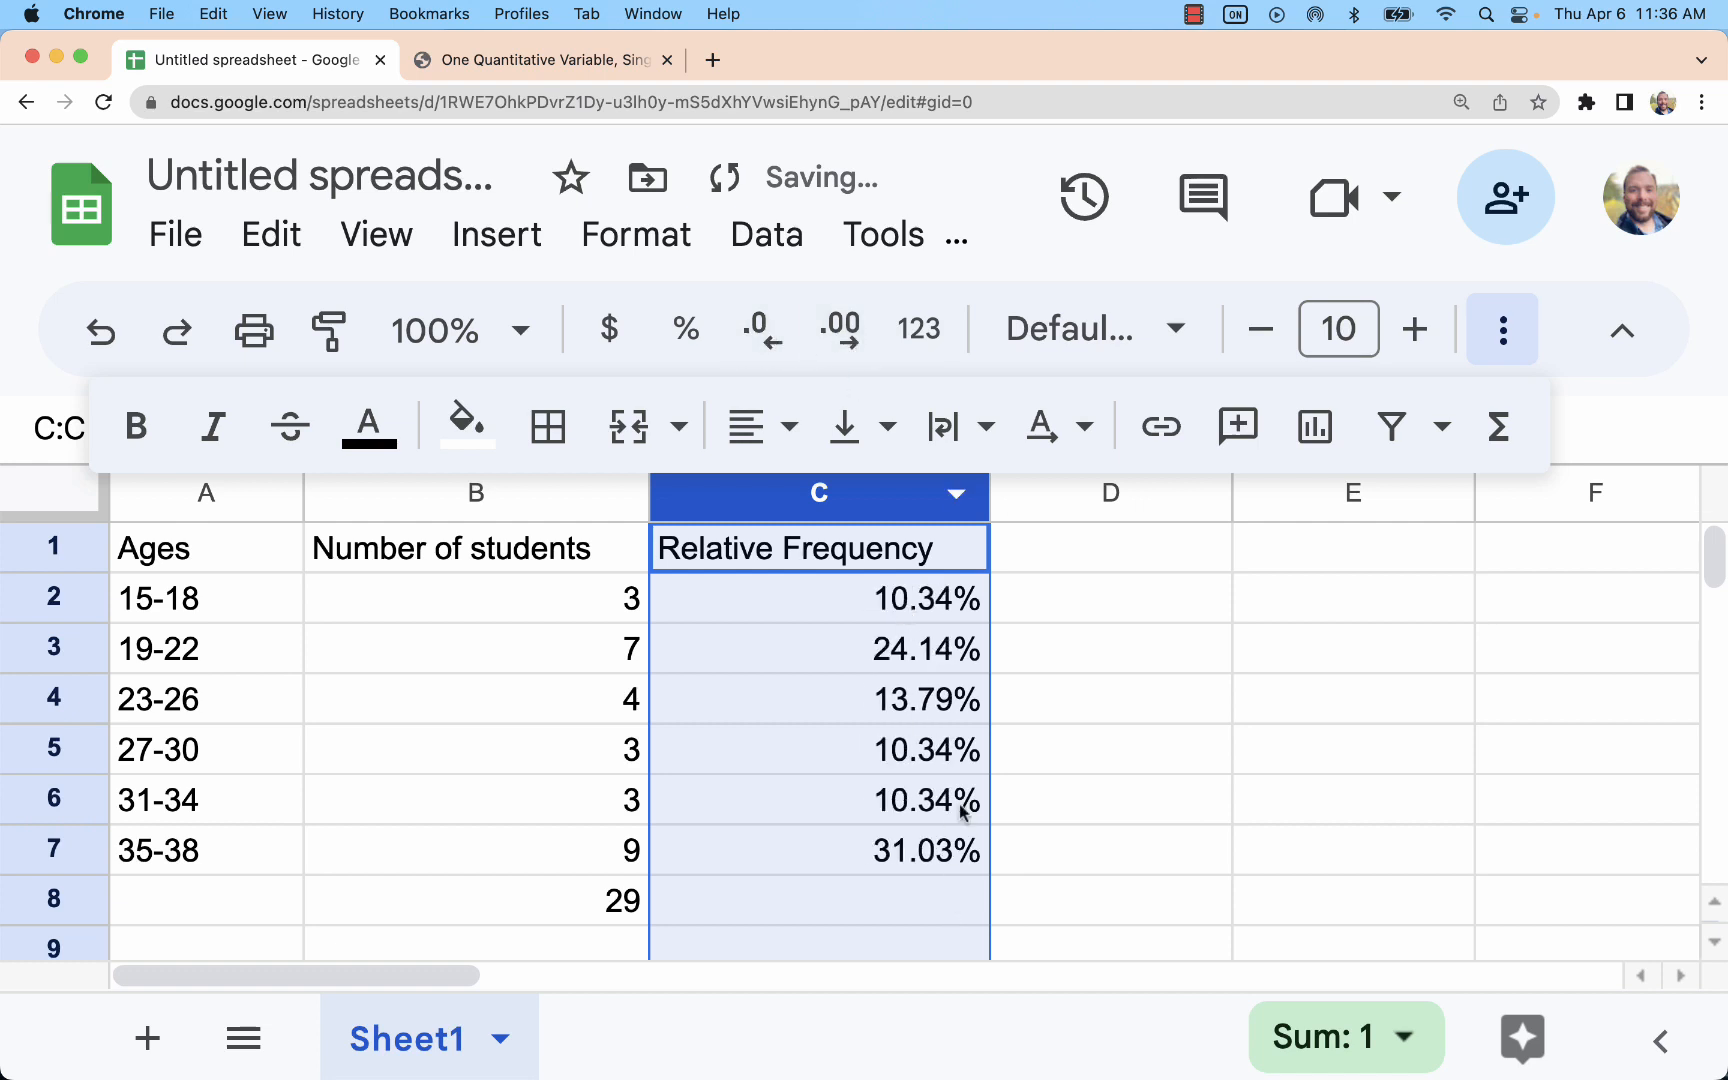
click(1111, 850)
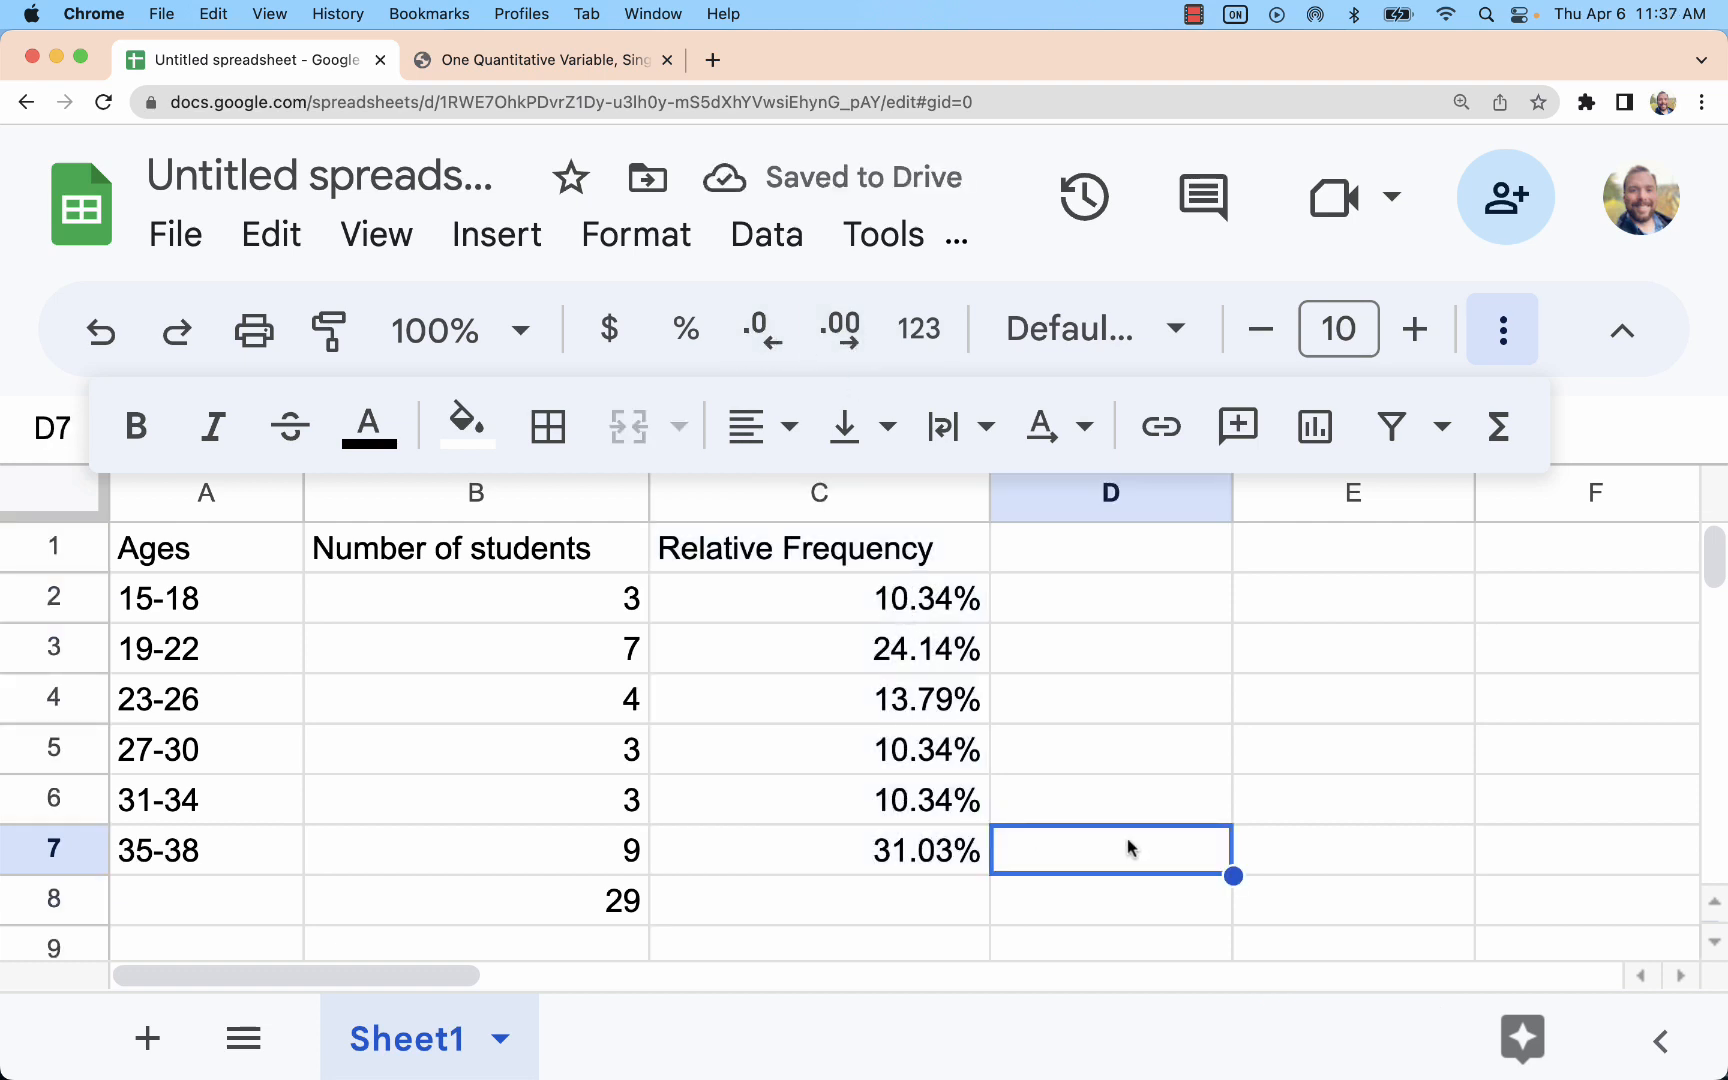
mouse_move(1084, 659)
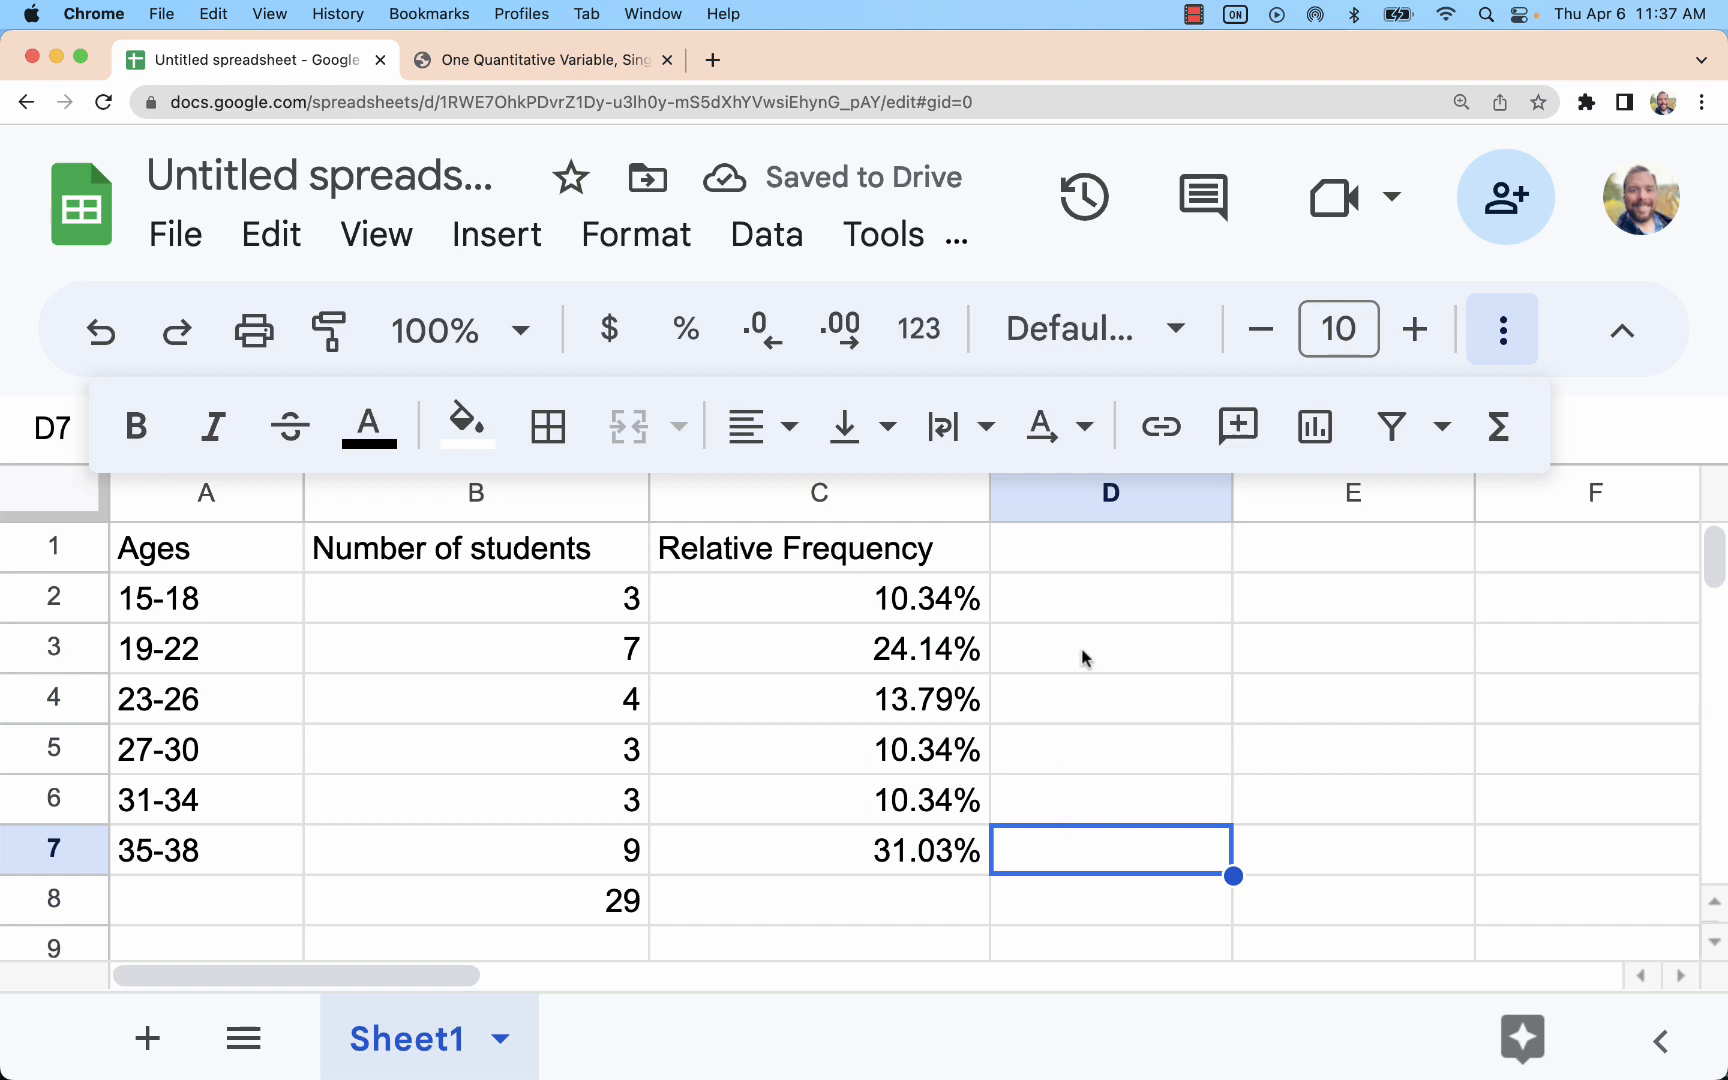
Type the header 'Cumulative Frequency' in D1.
text(C)
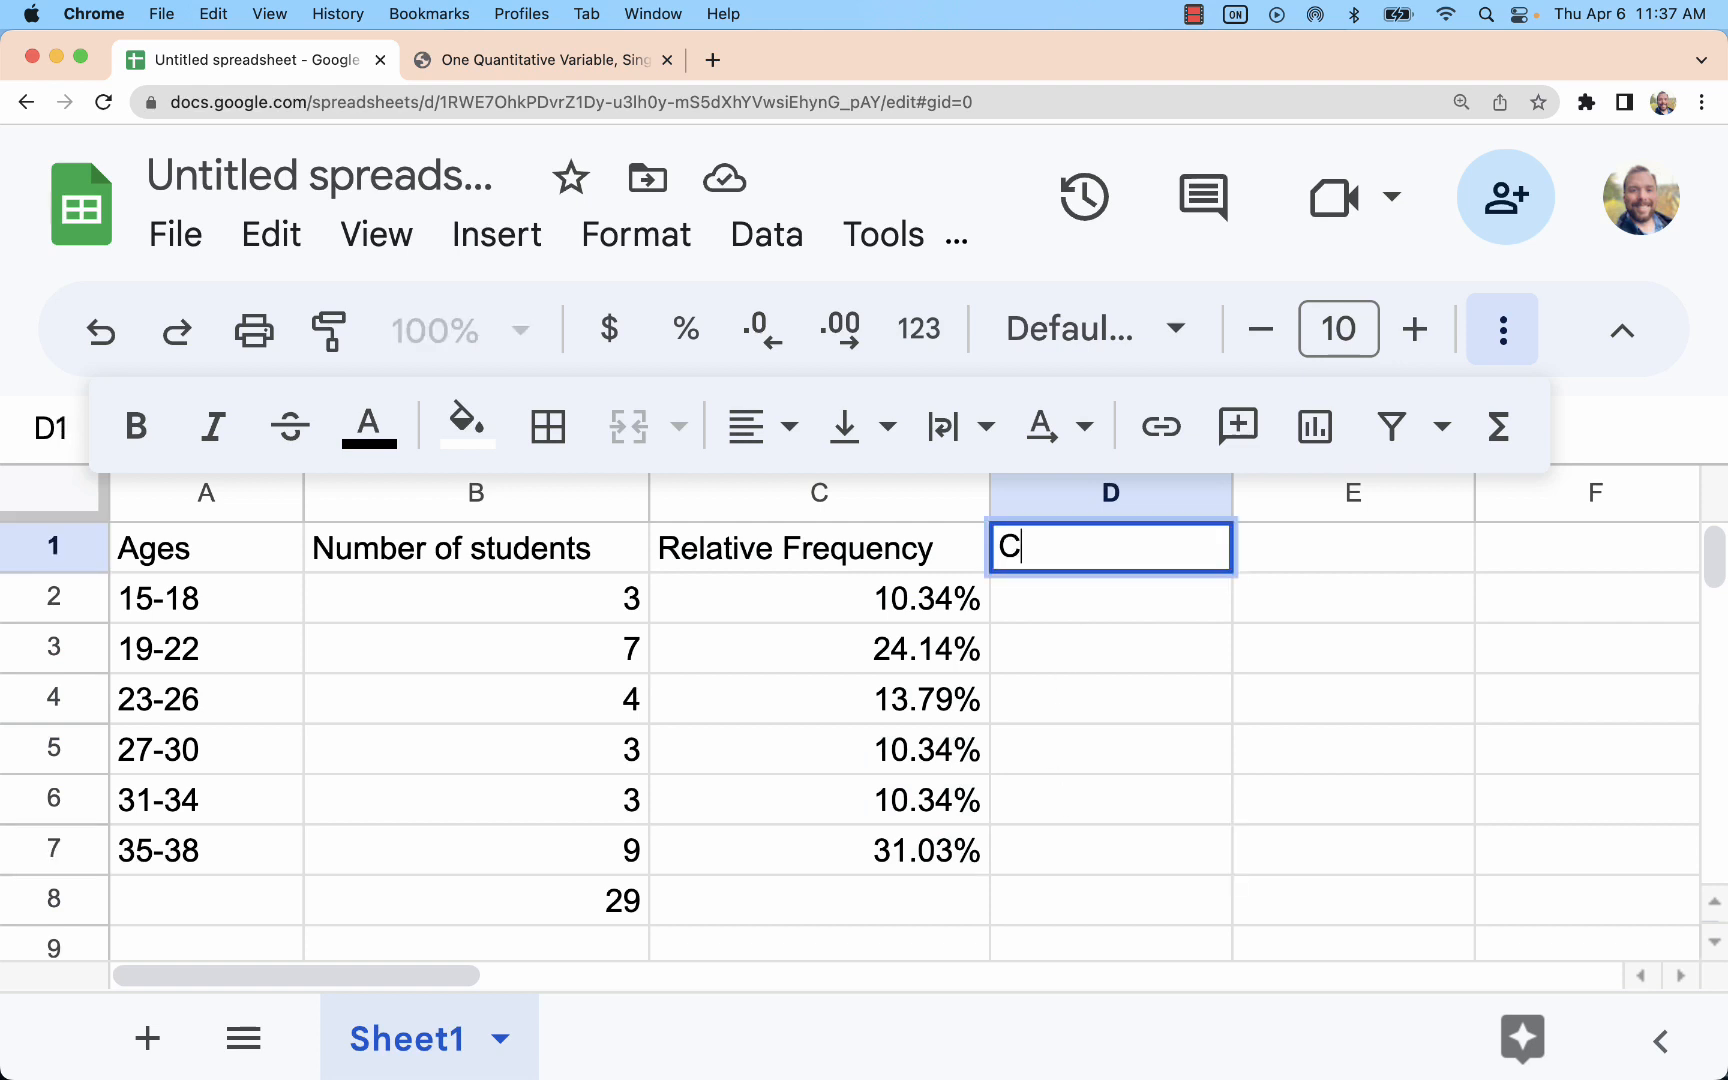
text(u)
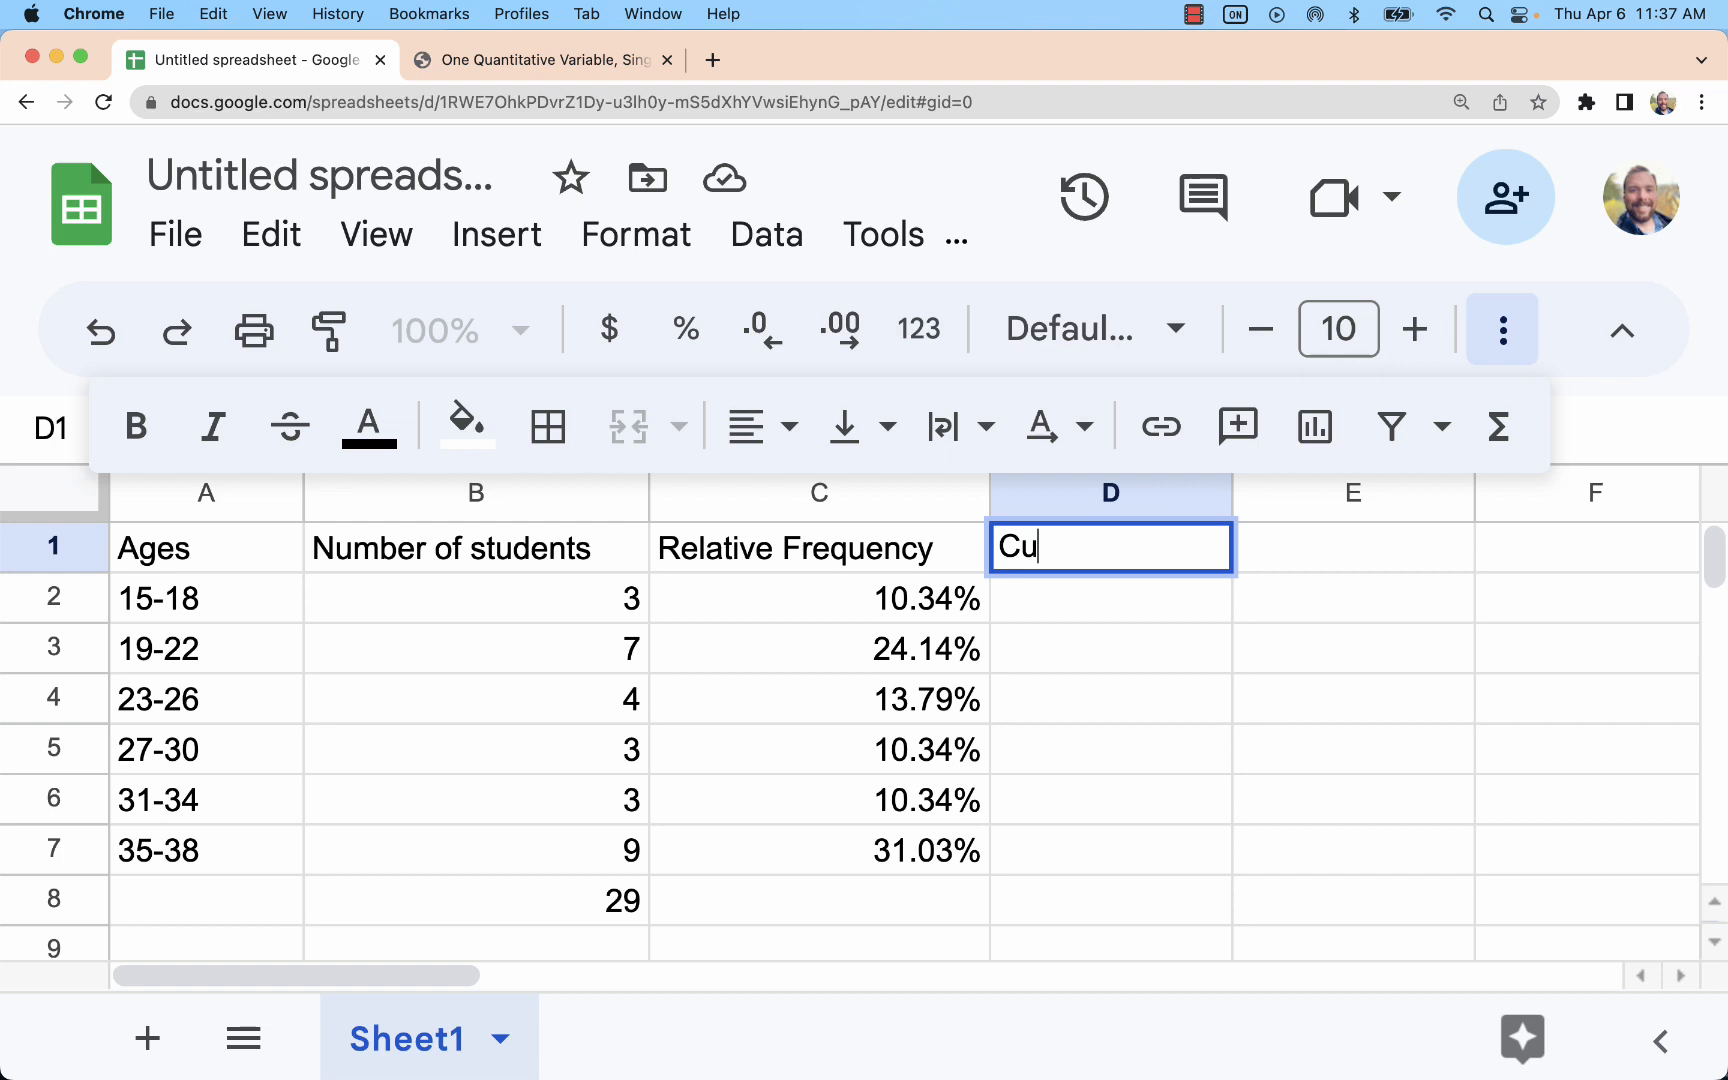
text(mulative Frequency)
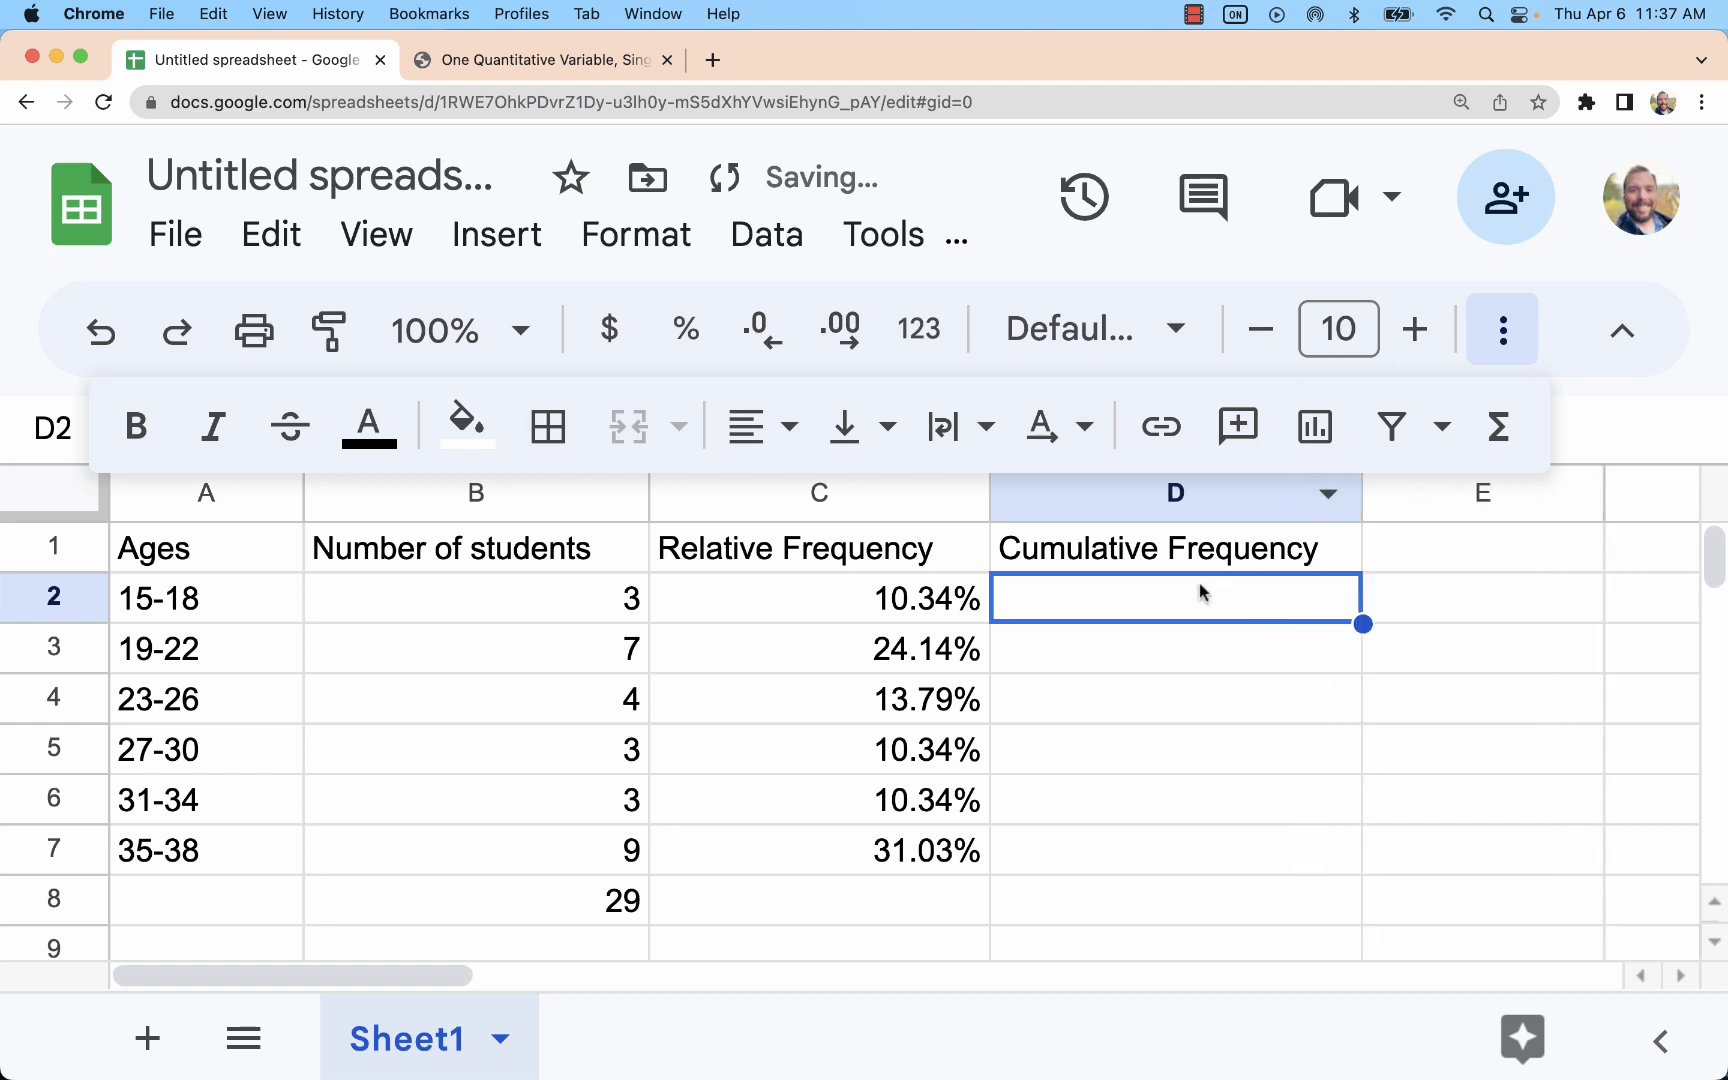
Enter running totals 3, 10, 14, 17, 20, 29 in D2:D7 and select them to check.
click(476, 600)
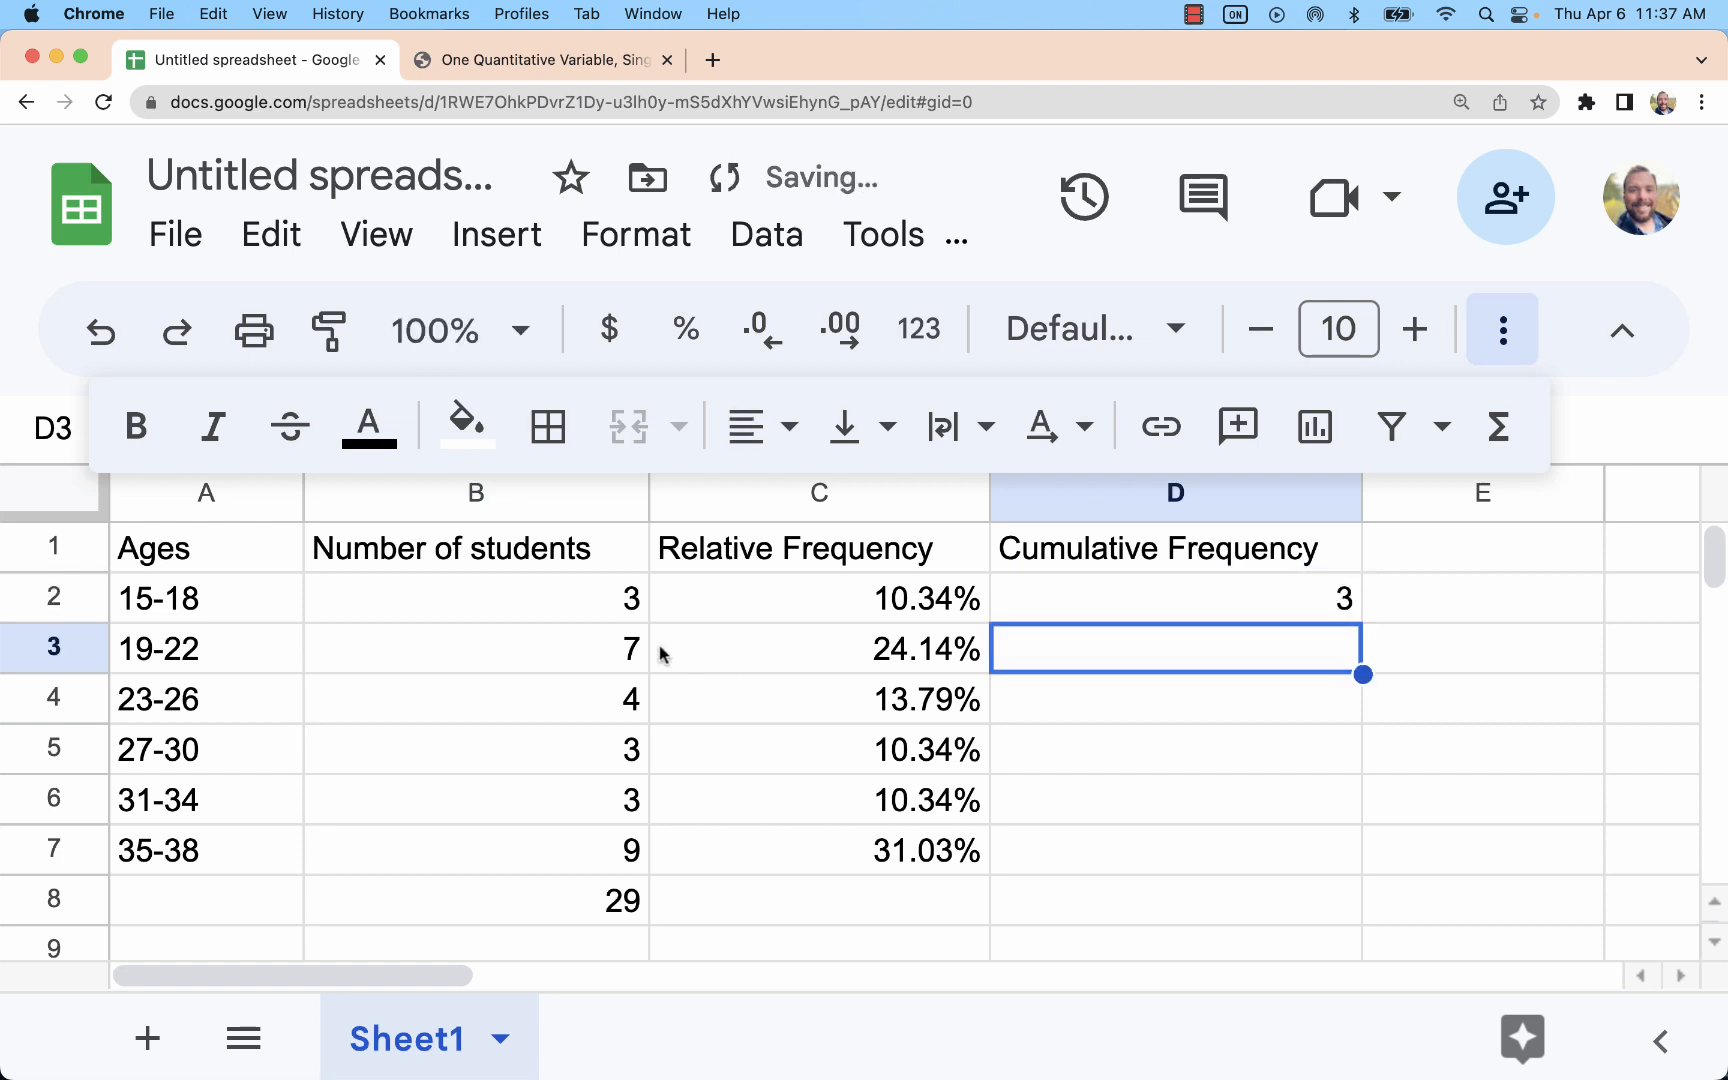
text(+)
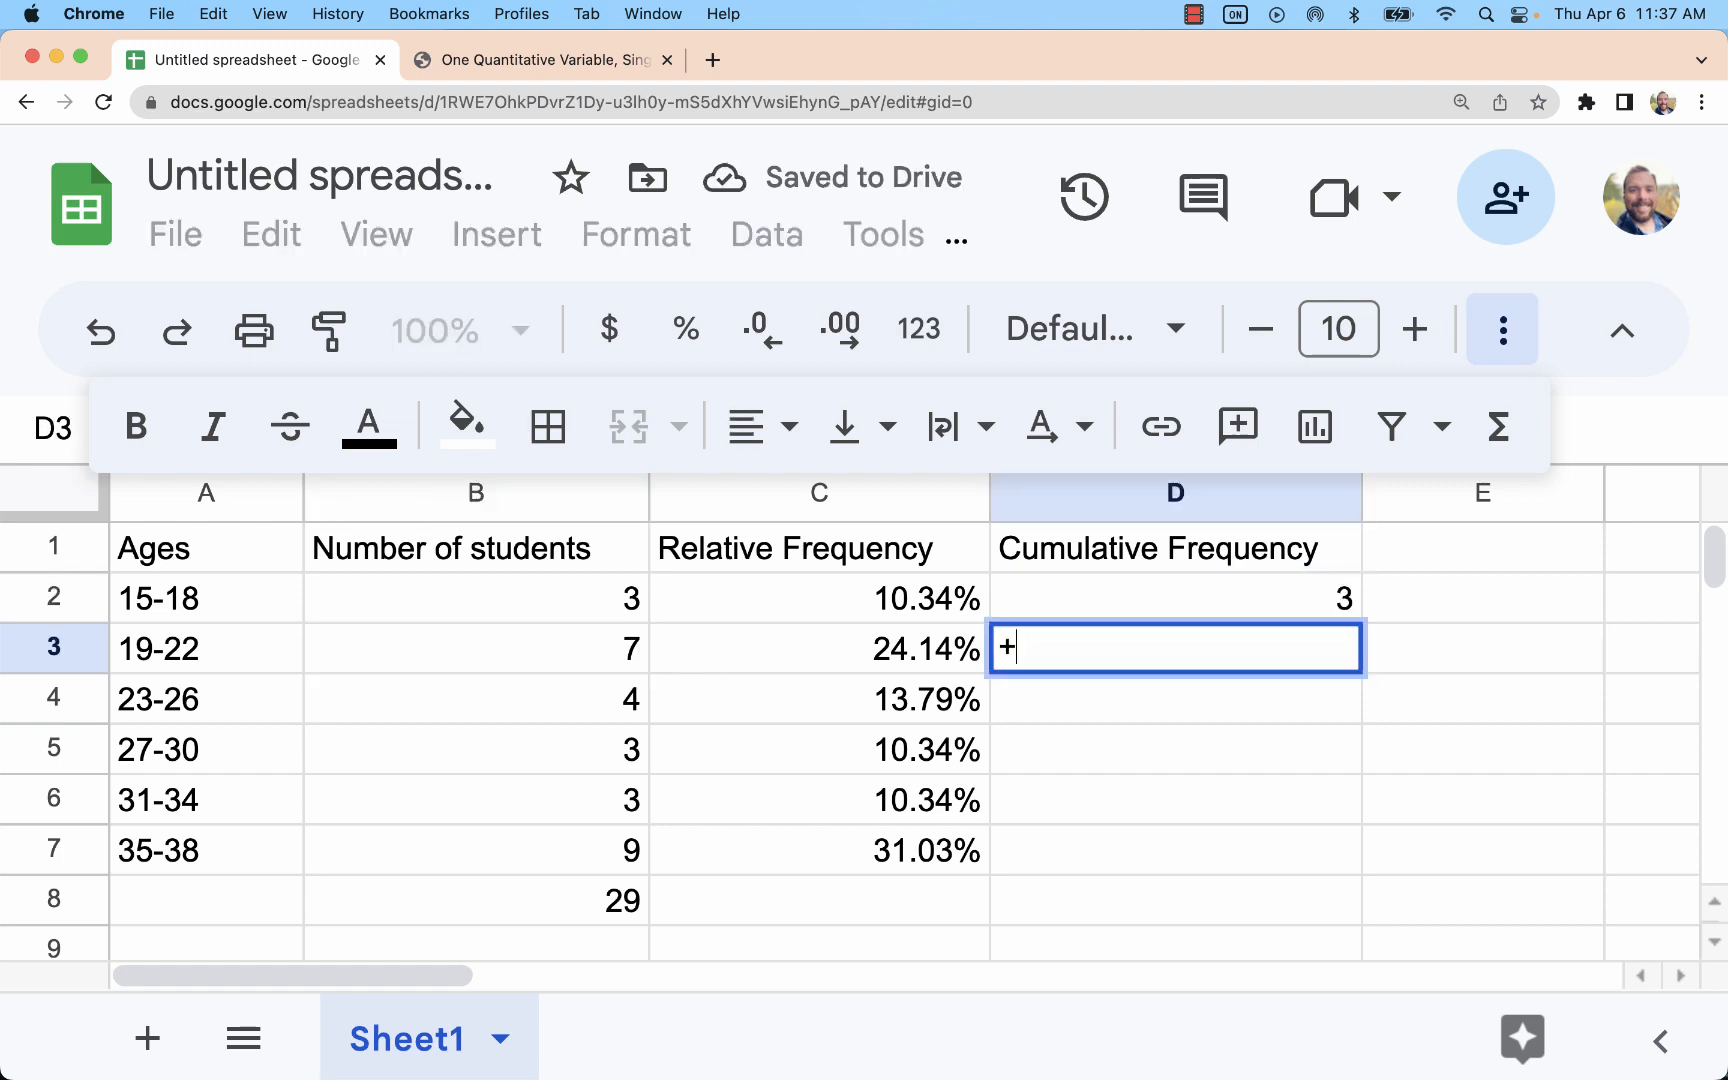
text(1)
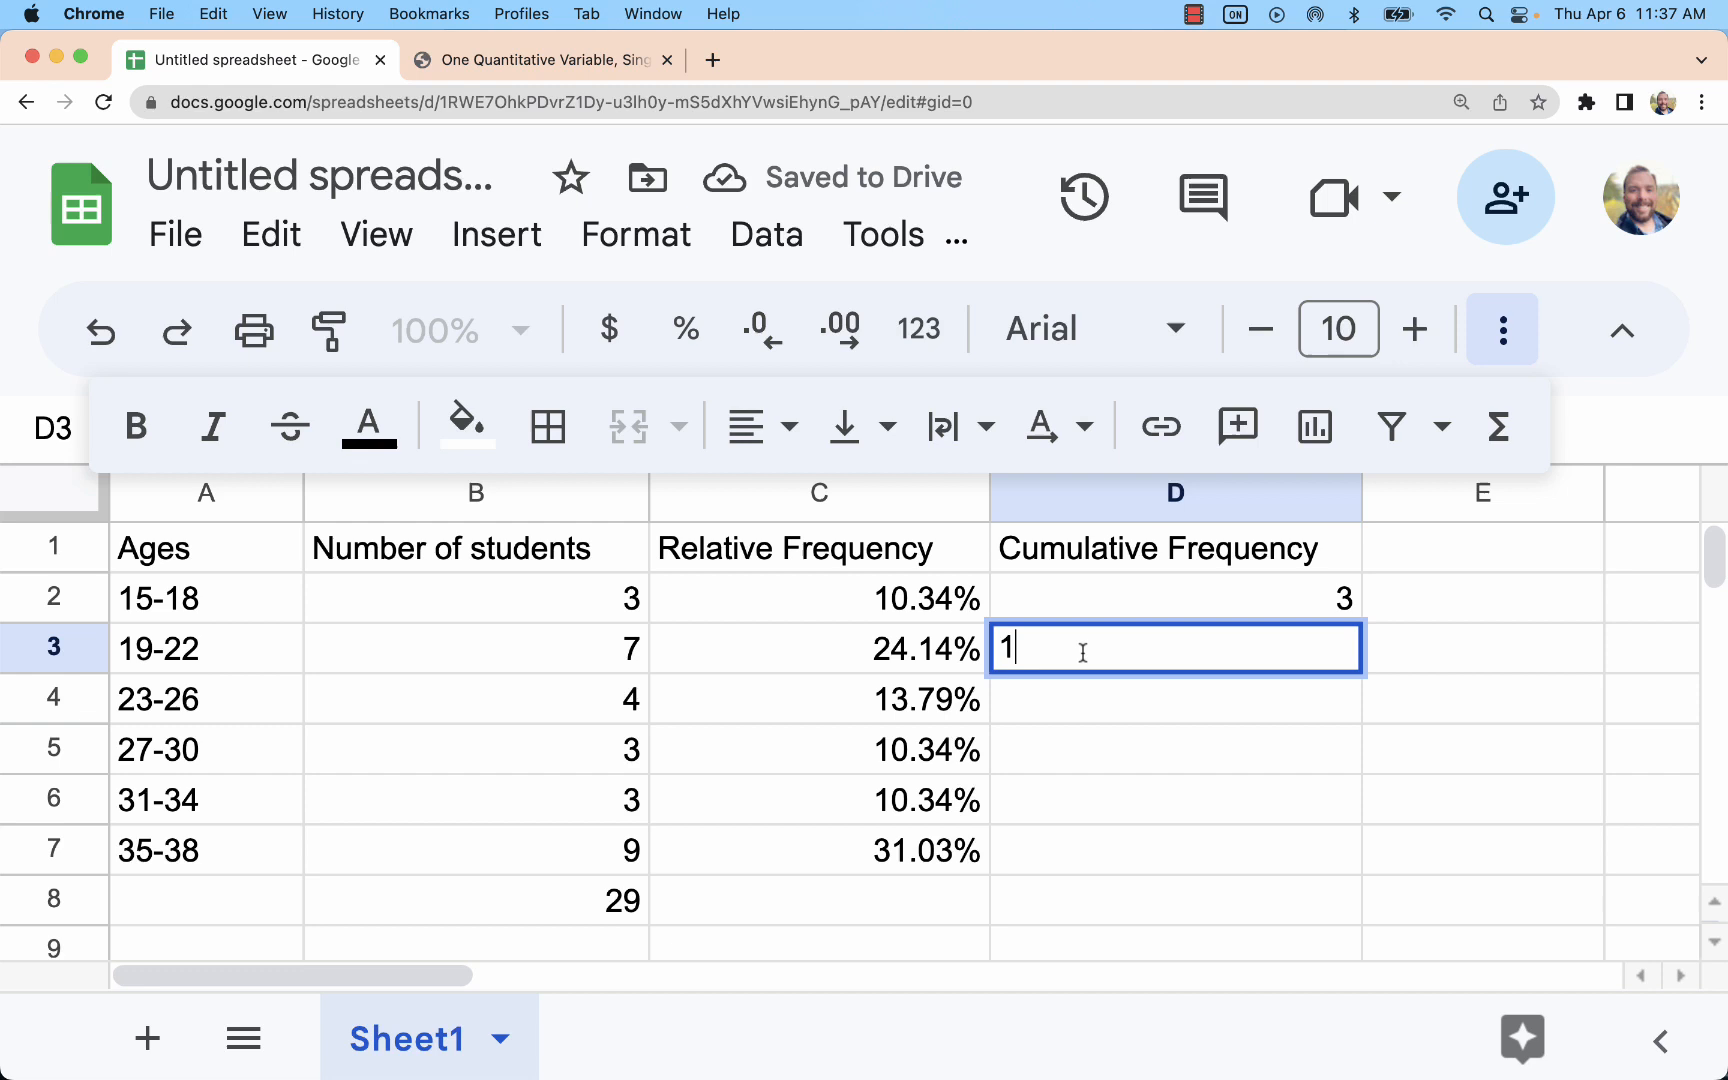
key(Enter)
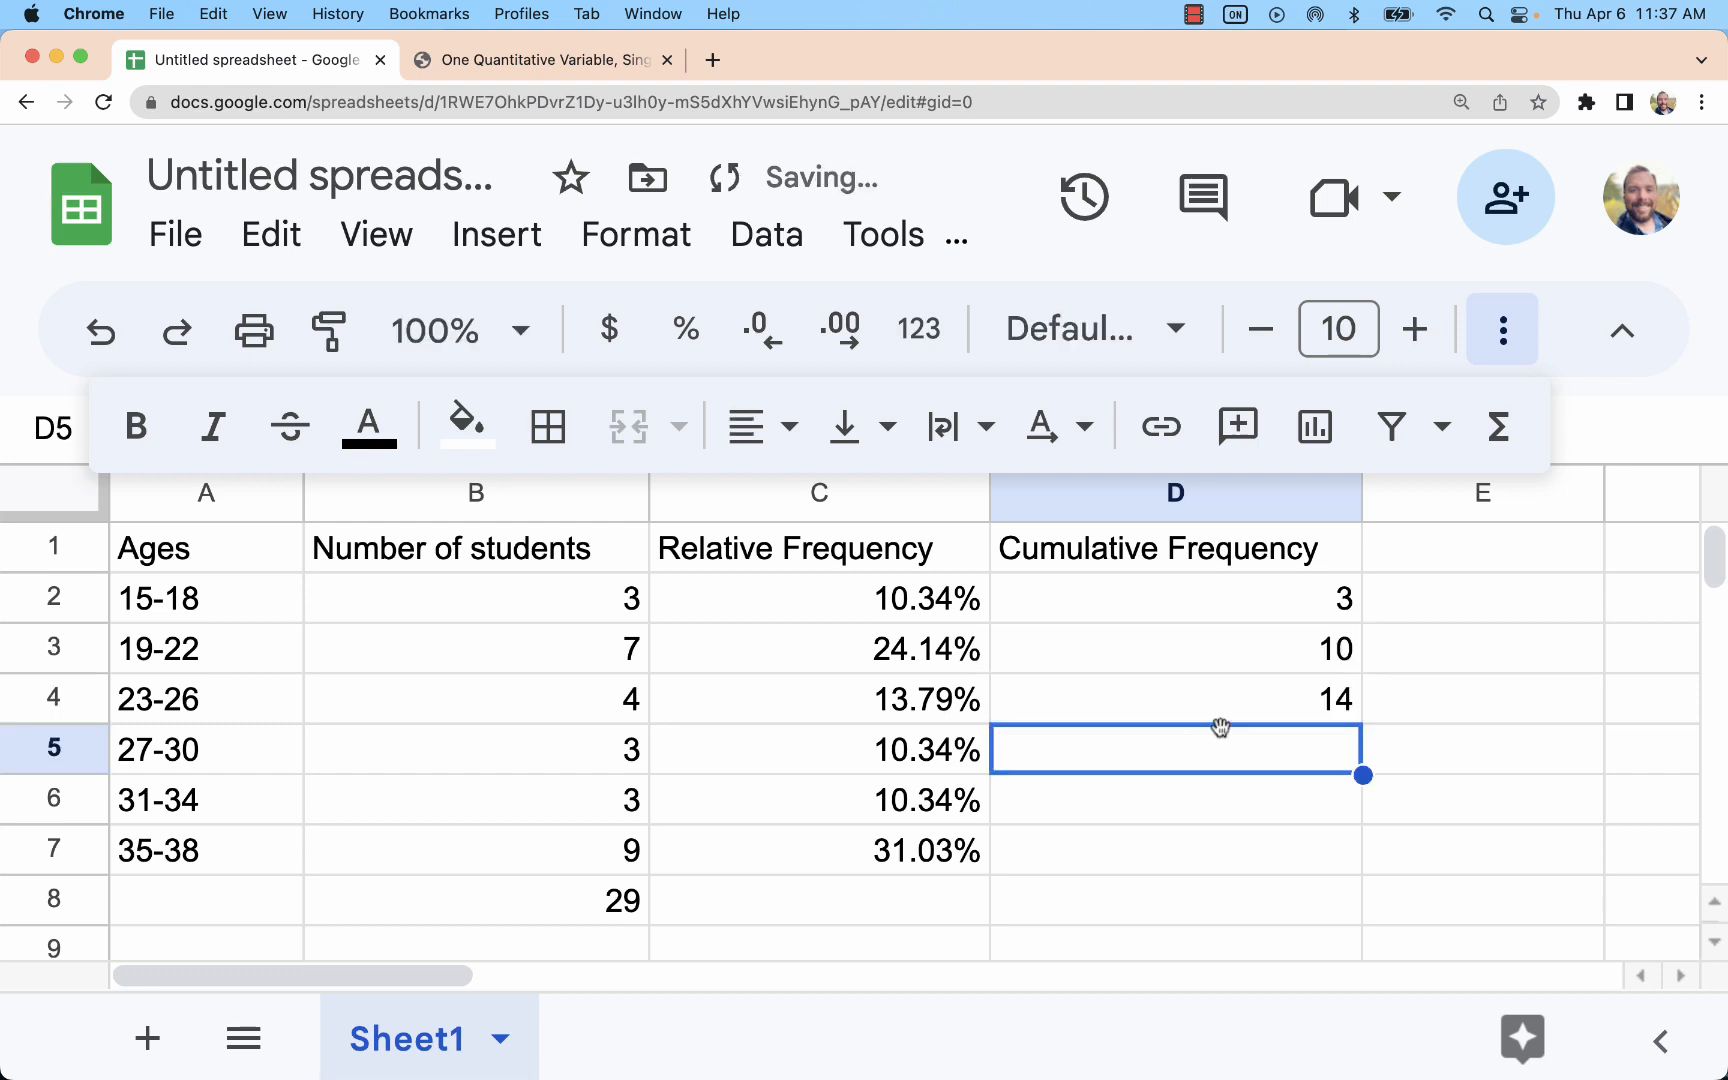
mouse_move(1189, 775)
text(17)
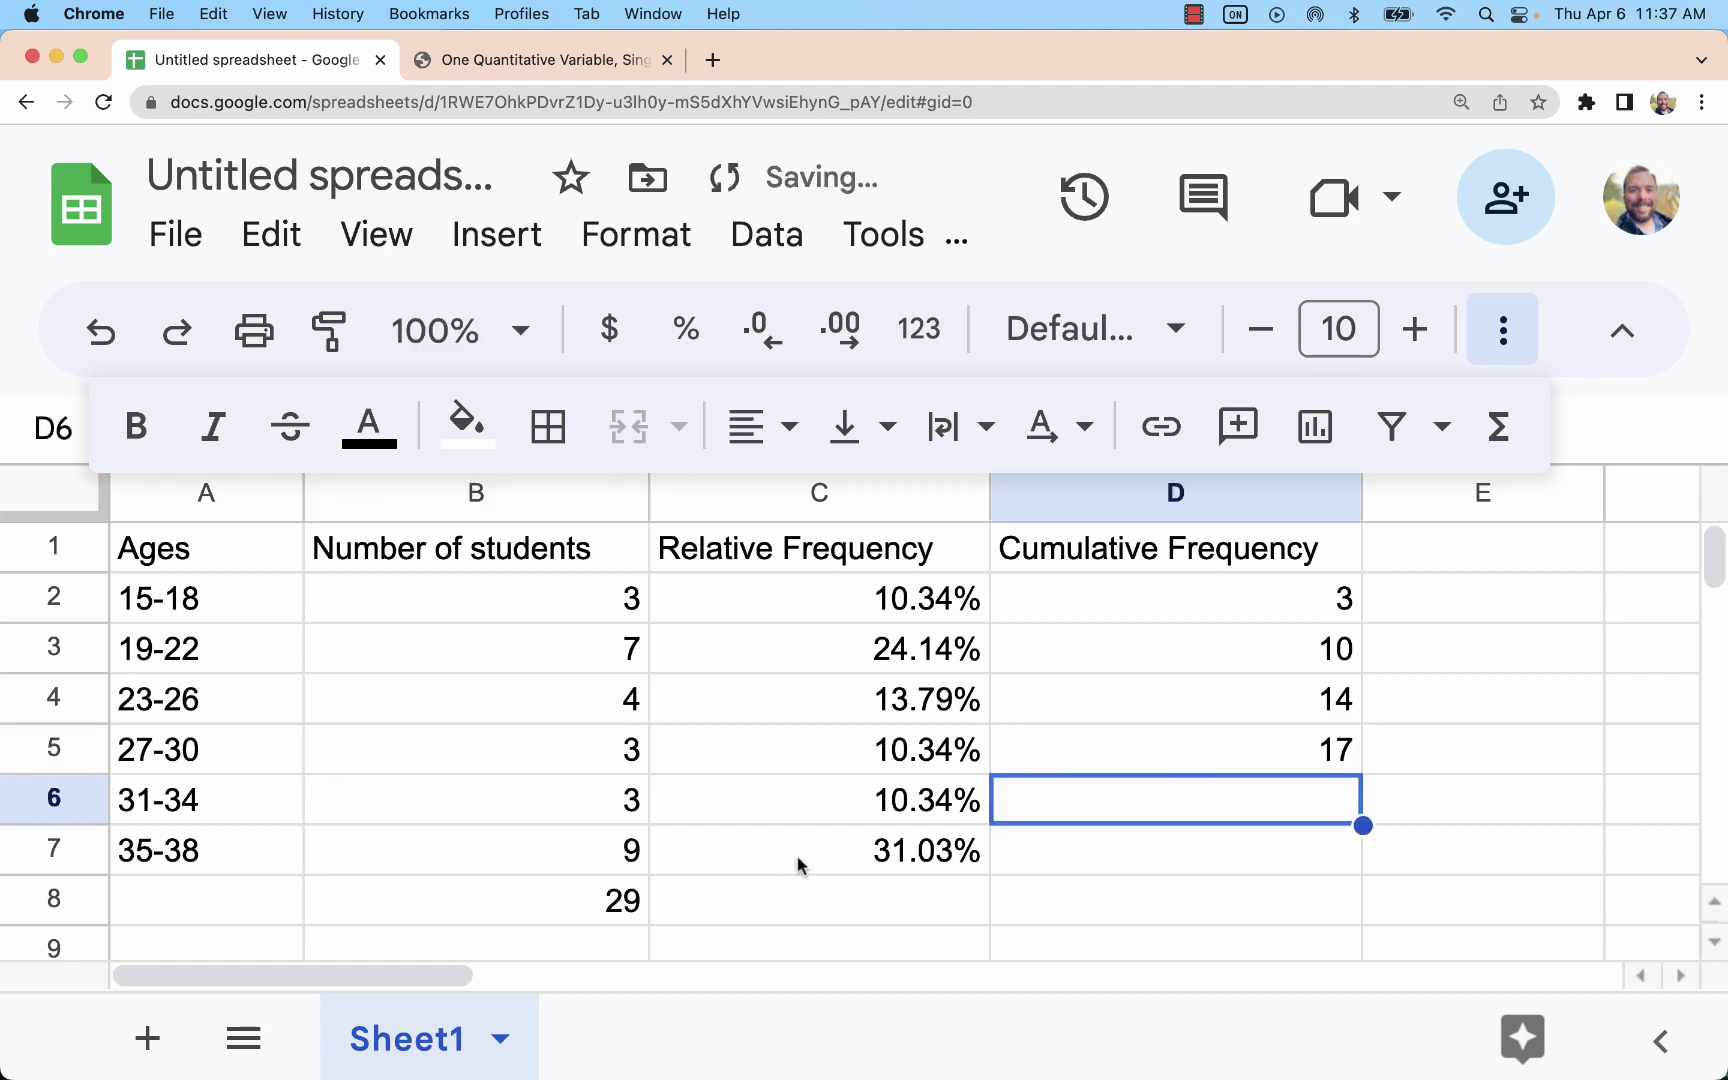
text(20)
click(1176, 850)
text(29)
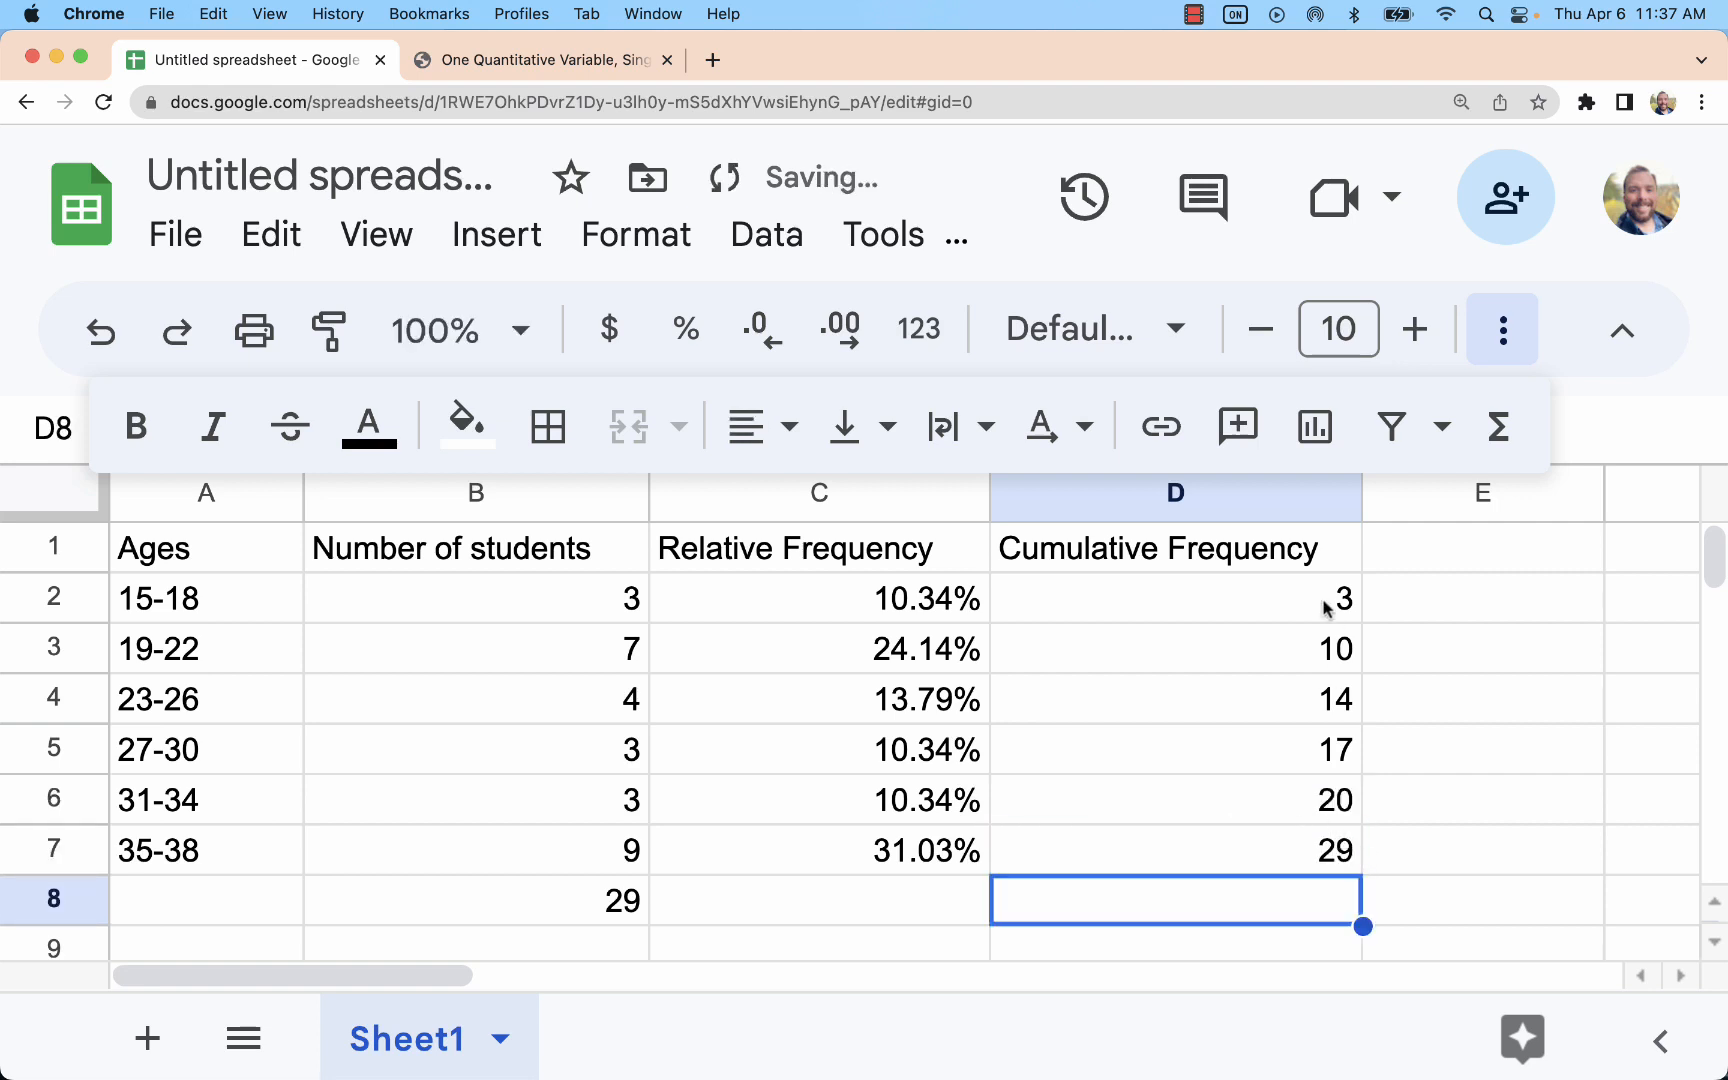
drag(1174, 598, 1174, 850)
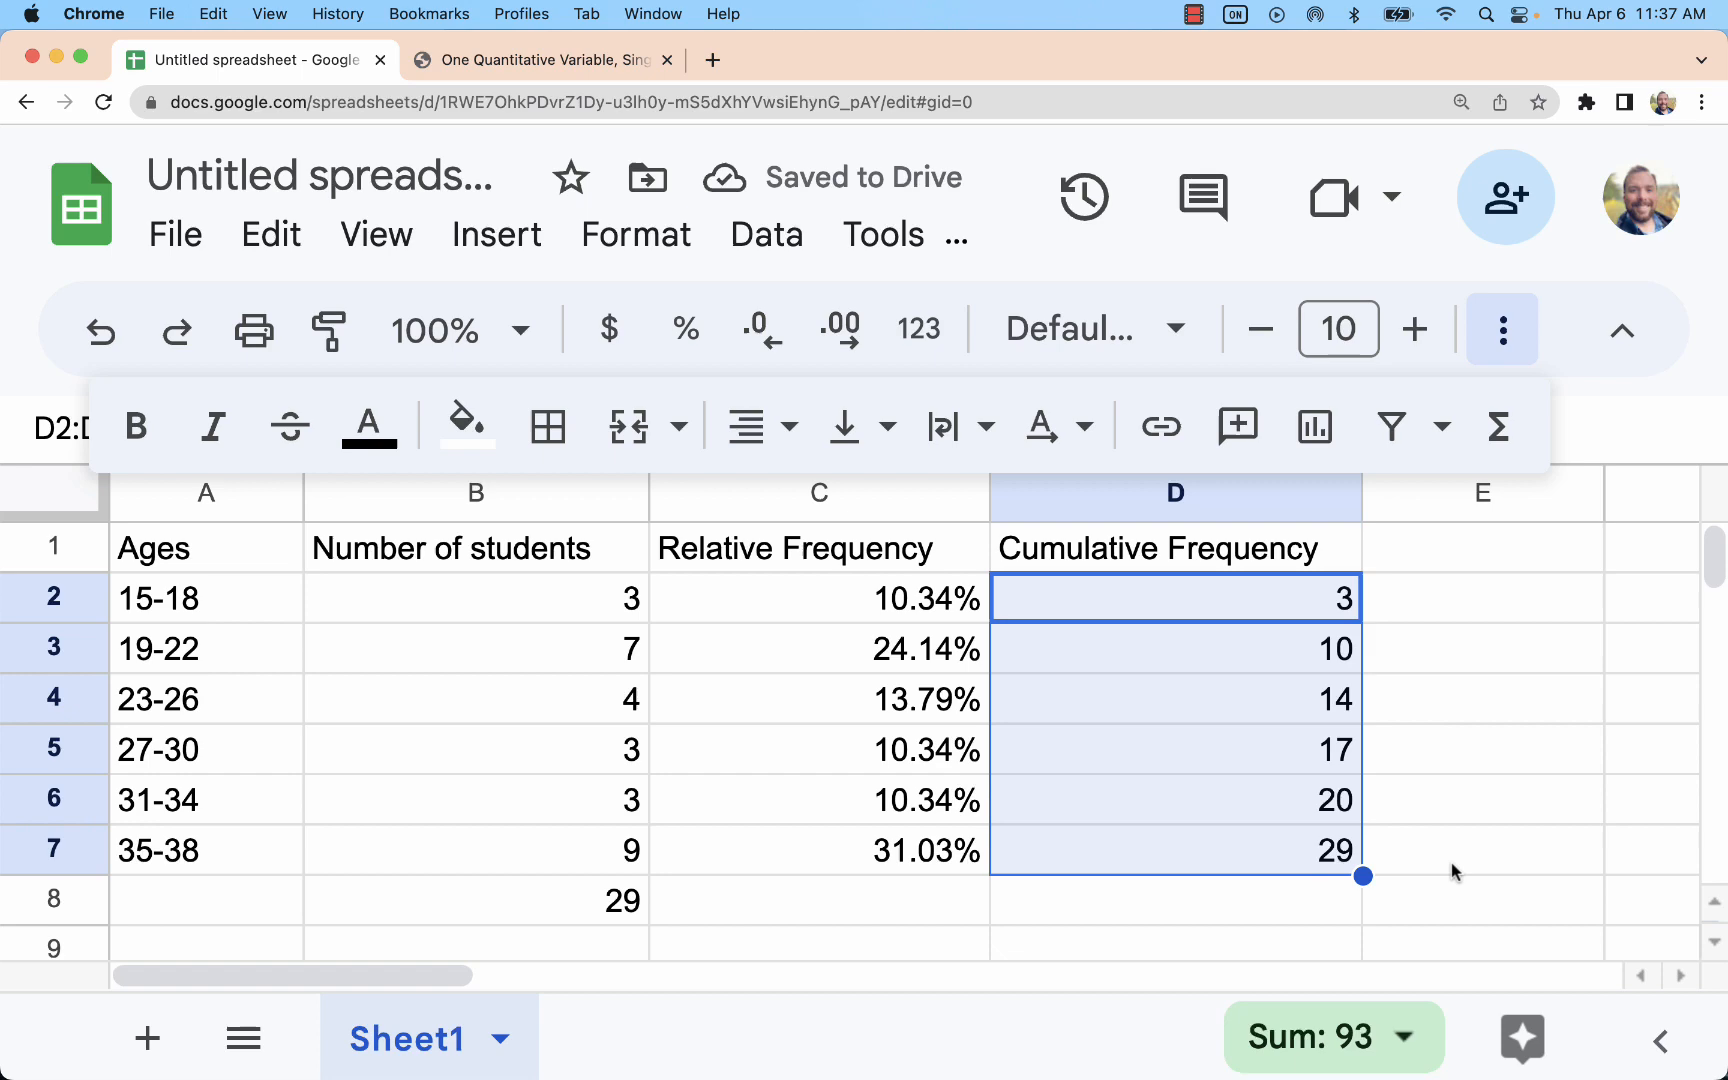